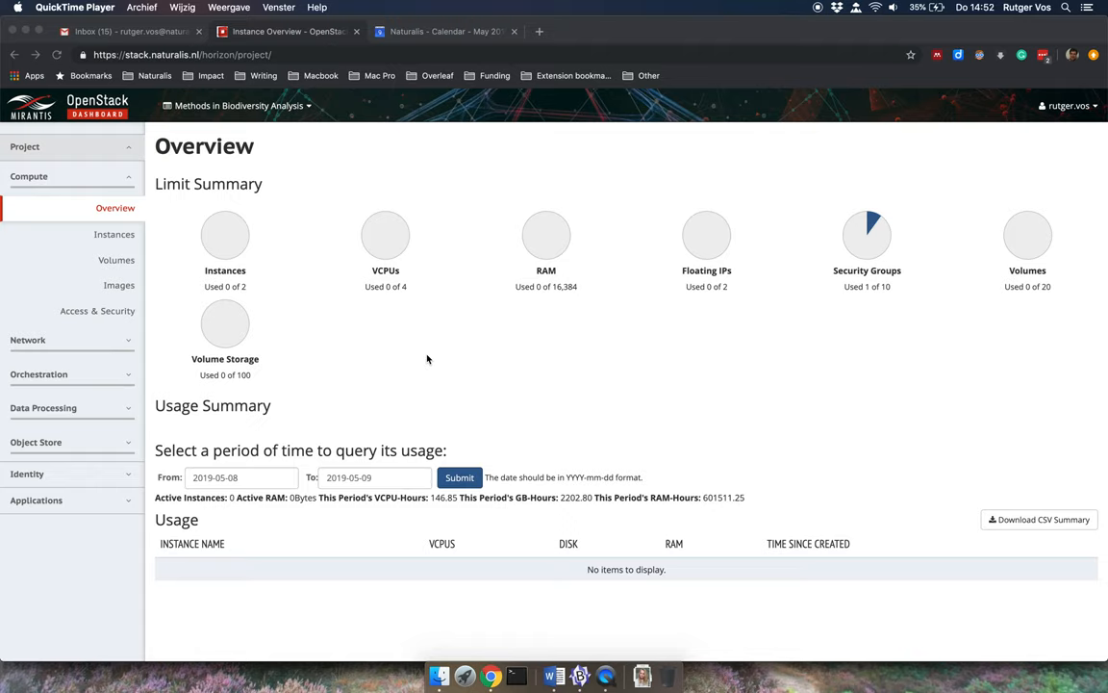
# - View the empty Instances and Volumes lists, then the Images list with snapshot 2018-11-27-mebioda
pyautogui.click(478, 677)
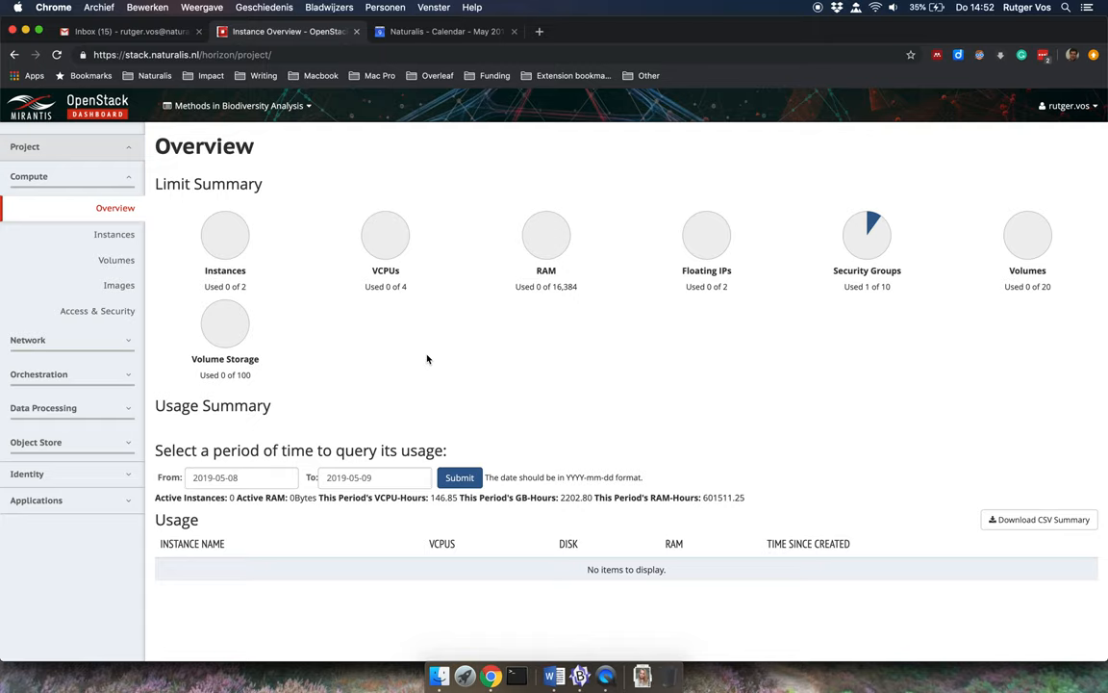
pyautogui.moveTo(839, 164)
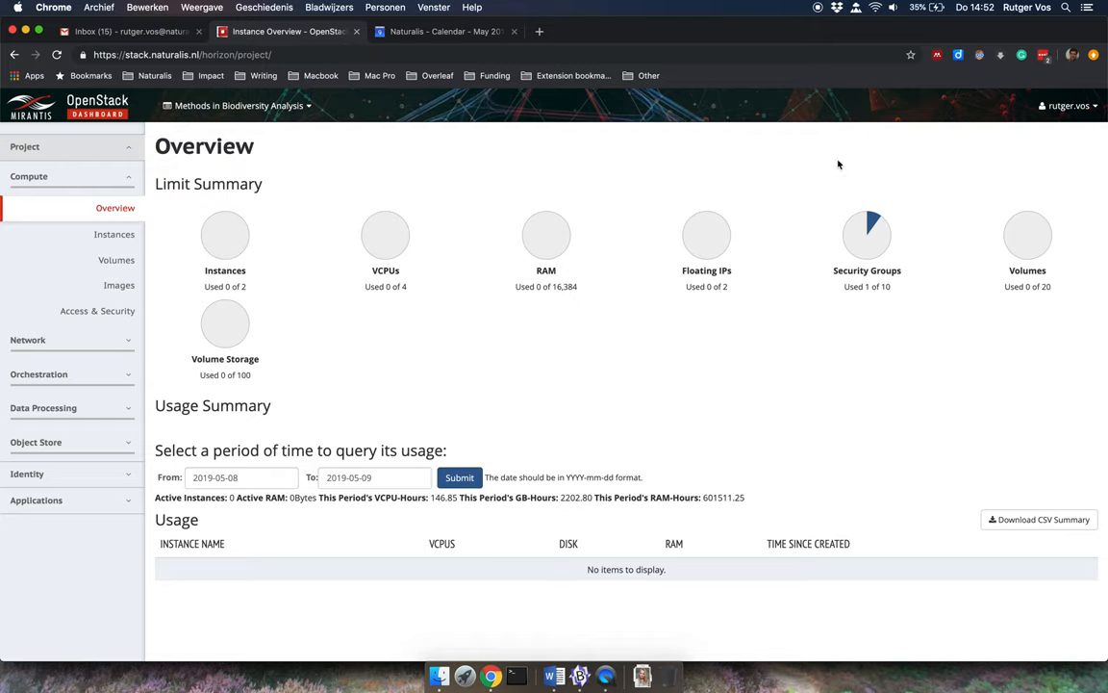
pyautogui.moveTo(796, 307)
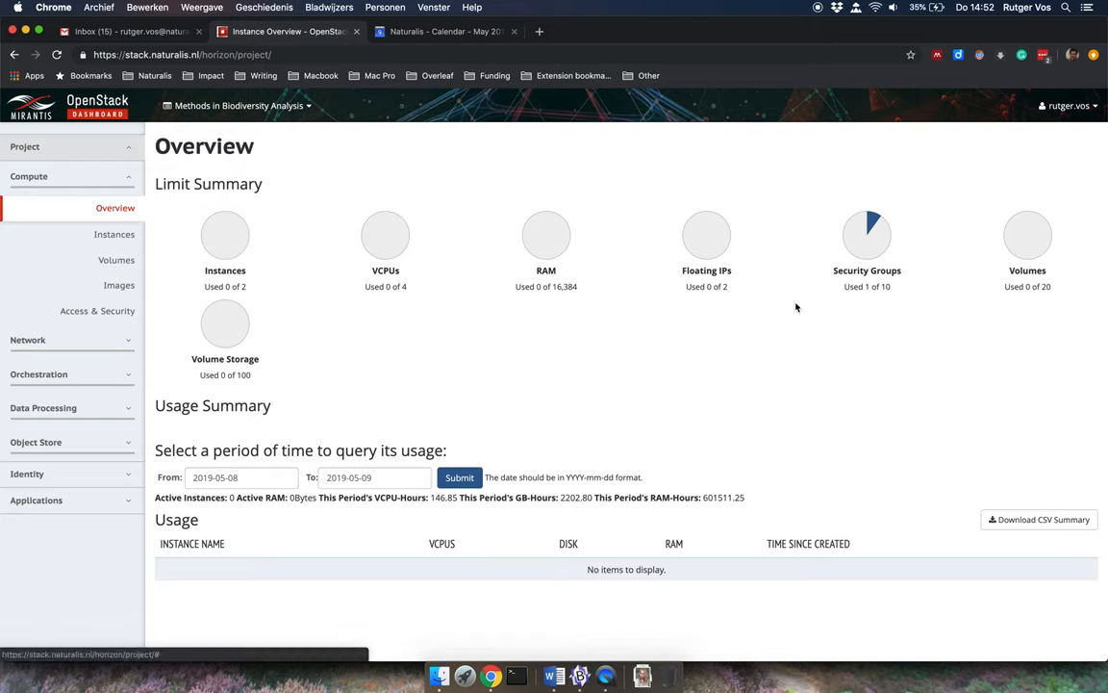
pyautogui.moveTo(644, 360)
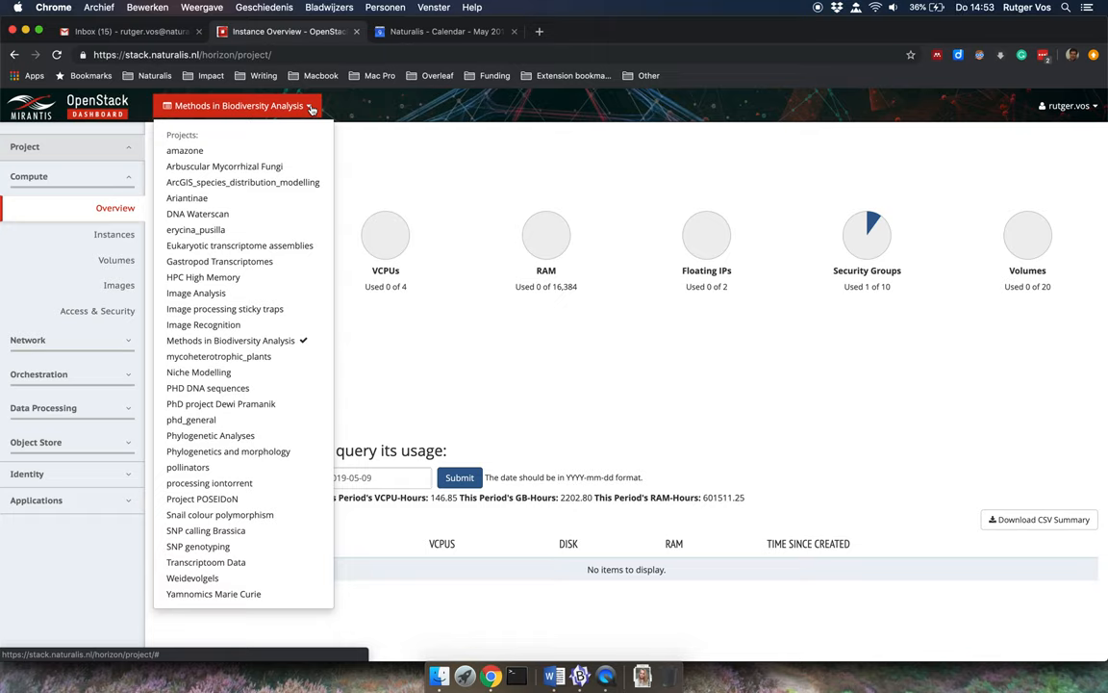
pyautogui.moveTo(351, 105)
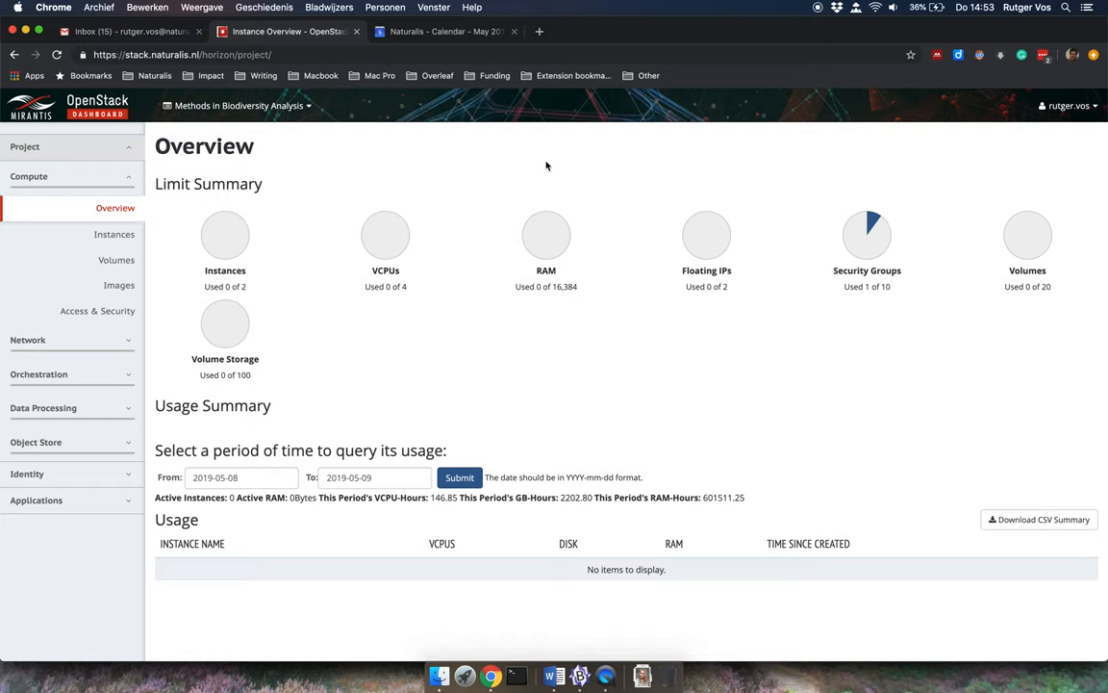
pyautogui.moveTo(355, 174)
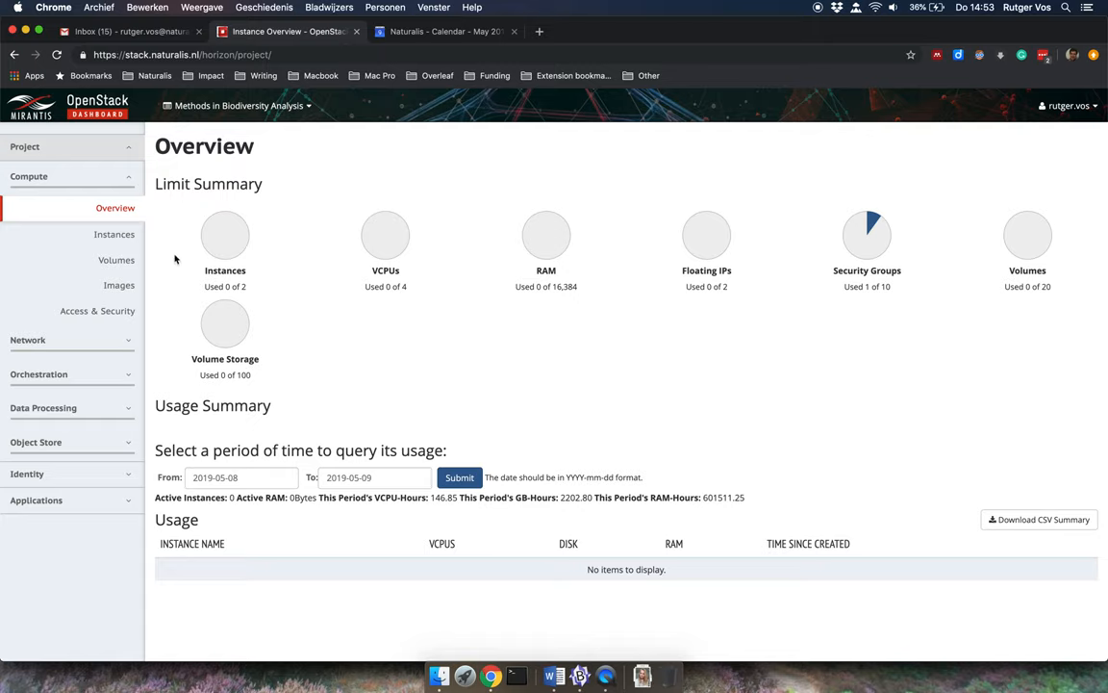
pyautogui.moveTo(238, 287)
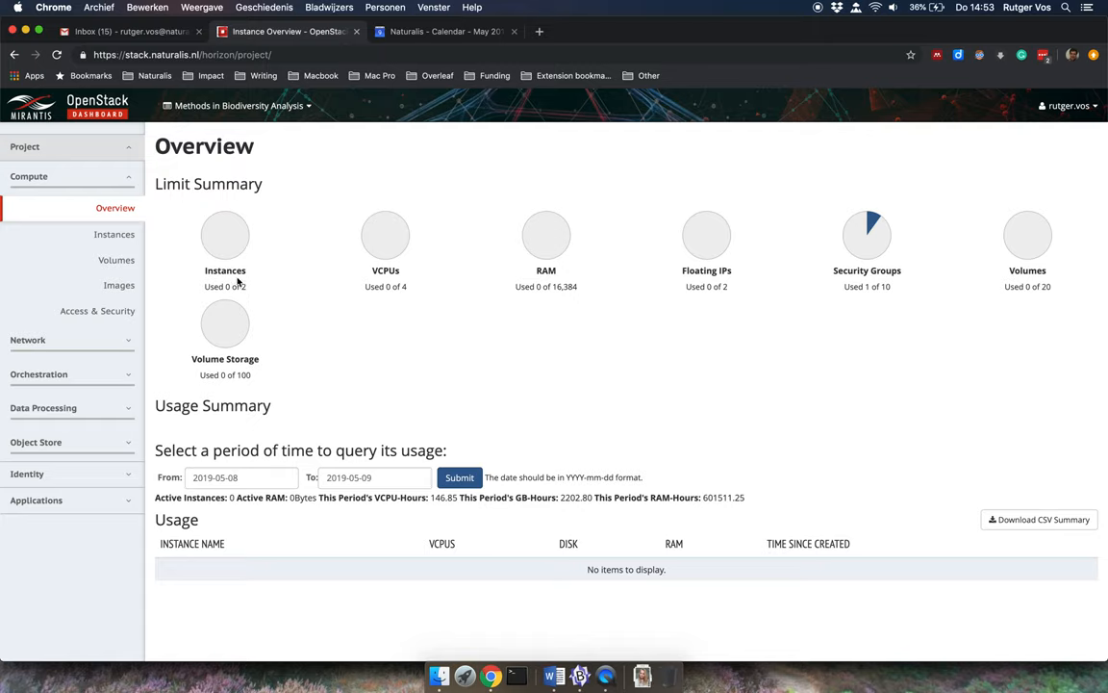
pyautogui.moveTo(258, 276)
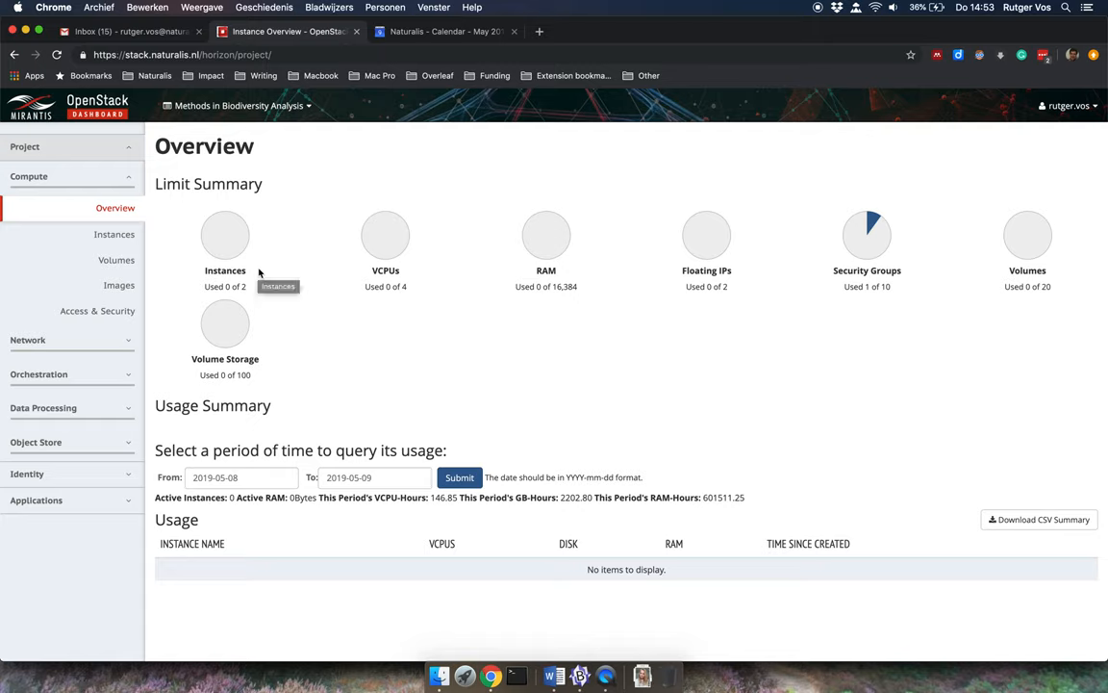
pyautogui.moveTo(418, 311)
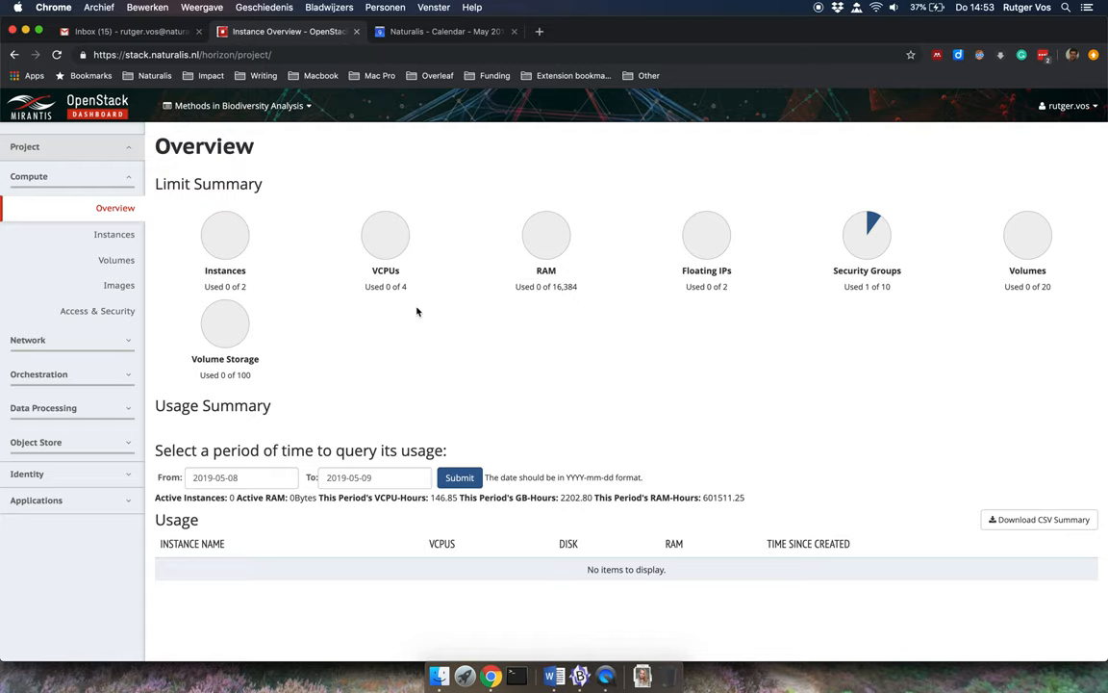
pyautogui.moveTo(428, 303)
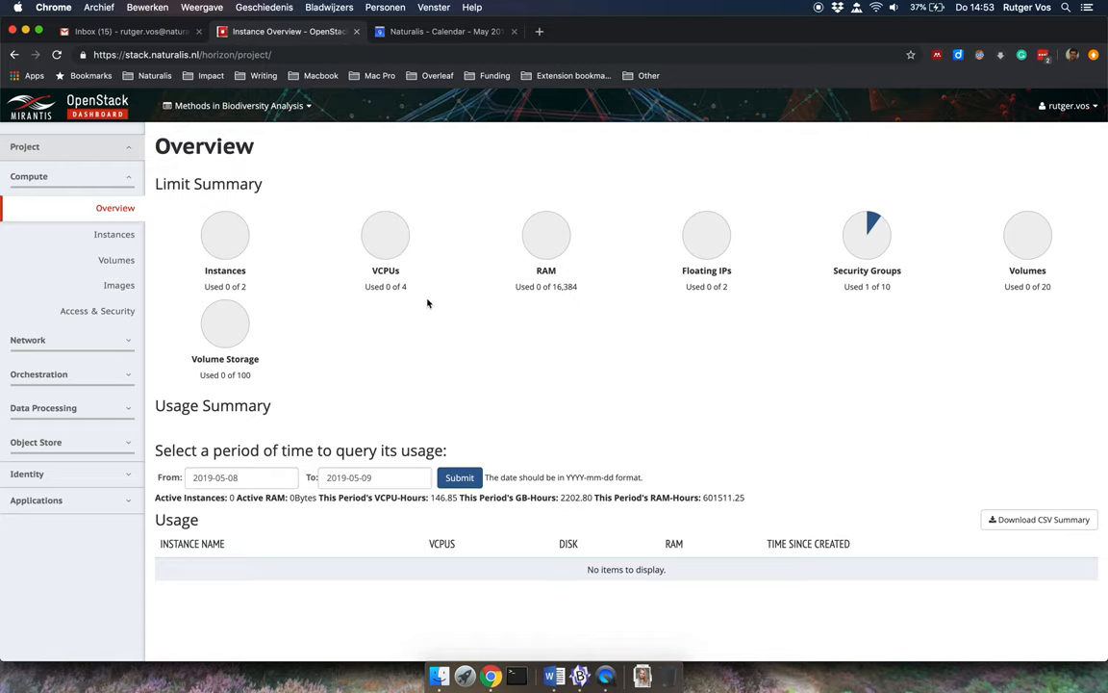
pyautogui.moveTo(476, 237)
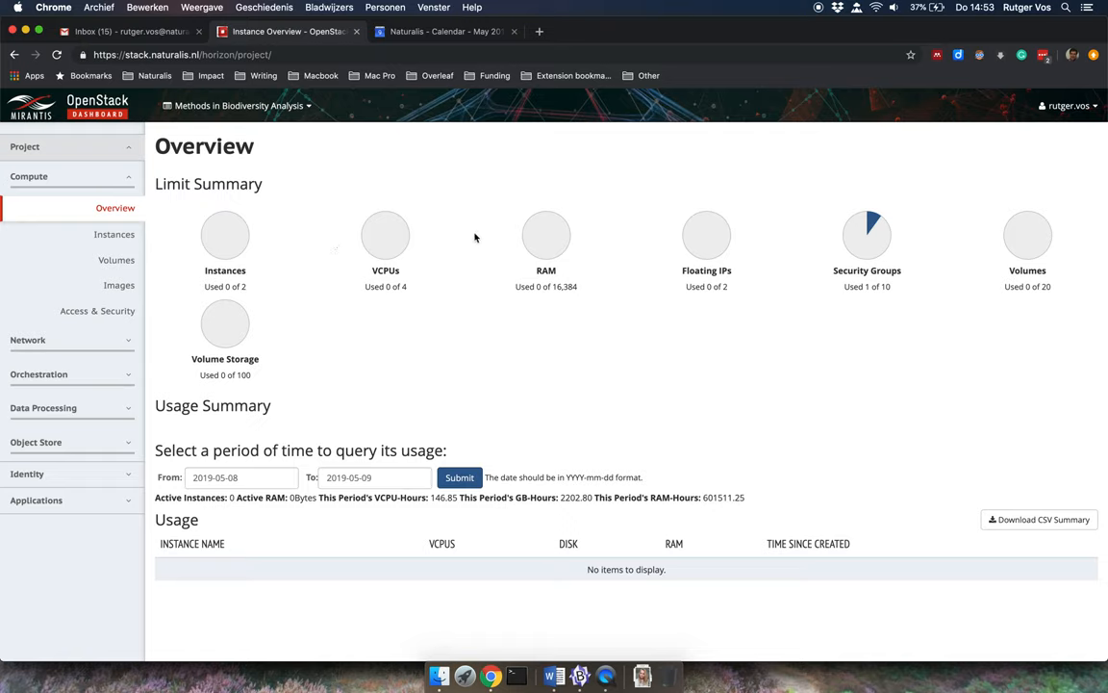
pyautogui.moveTo(354, 254)
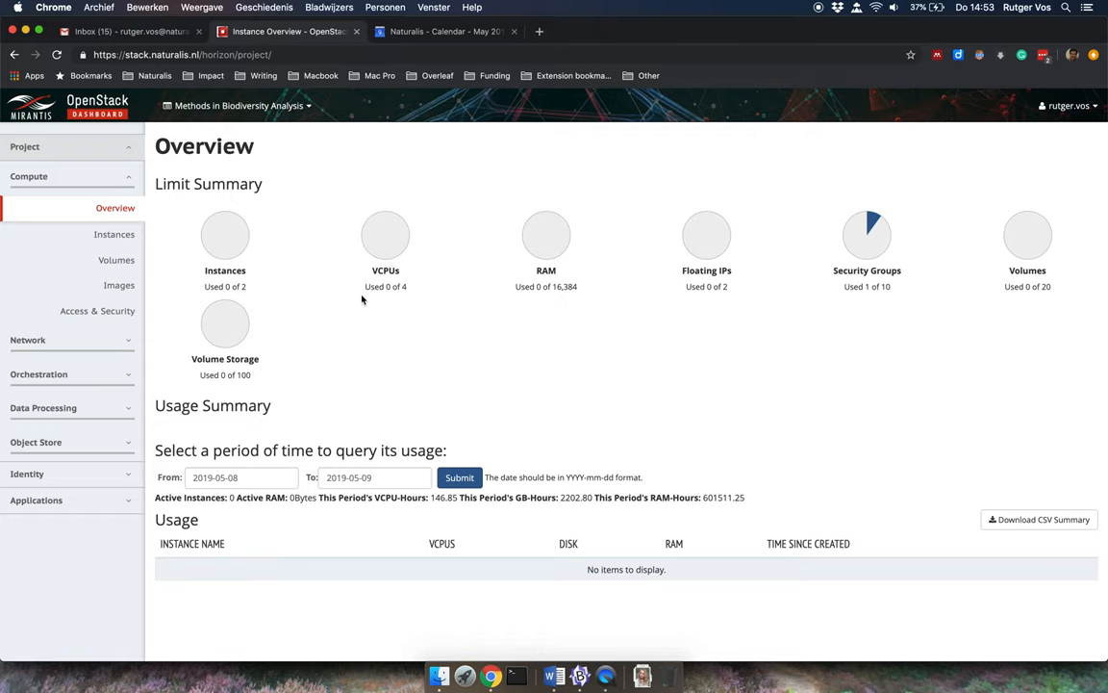
pyautogui.moveTo(419, 291)
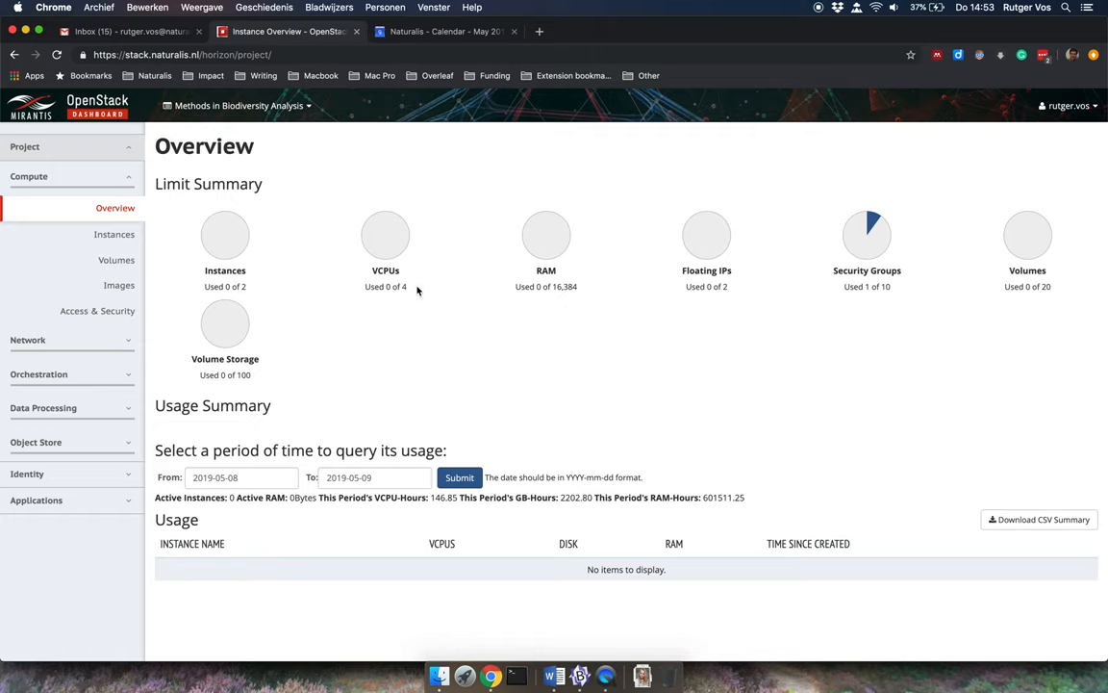
pyautogui.moveTo(238, 236)
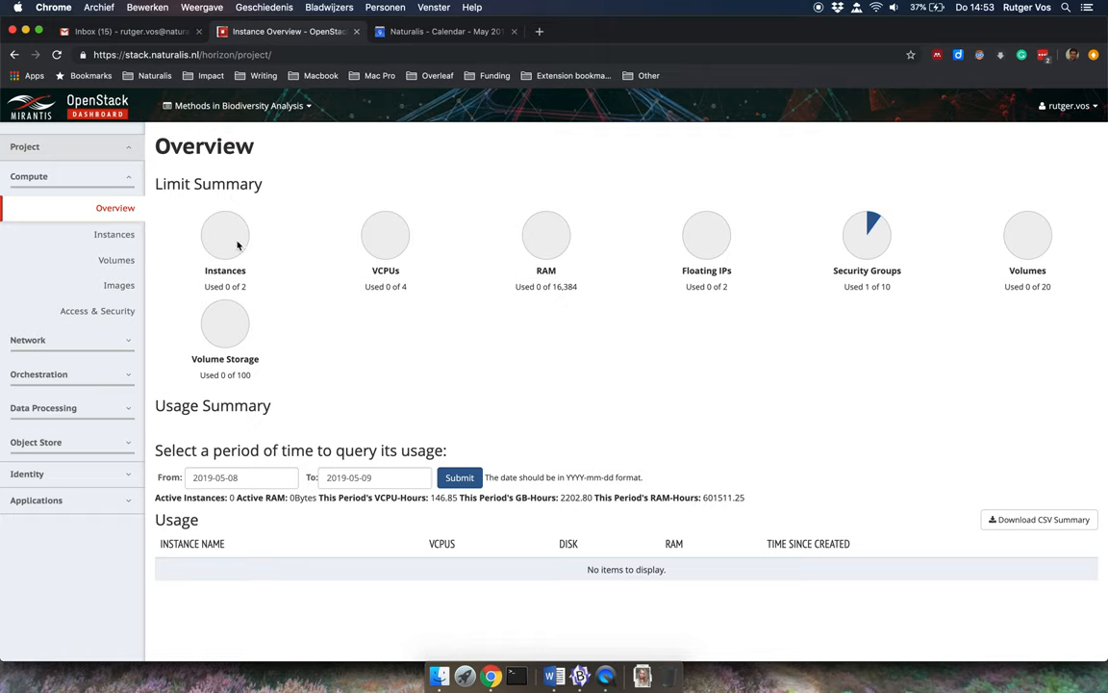
pyautogui.moveTo(394, 229)
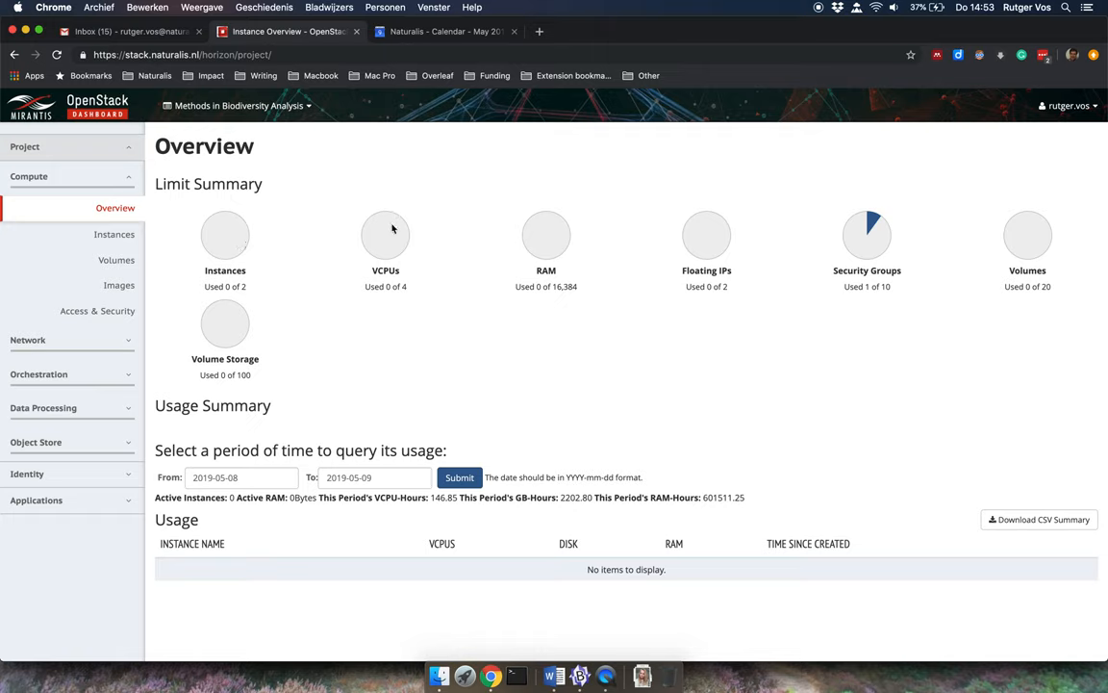
pyautogui.moveTo(554, 303)
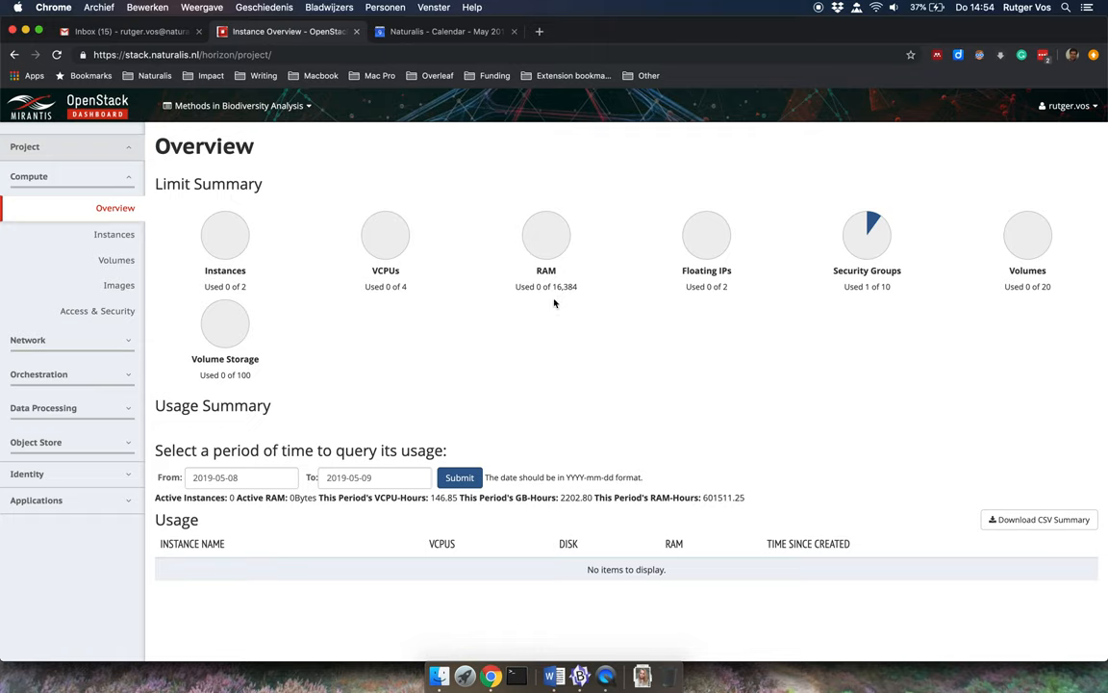
pyautogui.moveTo(509, 281)
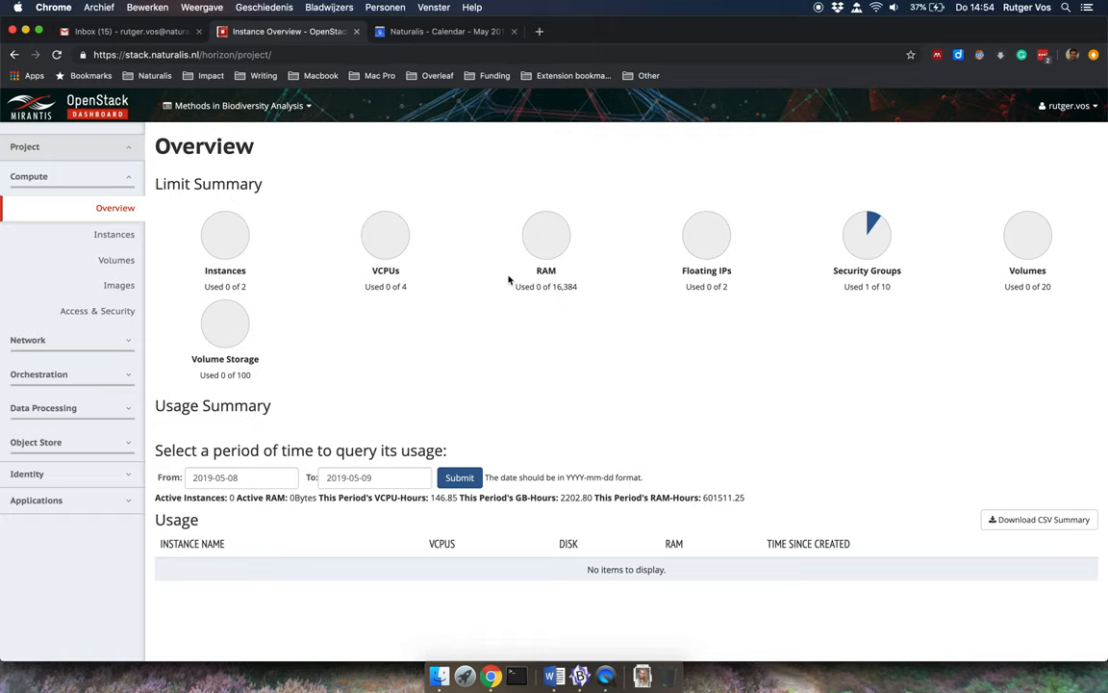
pyautogui.moveTo(759, 275)
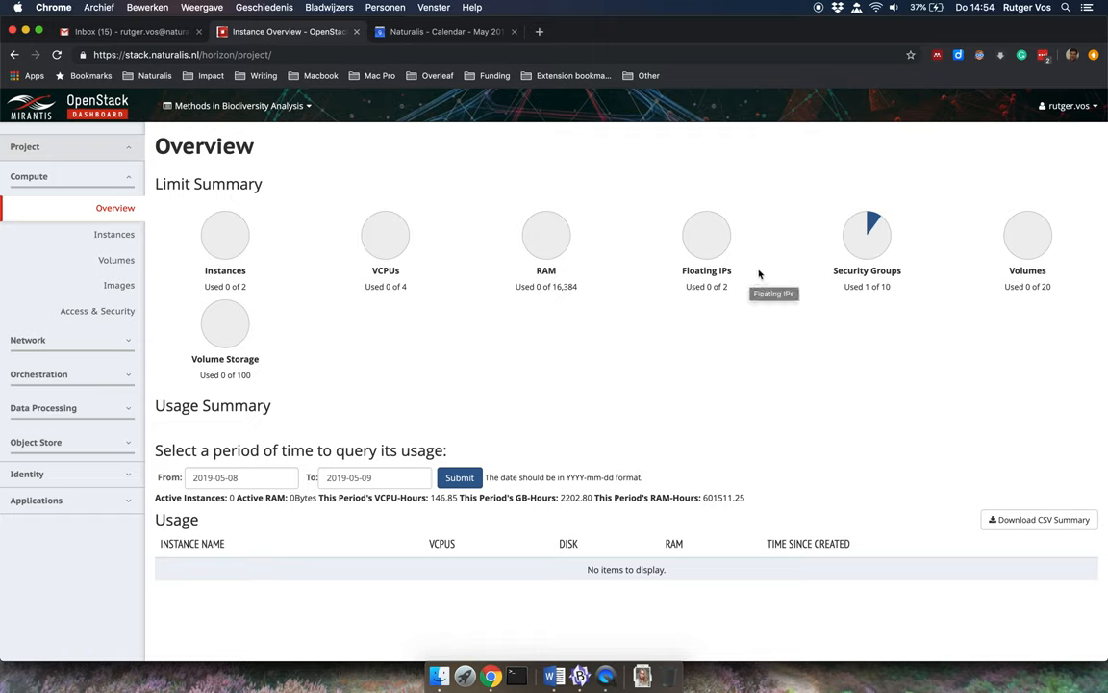
pyautogui.moveTo(750, 254)
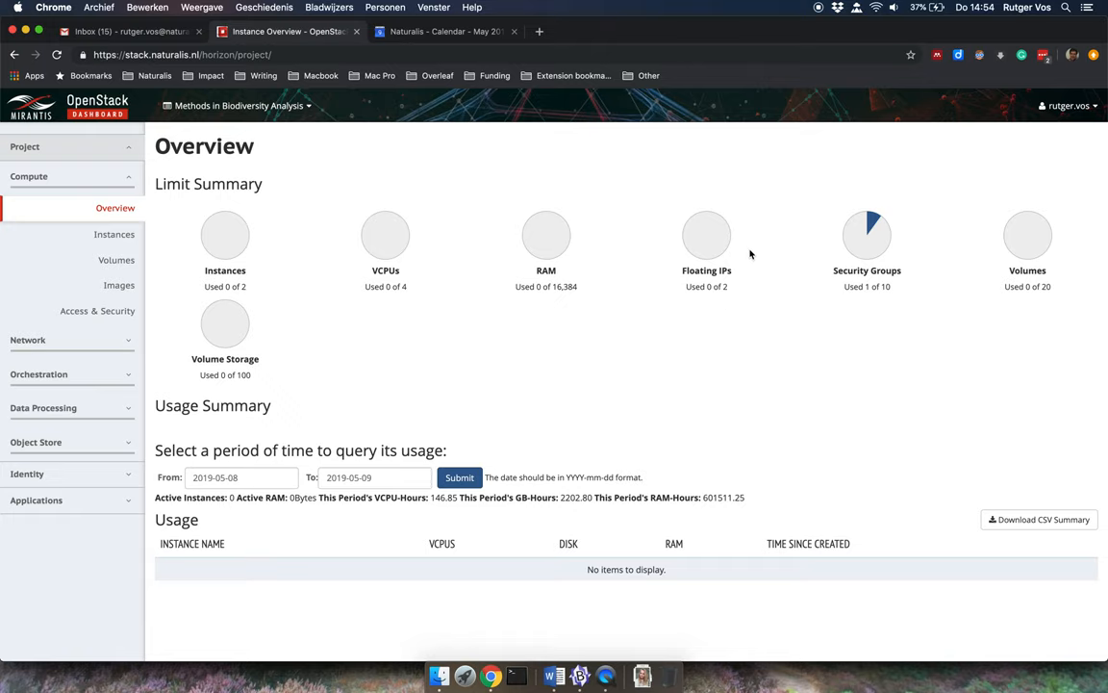
pyautogui.moveTo(726, 290)
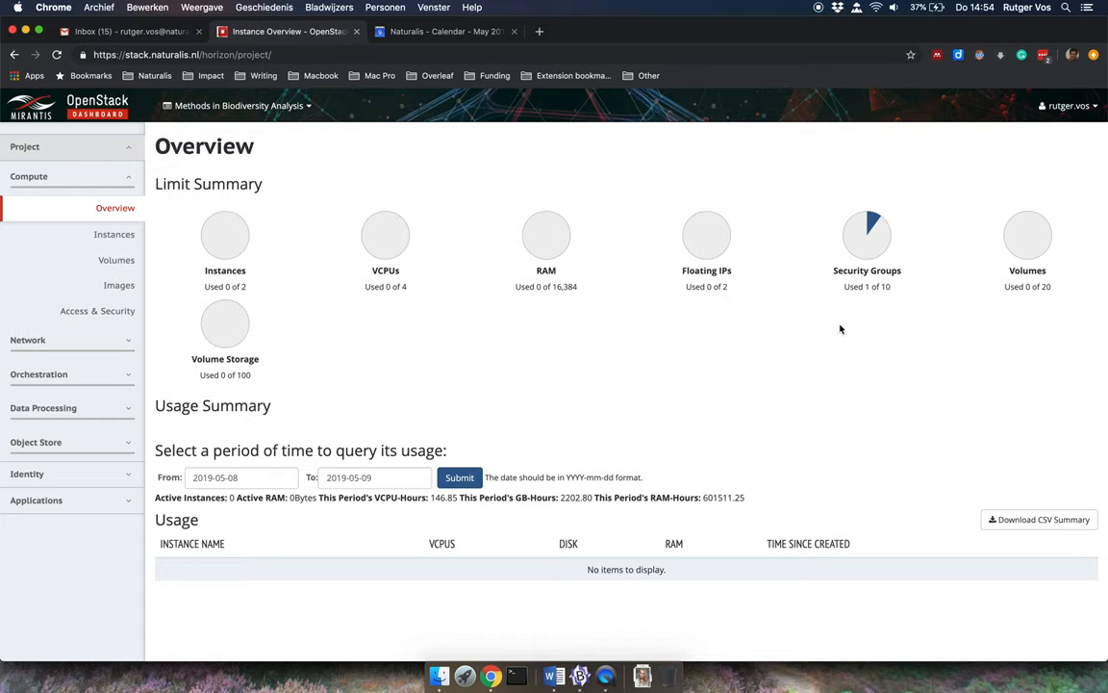
pyautogui.moveTo(840, 265)
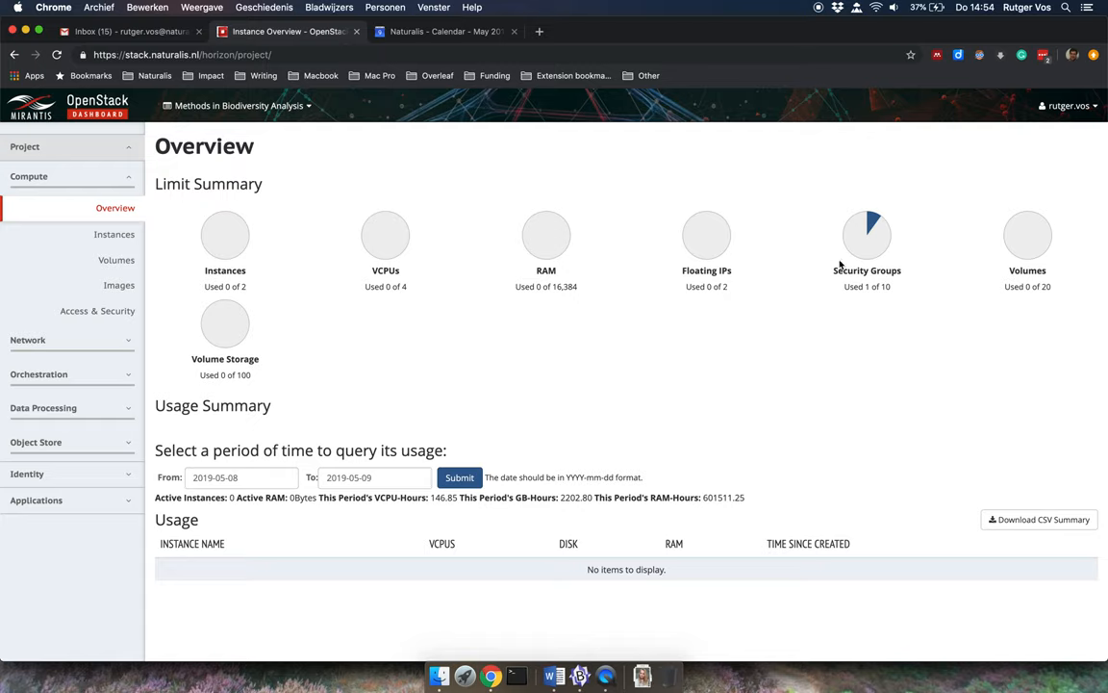
pyautogui.moveTo(918, 262)
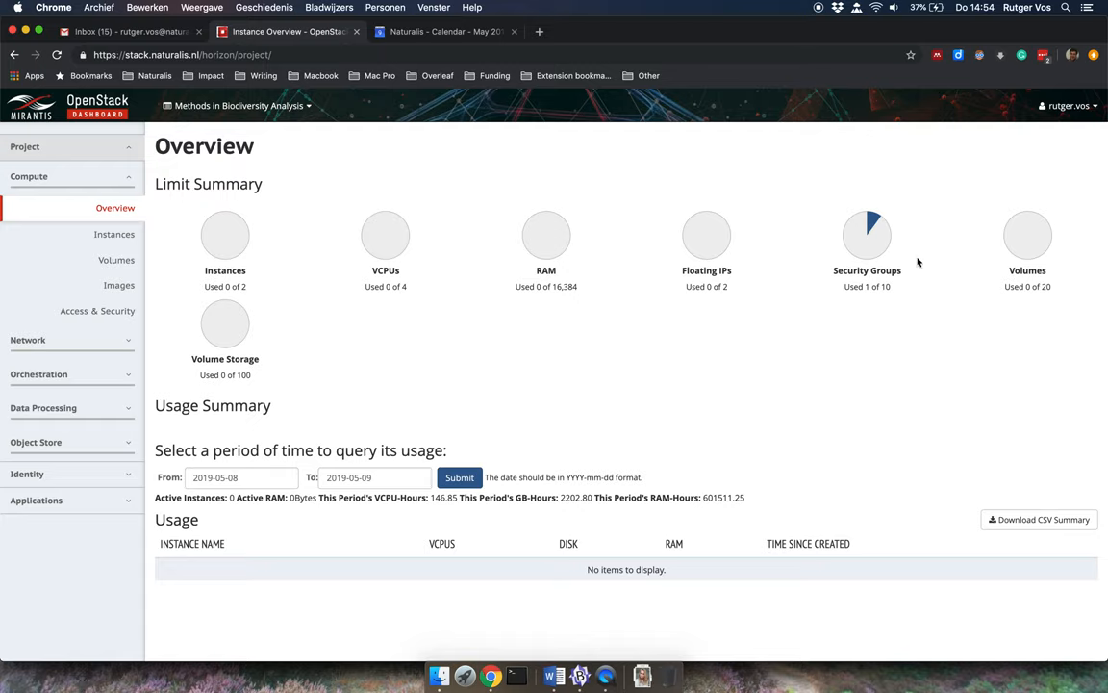
pyautogui.moveTo(996, 188)
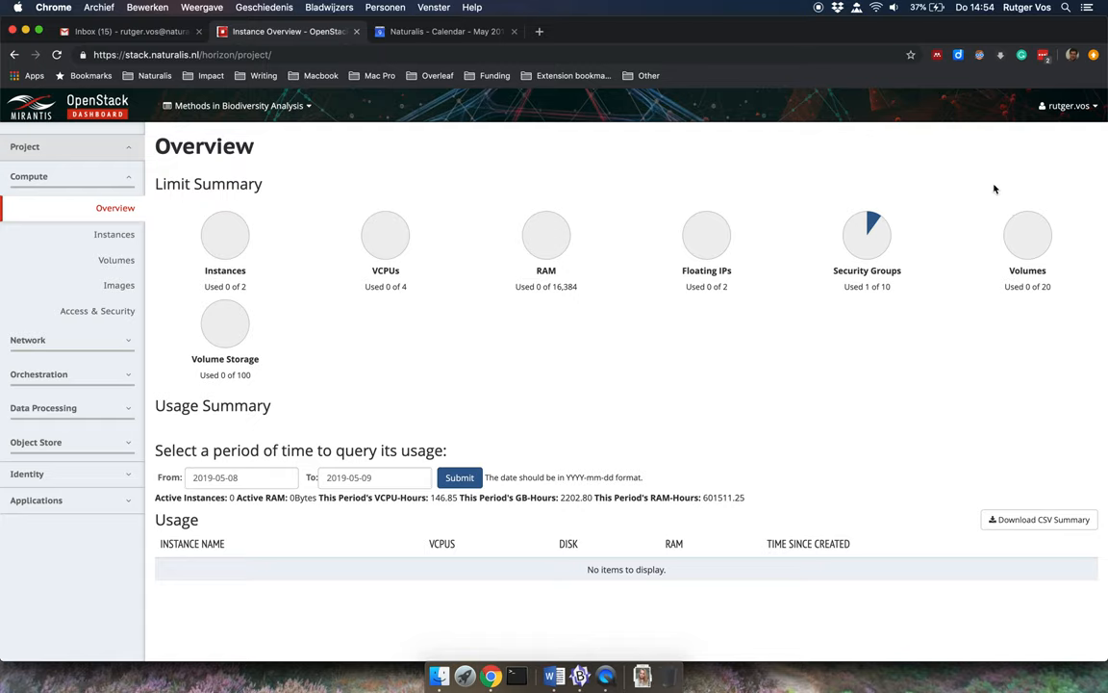
pyautogui.moveTo(1010, 255)
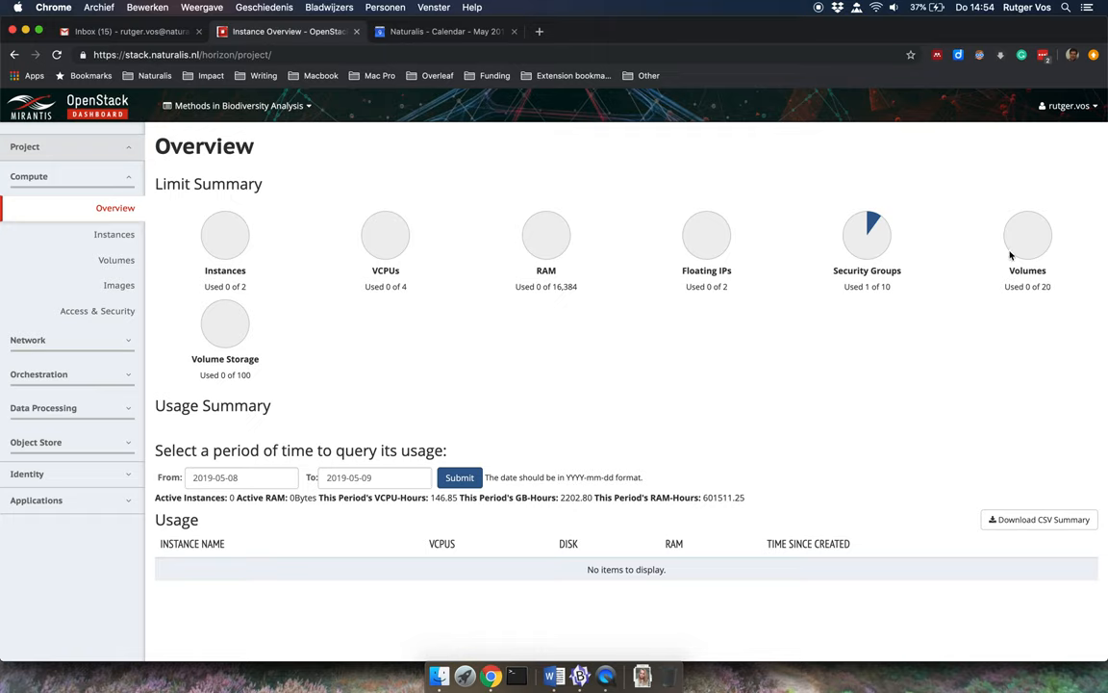
pyautogui.moveTo(1069, 292)
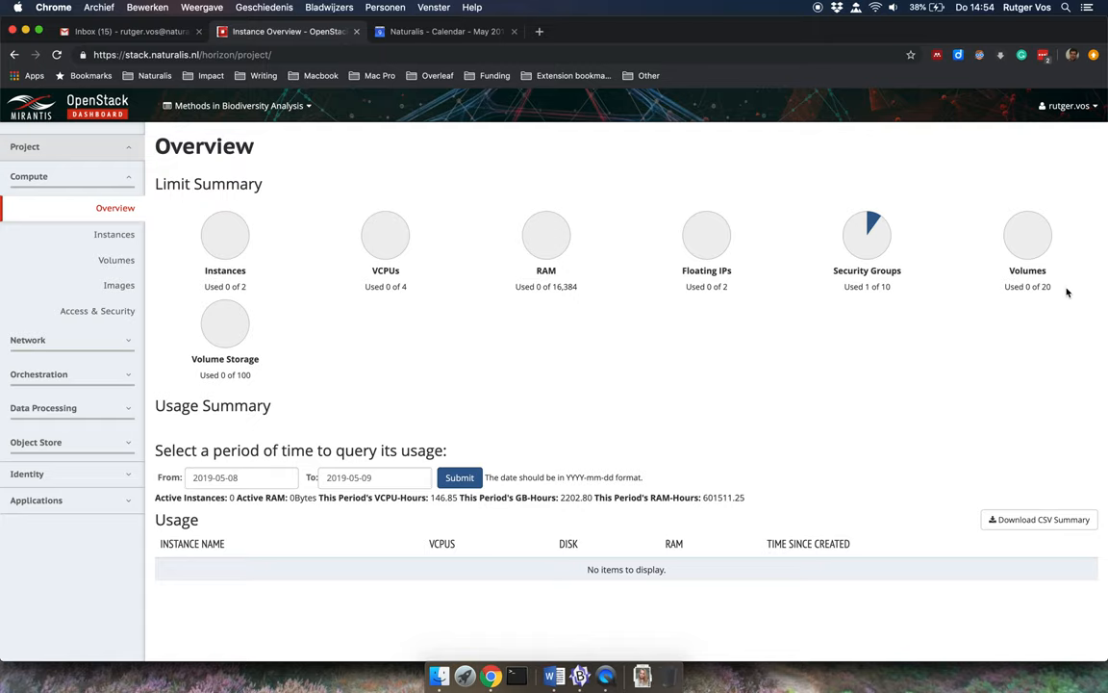
pyautogui.moveTo(1058, 298)
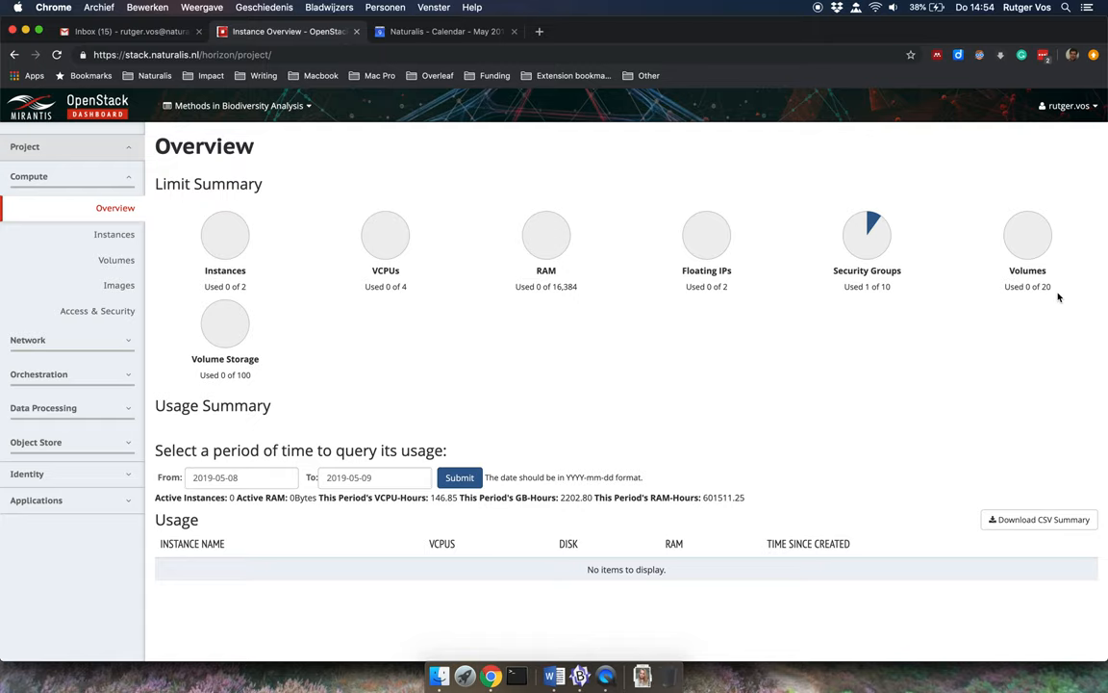
pyautogui.moveTo(225, 385)
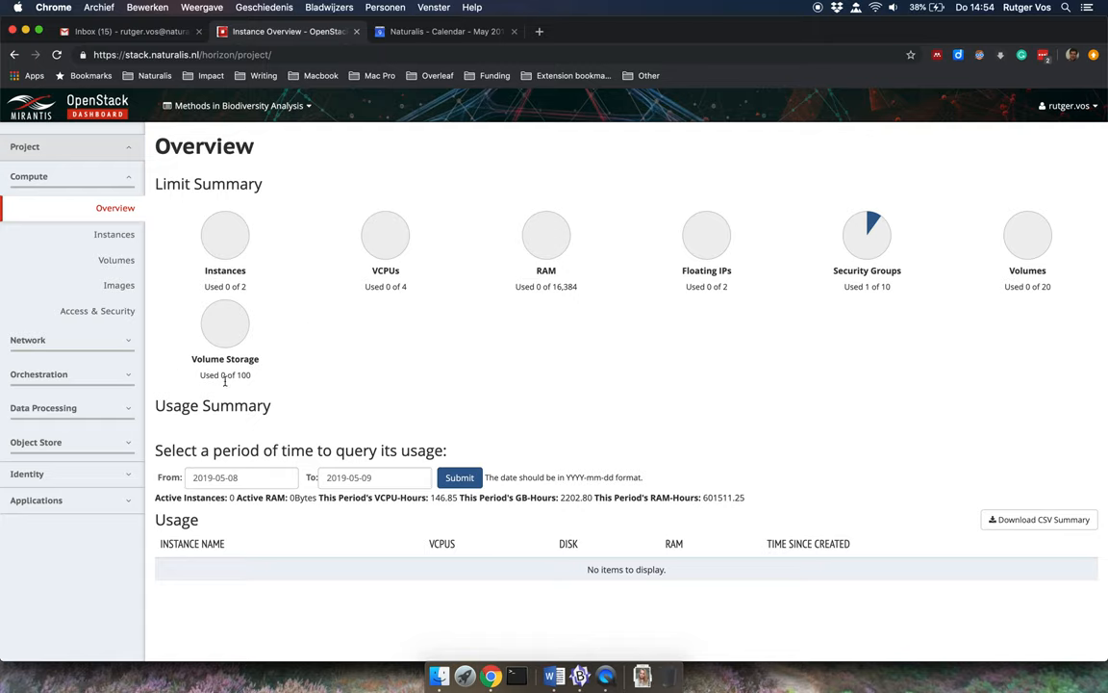
pyautogui.moveTo(256, 383)
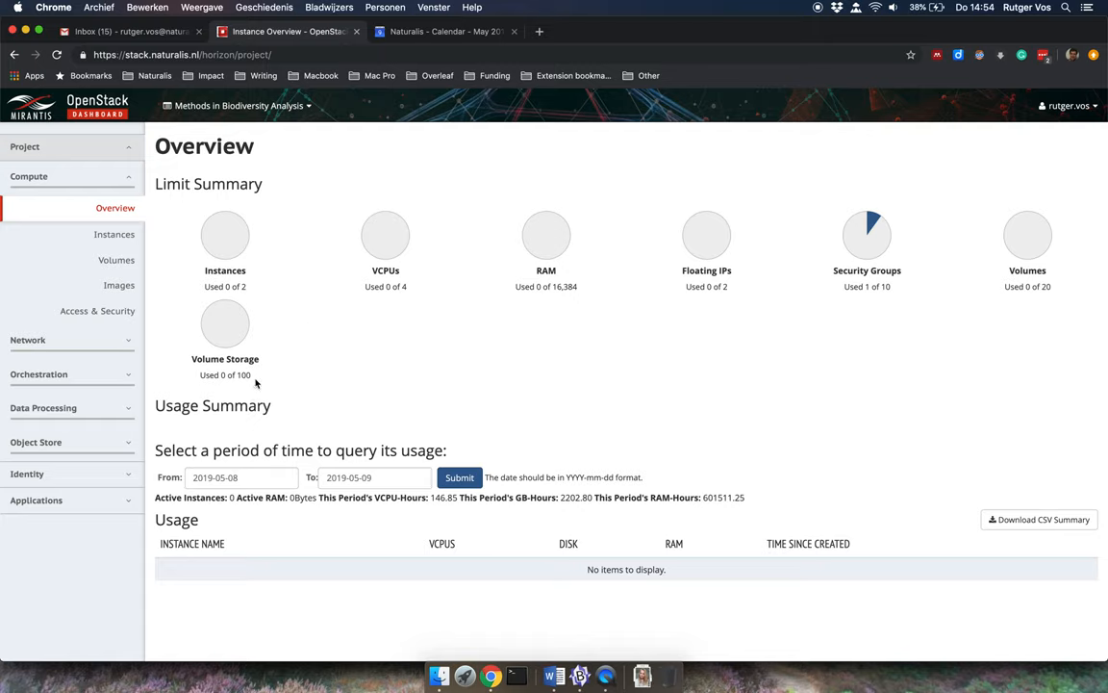
pyautogui.moveTo(274, 381)
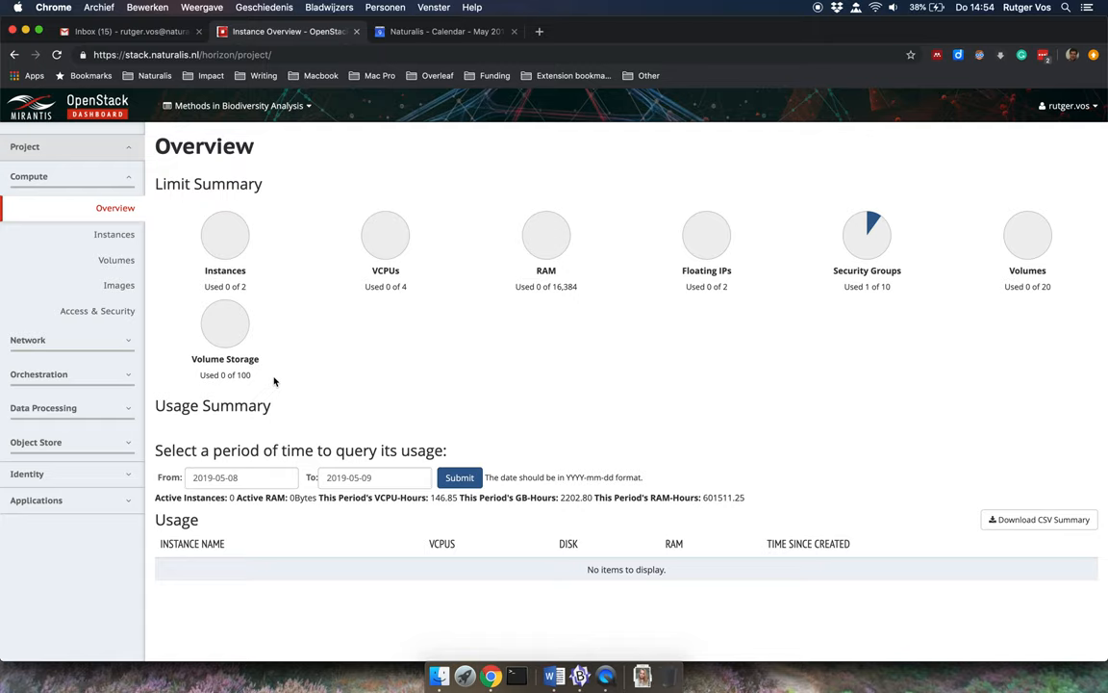
pyautogui.moveTo(171, 336)
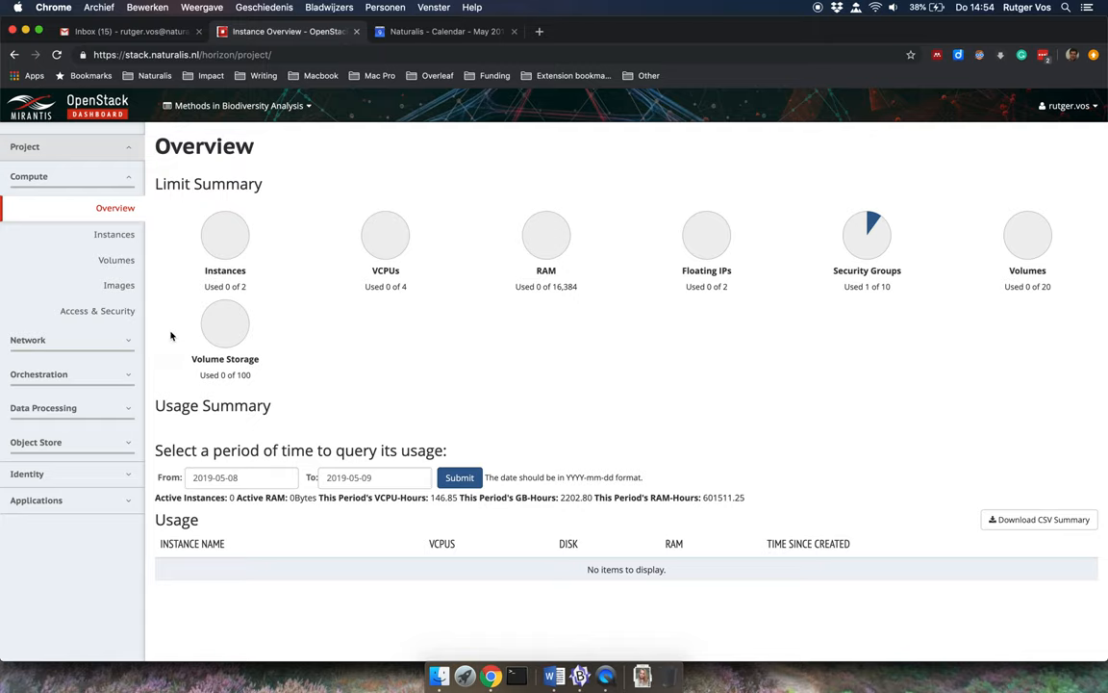
pyautogui.click(113, 241)
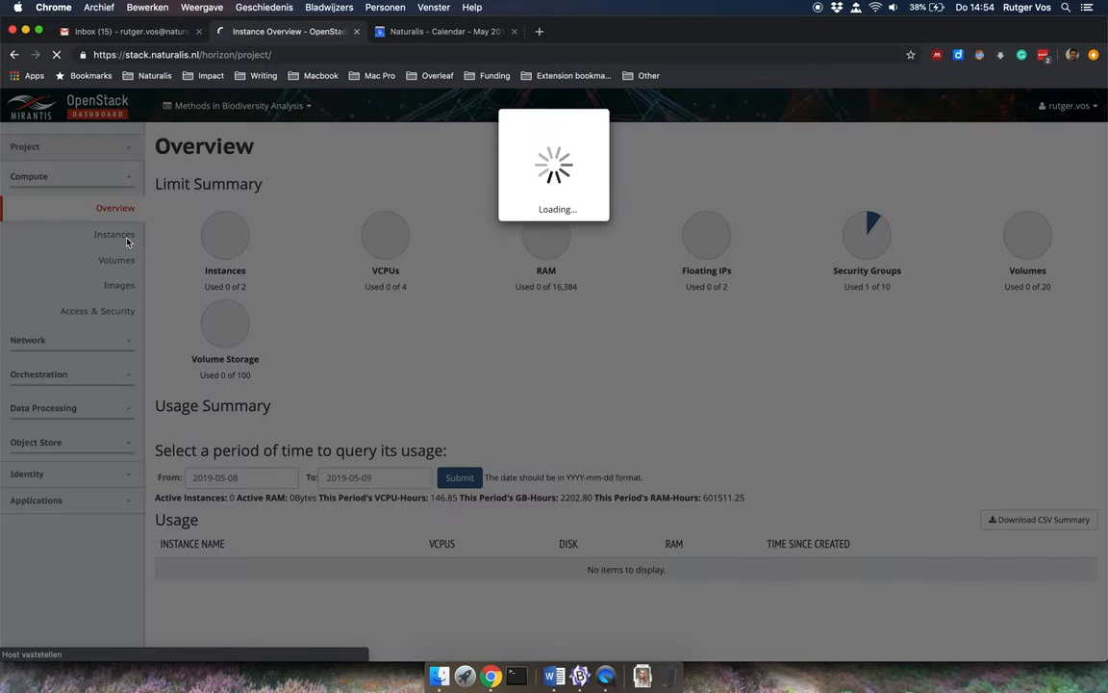
pyautogui.click(113, 233)
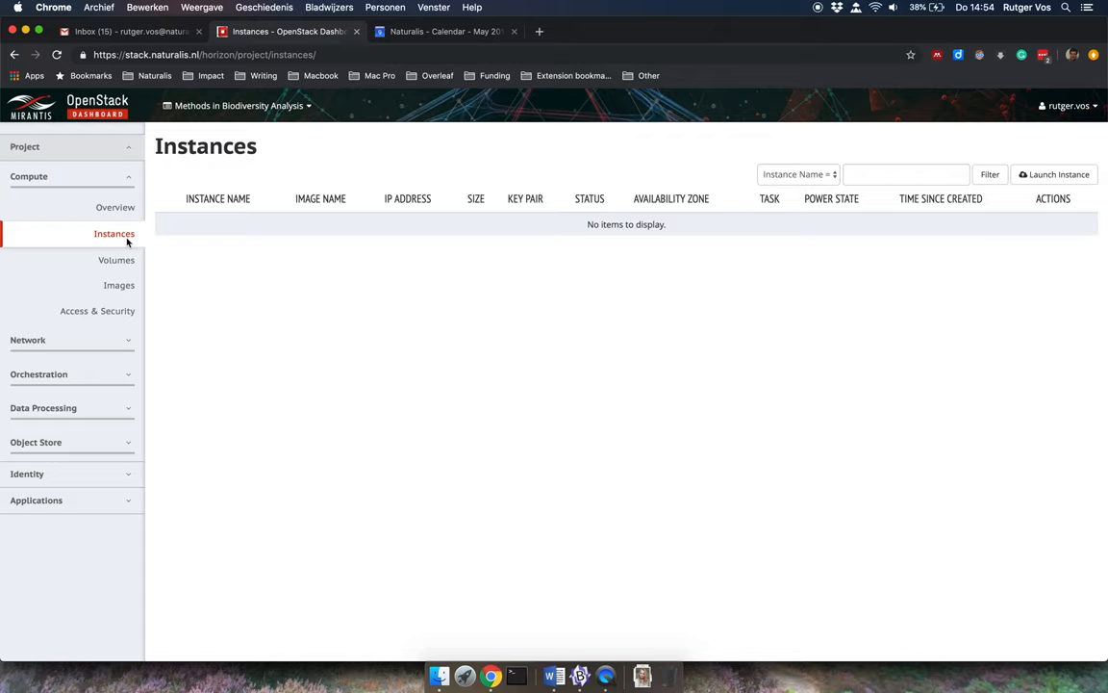
pyautogui.moveTo(115, 260)
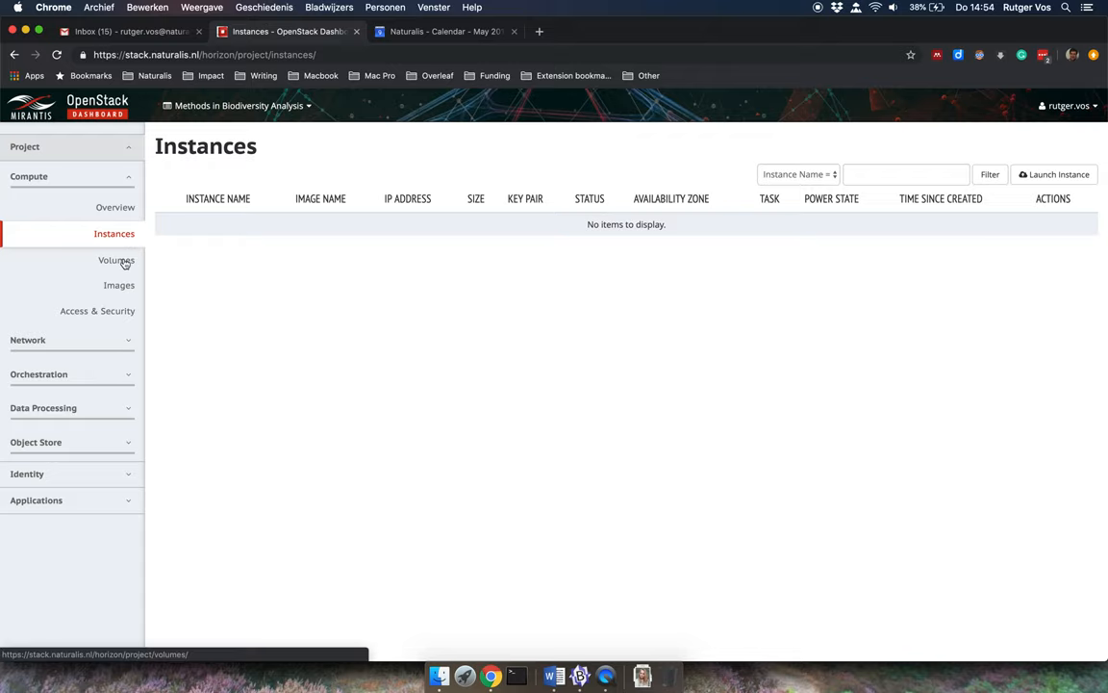
pyautogui.click(113, 260)
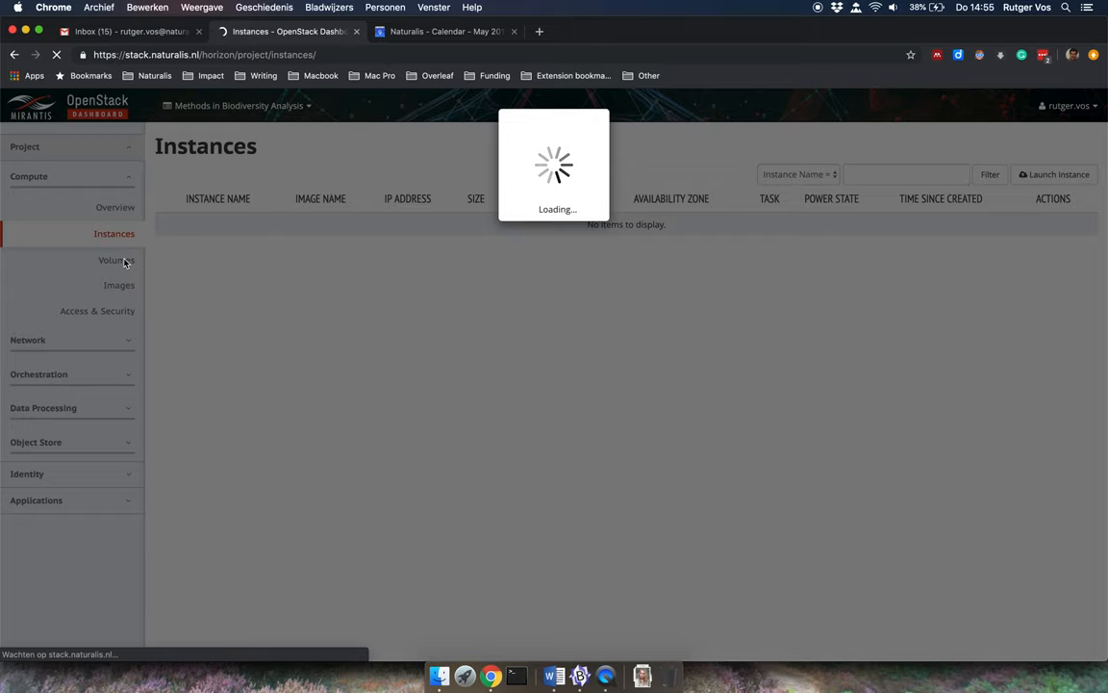
pyautogui.click(115, 259)
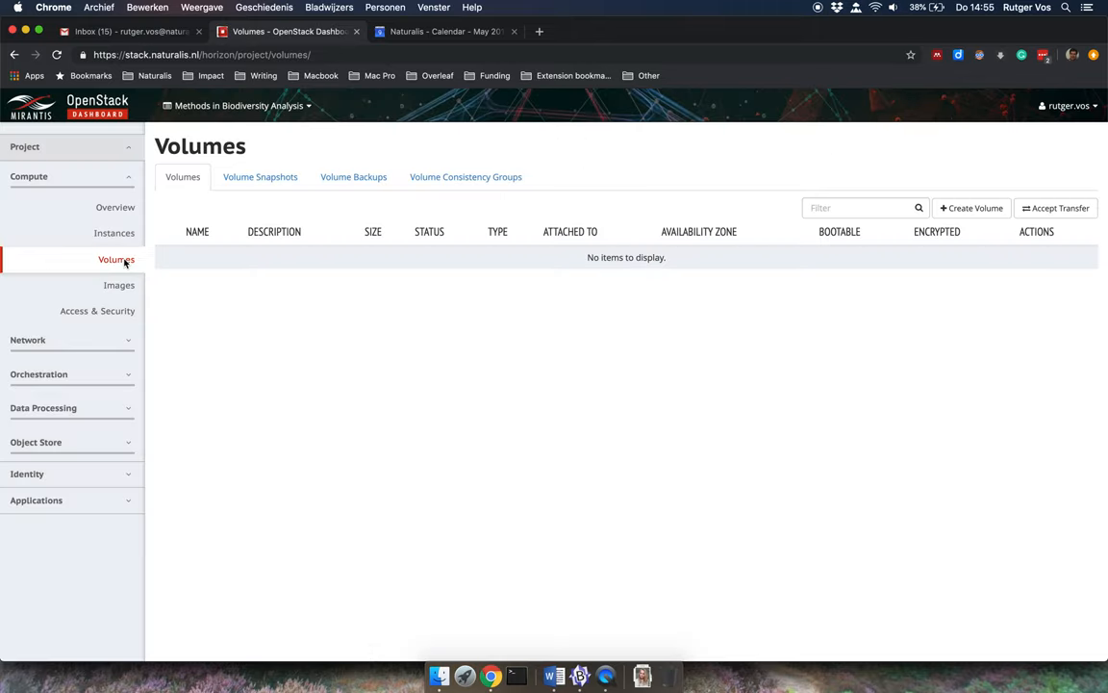
pyautogui.moveTo(119, 284)
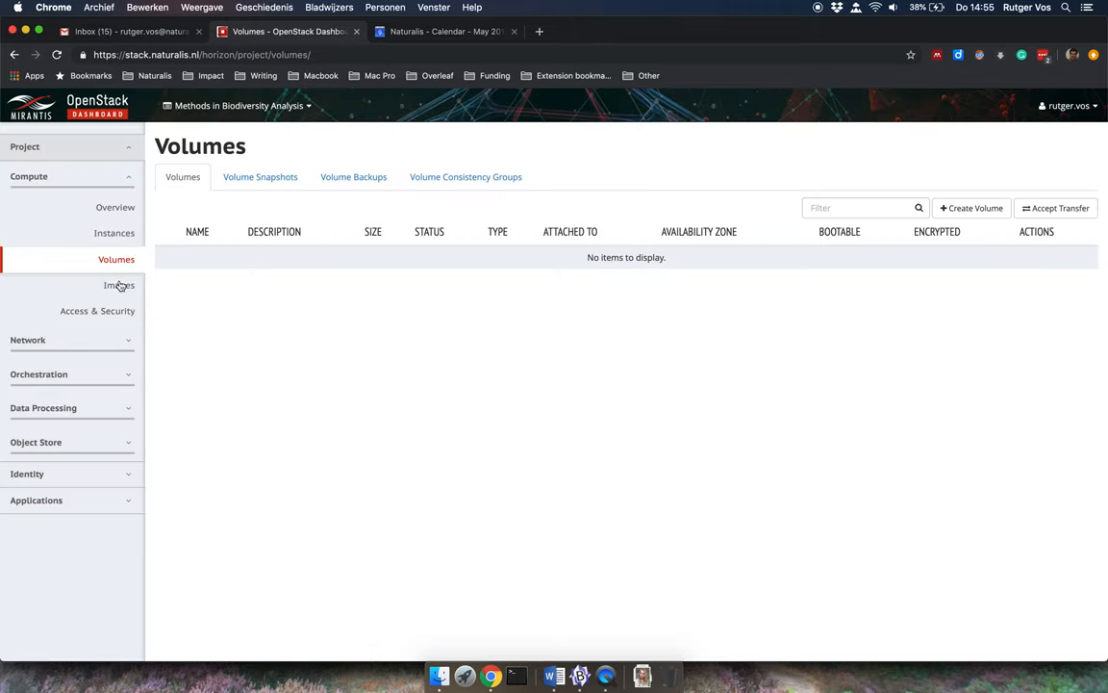
pyautogui.click(118, 285)
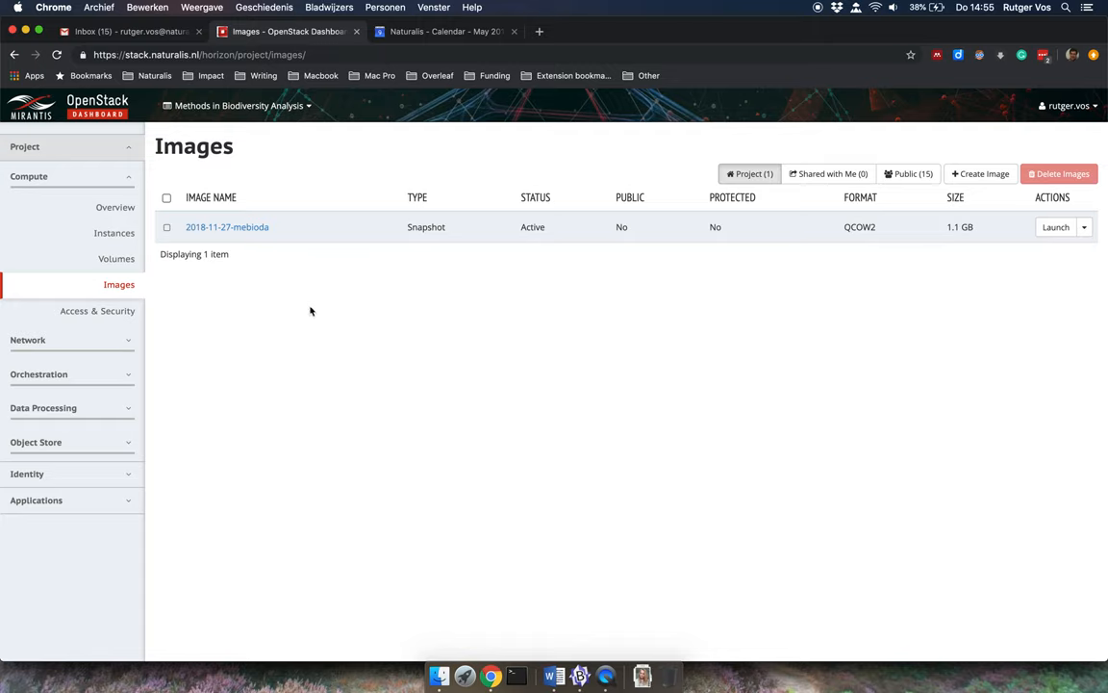
pyautogui.moveTo(307, 312)
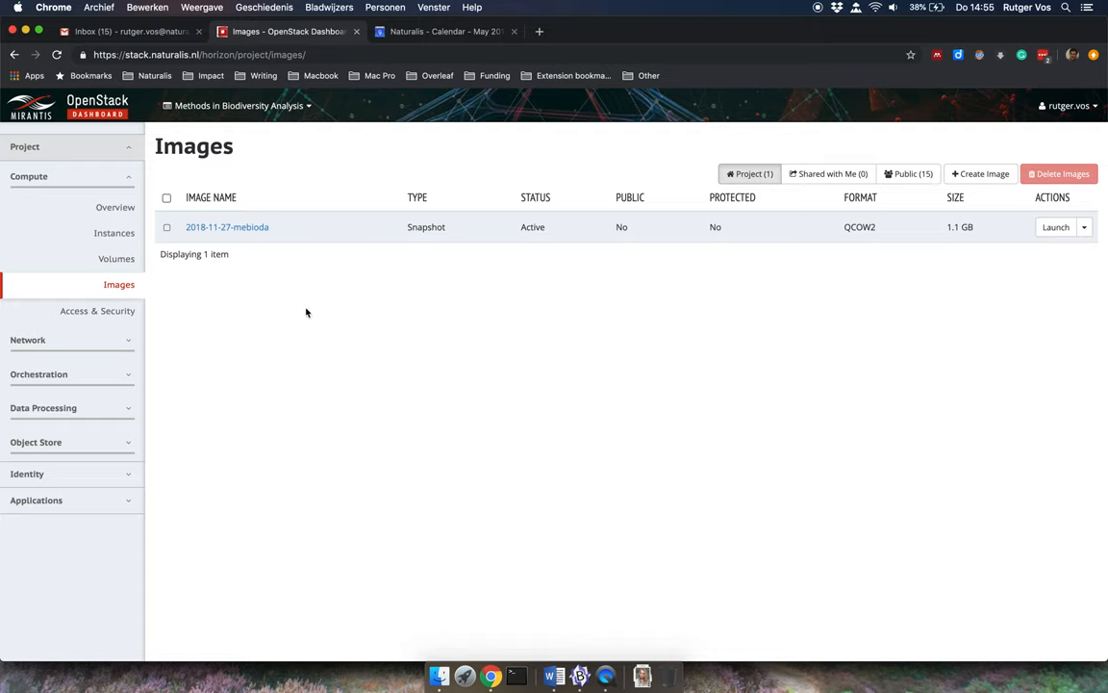
pyautogui.moveTo(273, 301)
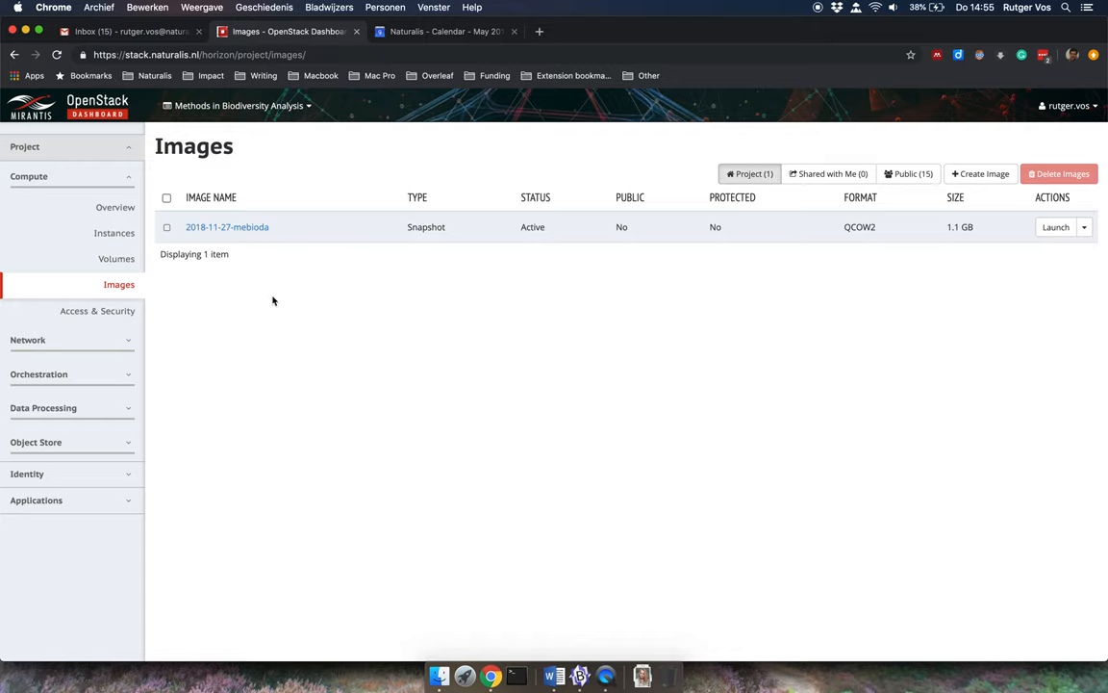
pyautogui.moveTo(248, 260)
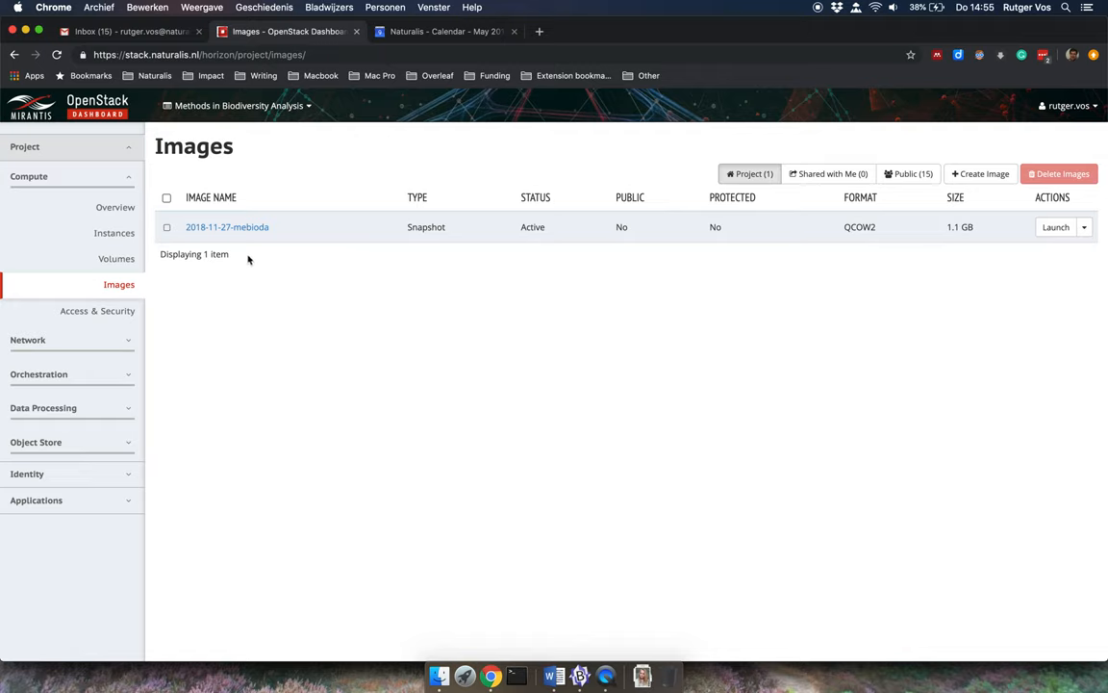
pyautogui.moveTo(219, 236)
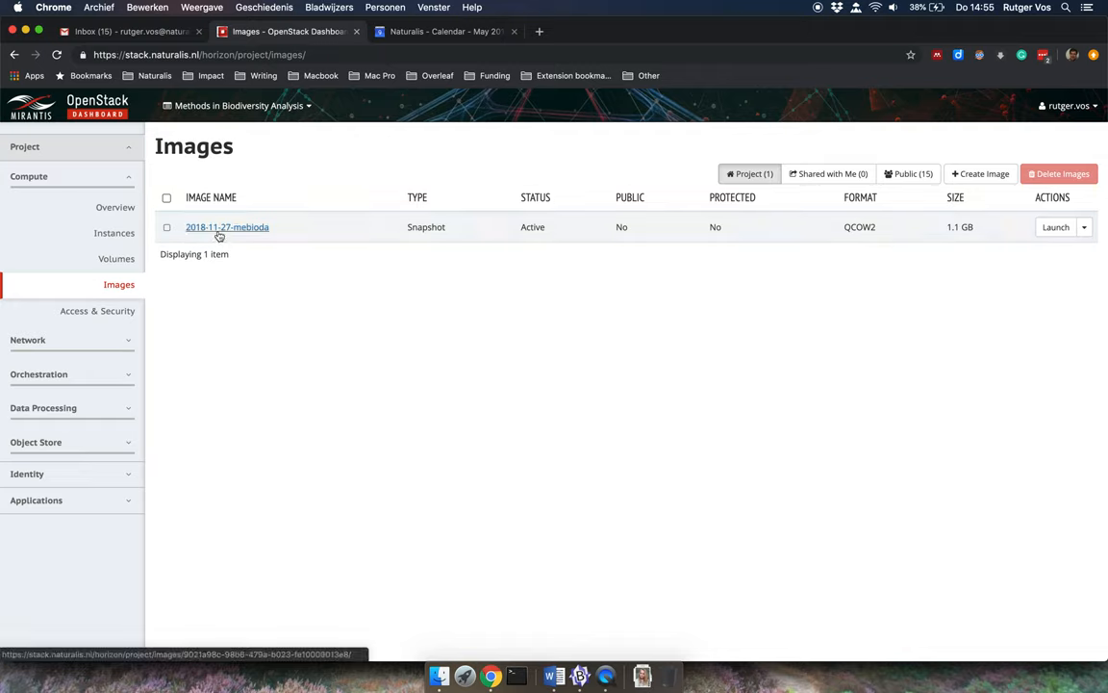
pyautogui.moveTo(141, 333)
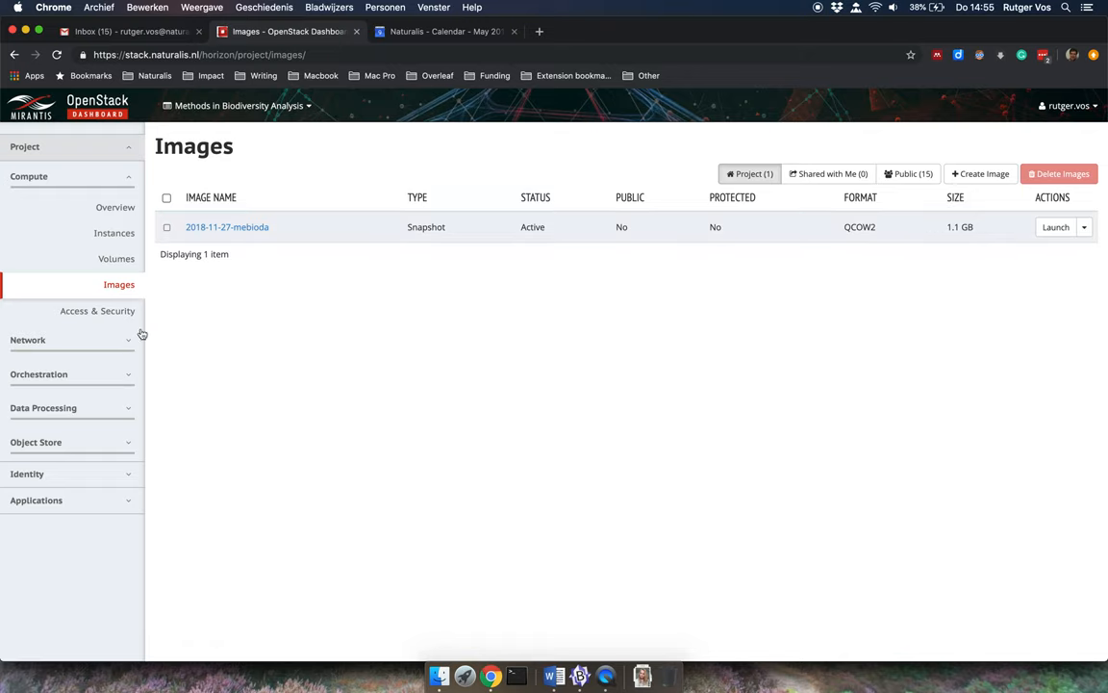
# - View Access & Security showing only the default group, then return to the Instances list
pyautogui.click(97, 310)
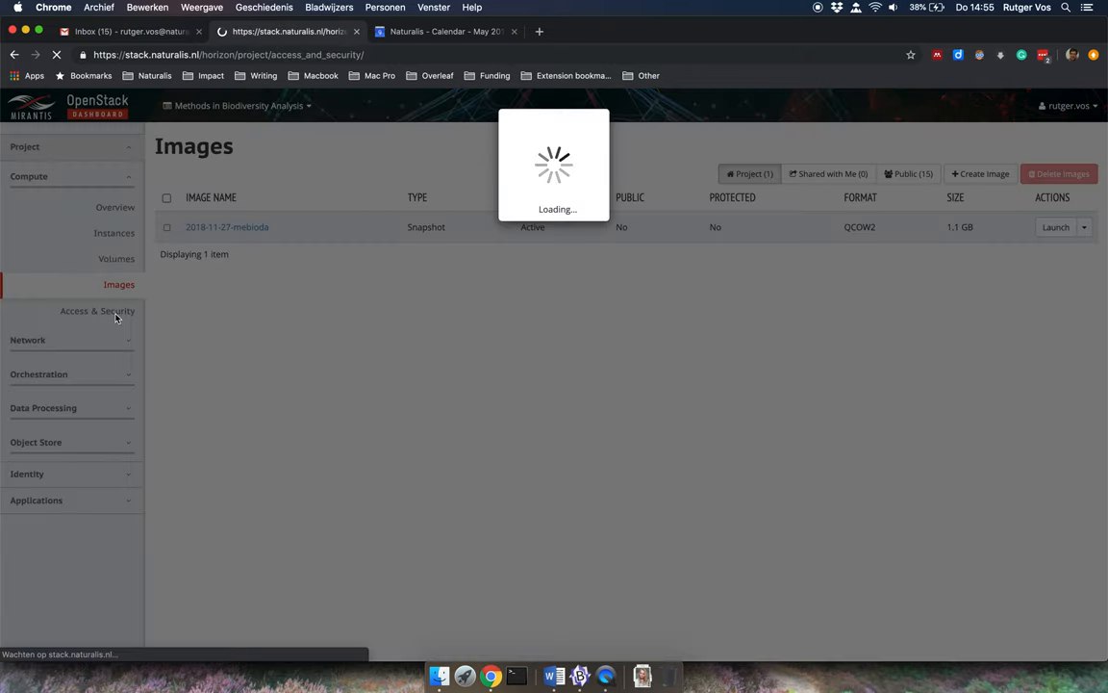
pyautogui.click(97, 310)
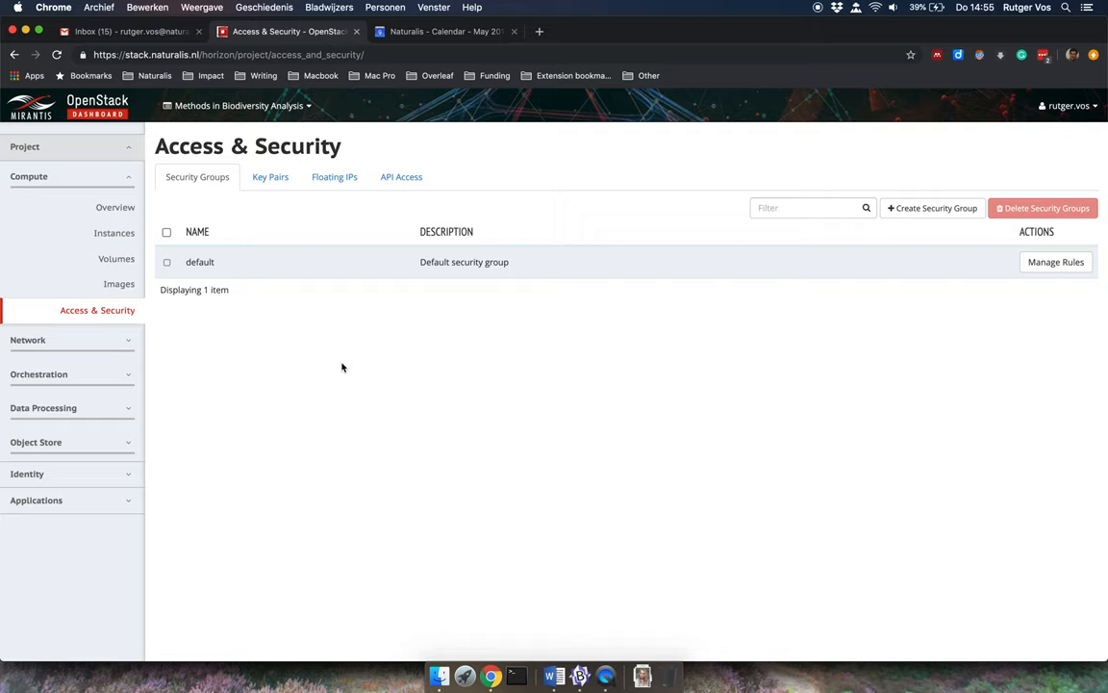
pyautogui.moveTo(342, 370)
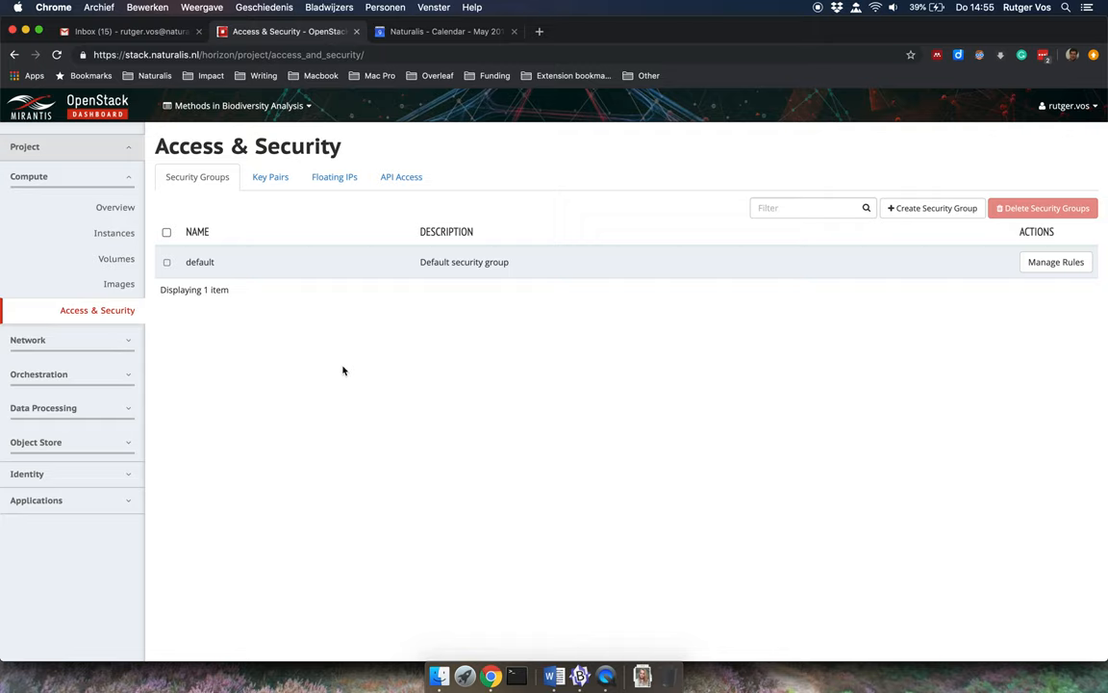
pyautogui.moveTo(140, 390)
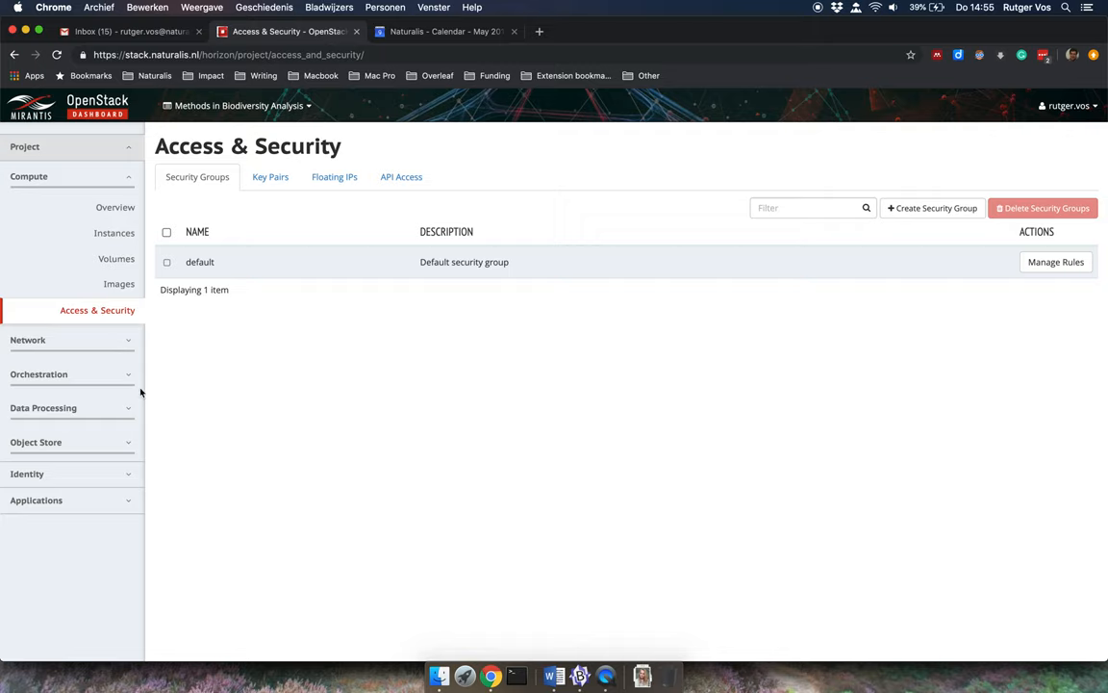
pyautogui.click(113, 233)
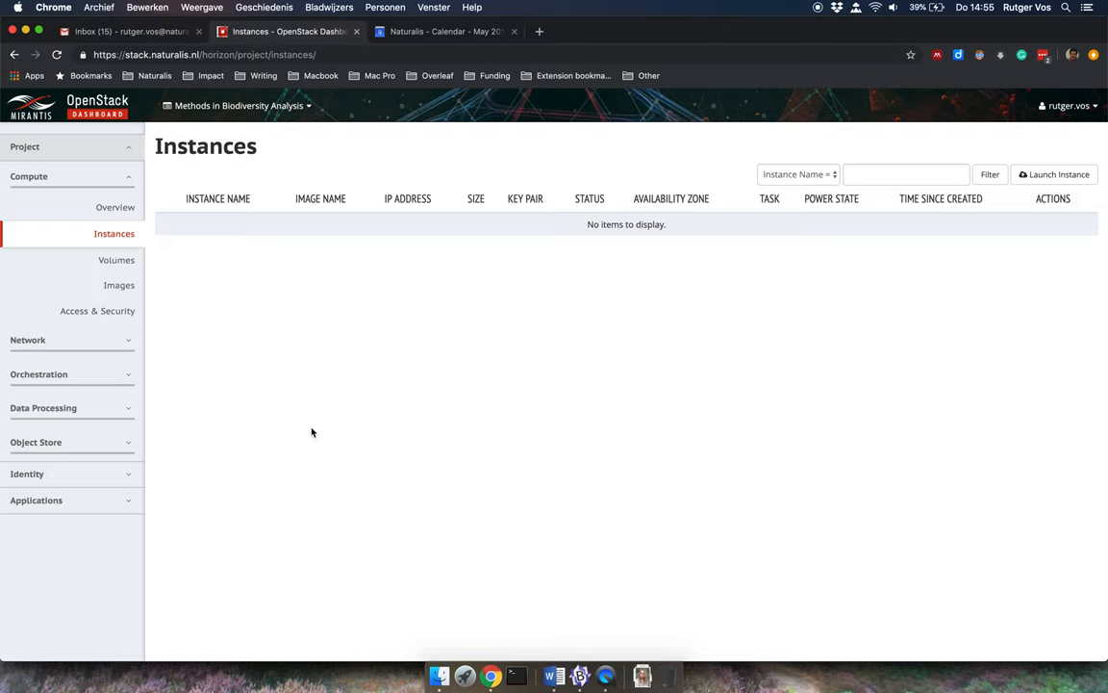
pyautogui.moveTo(526, 460)
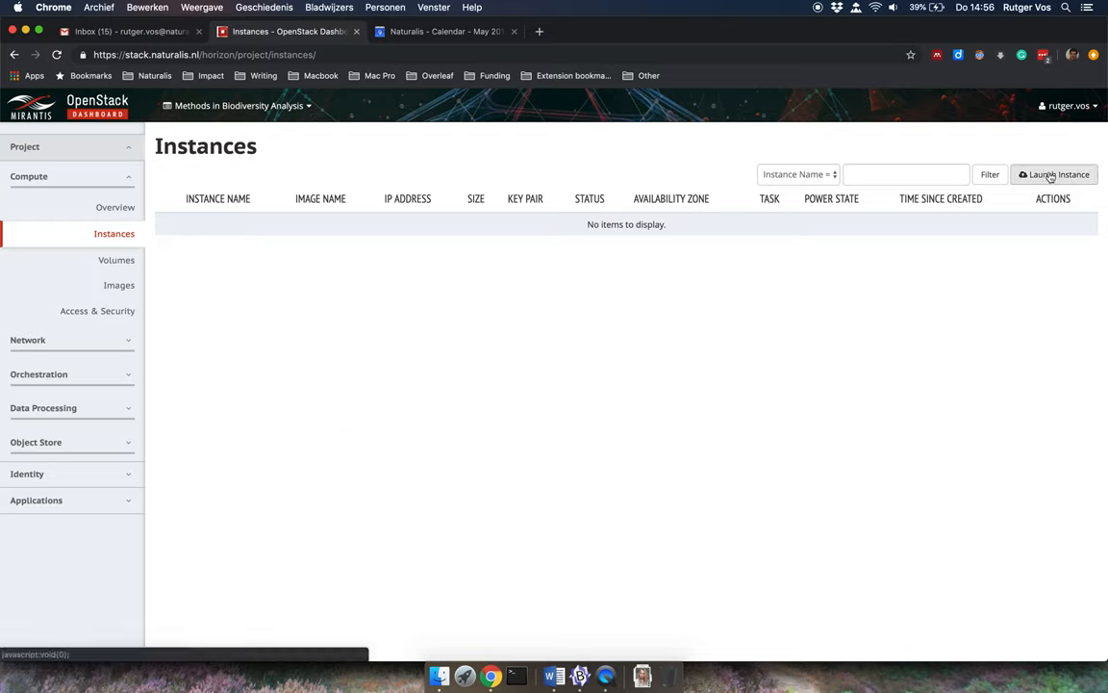
# - Start Launch Instance and name the new instance 'test' with count 1
pyautogui.click(1055, 174)
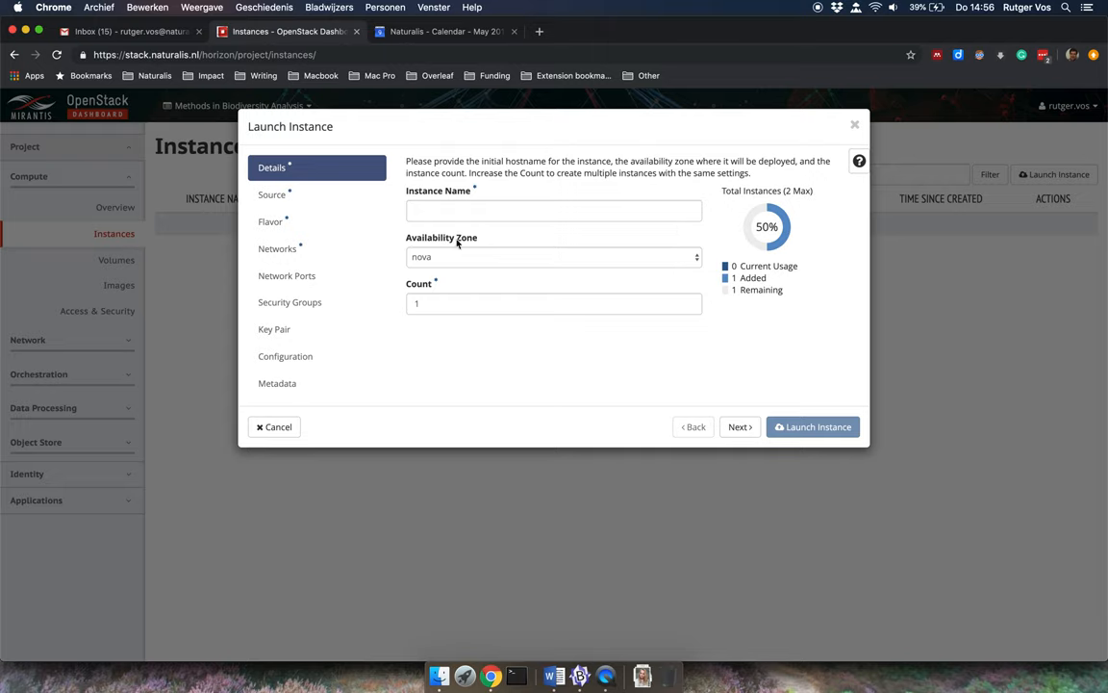
pyautogui.click(554, 209)
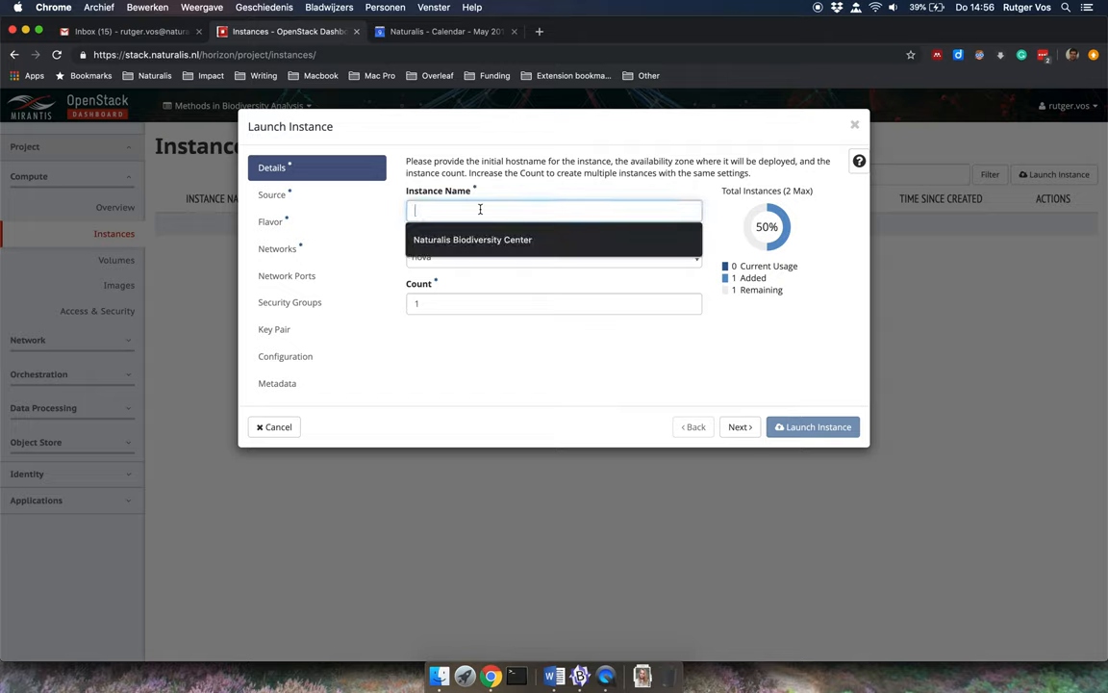
pyautogui.write('test')
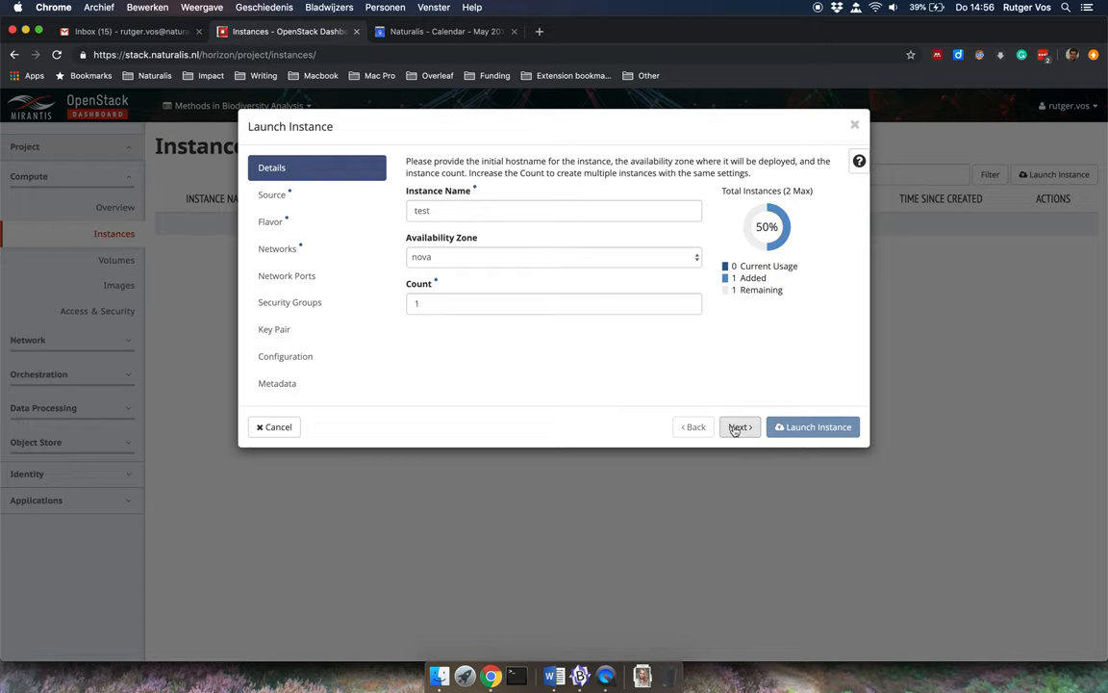
# - On the Source step, allocate Ubuntu 16.04 LTS as the boot image
pyautogui.click(739, 427)
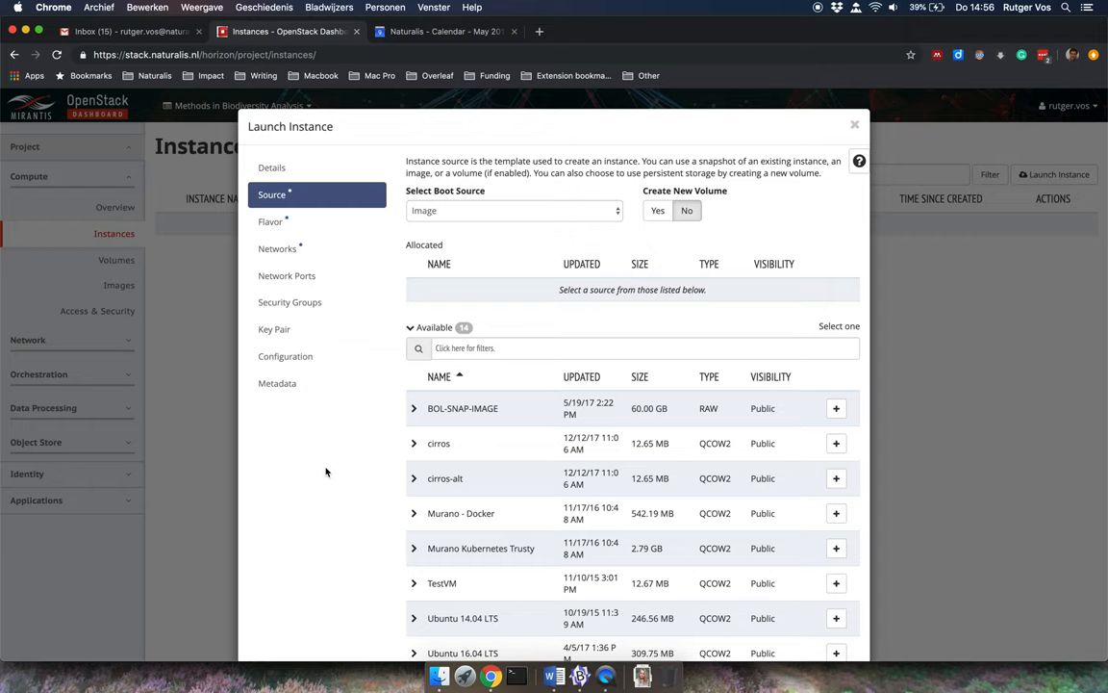
pyautogui.scroll(-3)
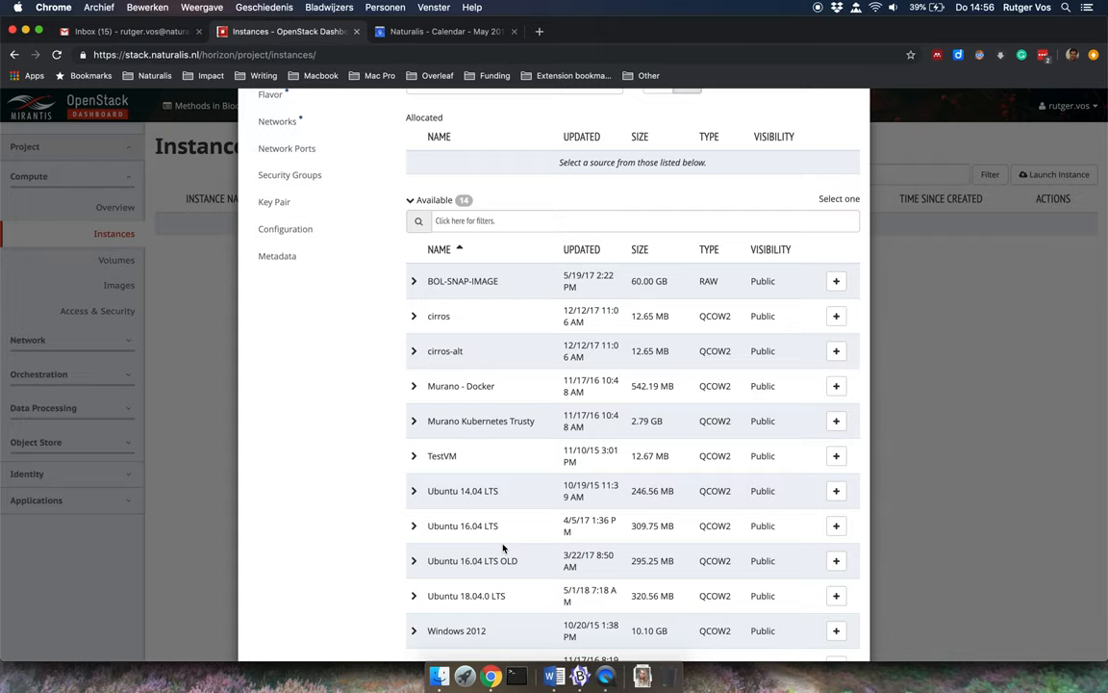
pyautogui.scroll(-3)
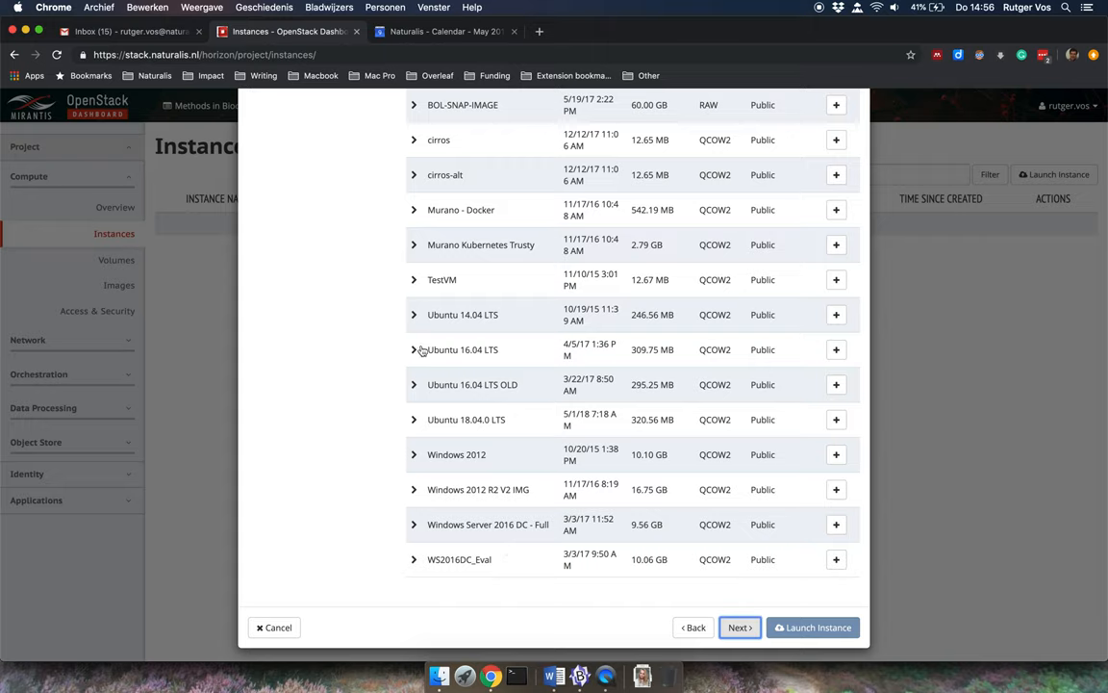
pyautogui.moveTo(535, 369)
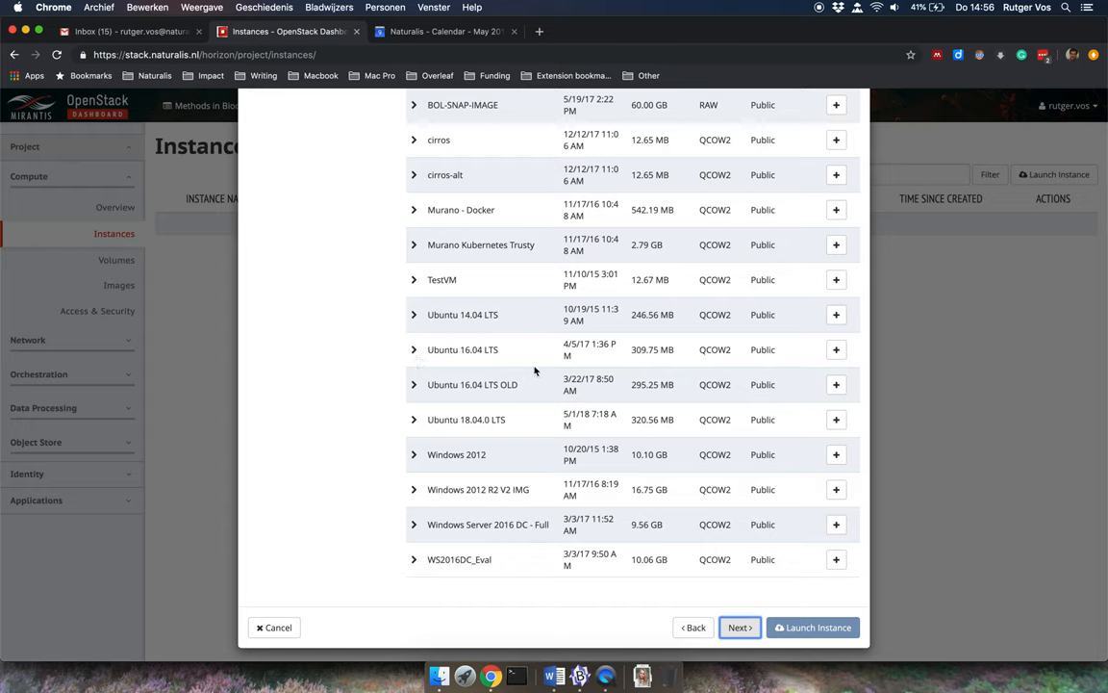
pyautogui.moveTo(550, 364)
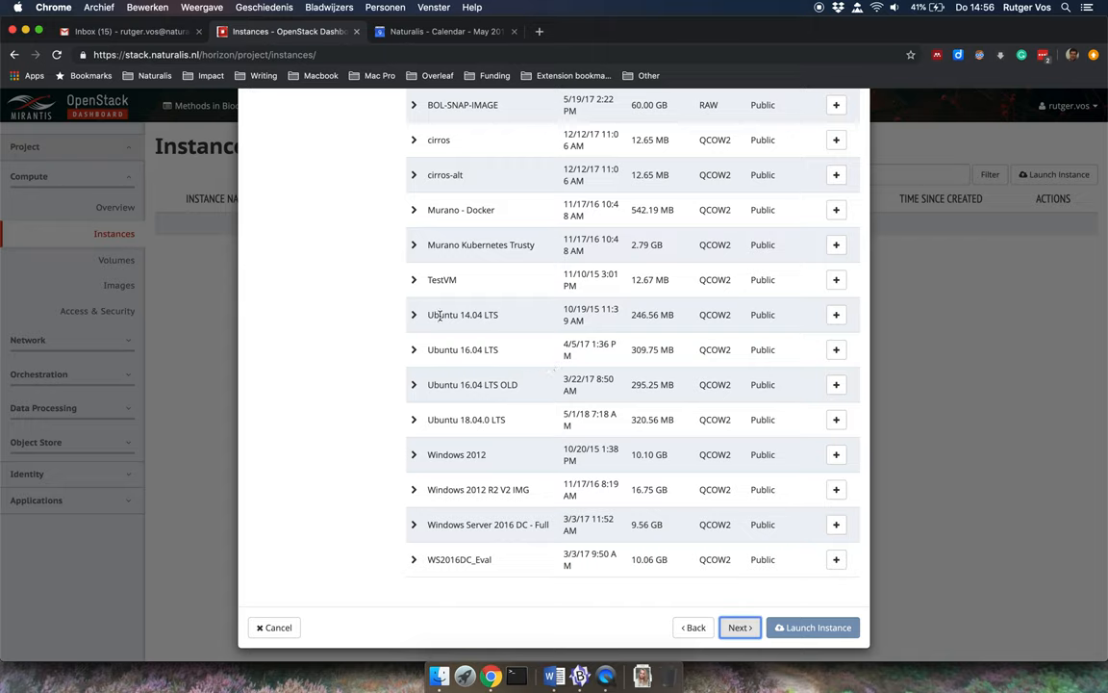
pyautogui.doubleClick(462, 315)
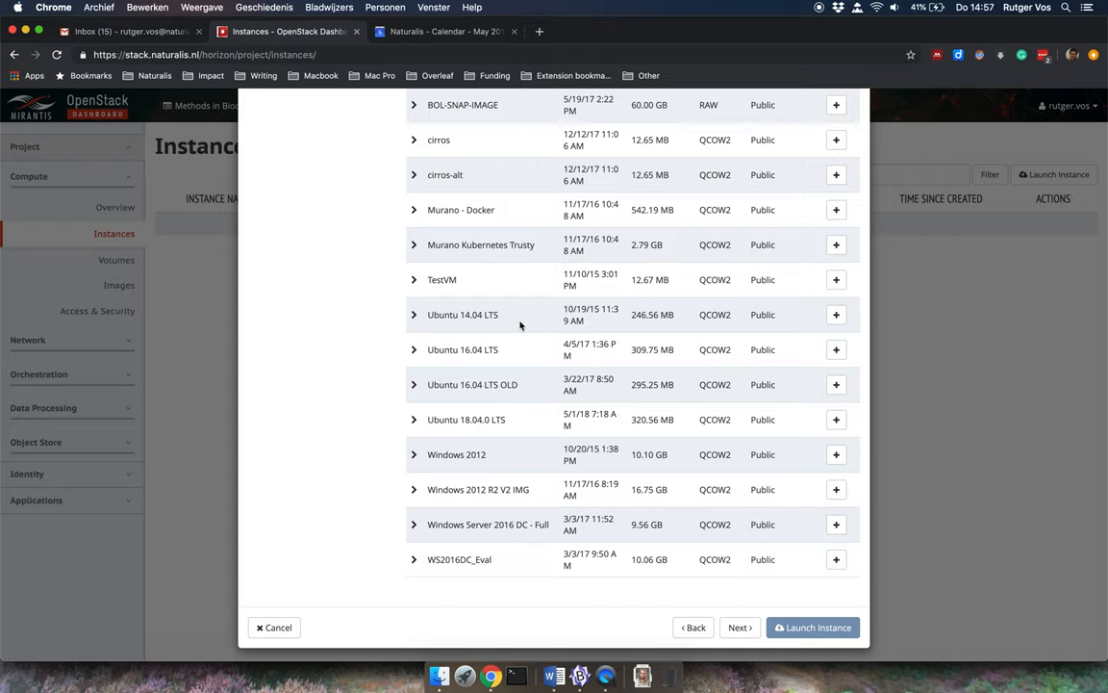
pyautogui.moveTo(428, 349)
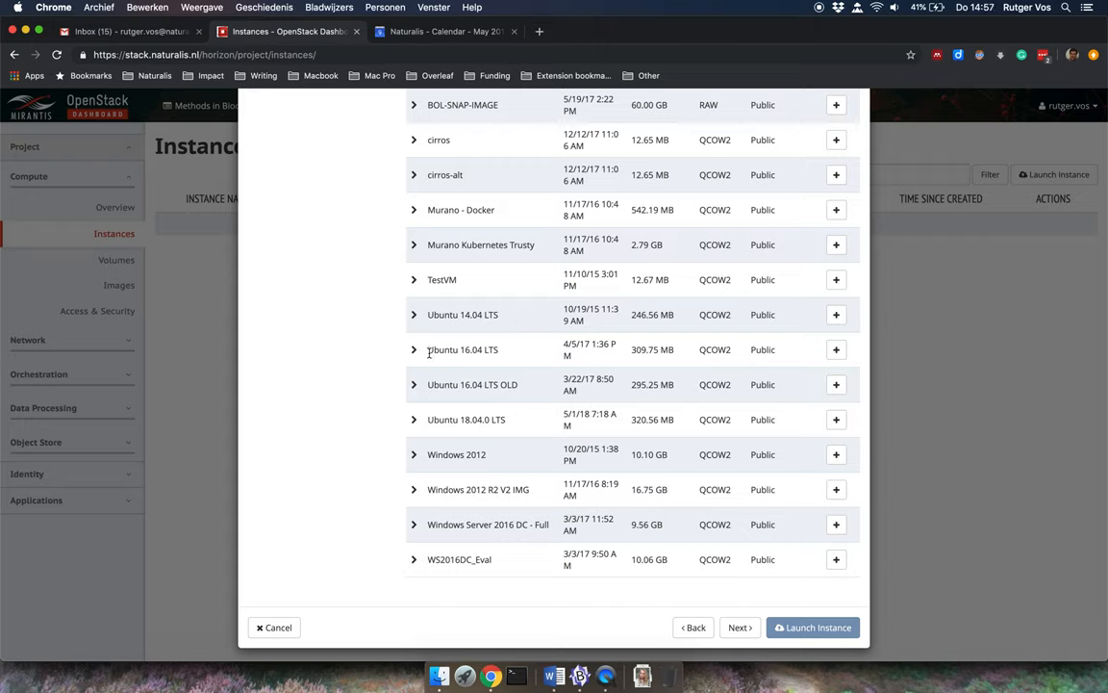
pyautogui.doubleClick(461, 350)
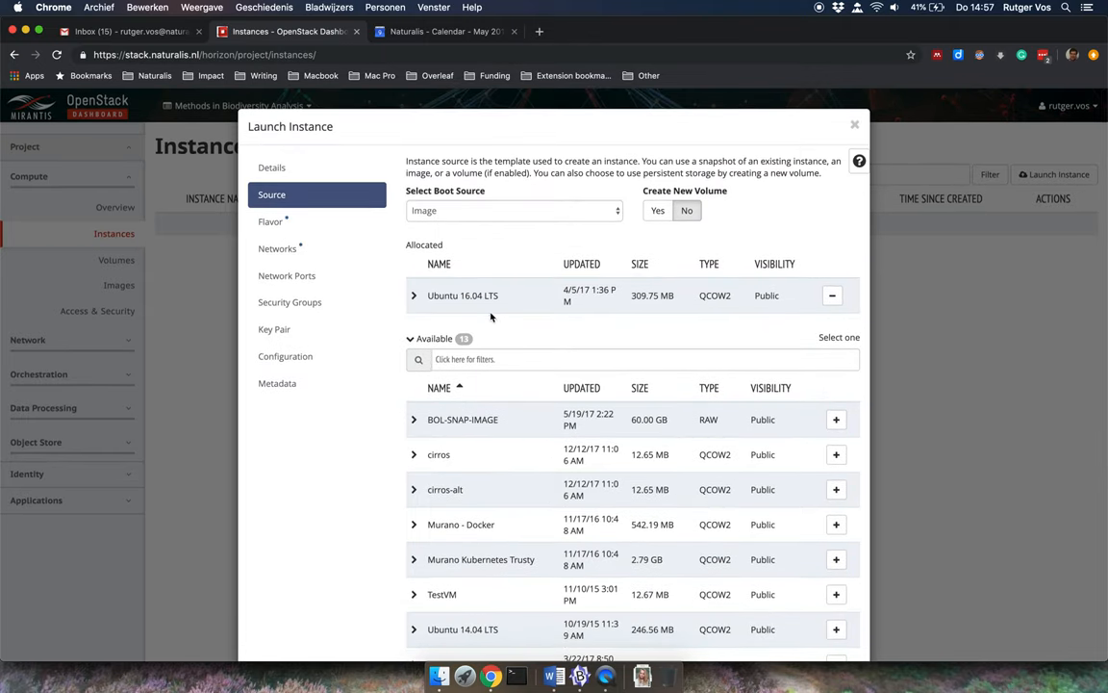
pyautogui.moveTo(564, 301)
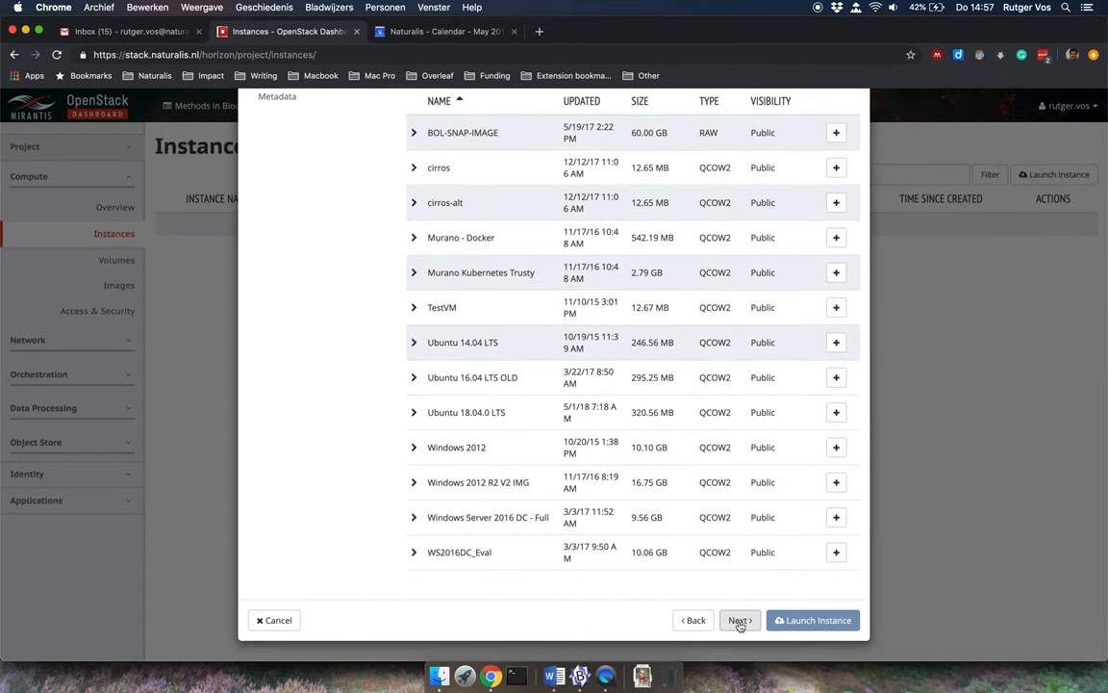
# - Allocate the hpc.4c.16r.60h flavor: 4 VCPUs, 16 GB RAM, 60 GB disk
pyautogui.click(737, 620)
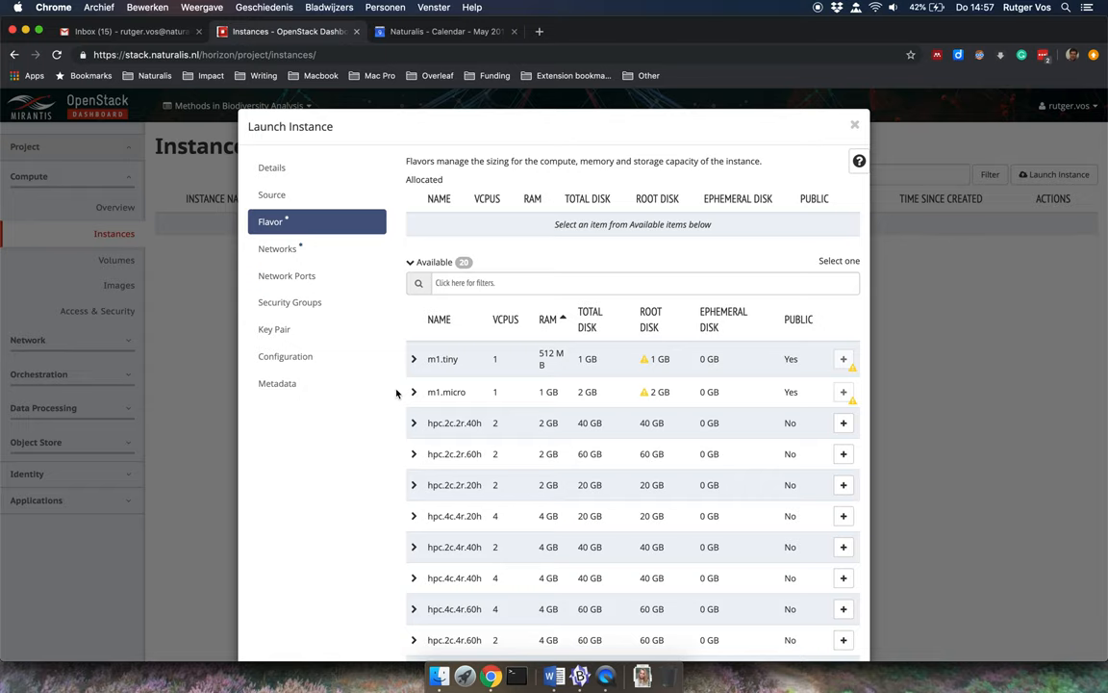
pyautogui.moveTo(526, 453)
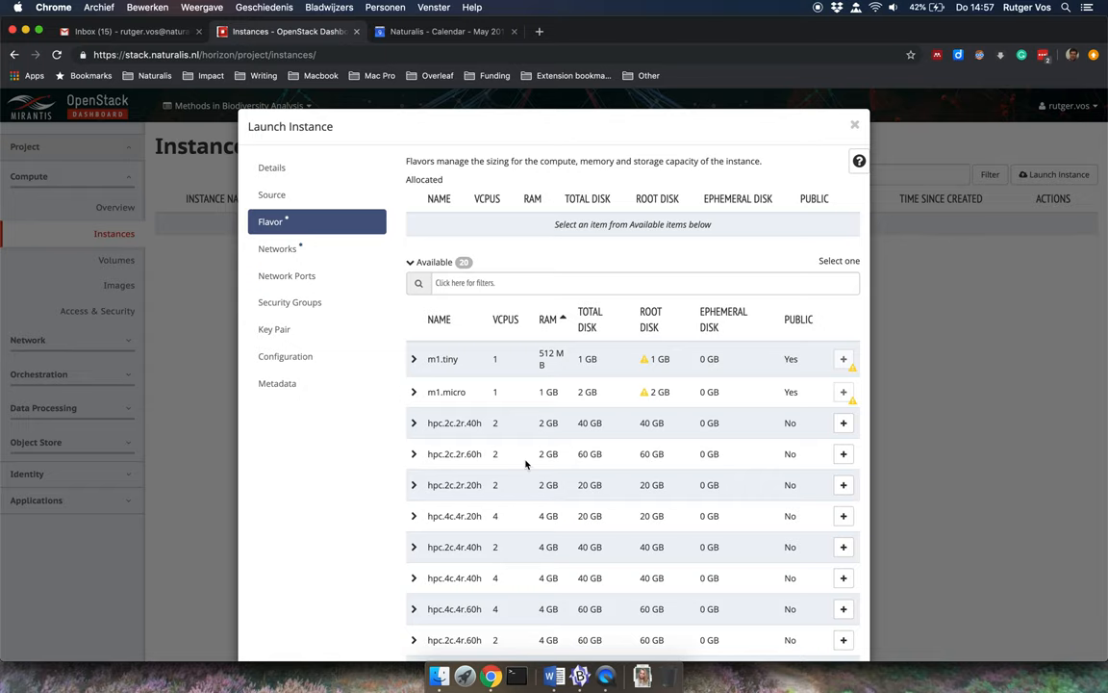
pyautogui.scroll(-3)
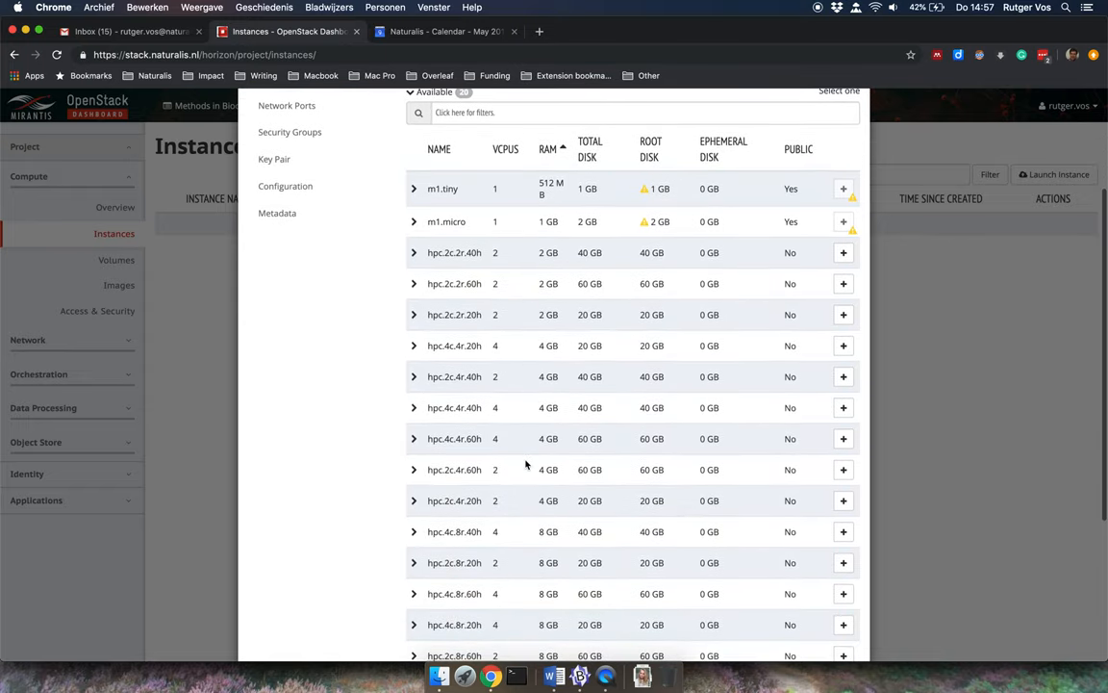
pyautogui.scroll(-3)
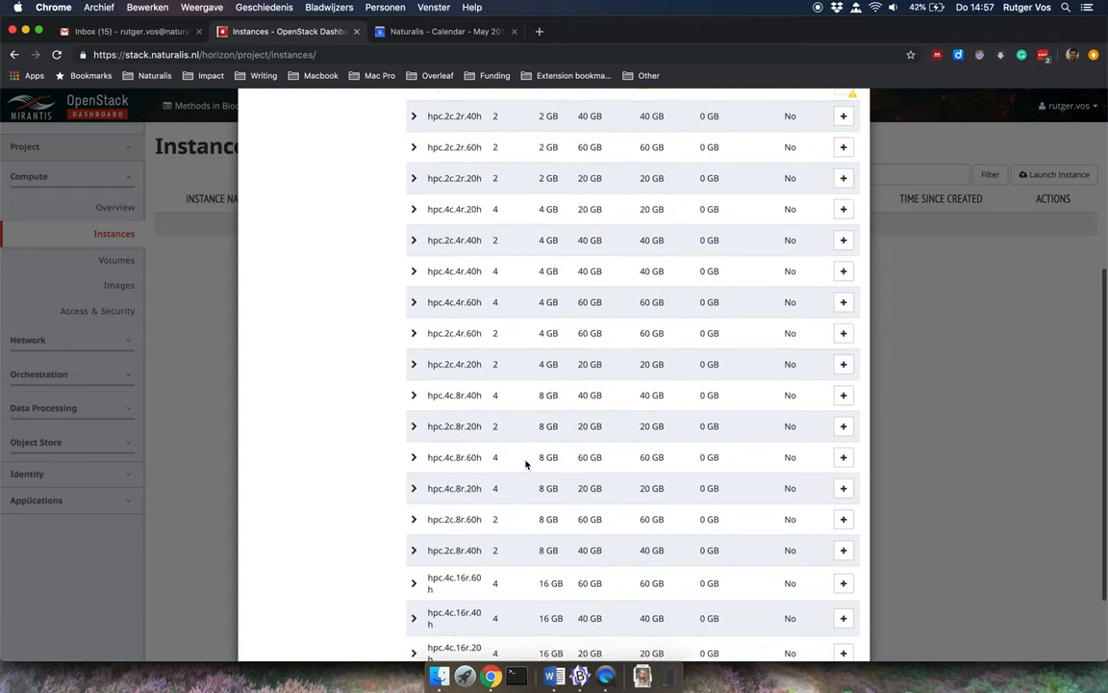
pyautogui.scroll(-3)
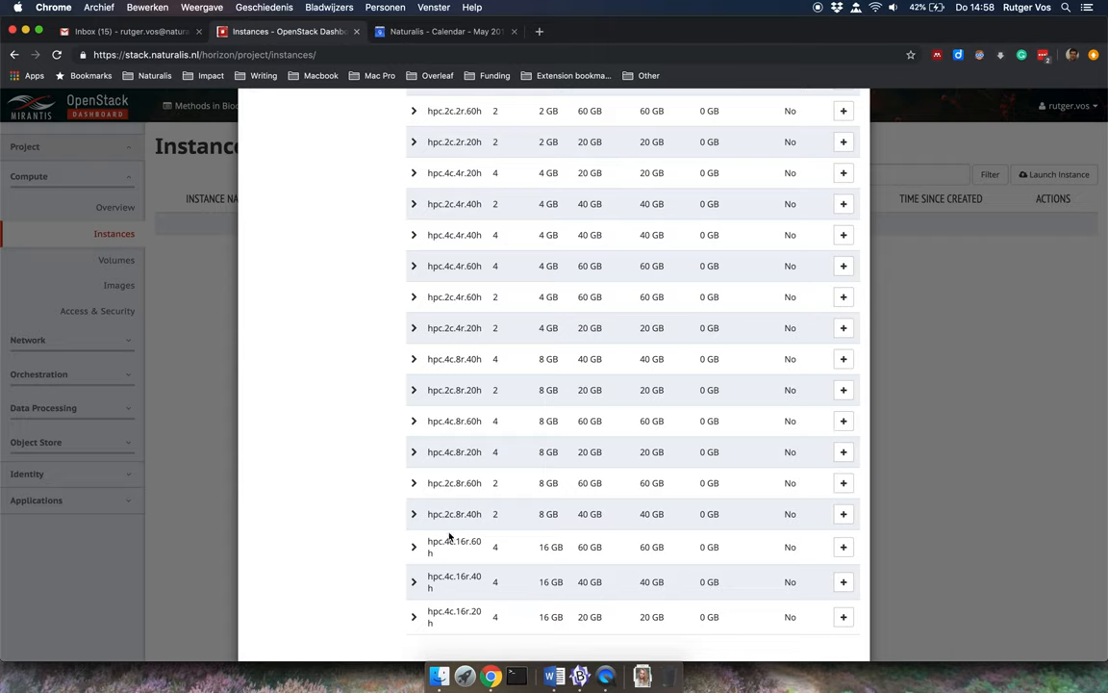
pyautogui.moveTo(533, 610)
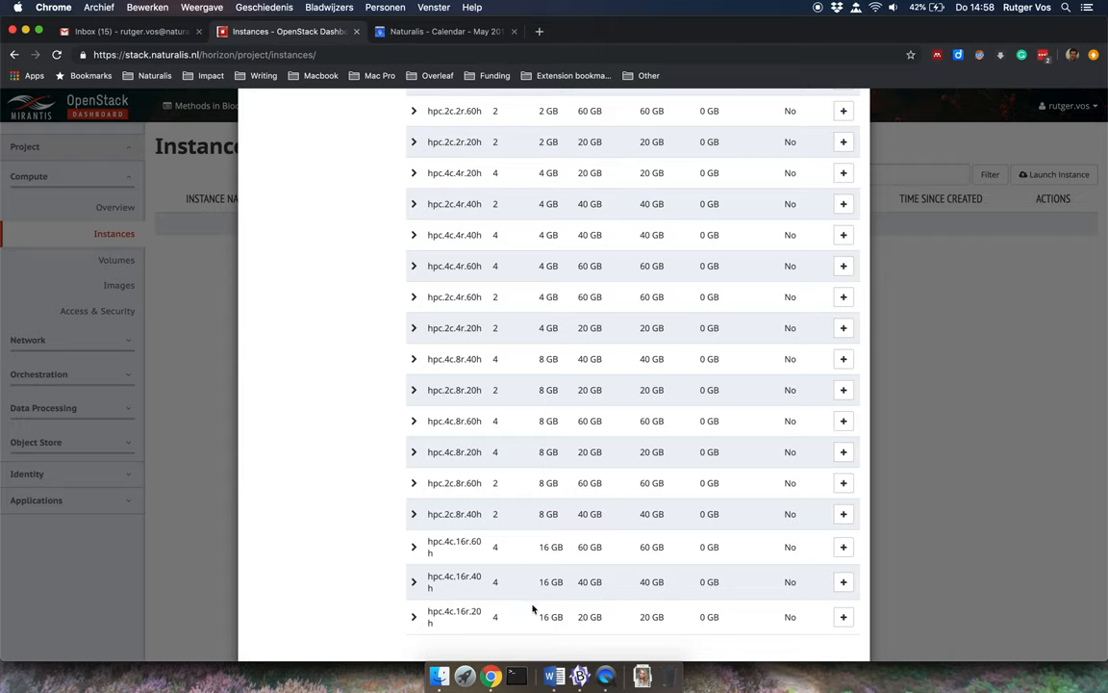
pyautogui.moveTo(557, 547)
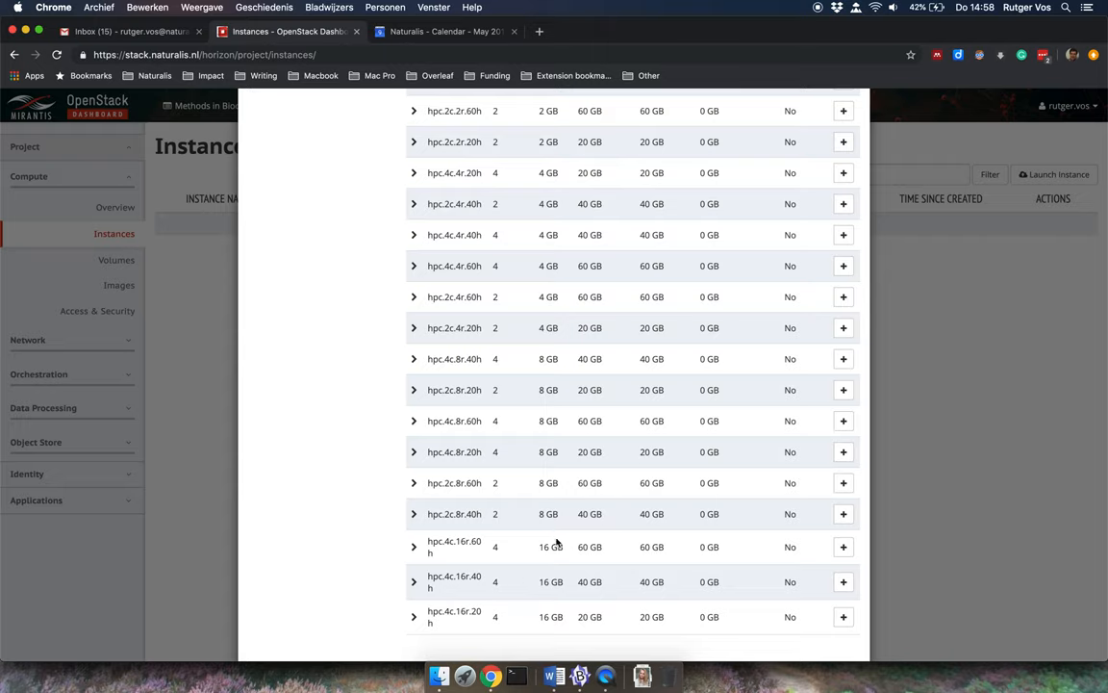
pyautogui.moveTo(550, 570)
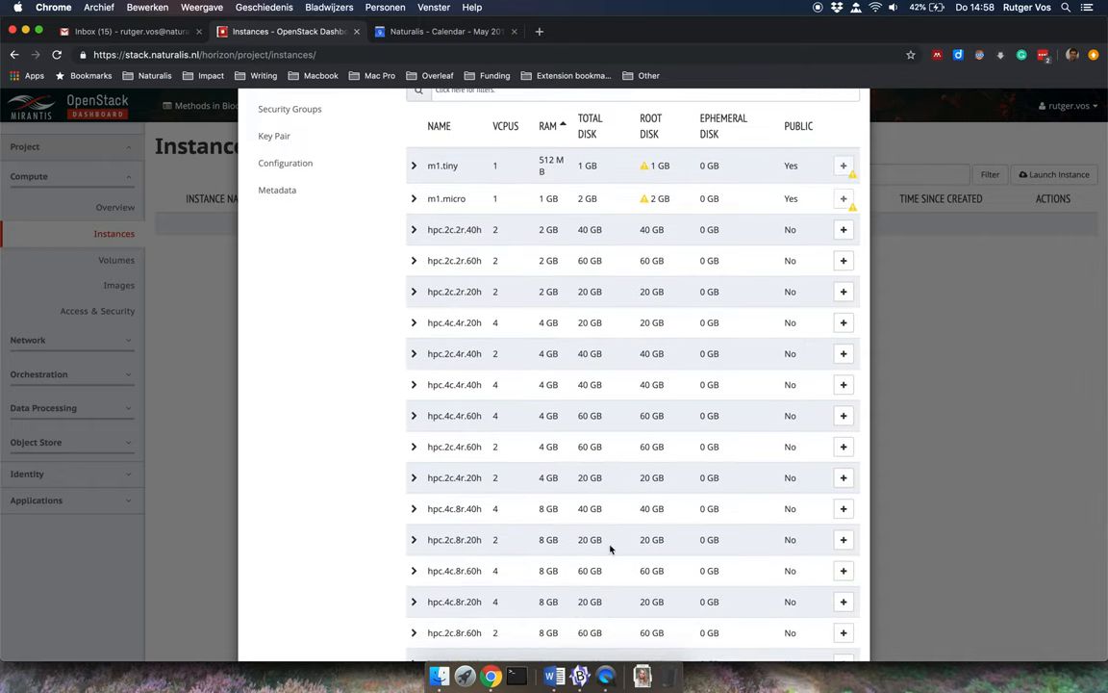
pyautogui.scroll(-3)
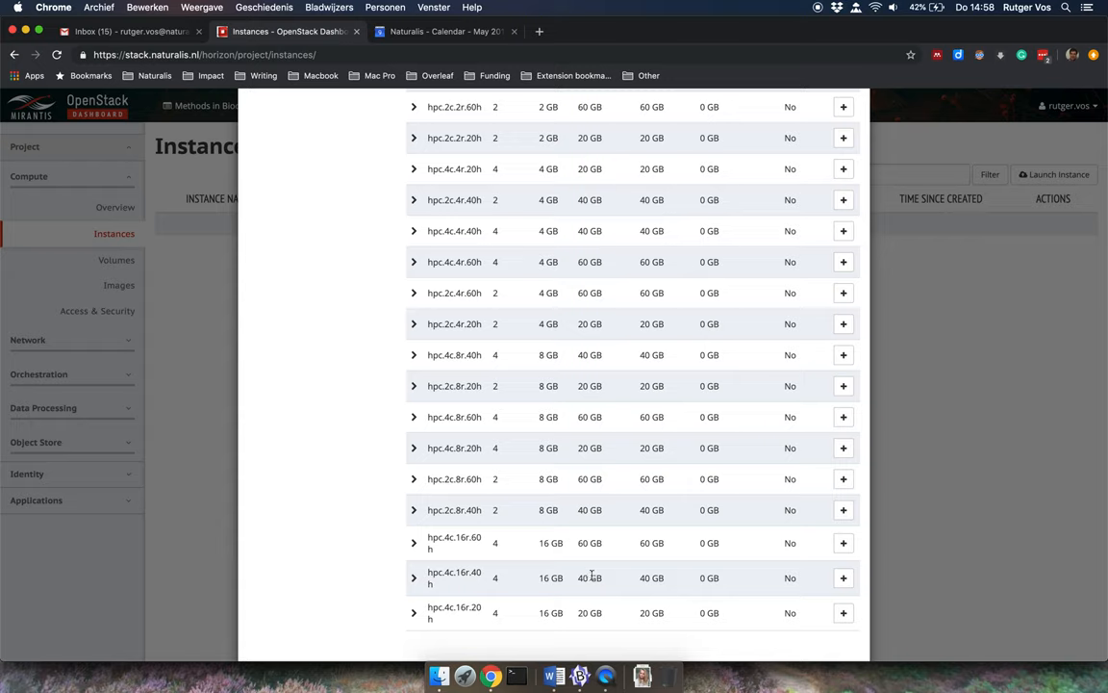
pyautogui.moveTo(632, 637)
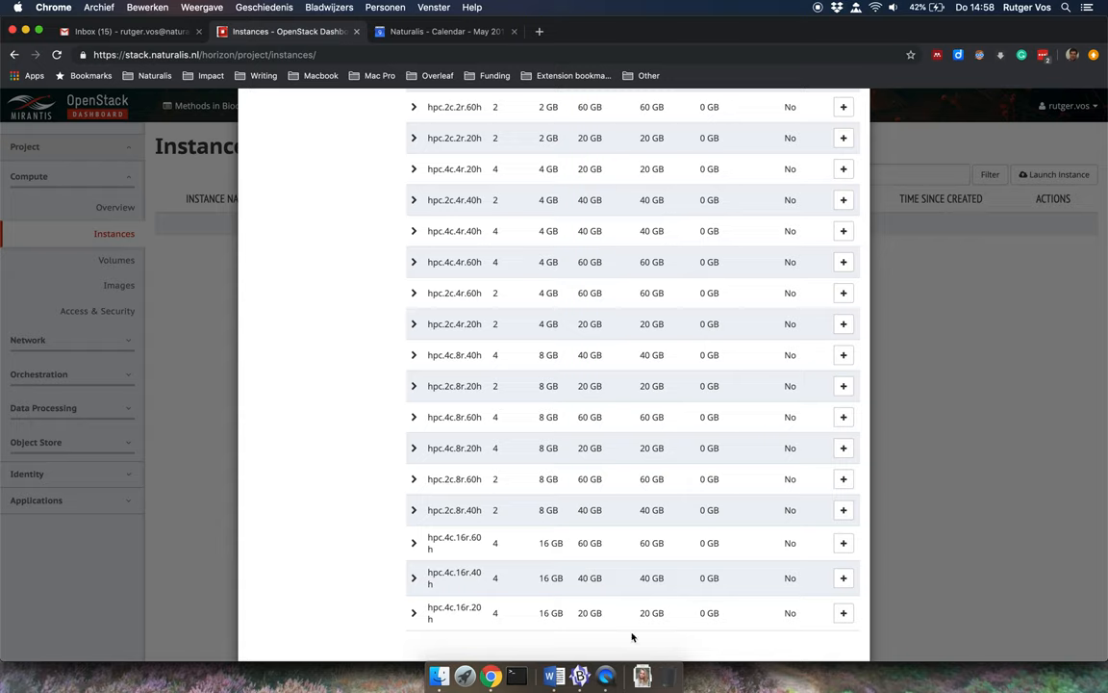
pyautogui.moveTo(825, 545)
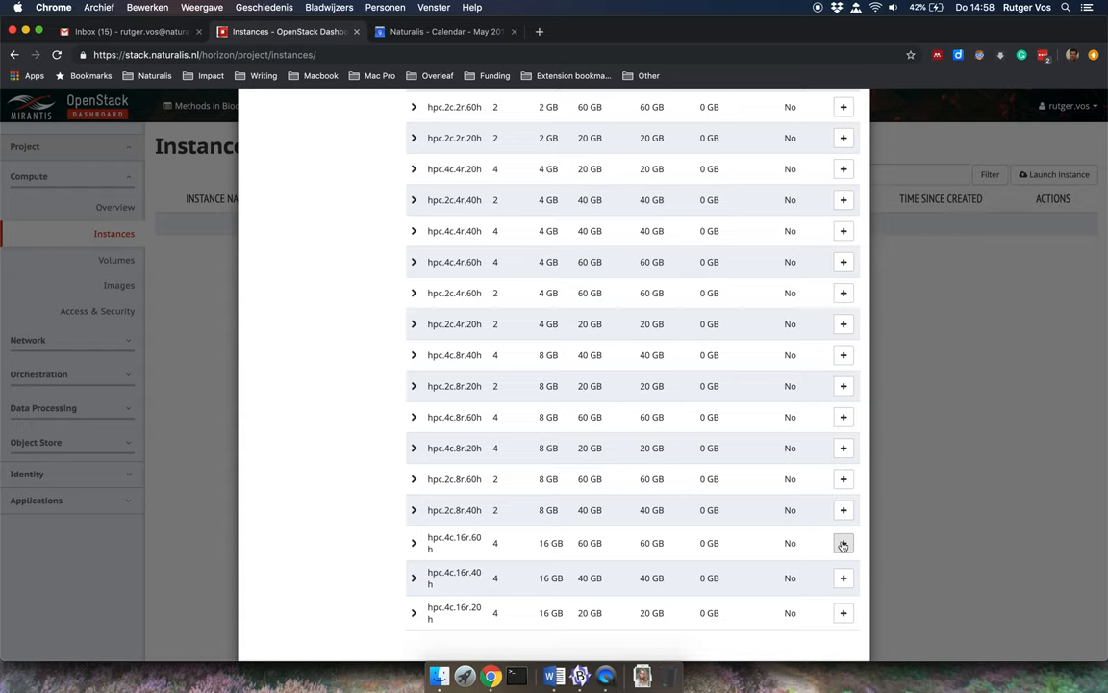
pyautogui.click(843, 542)
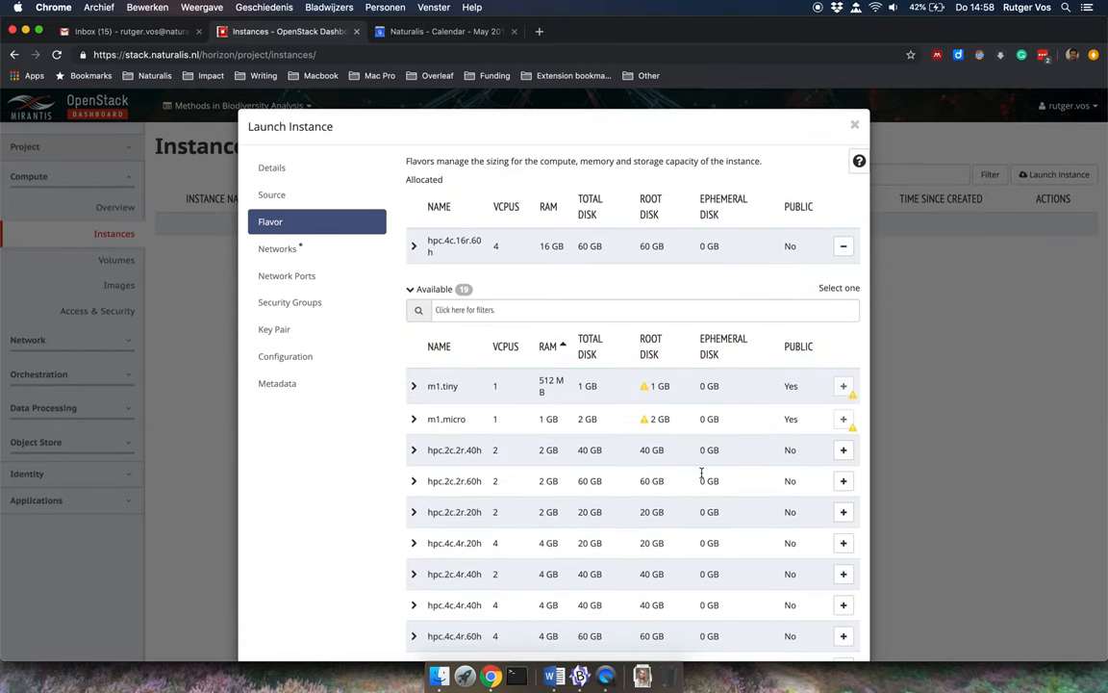
pyautogui.scroll(-3)
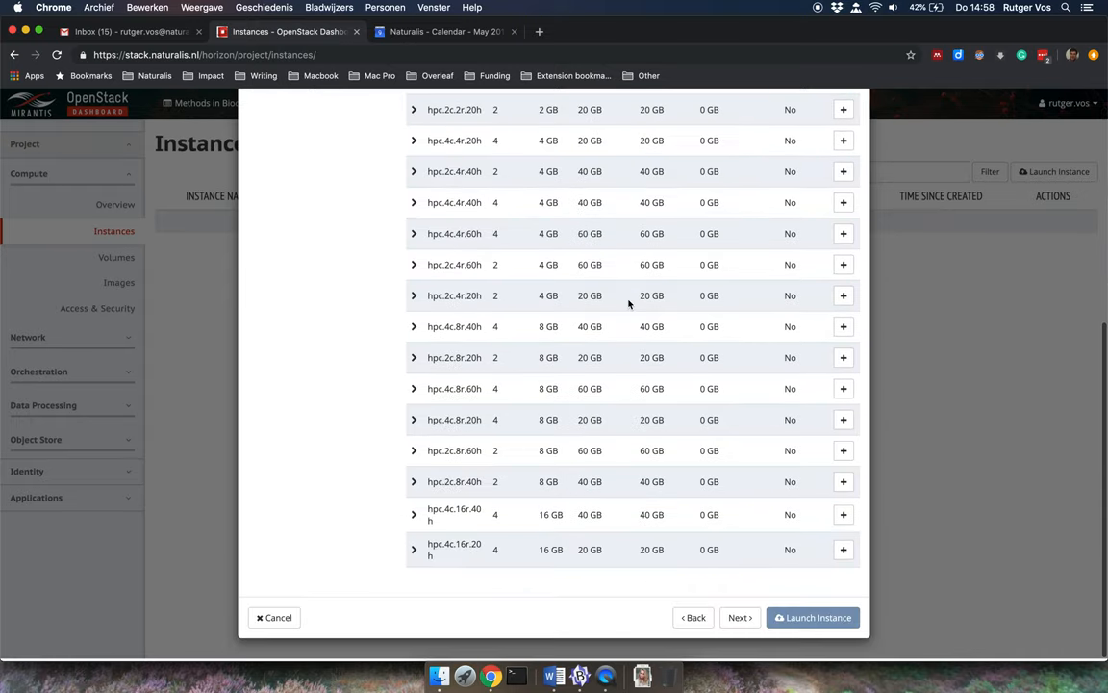
# - Advance to the Networks step listing the fixed and network networks
pyautogui.click(739, 618)
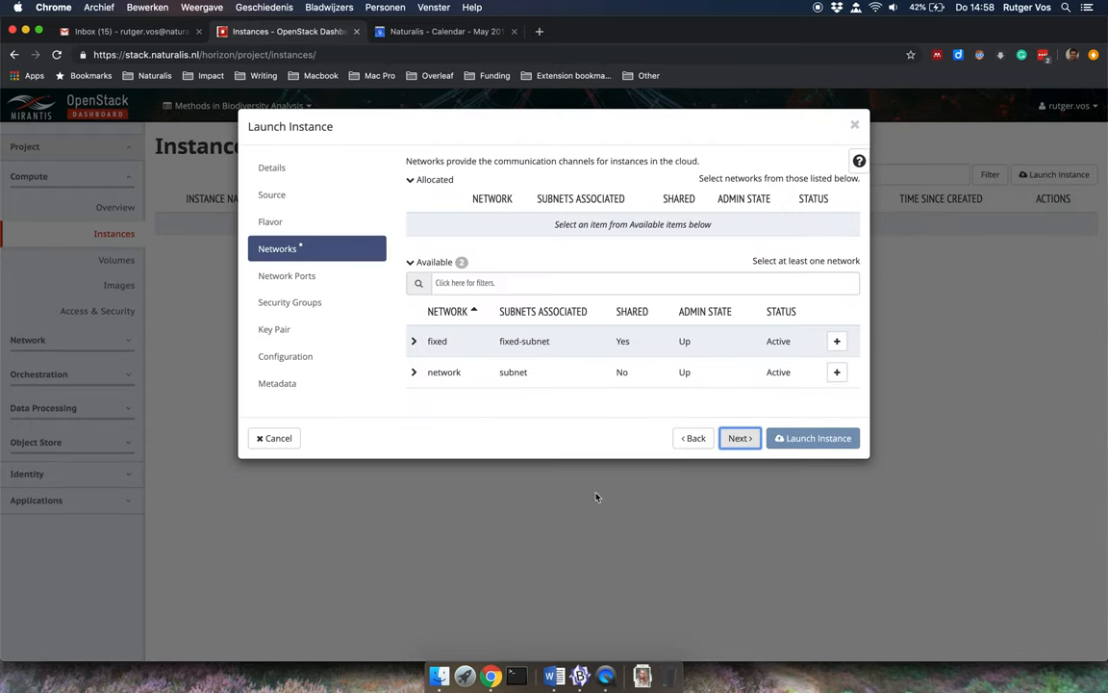
pyautogui.moveTo(528, 419)
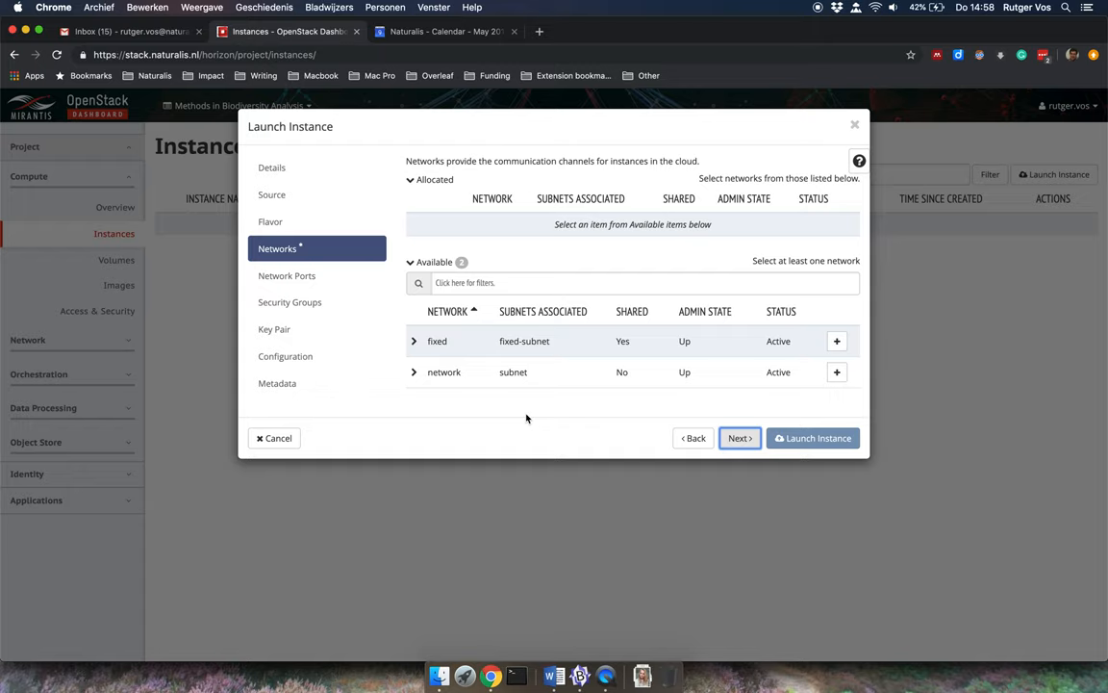
pyautogui.moveTo(455, 403)
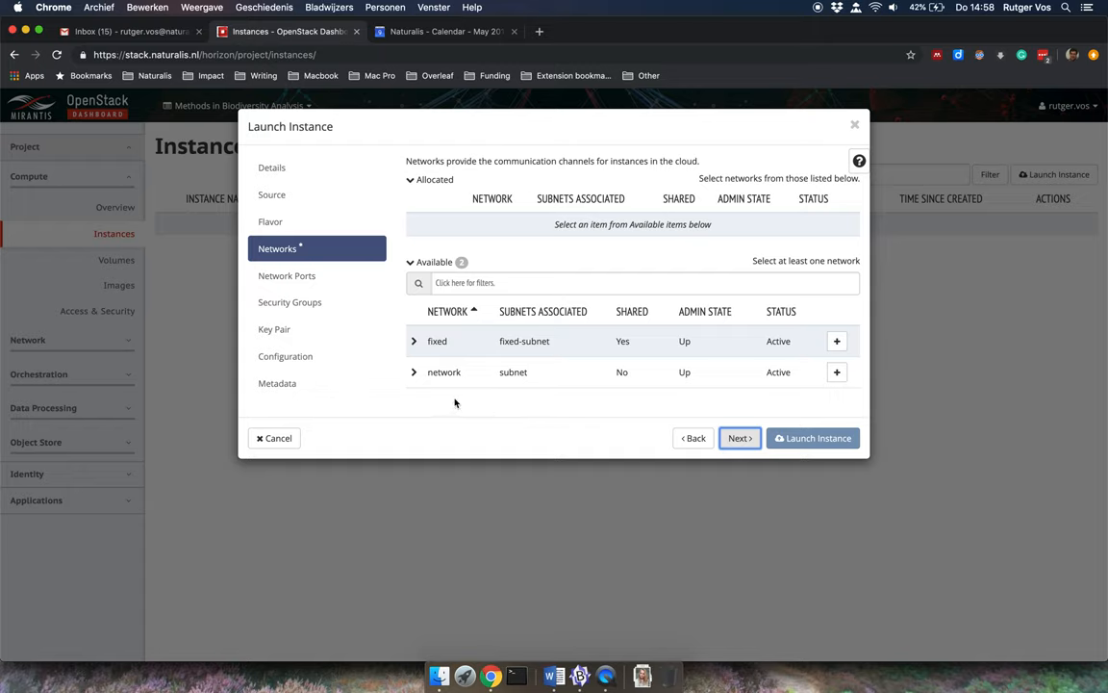
pyautogui.moveTo(442, 376)
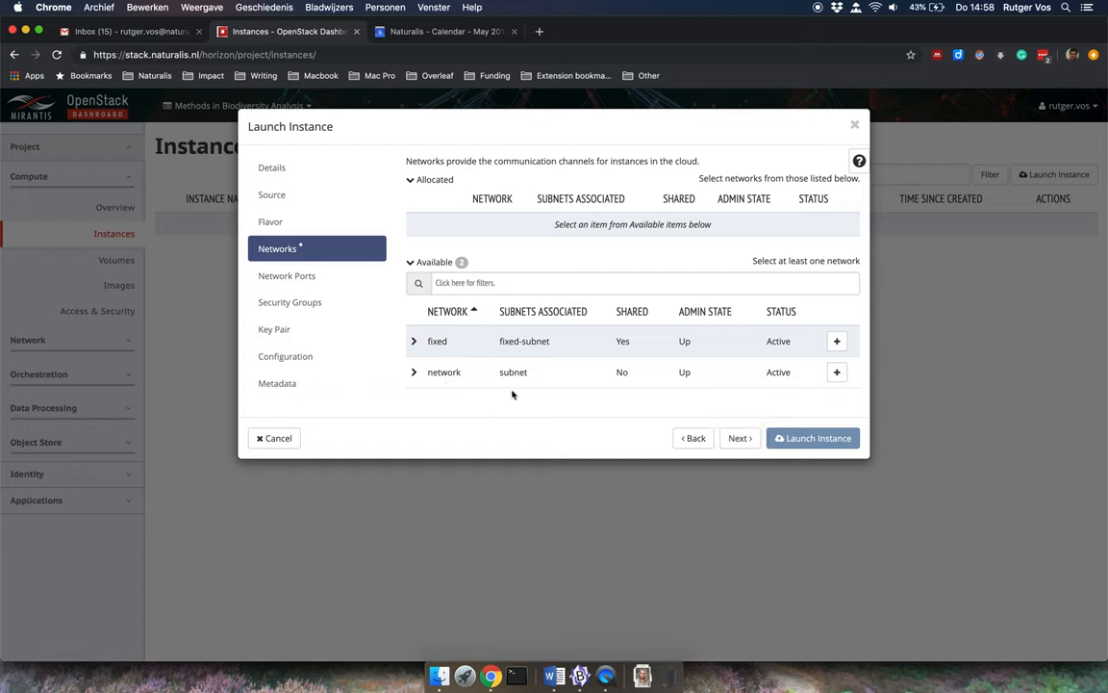
pyautogui.moveTo(446, 367)
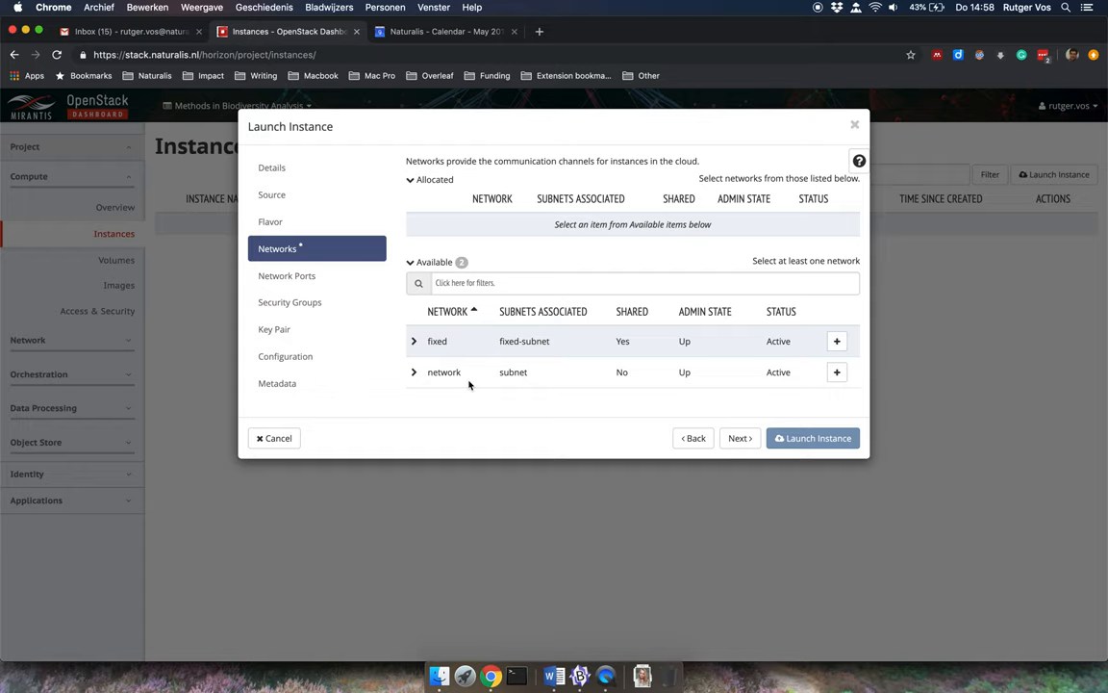
pyautogui.moveTo(472, 393)
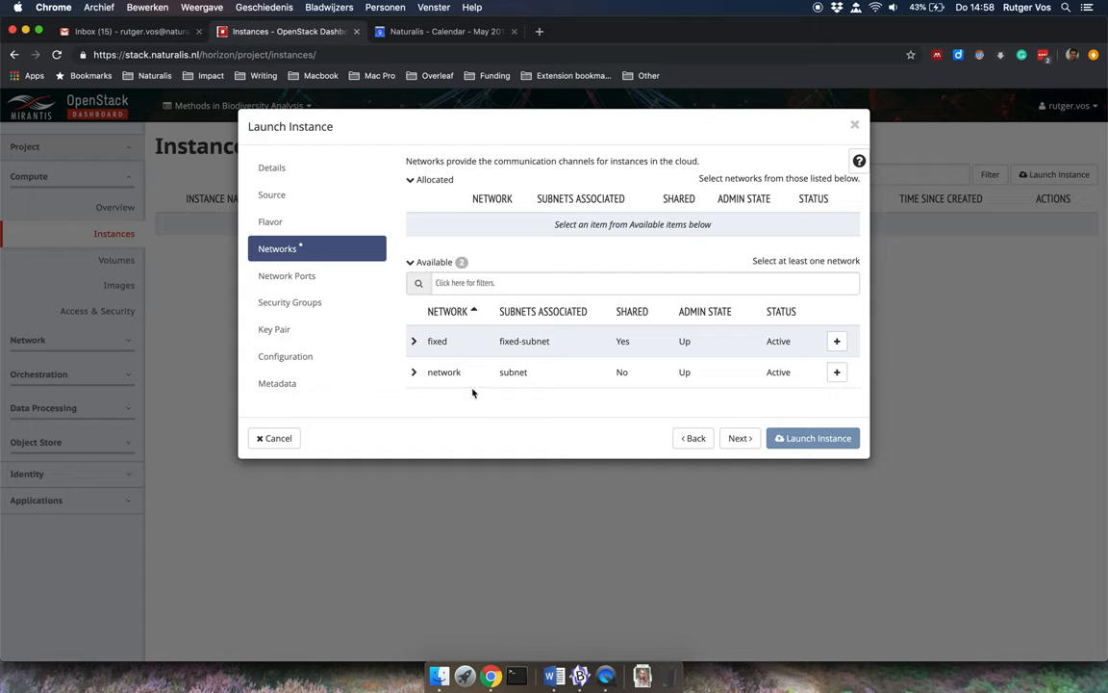
pyautogui.moveTo(451, 373)
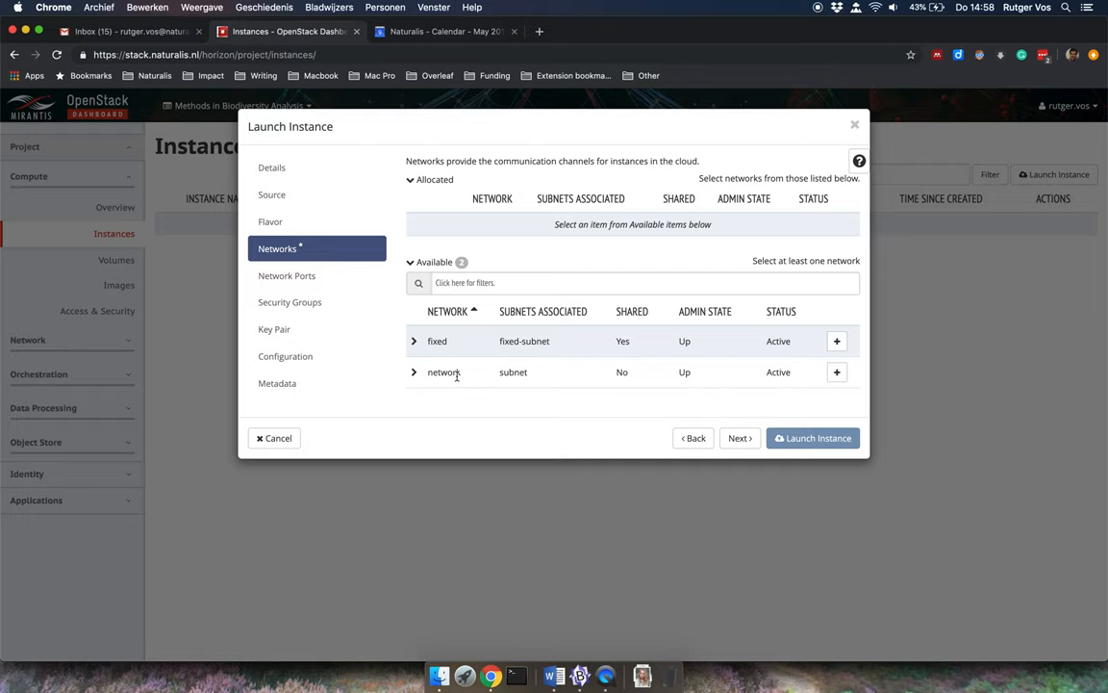
# - Allocate a network to the instance and reach the empty Network Ports step
pyautogui.click(836, 372)
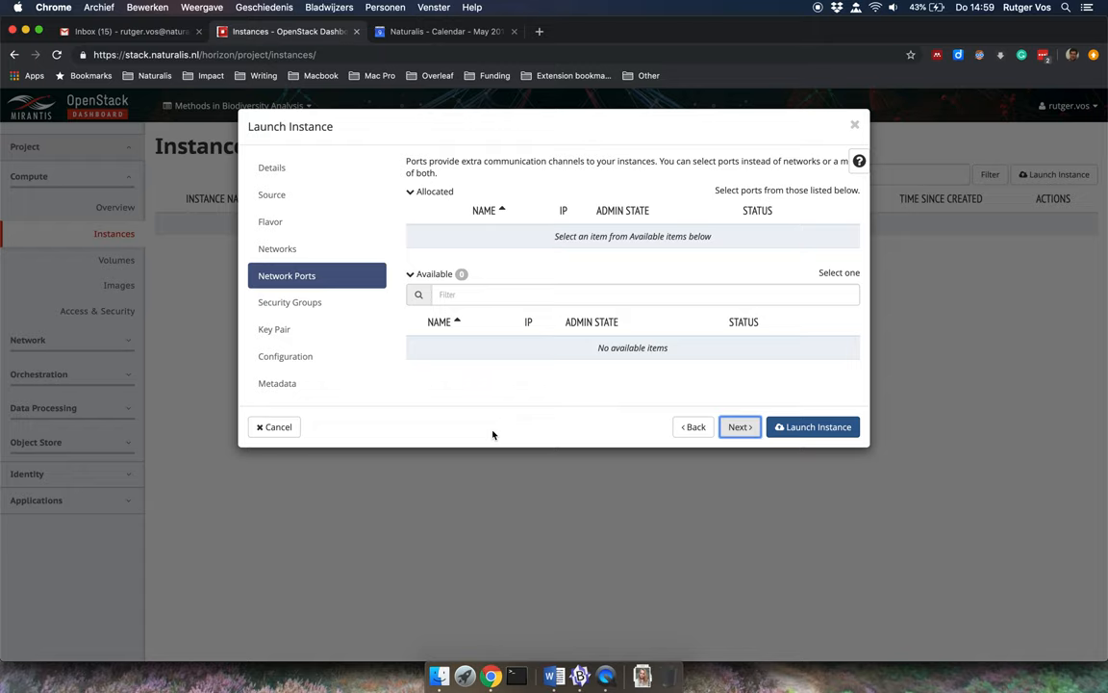
pyautogui.moveTo(614, 406)
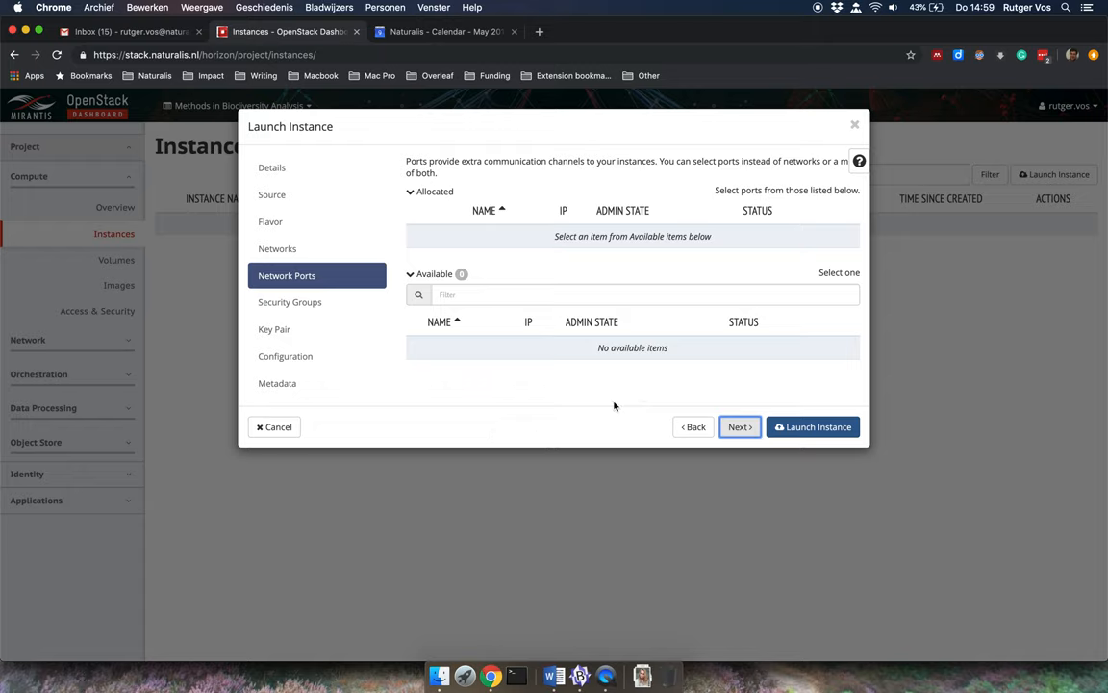
pyautogui.moveTo(348, 192)
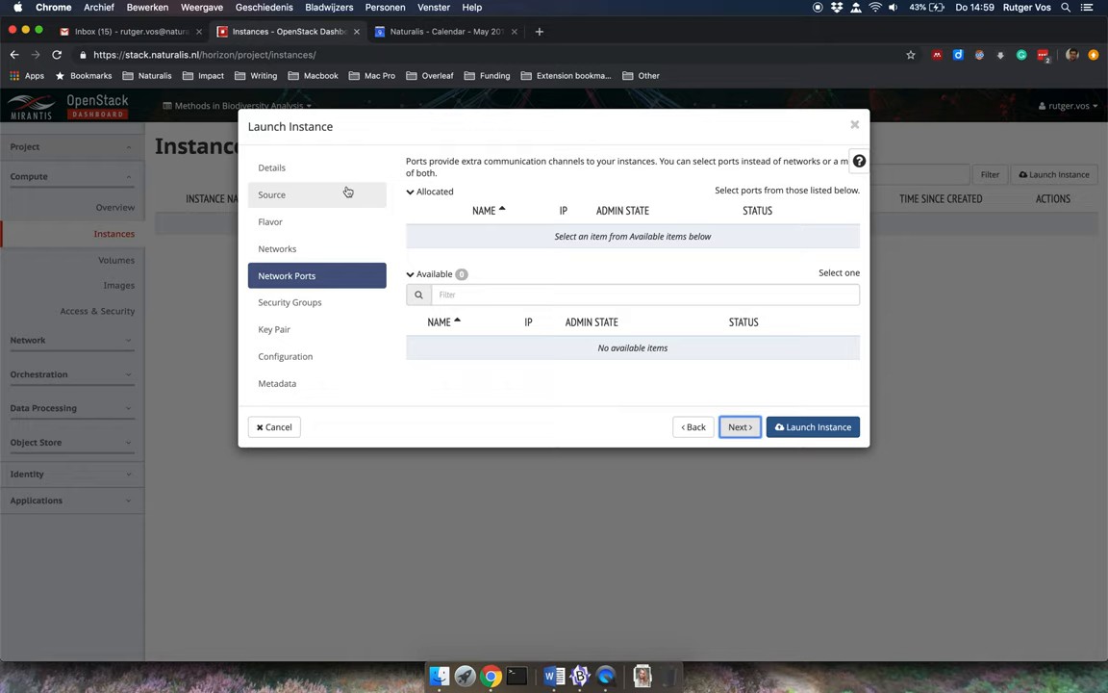
pyautogui.moveTo(521, 406)
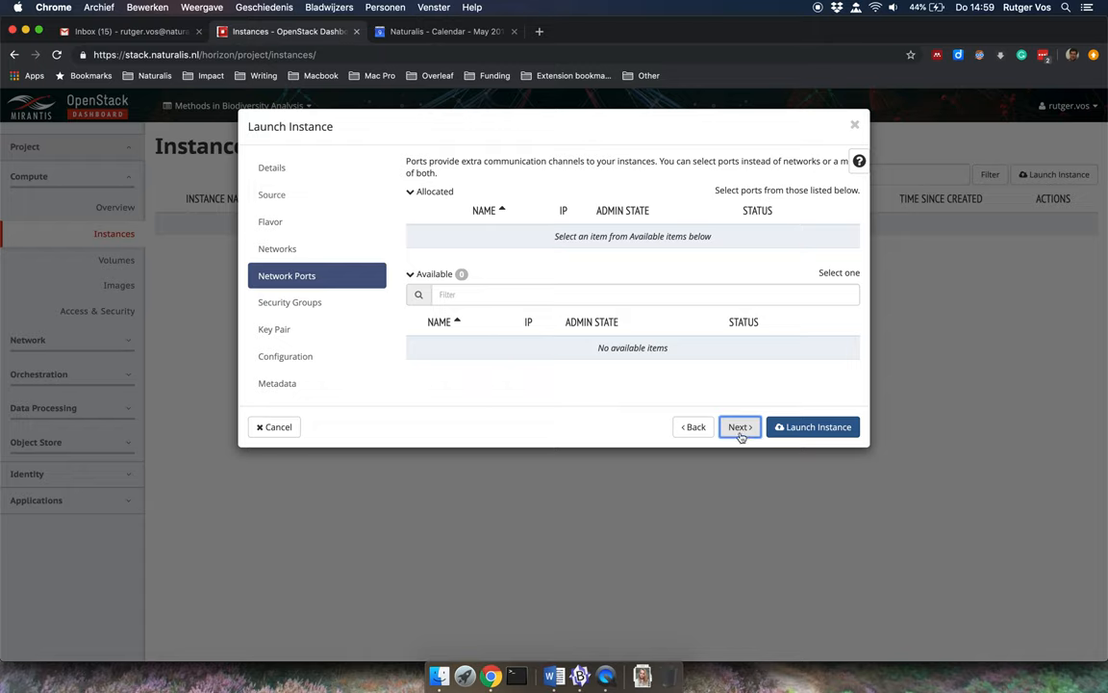
# - Keep the default security group and reach the Key Pair step with eight available key pairs
pyautogui.click(739, 426)
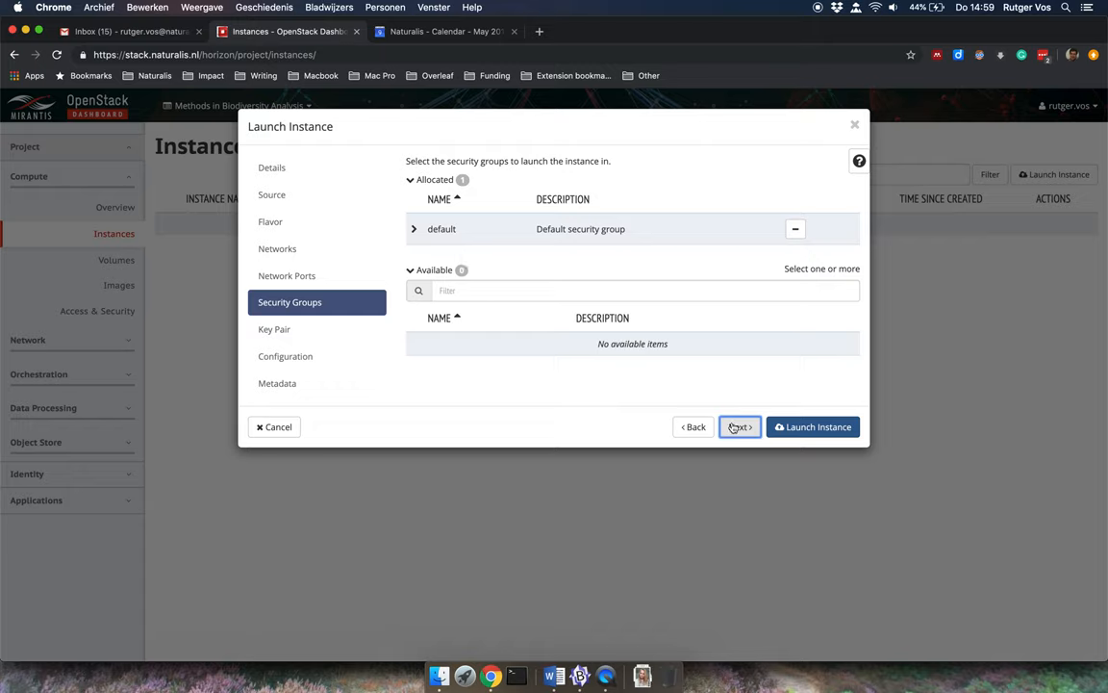
pyautogui.click(739, 427)
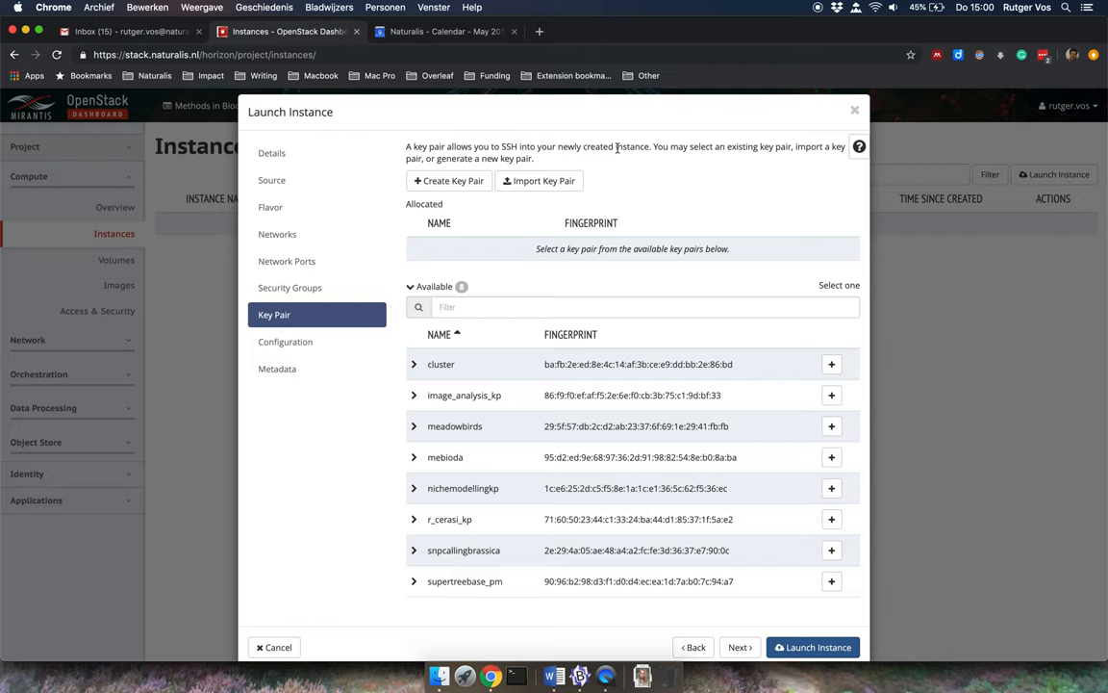
pyautogui.moveTo(547, 519)
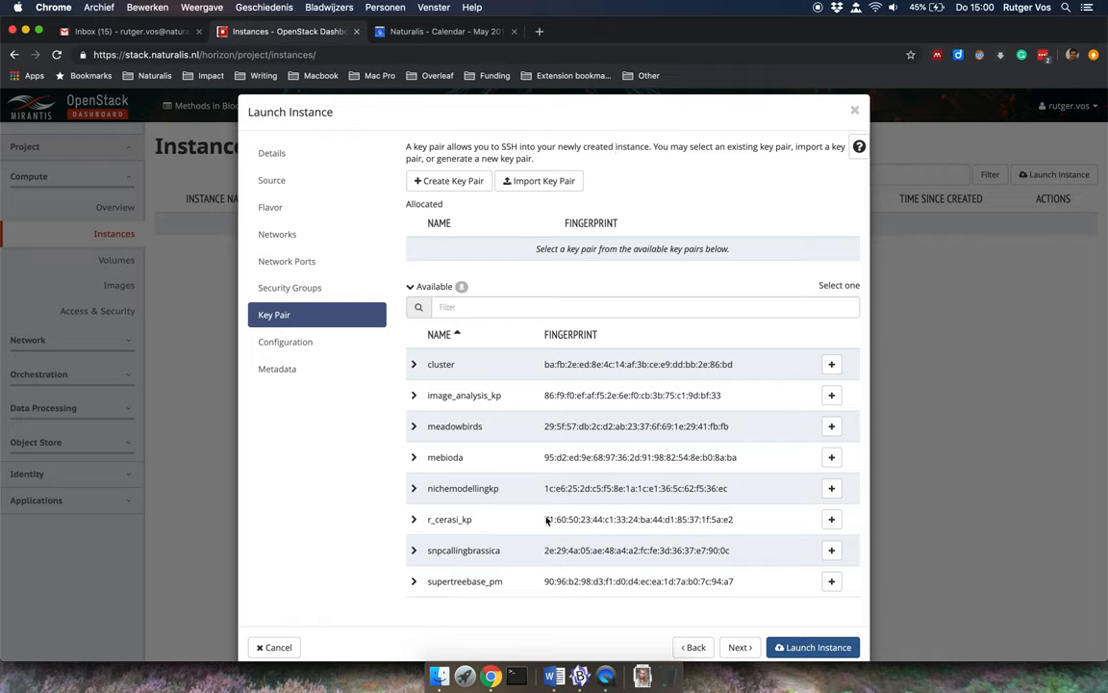
pyautogui.moveTo(509, 487)
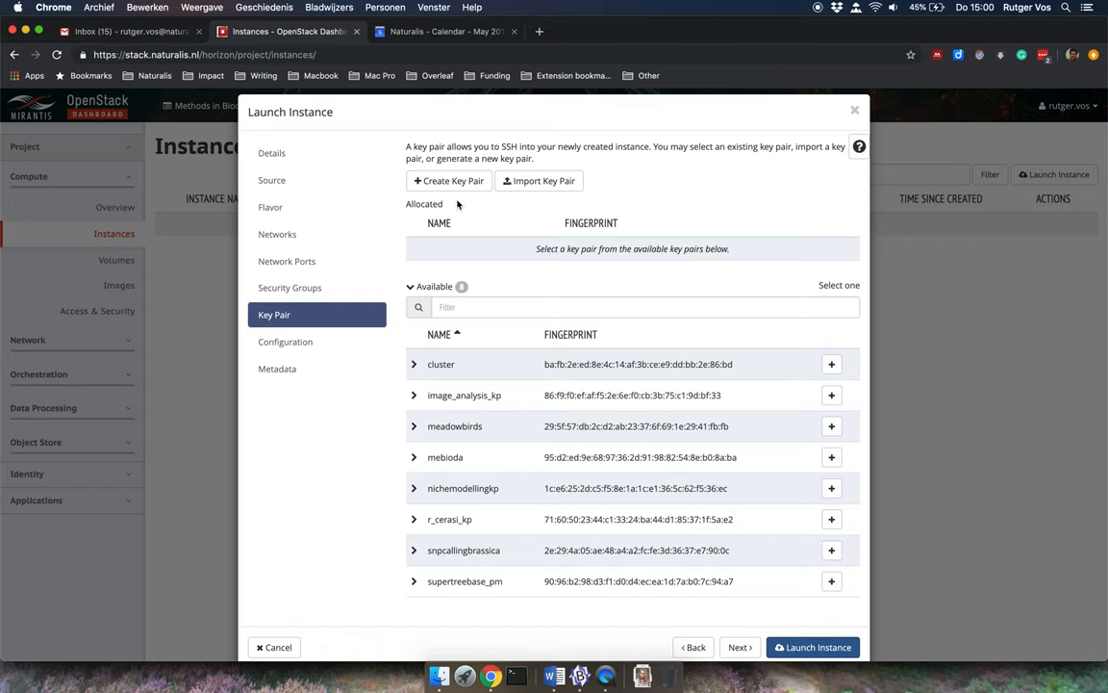
# - Create a key pair named 'test', allocated to the instance, downloading test.pem
pyautogui.click(449, 181)
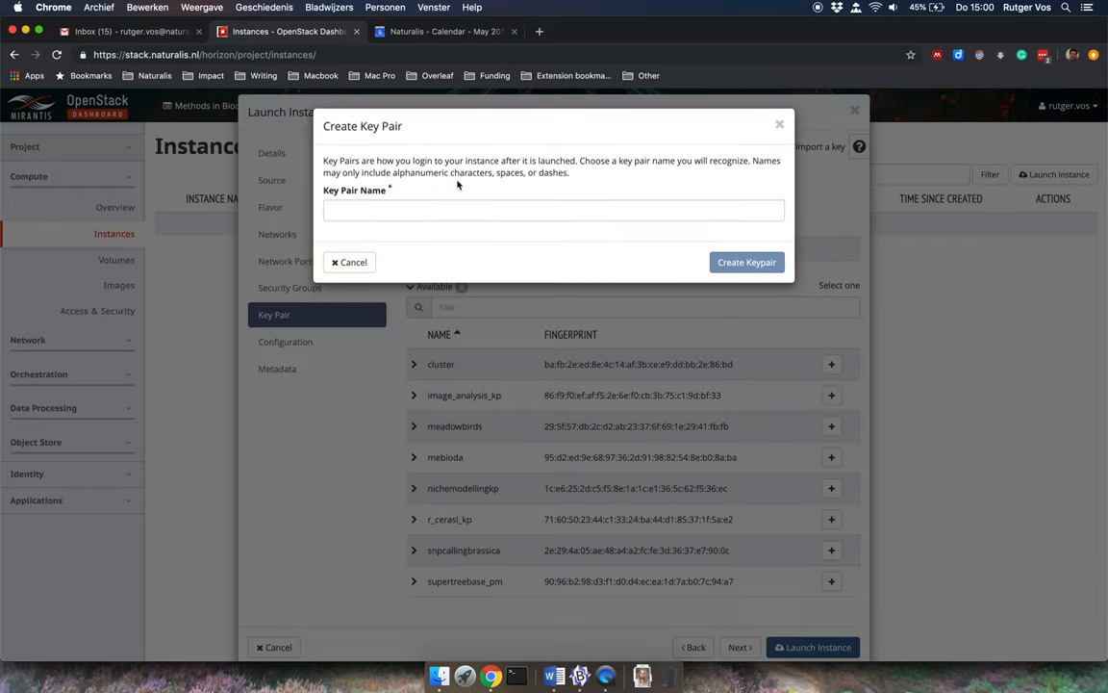
pyautogui.click(553, 211)
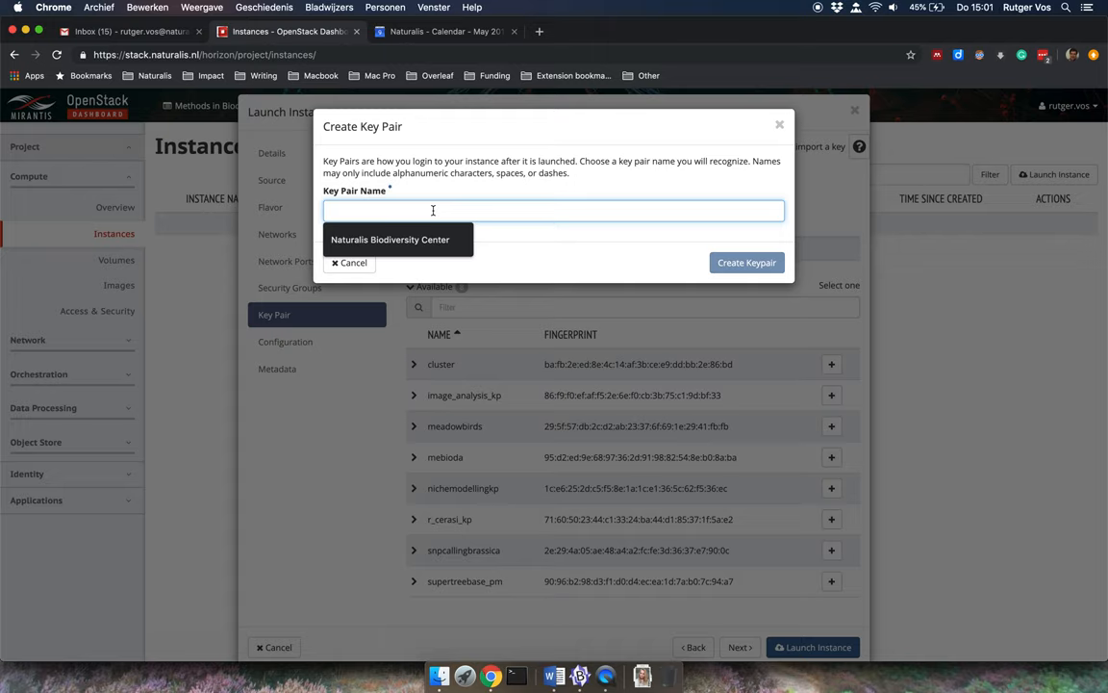
pyautogui.write('test')
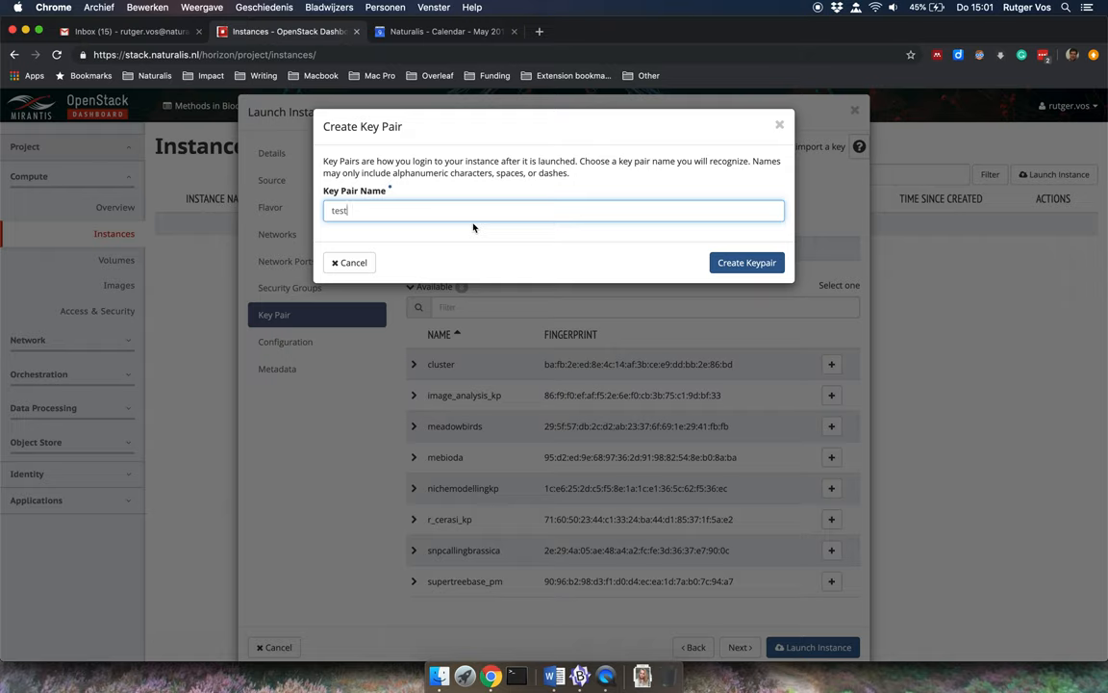
pyautogui.click(746, 262)
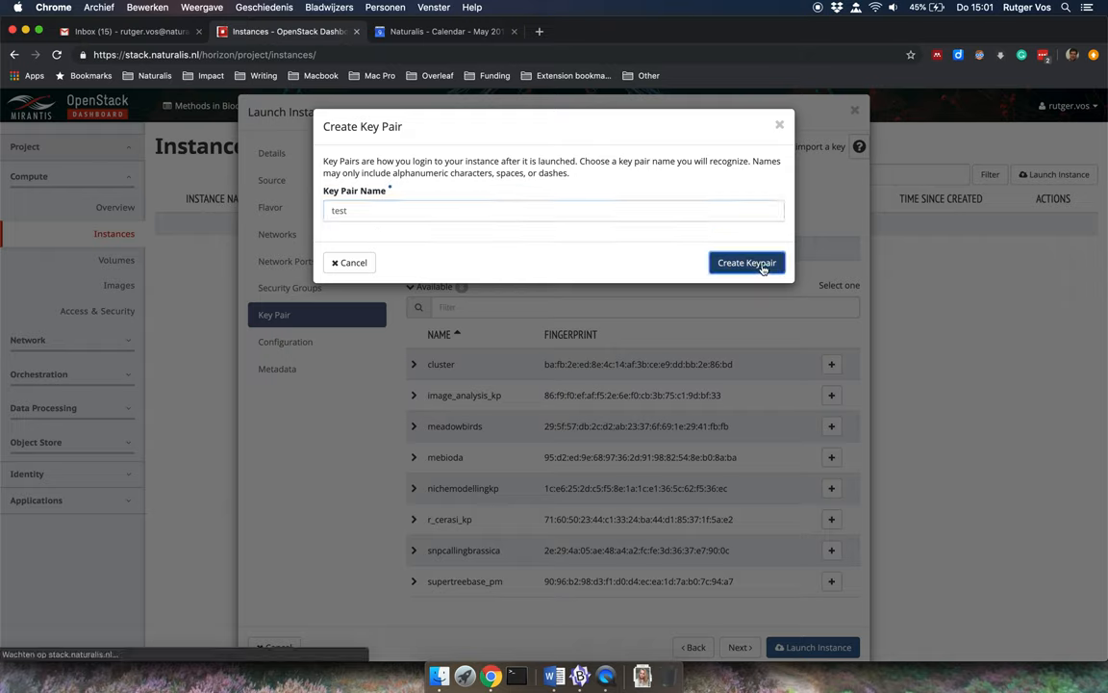
pyautogui.click(747, 263)
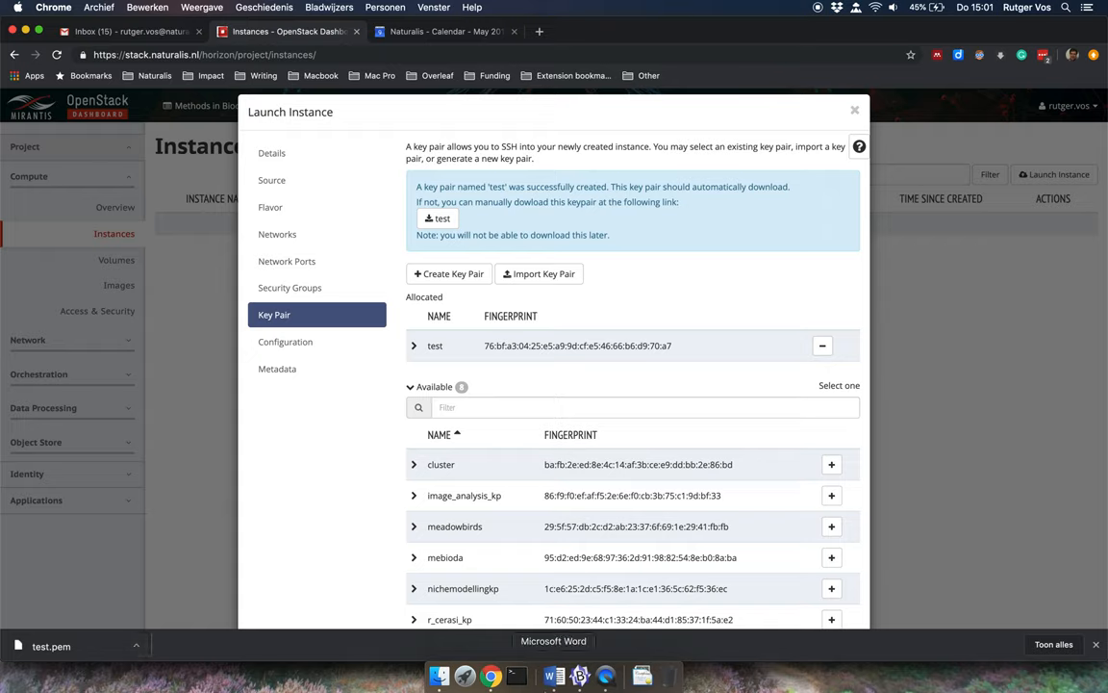
pyautogui.moveTo(518, 675)
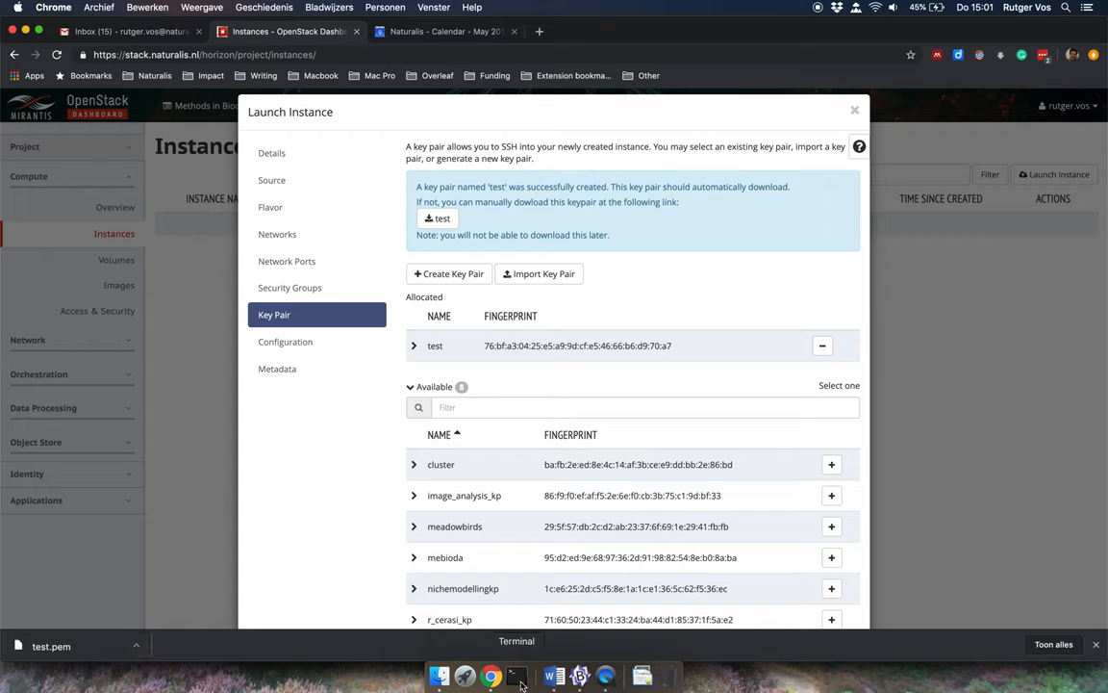
# - In Terminal, mkdir test, move ~/Downloads/test.pem into it, cd test and open the folder
pyautogui.click(515, 676)
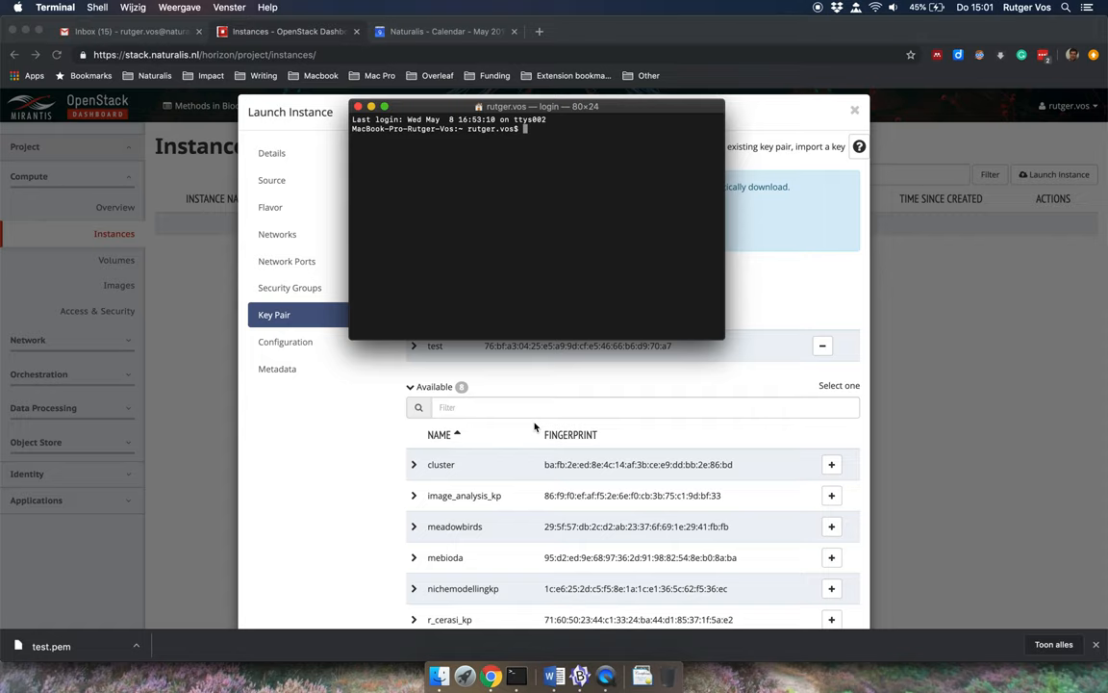
pyautogui.write('mkdir')
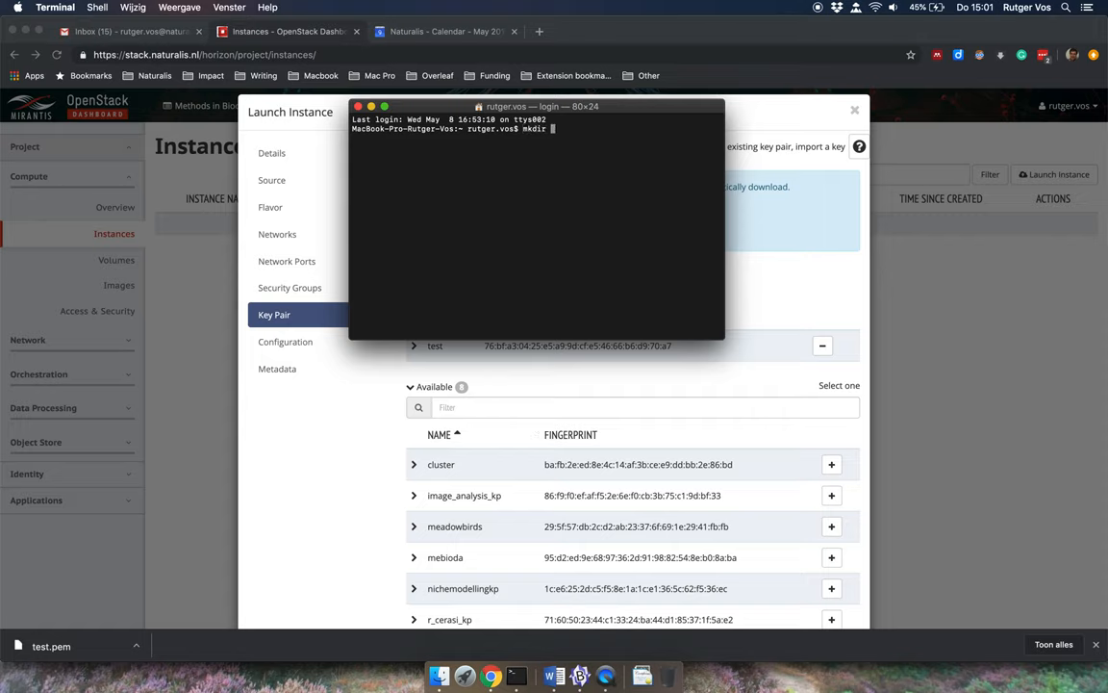
pyautogui.write('test')
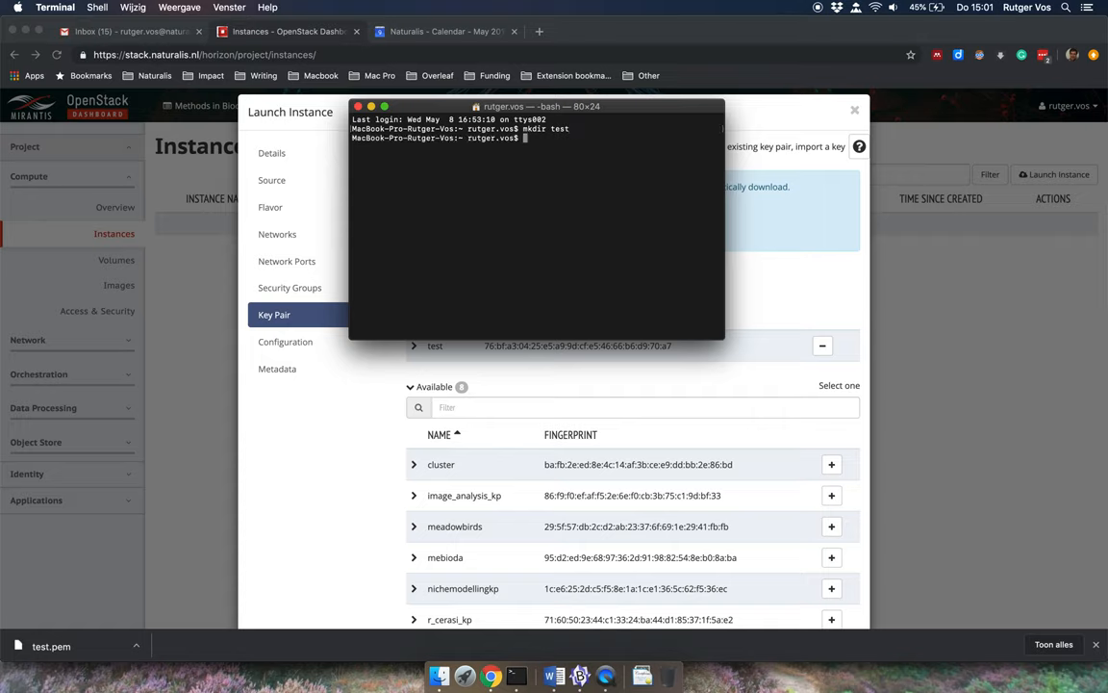
pyautogui.write('mv')
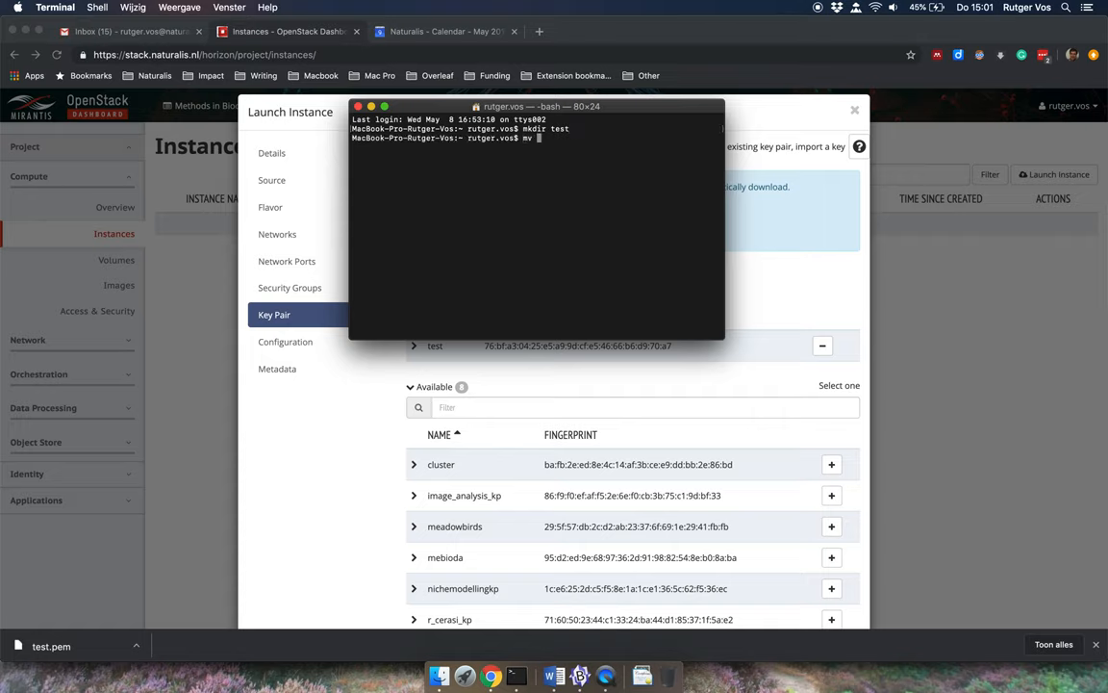
pyautogui.write('~/Downloads/')
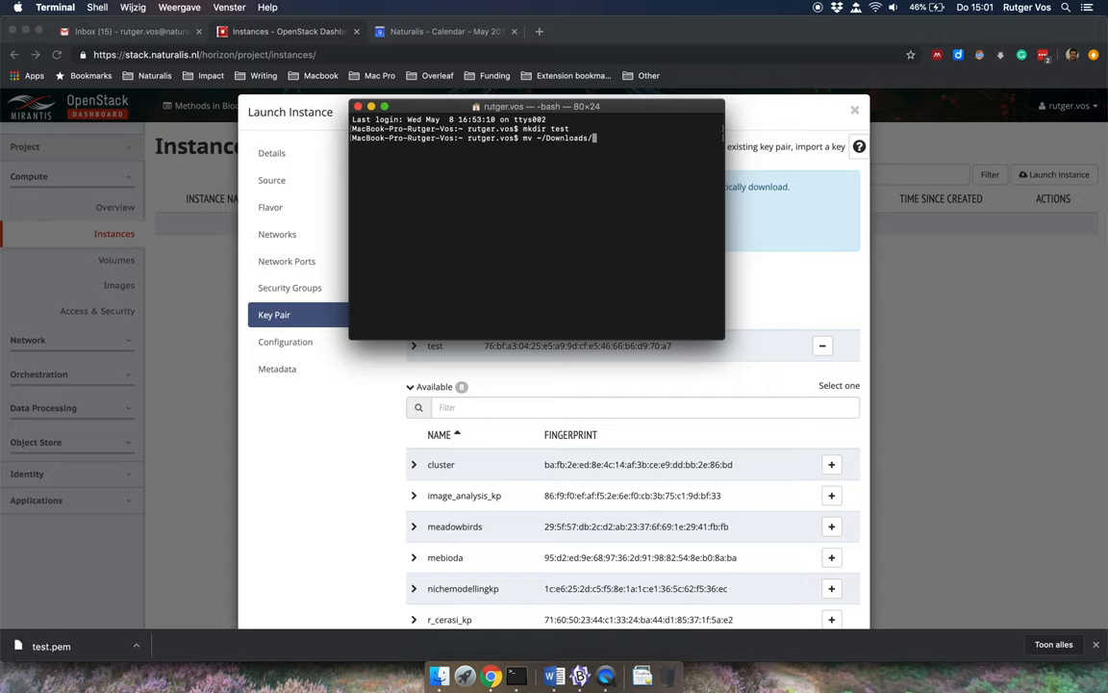
pyautogui.write('test.pem test')
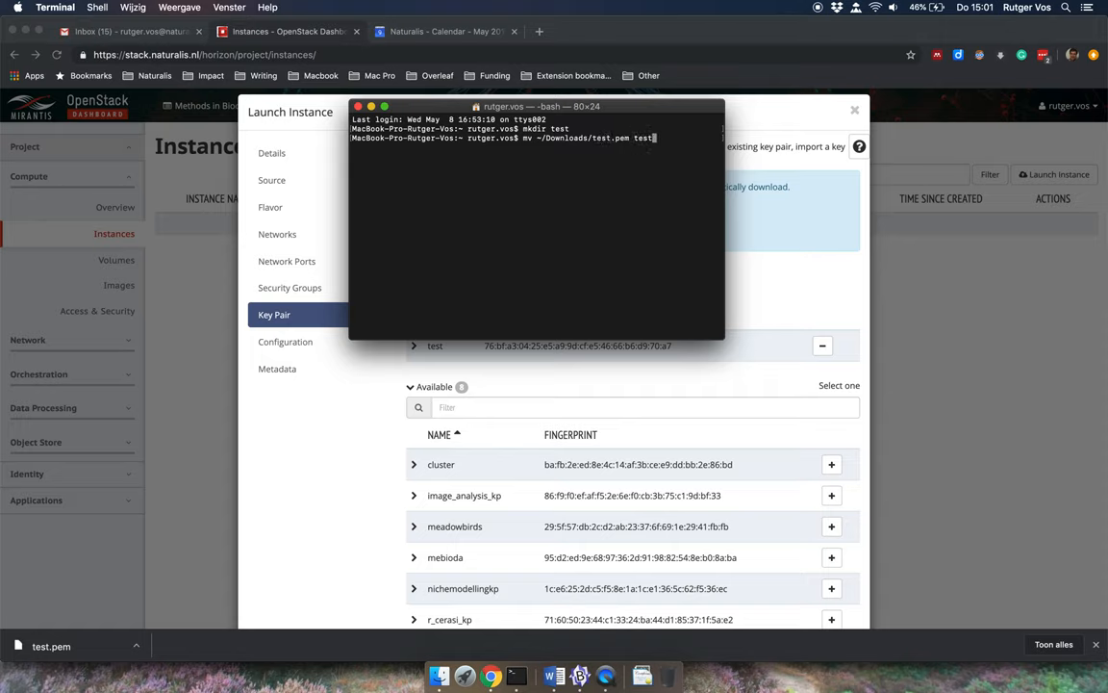
pyautogui.press('Return')
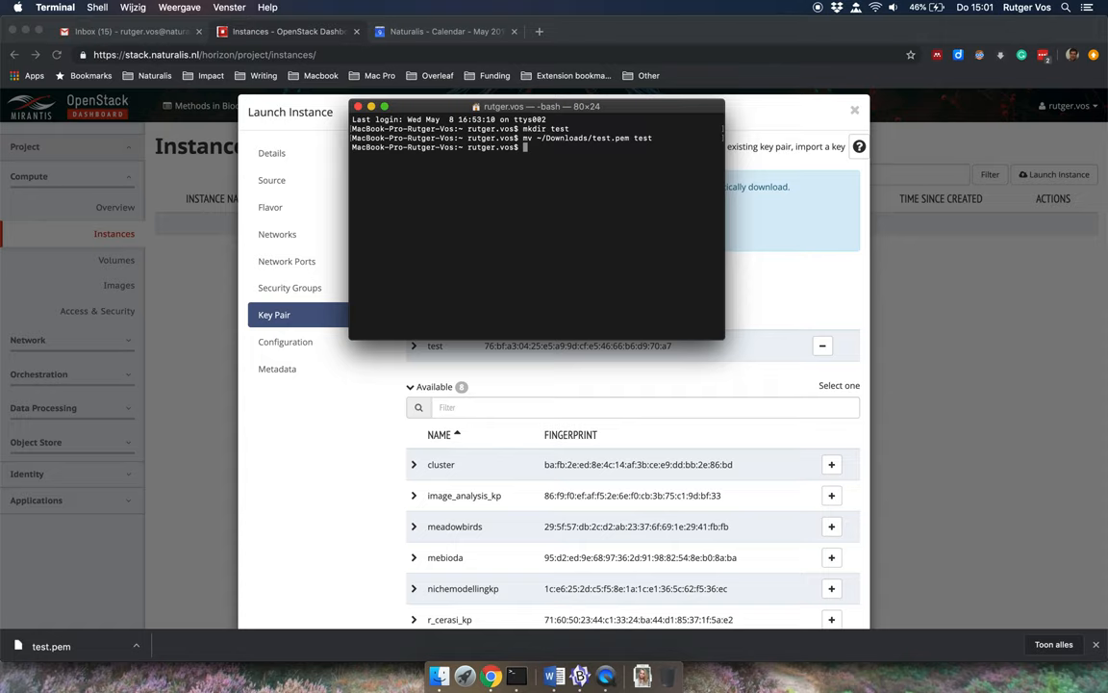
pyautogui.write('cd test')
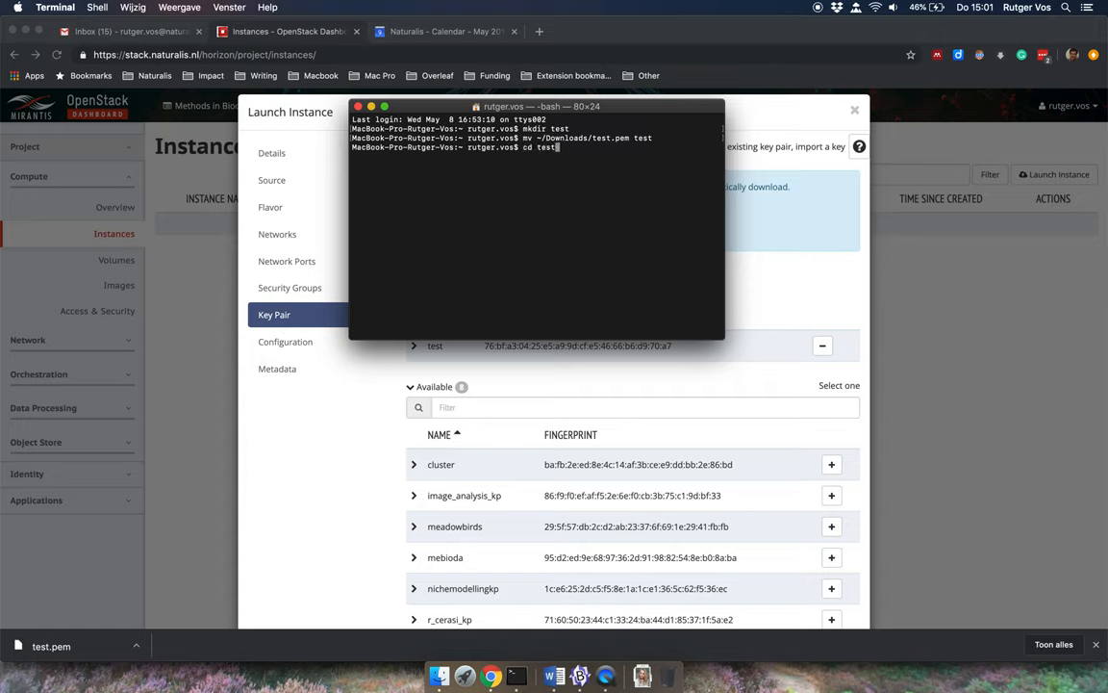
pyautogui.write('open .')
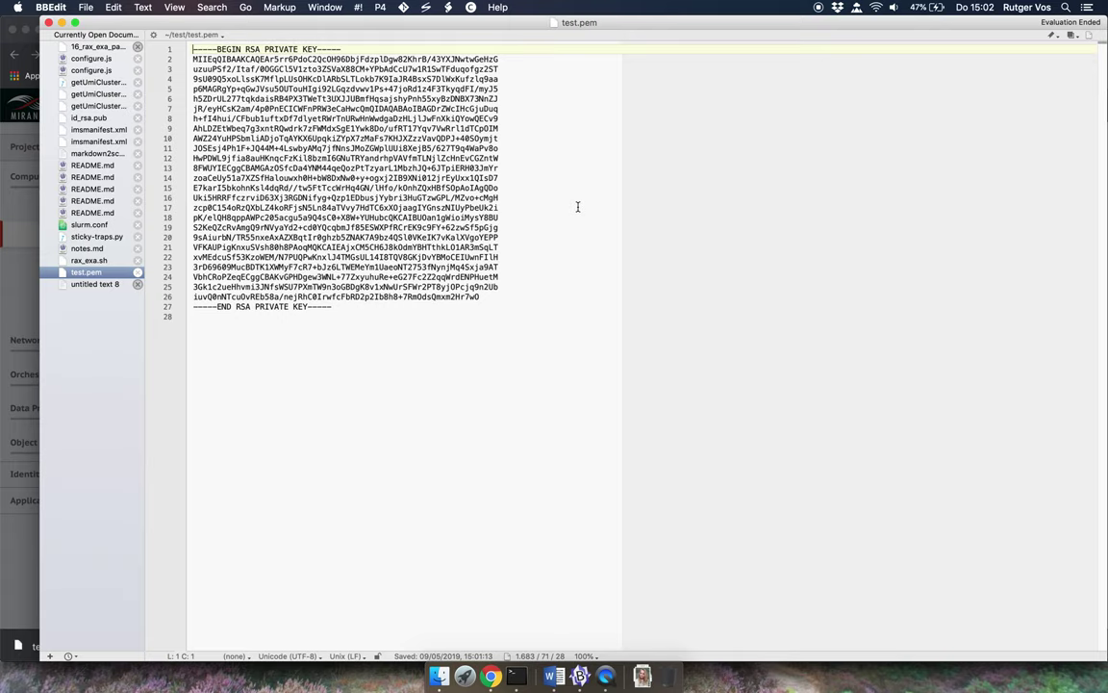
# - Return from BBEdit to the instance launch form in Chrome
pyautogui.click(482, 675)
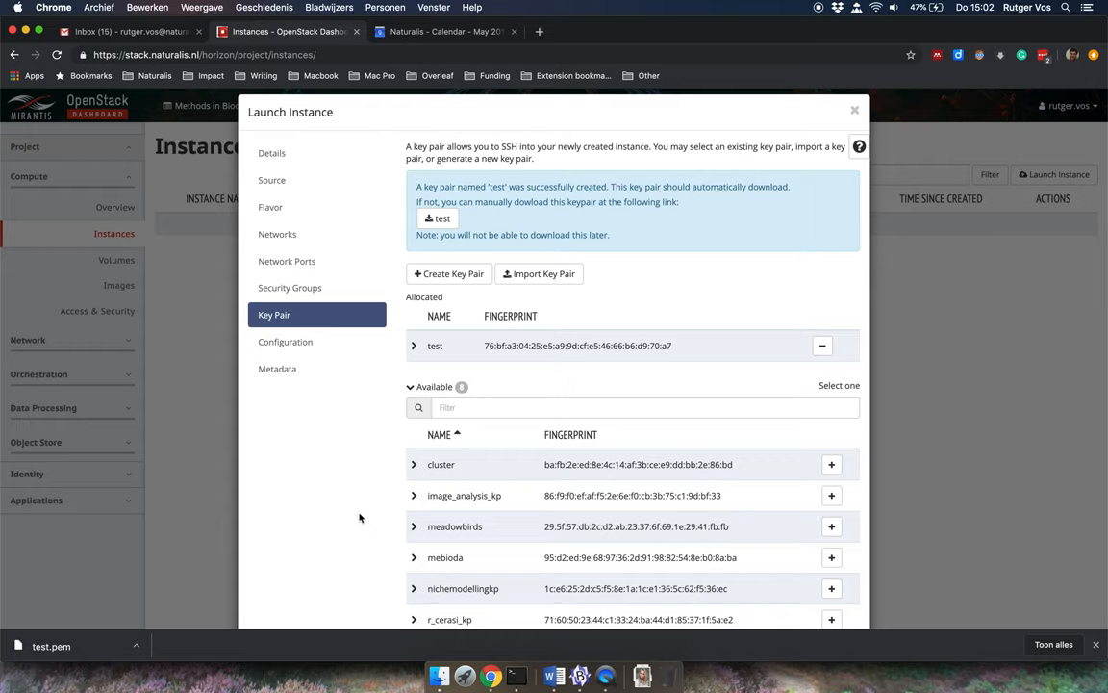
# - Advance through Configuration to Metadata and launch the test instance
pyautogui.scroll(-3)
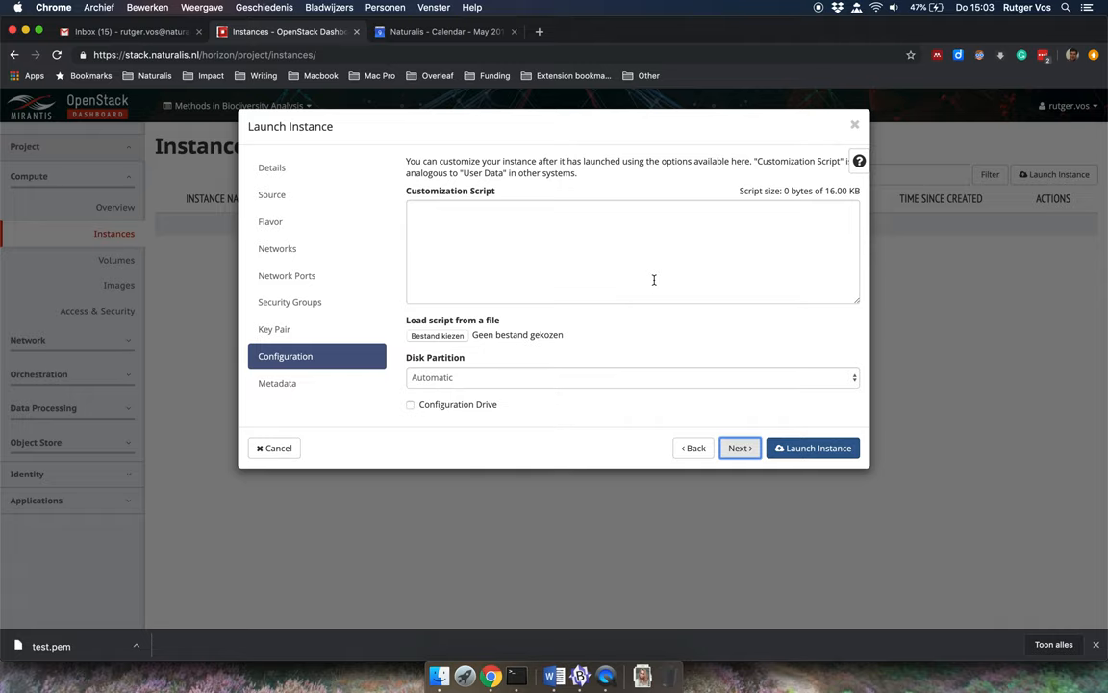
pyautogui.moveTo(739, 448)
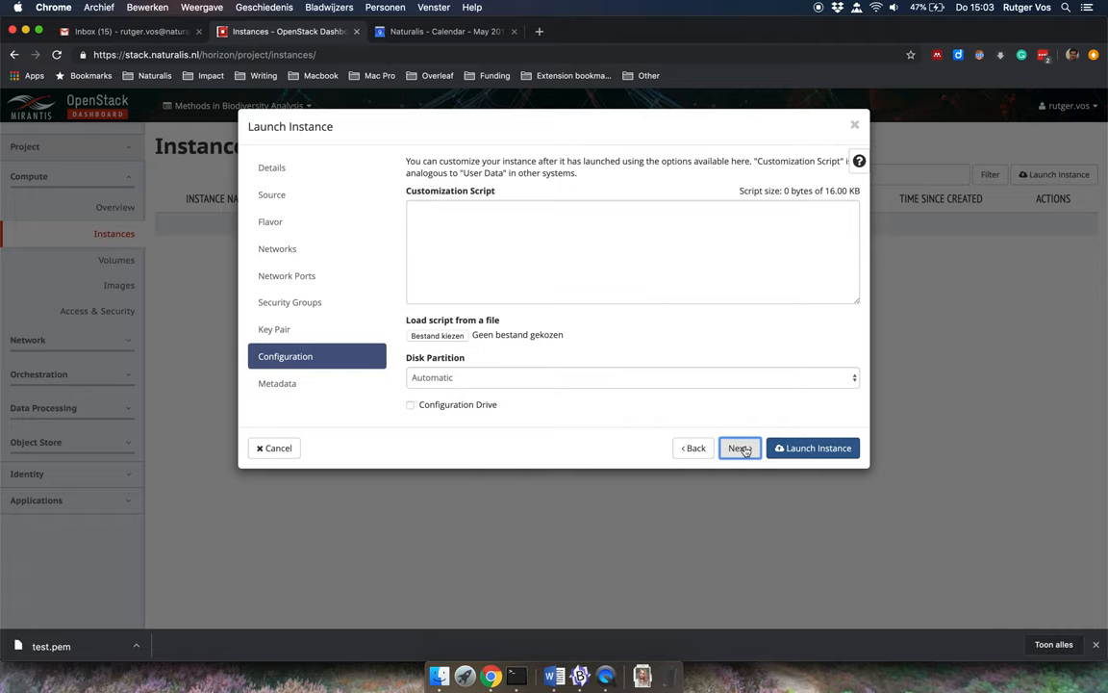
pyautogui.click(739, 447)
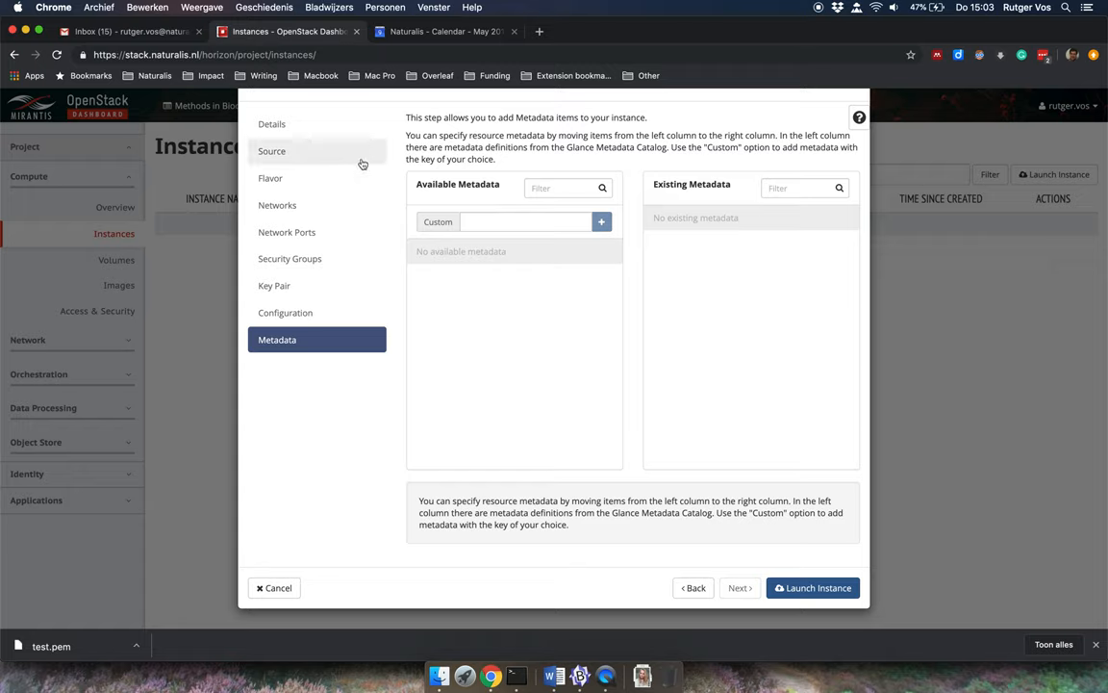
pyautogui.moveTo(365, 223)
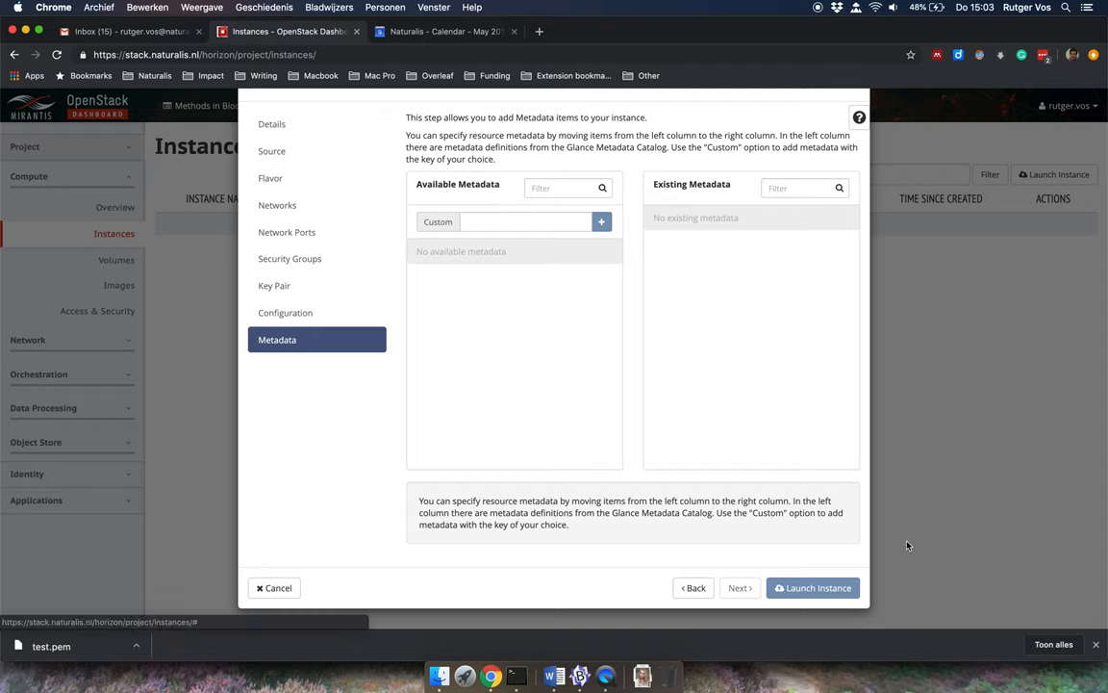
pyautogui.click(813, 588)
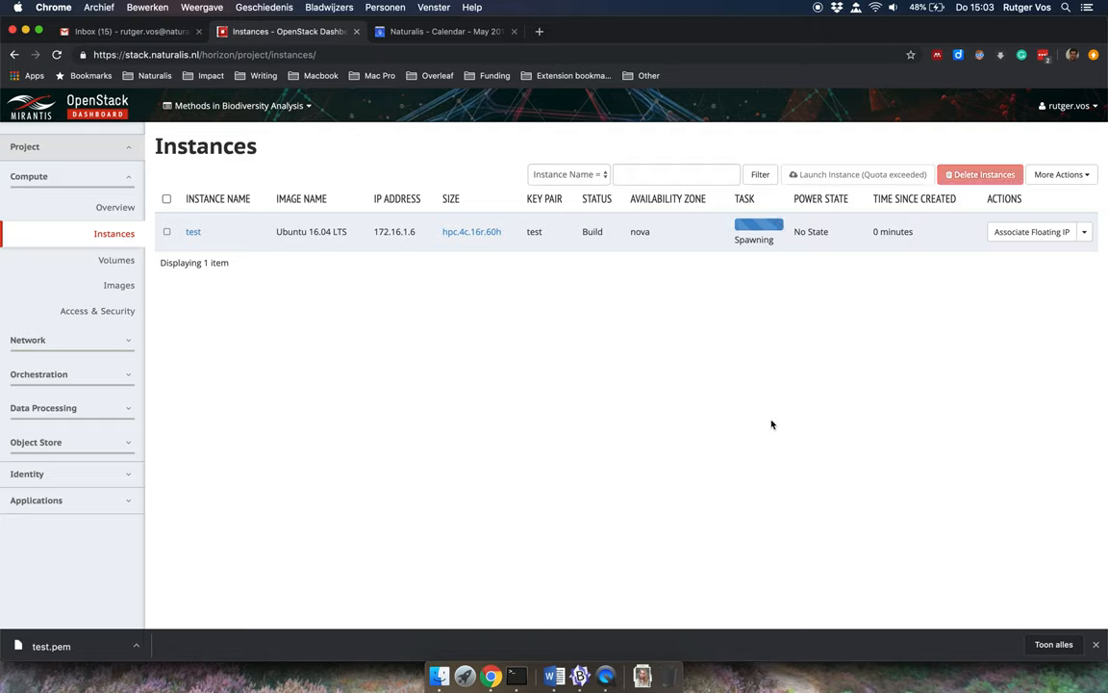
pyautogui.moveTo(746, 334)
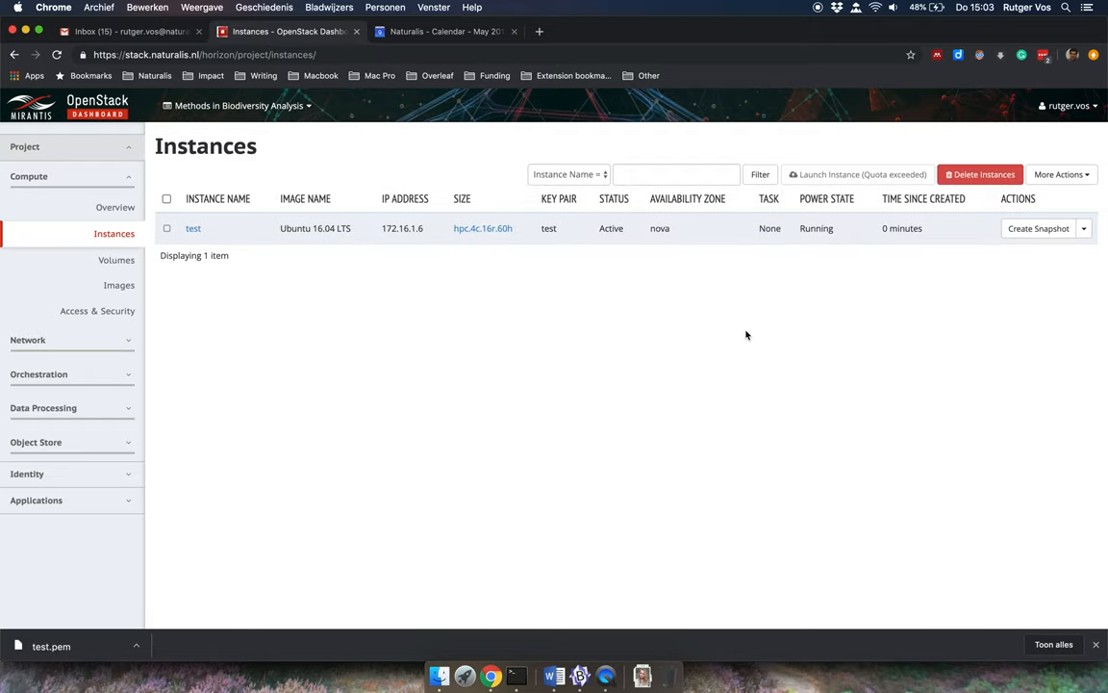
pyautogui.moveTo(802, 305)
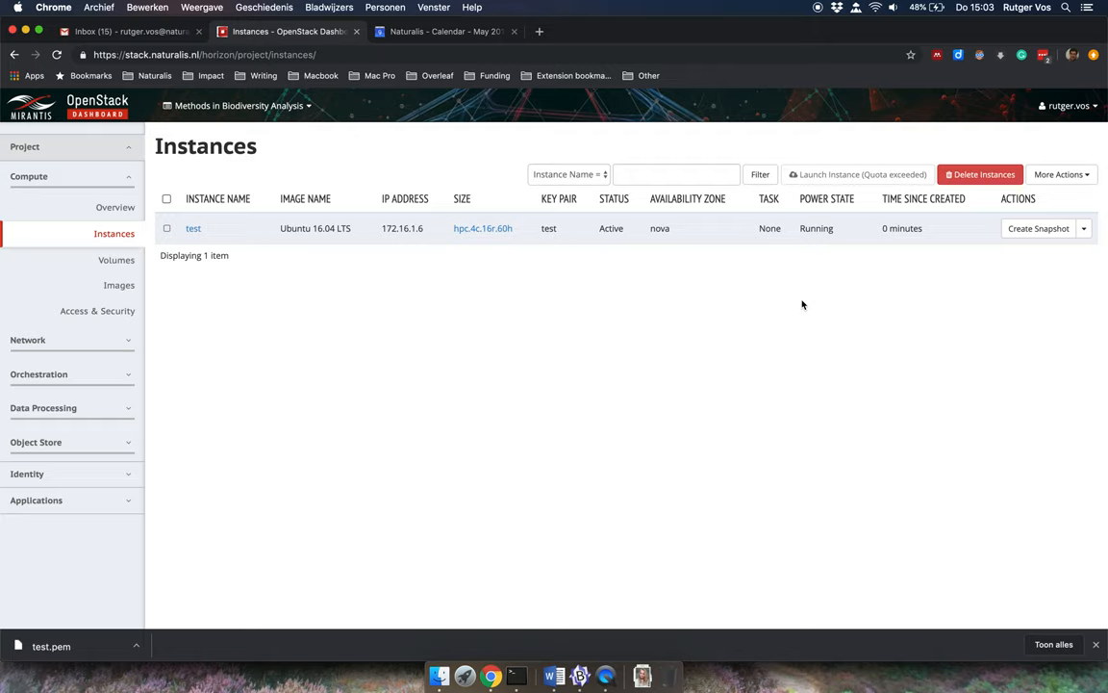
pyautogui.moveTo(748, 340)
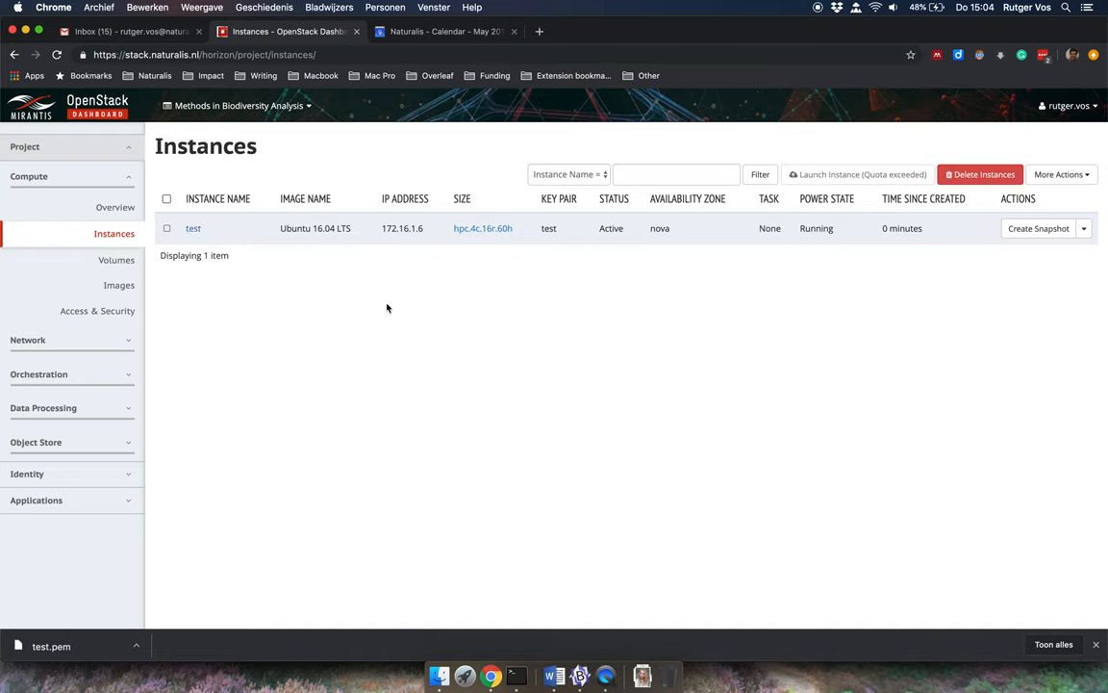
pyautogui.moveTo(553, 241)
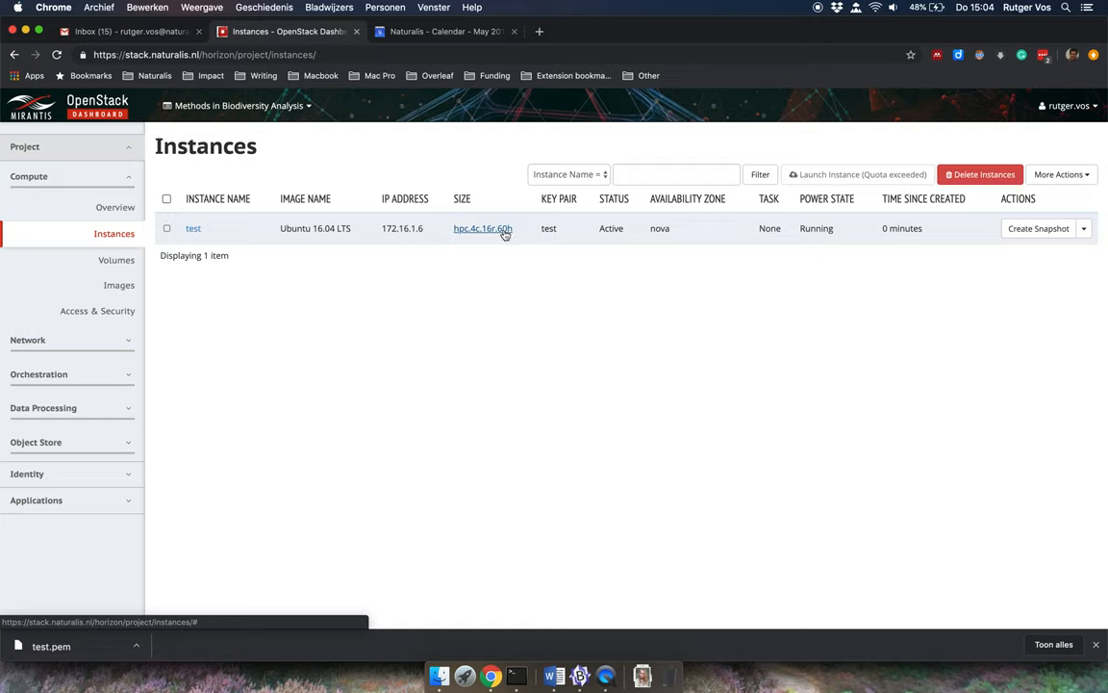
pyautogui.moveTo(499, 235)
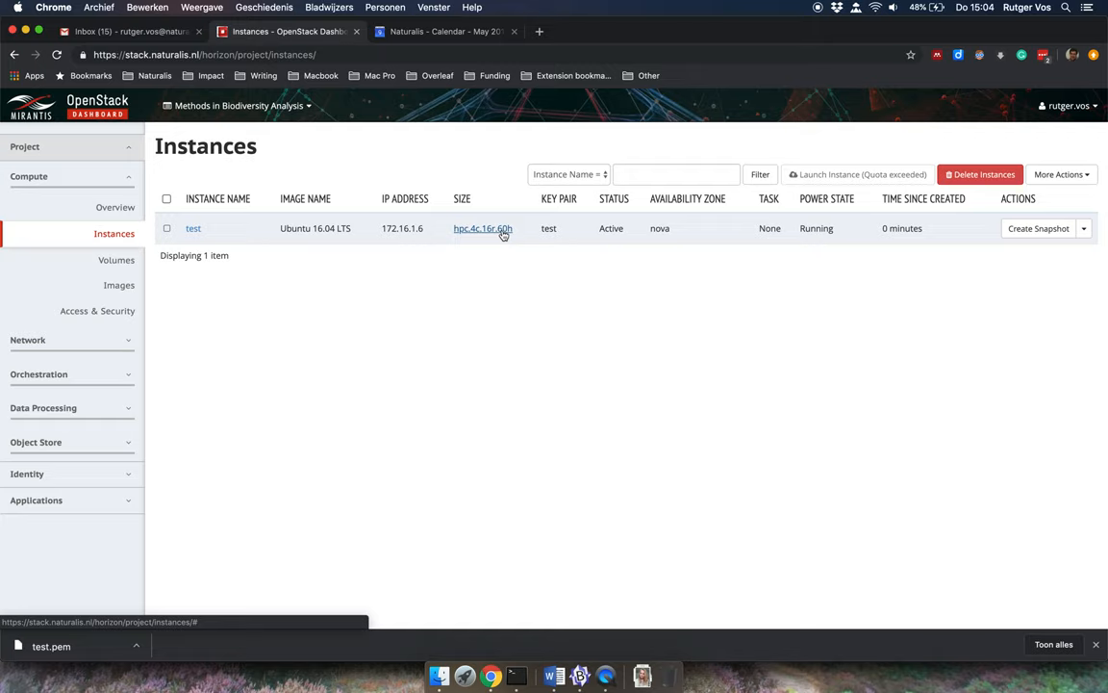
pyautogui.moveTo(396, 248)
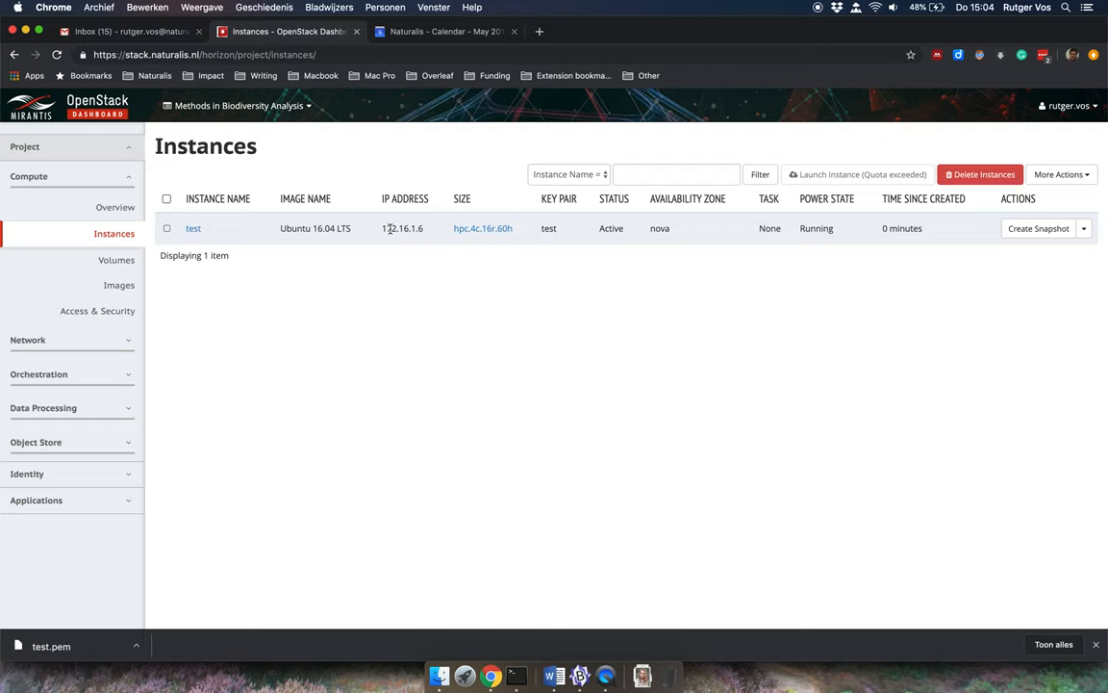
pyautogui.moveTo(406, 375)
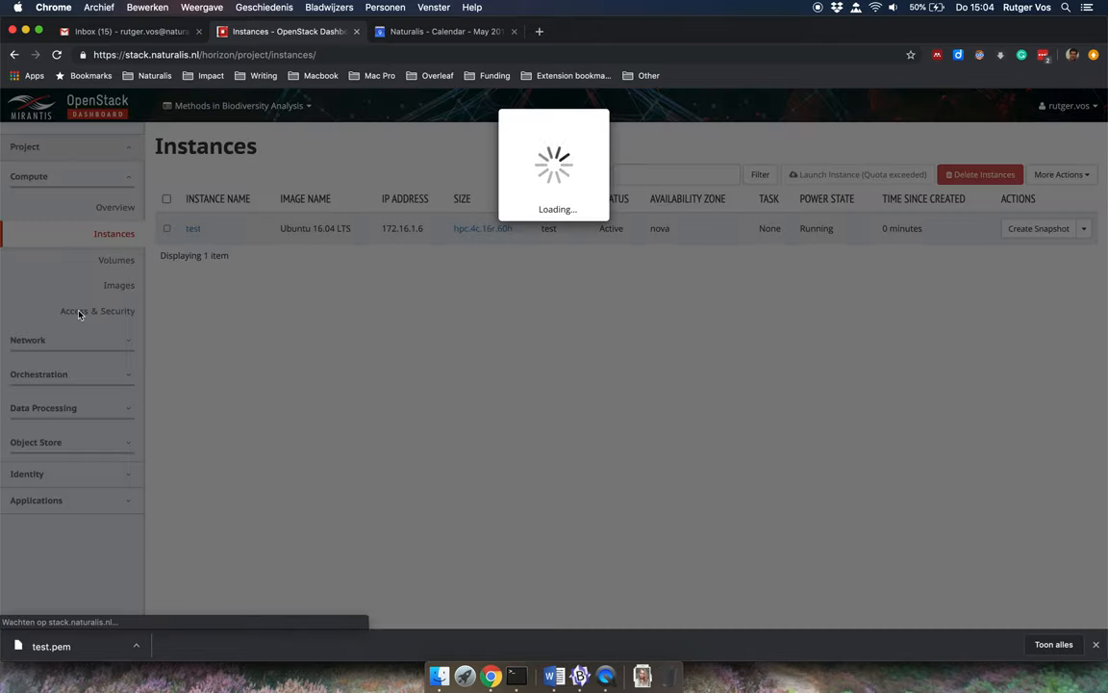
# - Allocate floating IP 145.136.243.4 from the external pool under Access & Security
pyautogui.click(97, 310)
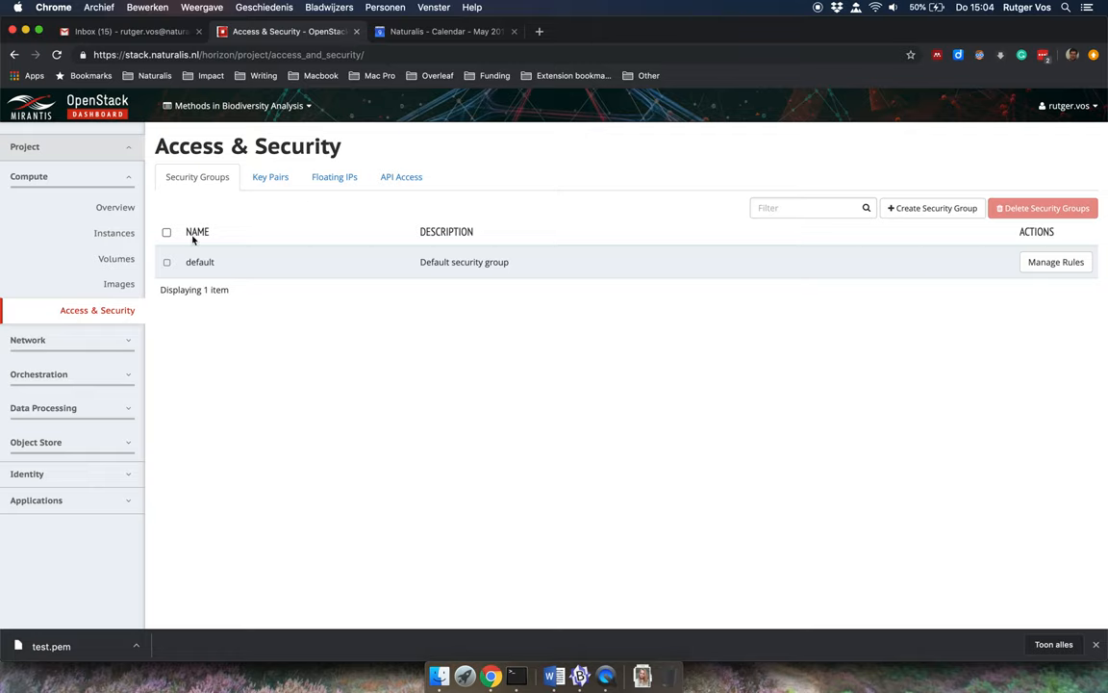
pyautogui.moveTo(341, 190)
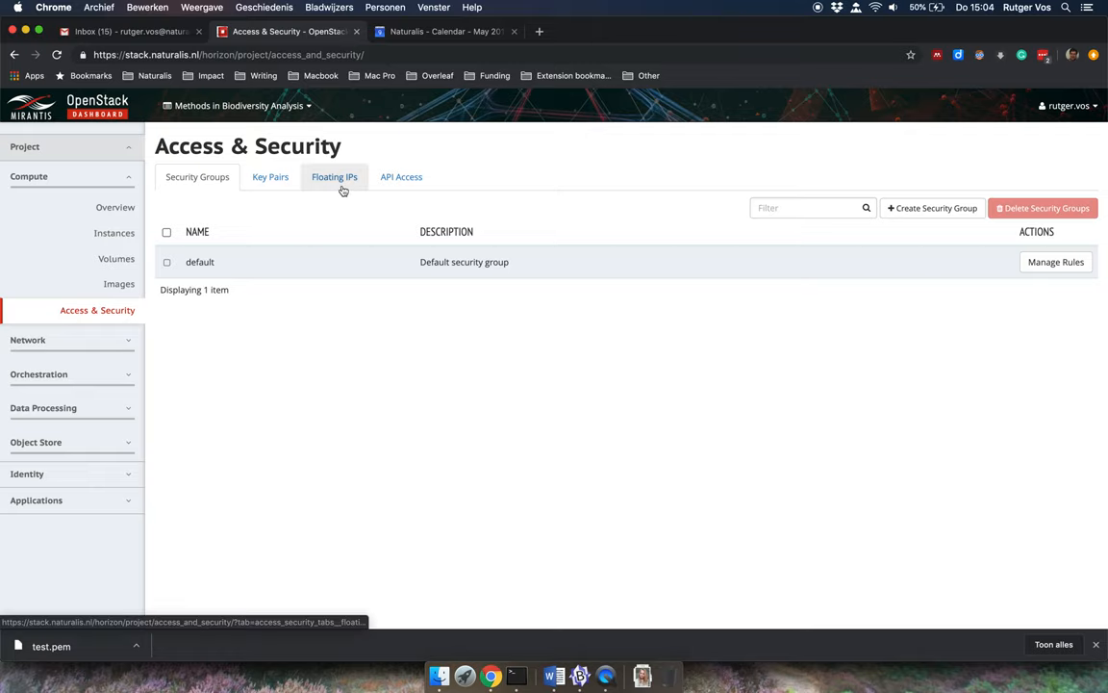
pyautogui.click(334, 177)
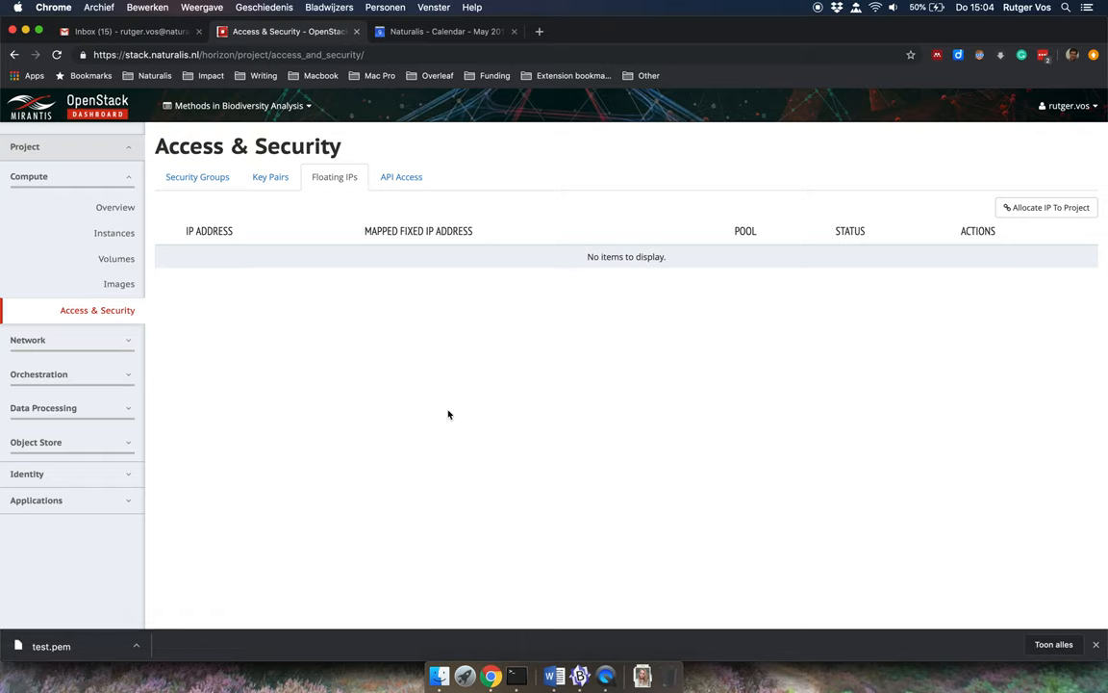
pyautogui.moveTo(845, 427)
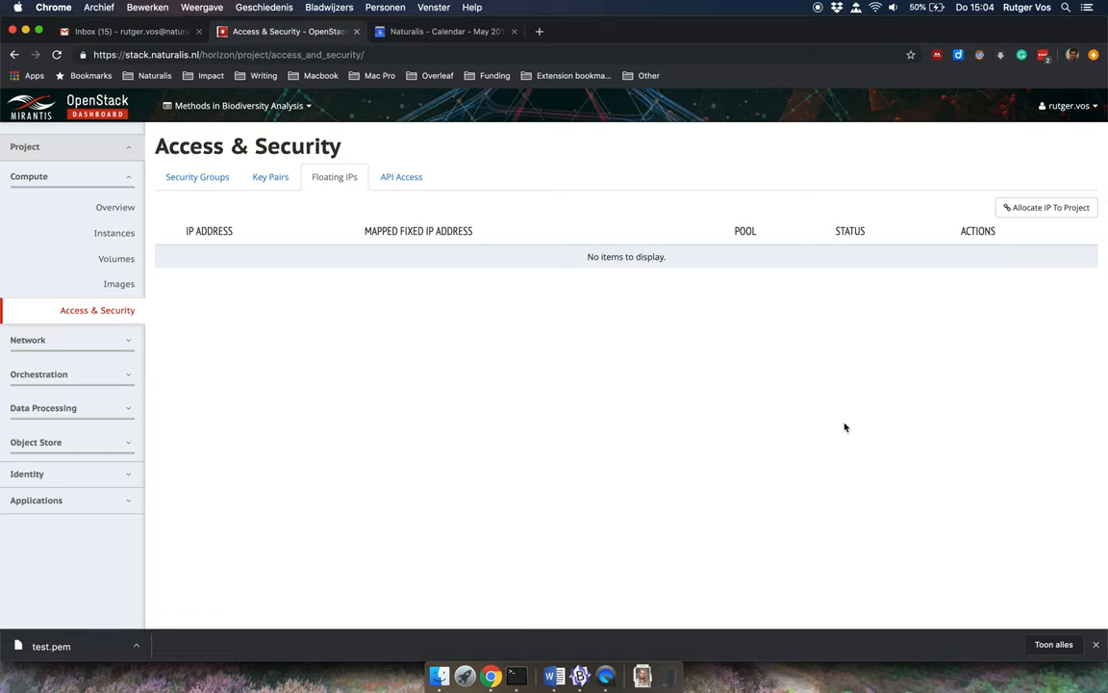
pyautogui.moveTo(1039, 224)
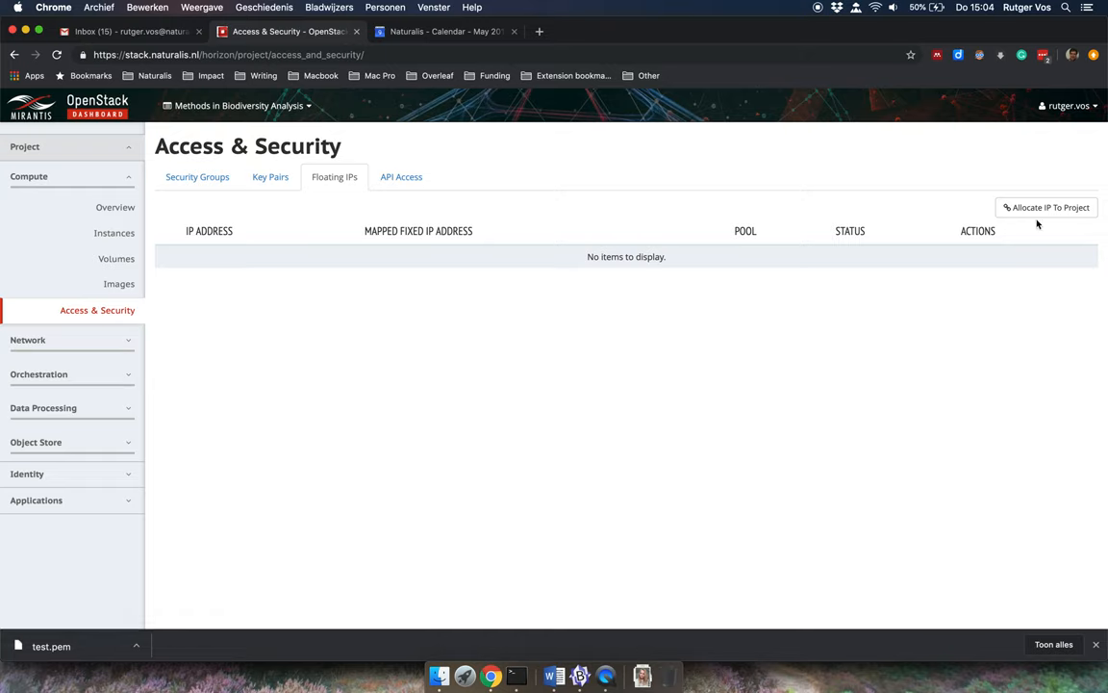
pyautogui.click(1046, 207)
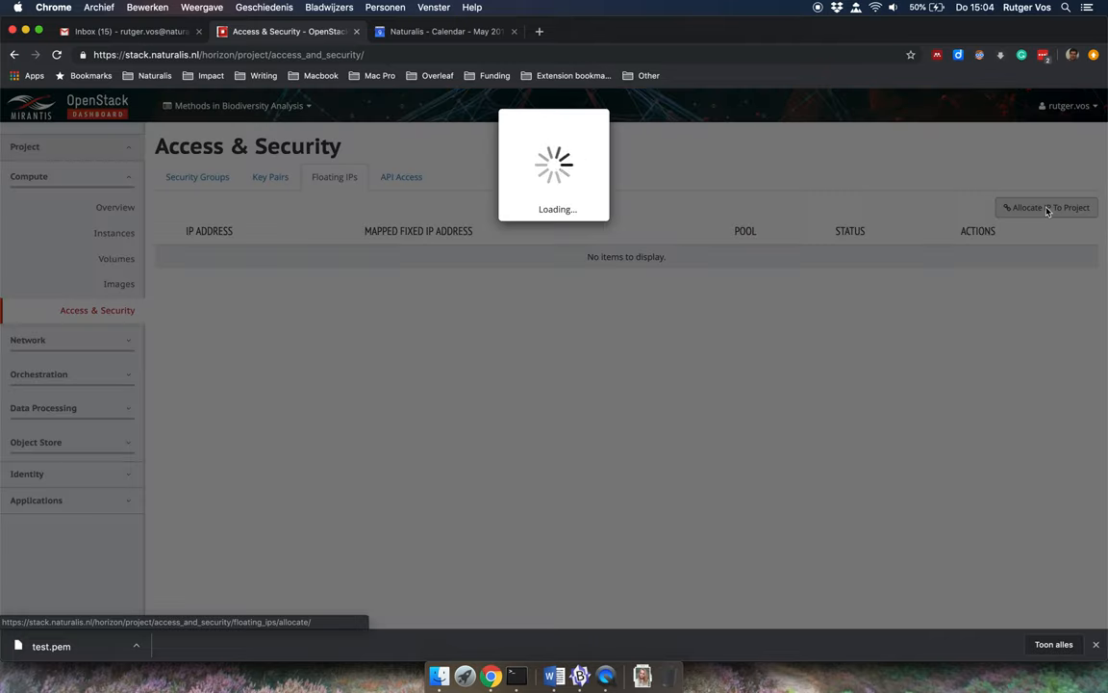
pyautogui.click(1046, 207)
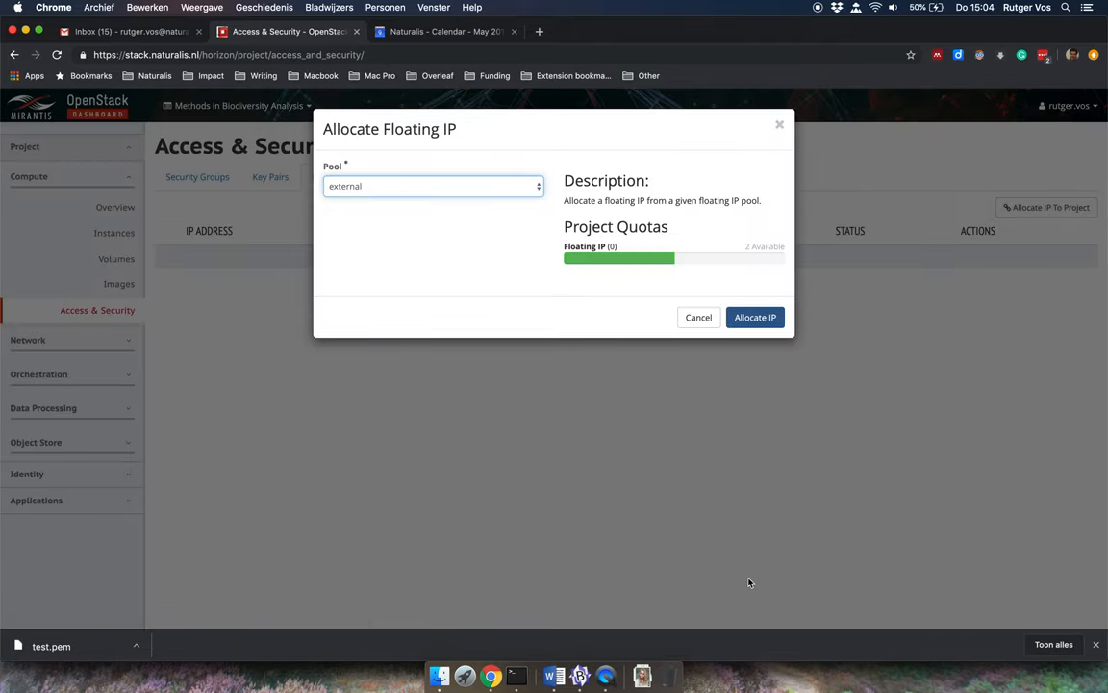
pyautogui.moveTo(603, 294)
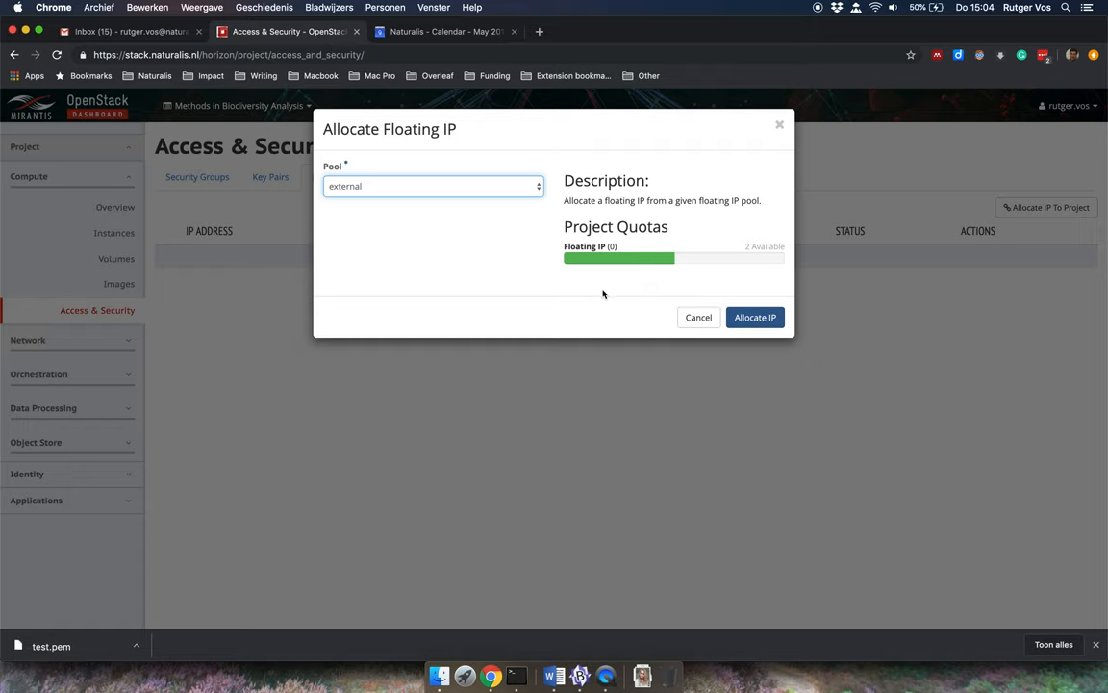
pyautogui.moveTo(648, 283)
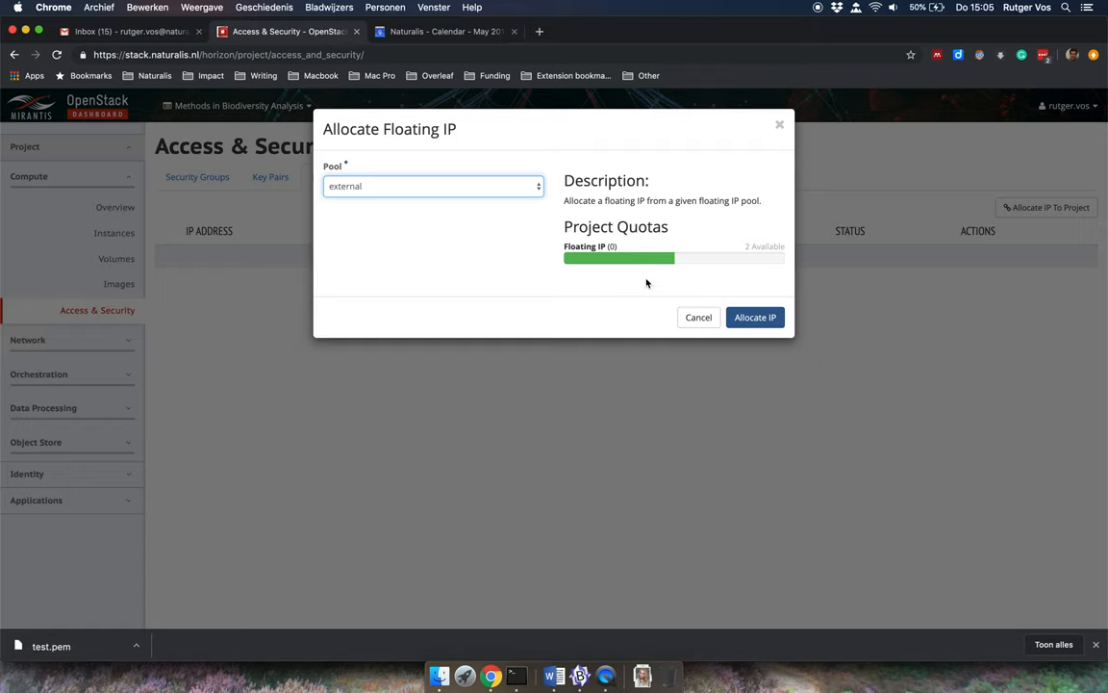
pyautogui.moveTo(646, 312)
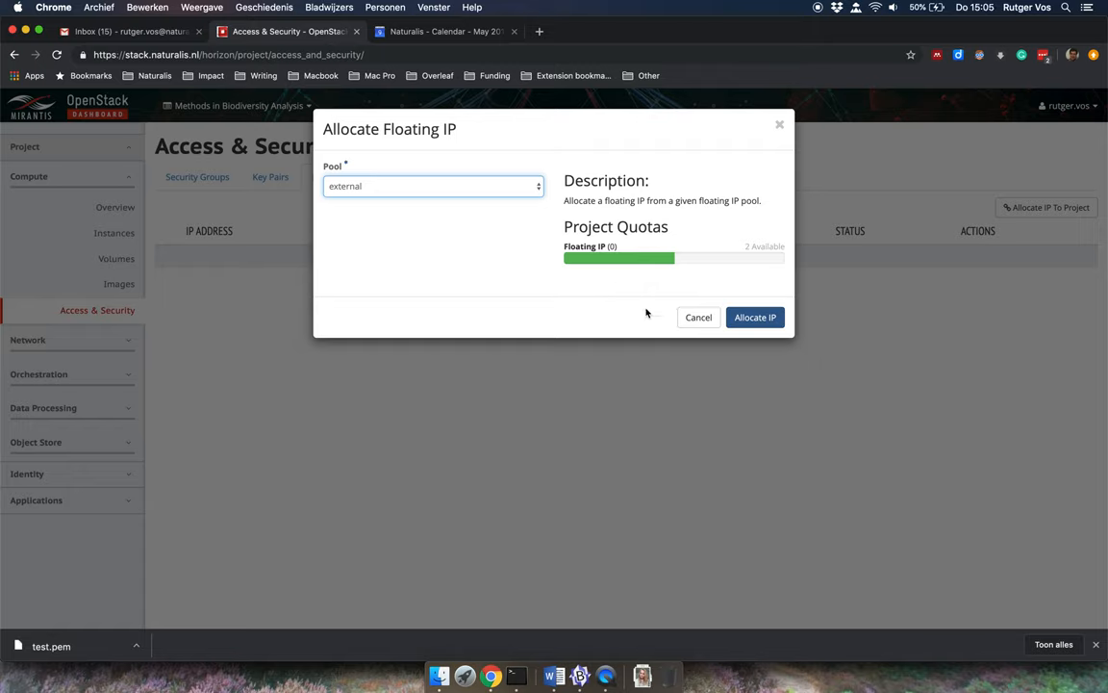
pyautogui.moveTo(633, 311)
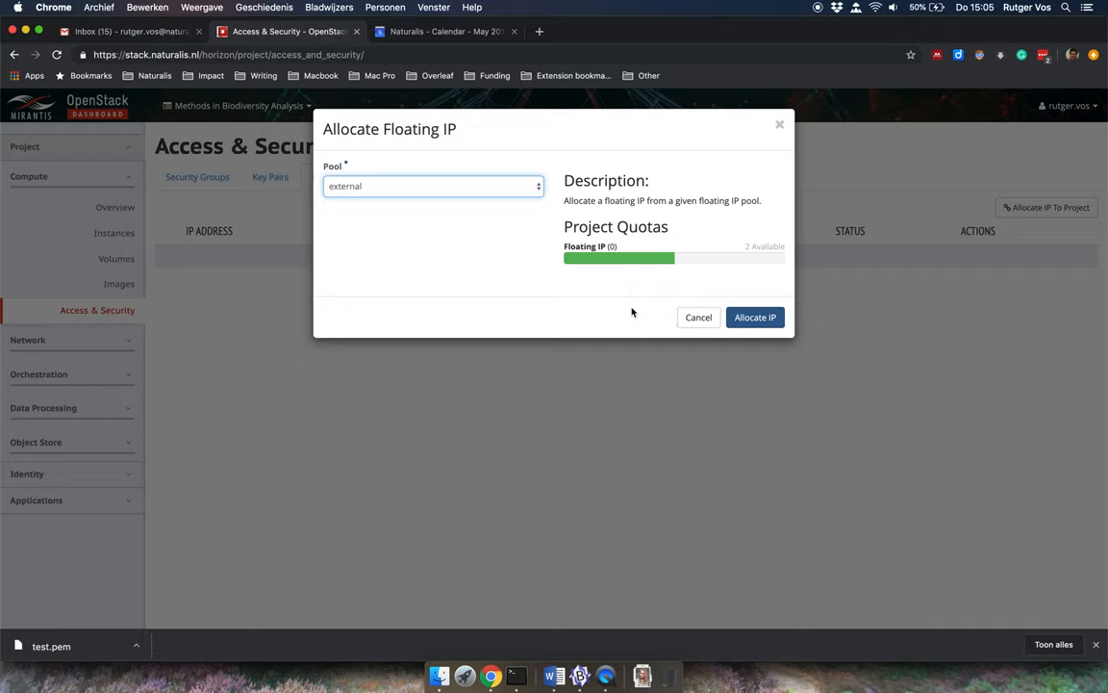
pyautogui.moveTo(557, 308)
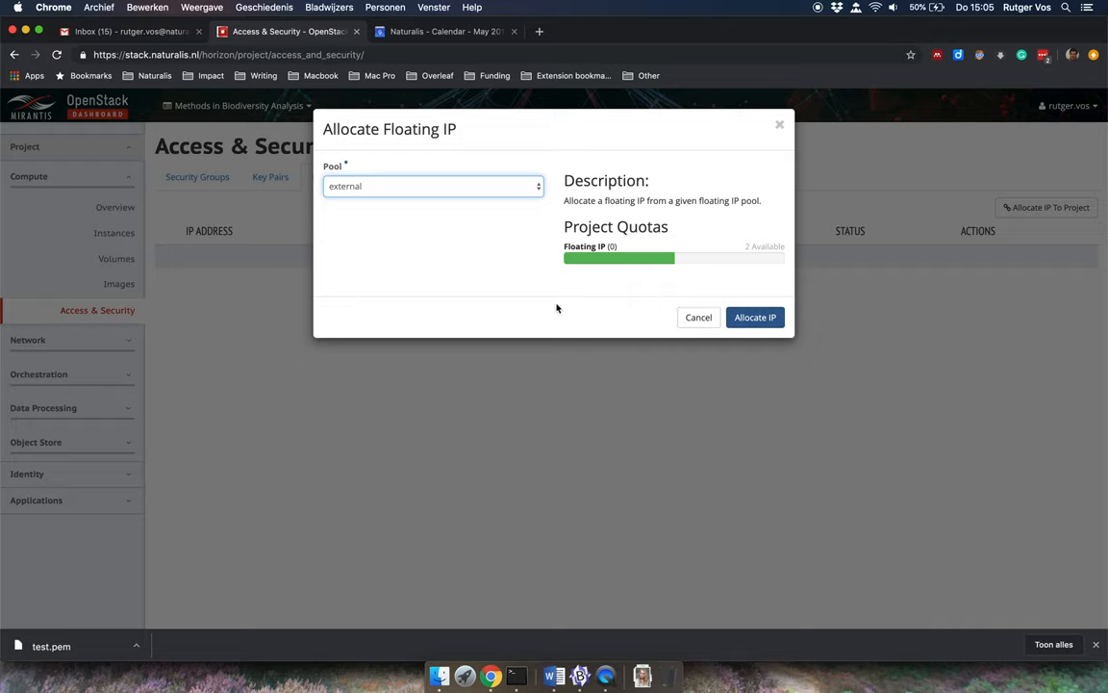
pyautogui.click(433, 186)
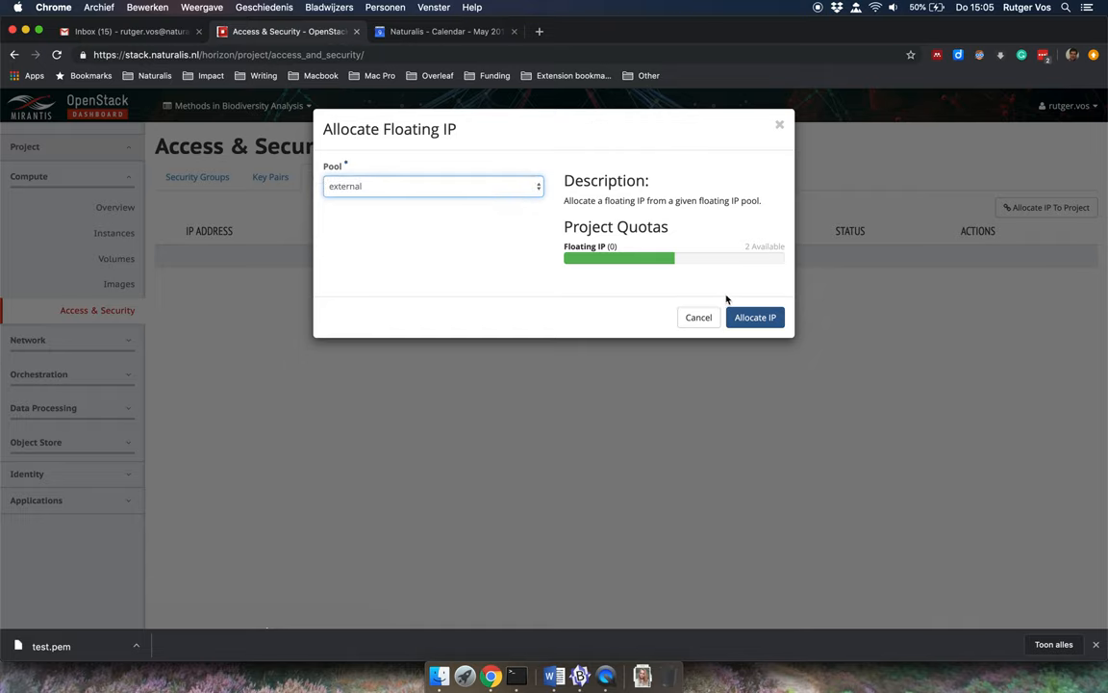
pyautogui.click(756, 316)
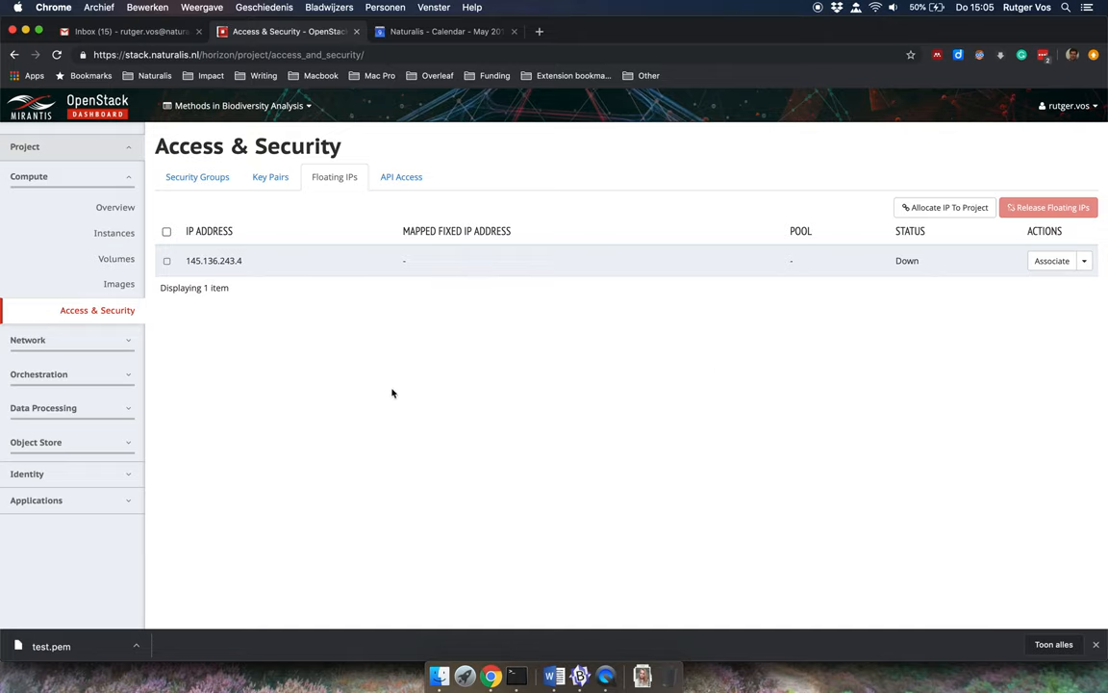
pyautogui.moveTo(277, 268)
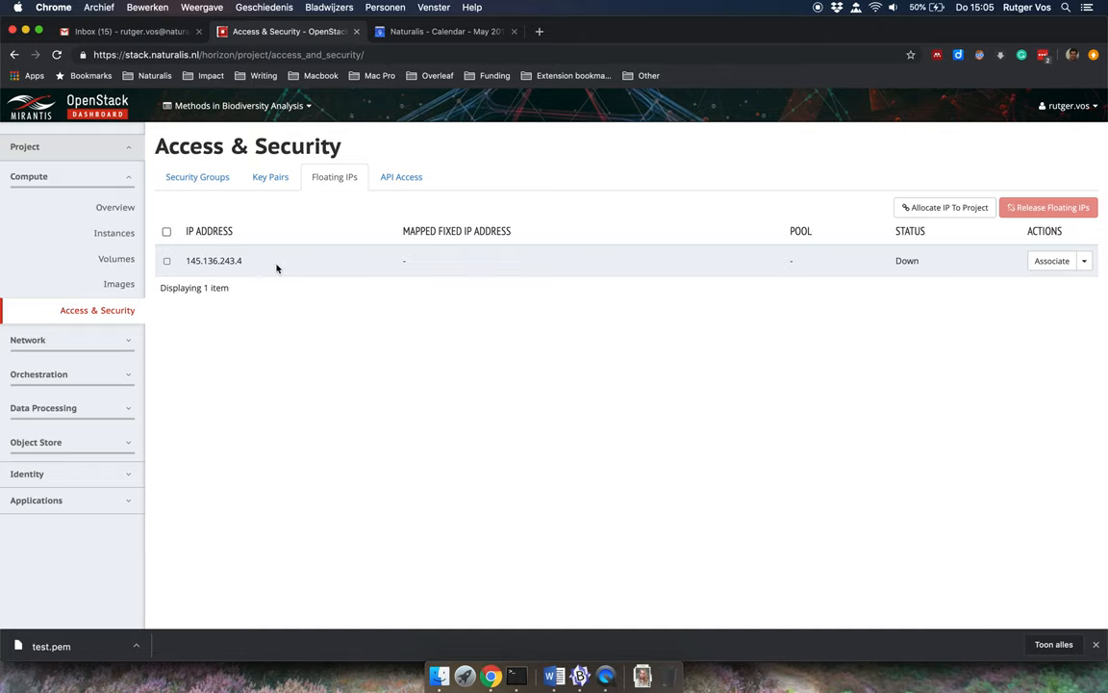
pyautogui.moveTo(283, 337)
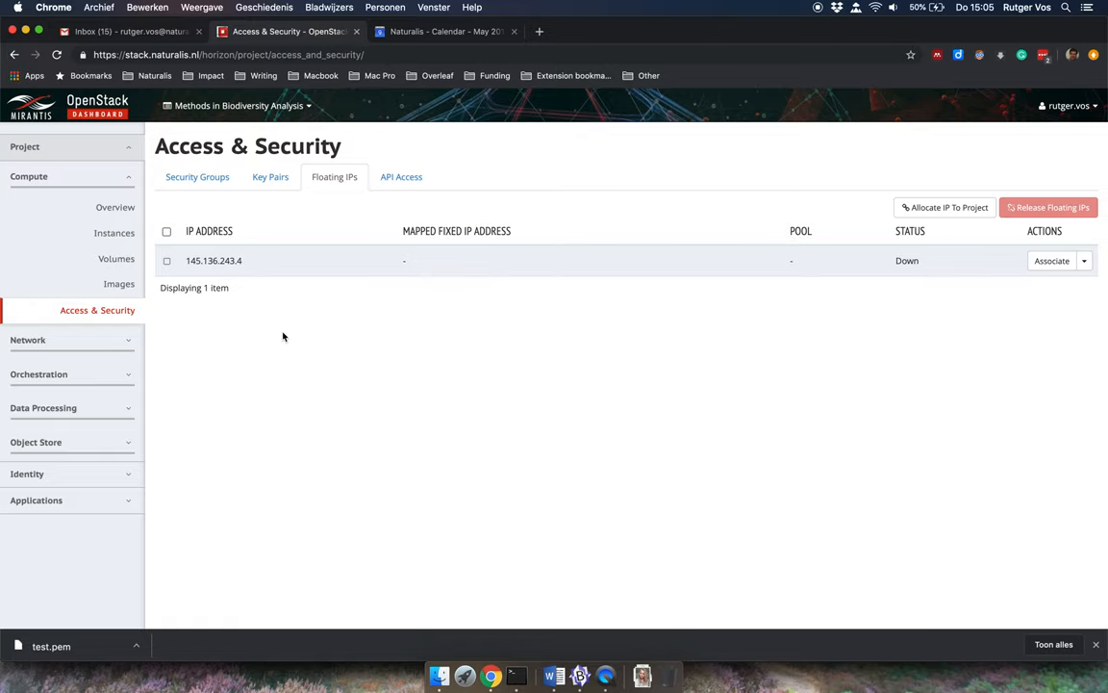
# - Go to the instances list and show the test instance's actions menu
pyautogui.click(113, 233)
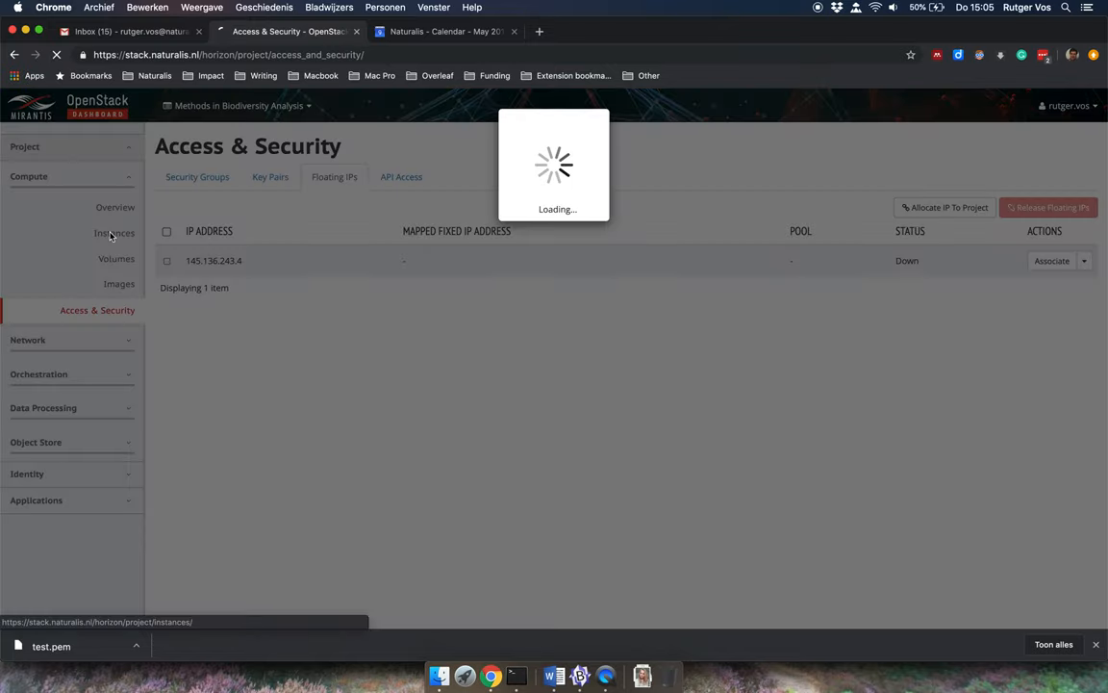
pyautogui.click(114, 233)
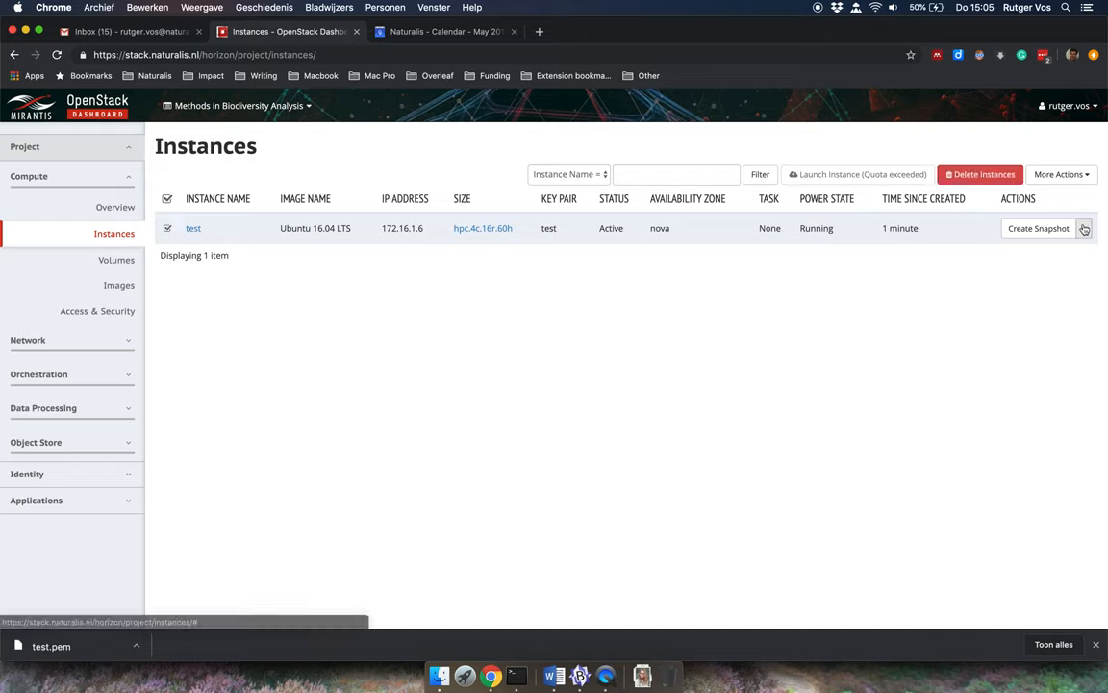
pyautogui.click(1087, 228)
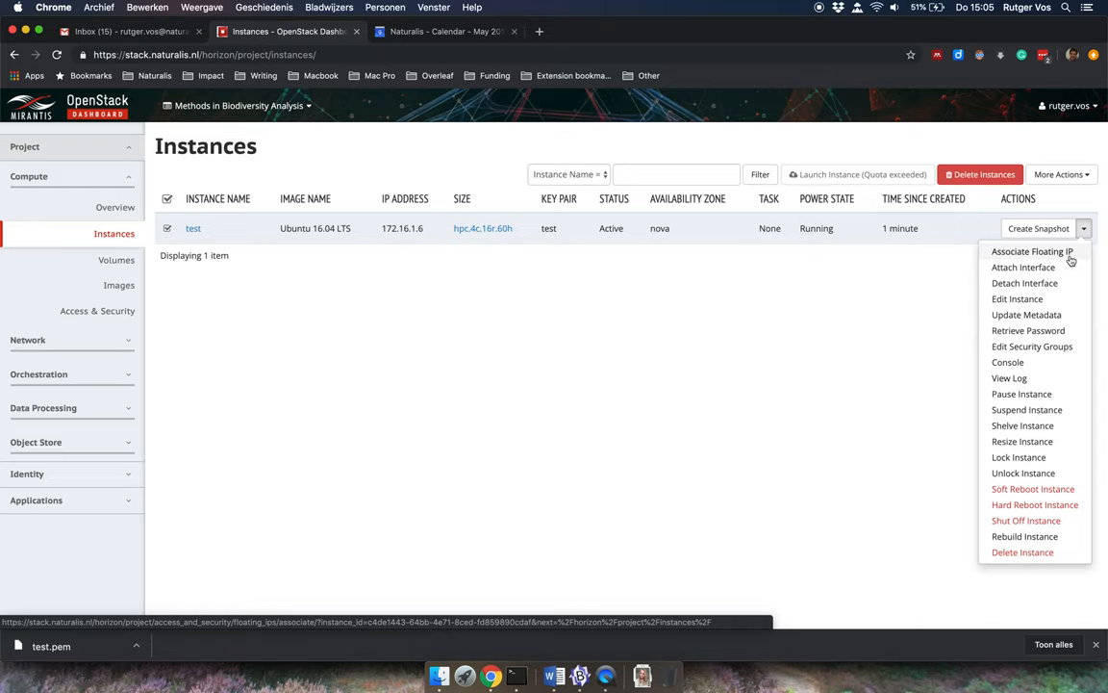
# - Associate floating IP 145.136.243.4 with the test instance on port 172.16.1.6
pyautogui.click(1032, 251)
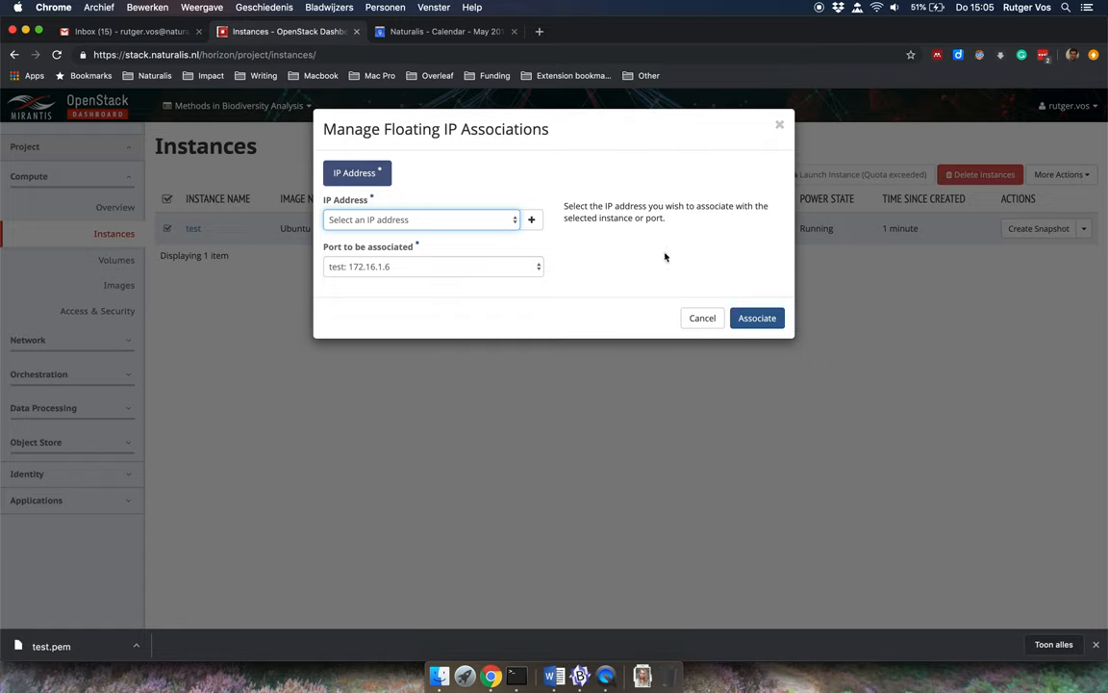
pyautogui.click(421, 219)
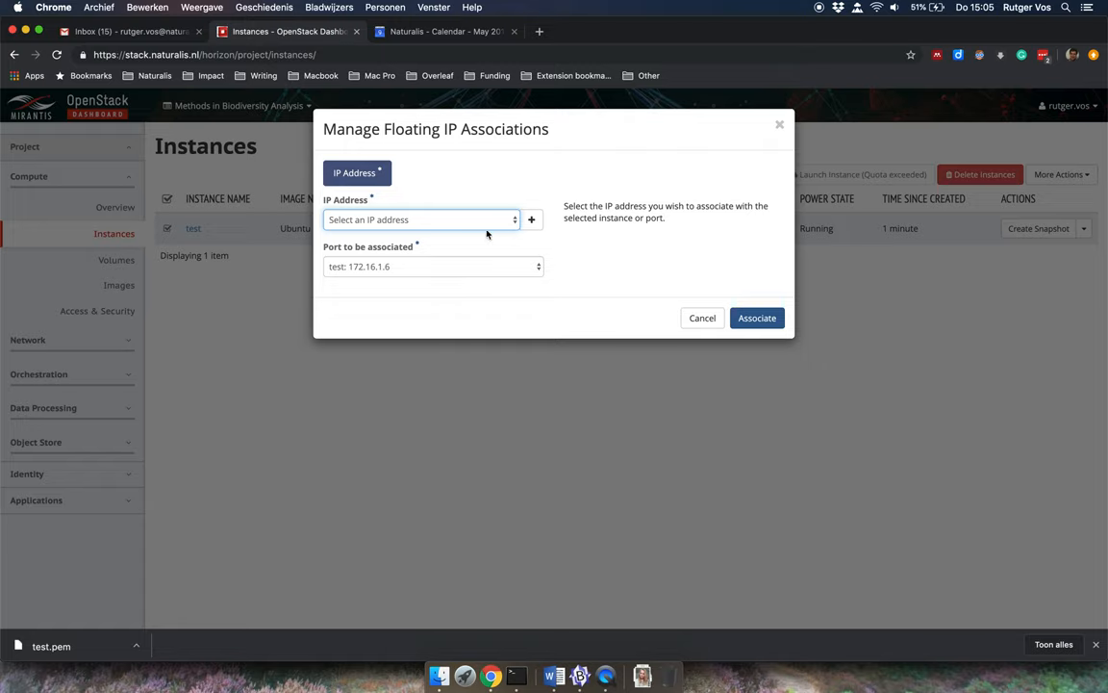
pyautogui.click(419, 219)
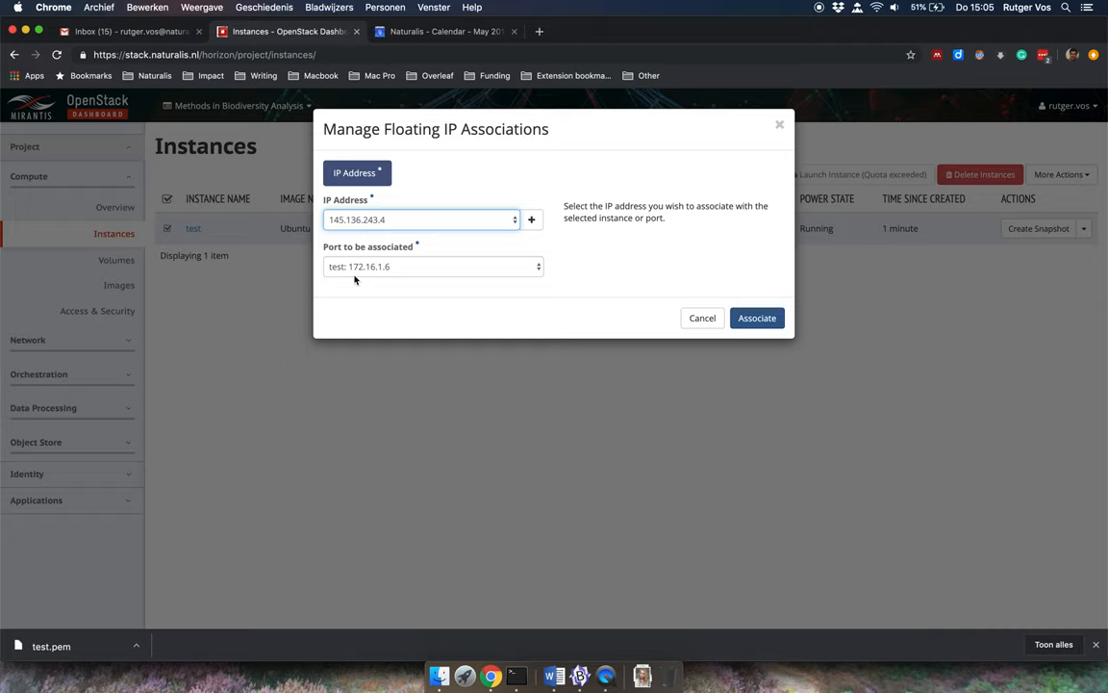
pyautogui.moveTo(756, 317)
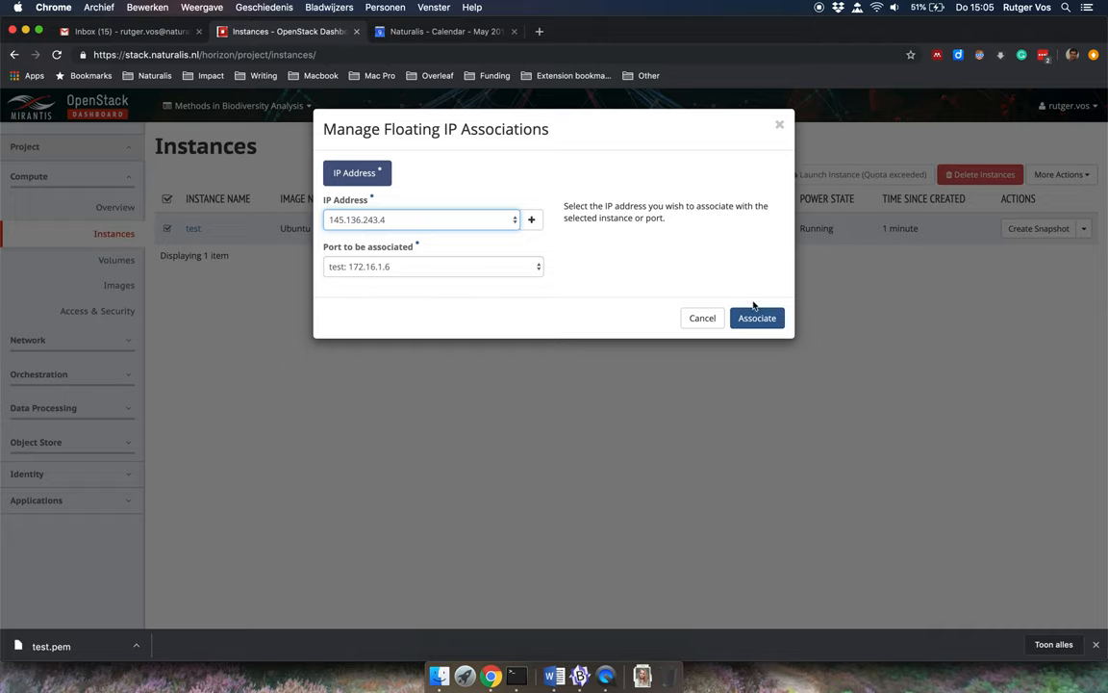
pyautogui.click(756, 317)
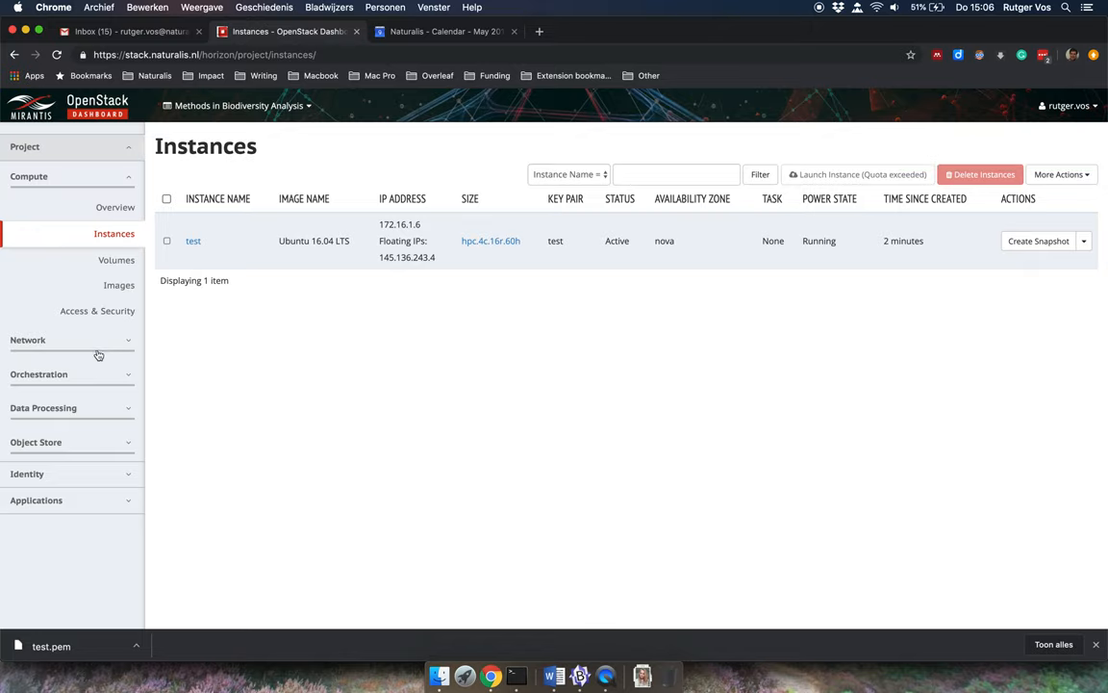
pyautogui.moveTo(109, 310)
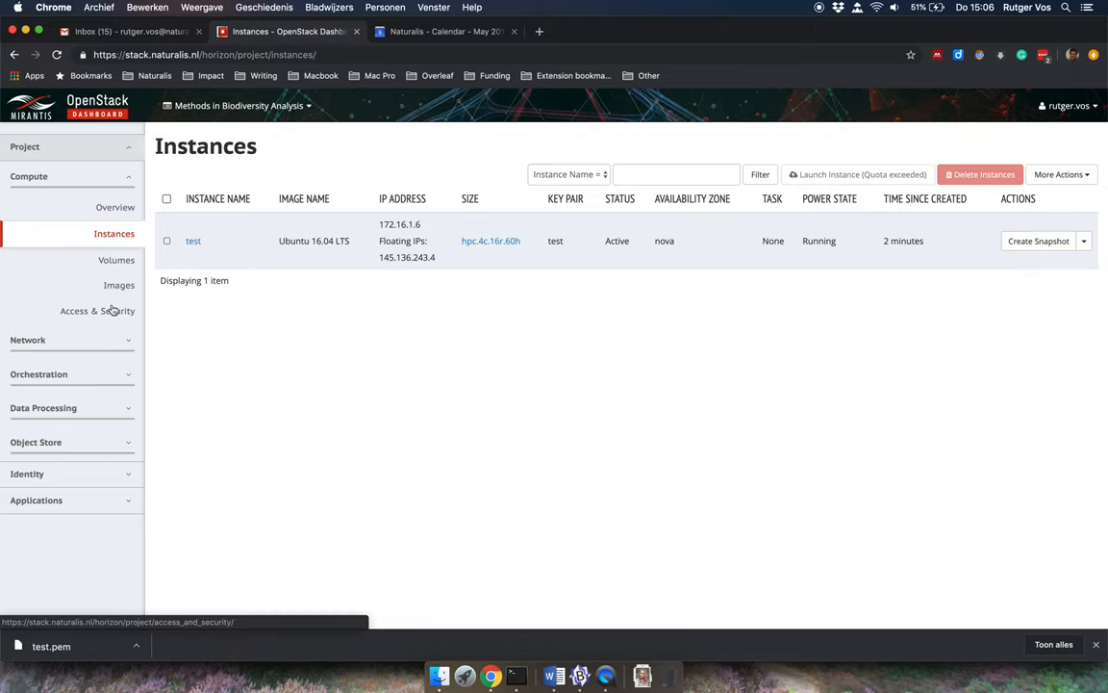
# - Review the default security group's rules, confirming ingress SSH on port 22, then go back
pyautogui.click(97, 310)
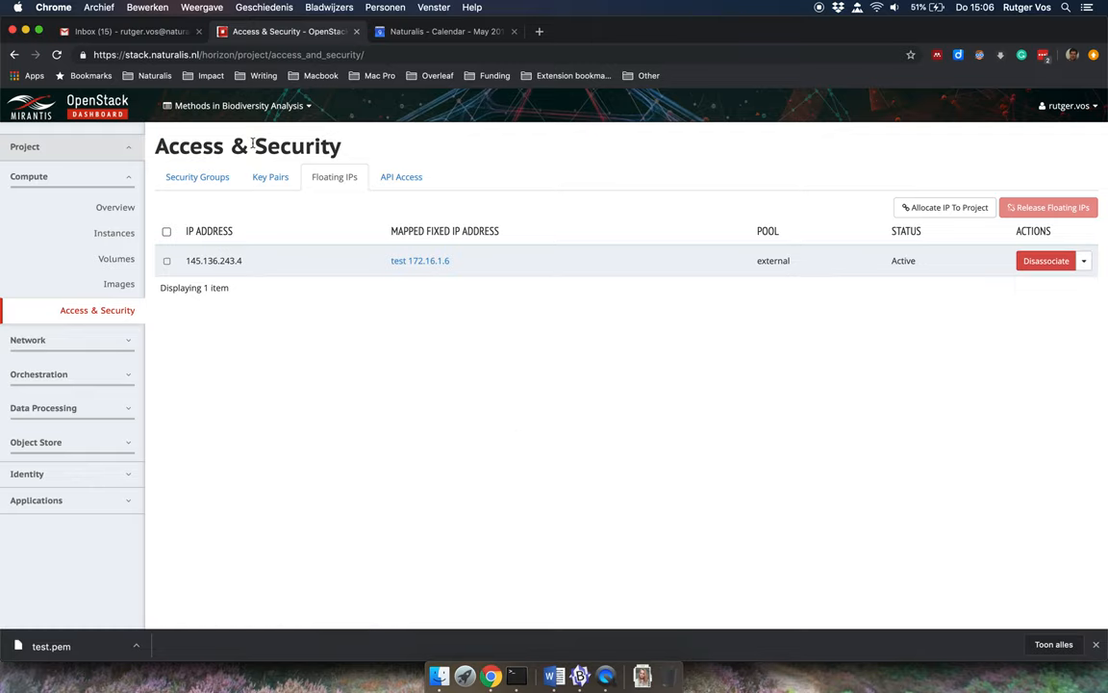
pyautogui.click(197, 176)
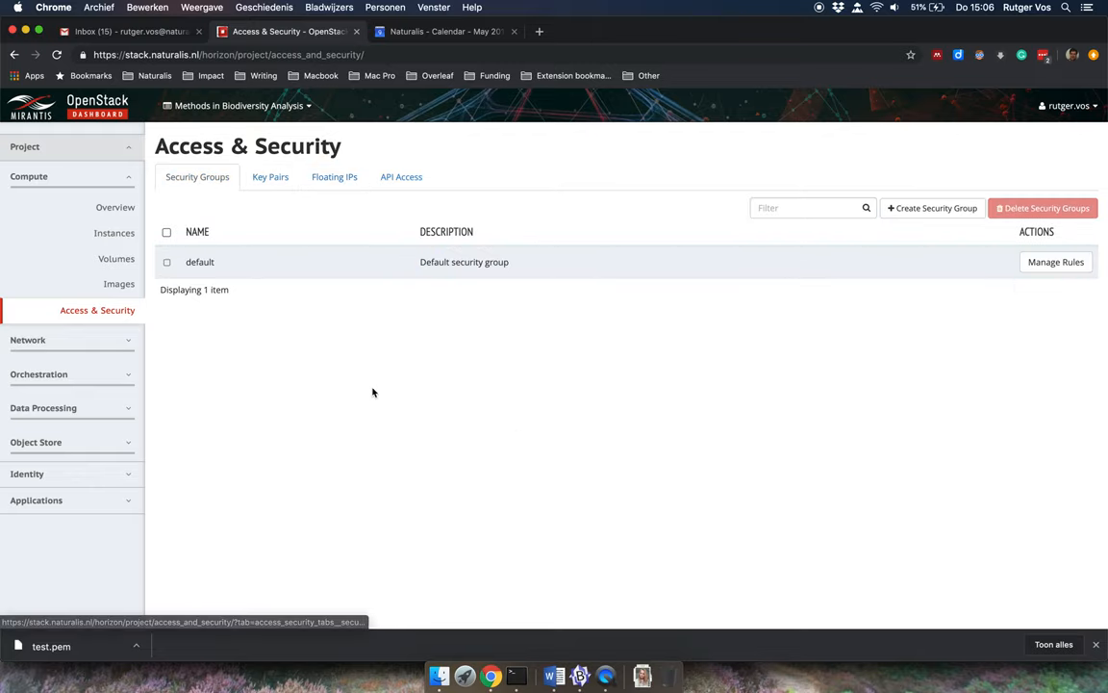
pyautogui.click(1055, 262)
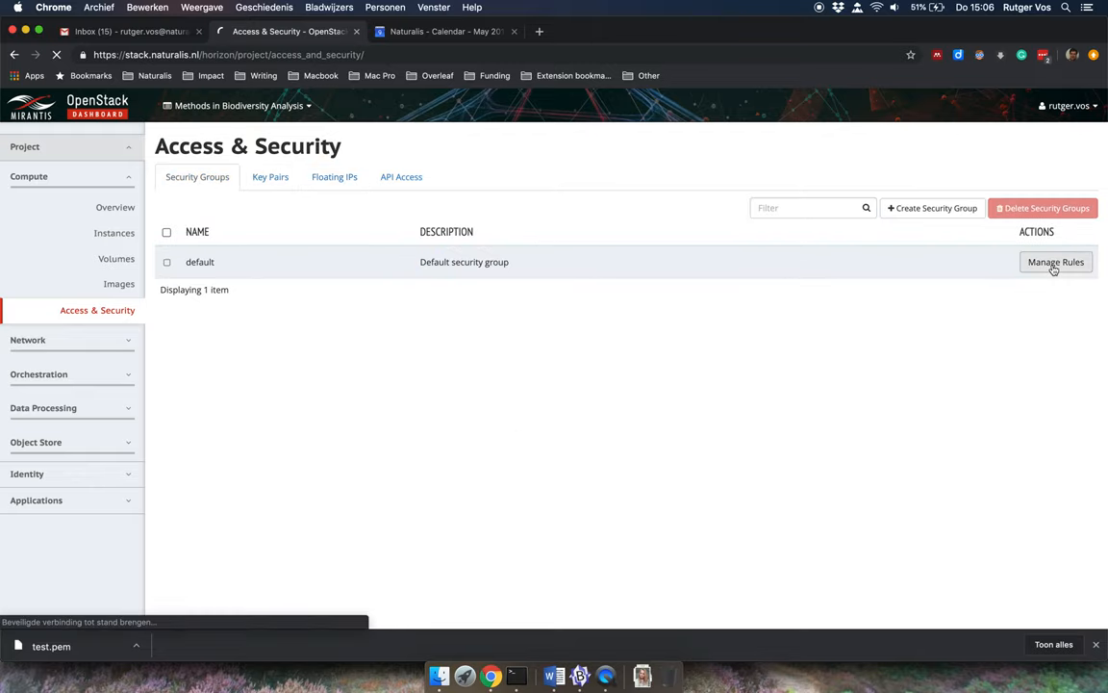
pyautogui.click(1055, 262)
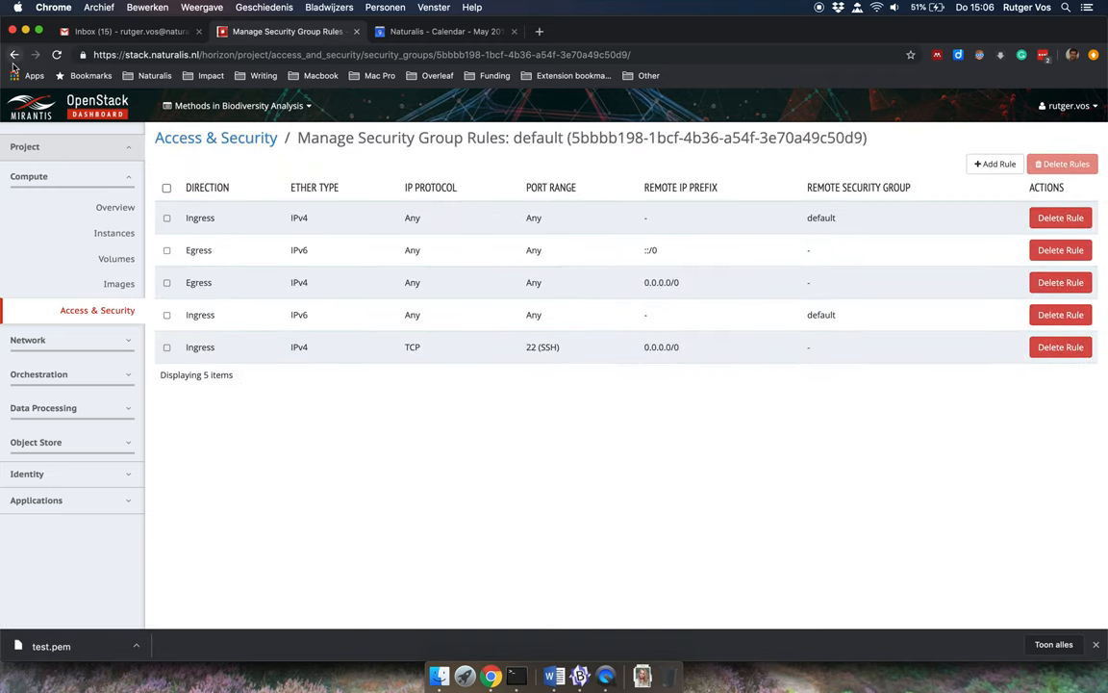
pyautogui.click(13, 52)
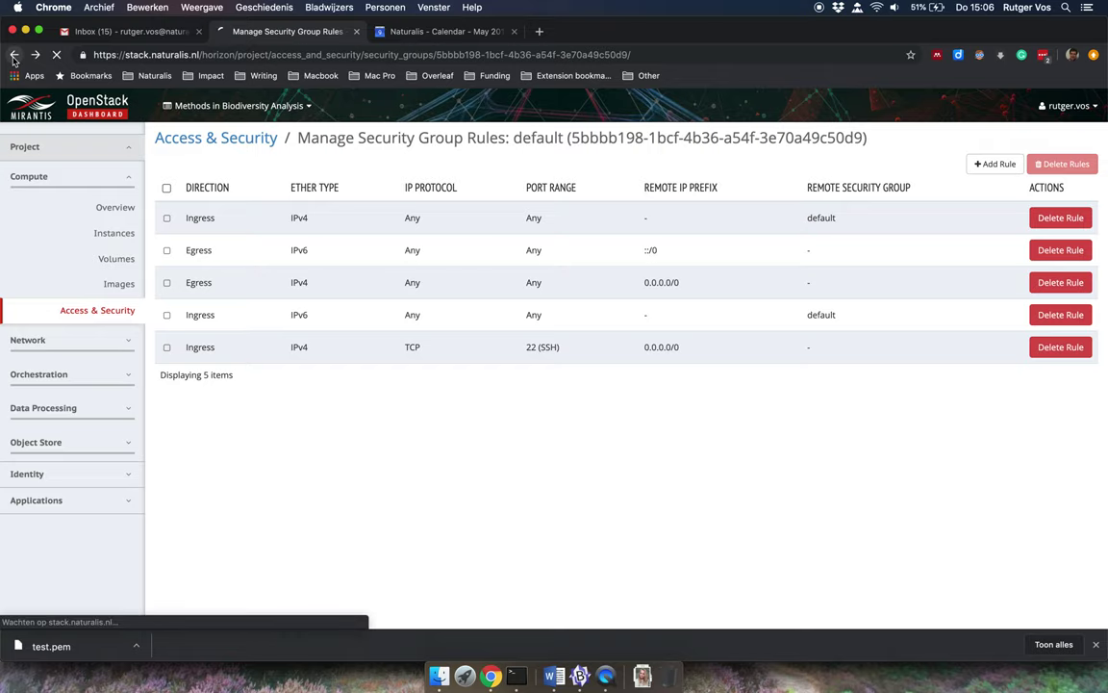
pyautogui.click(15, 53)
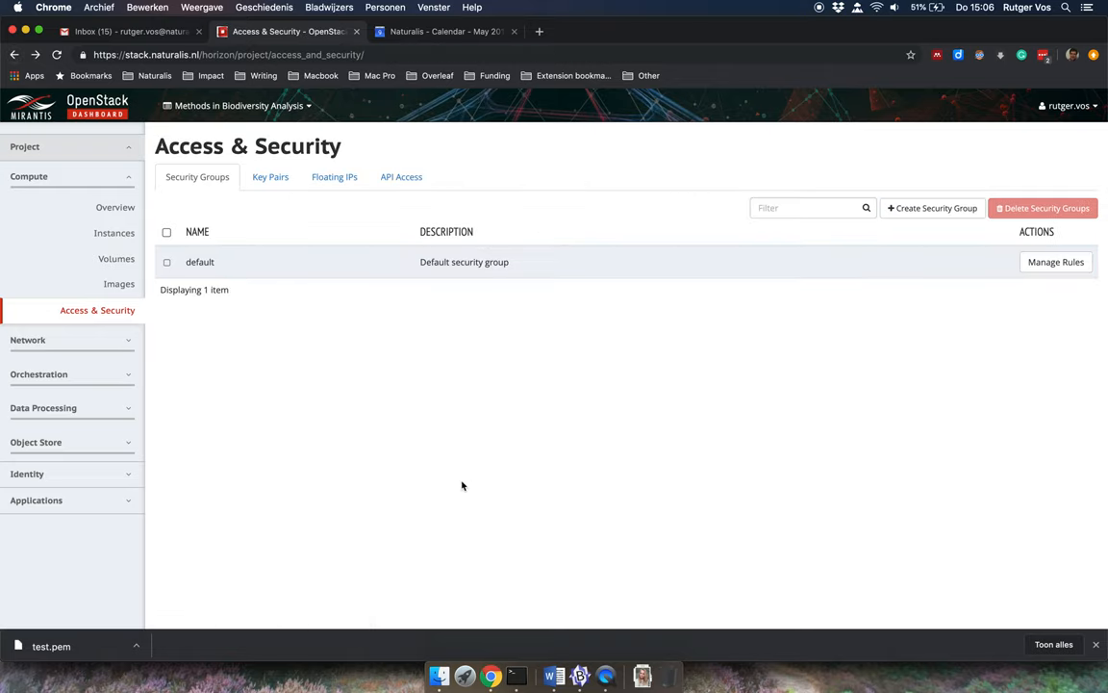
pyautogui.moveTo(459, 486)
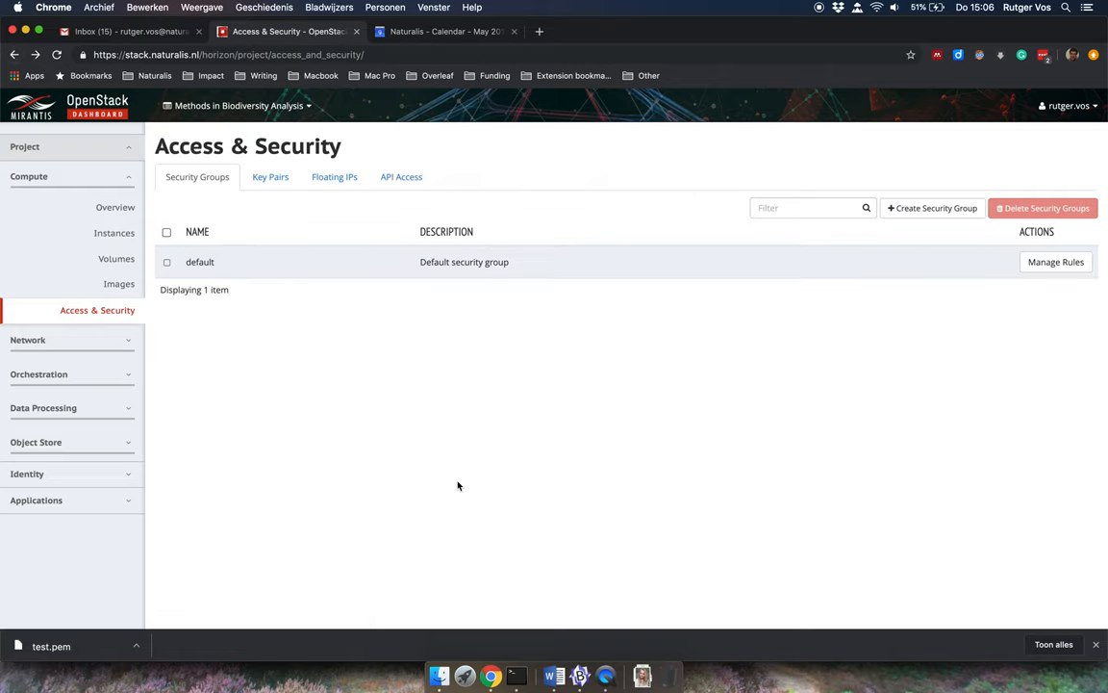
pyautogui.moveTo(491, 261)
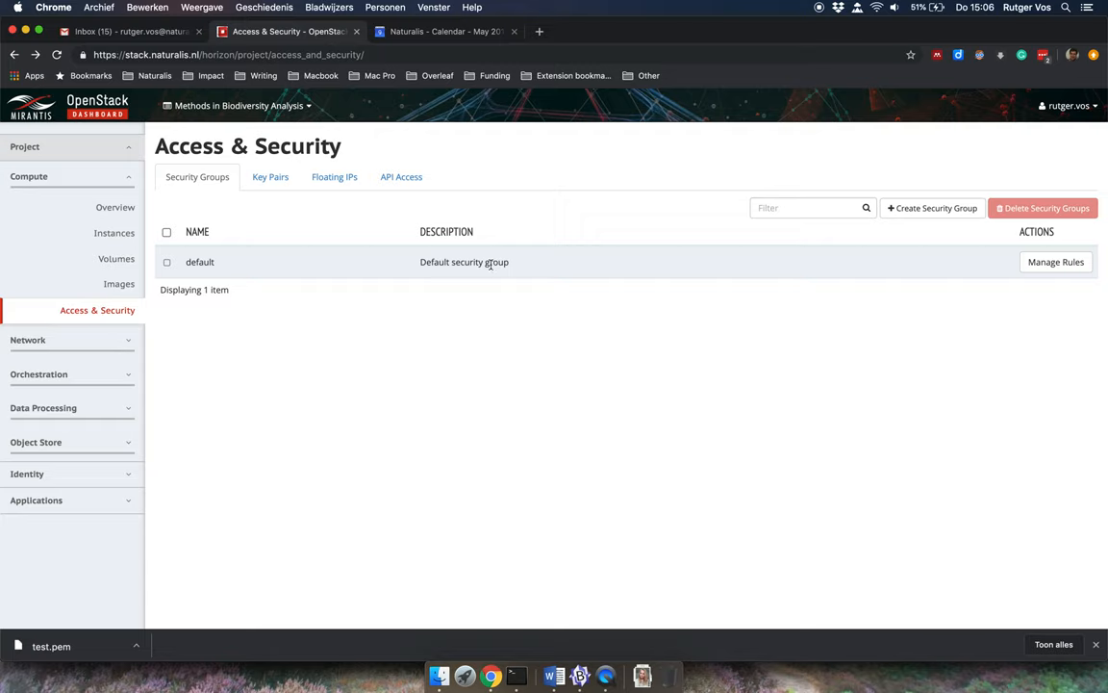
pyautogui.moveTo(543, 354)
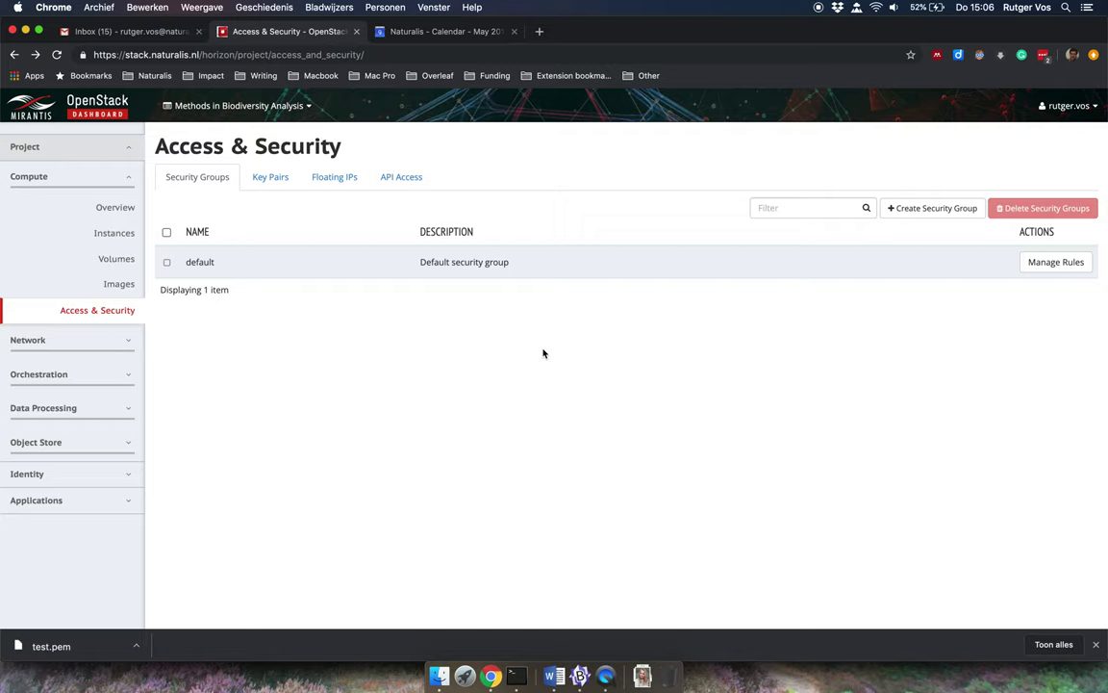
pyautogui.moveTo(809, 352)
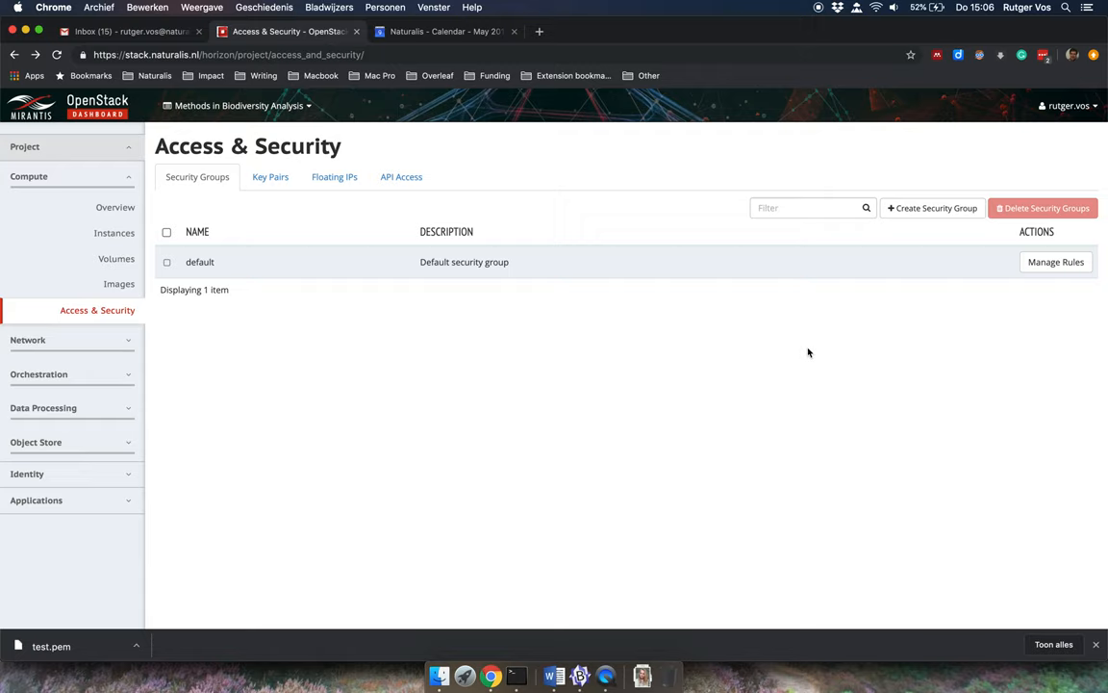
pyautogui.moveTo(1045, 337)
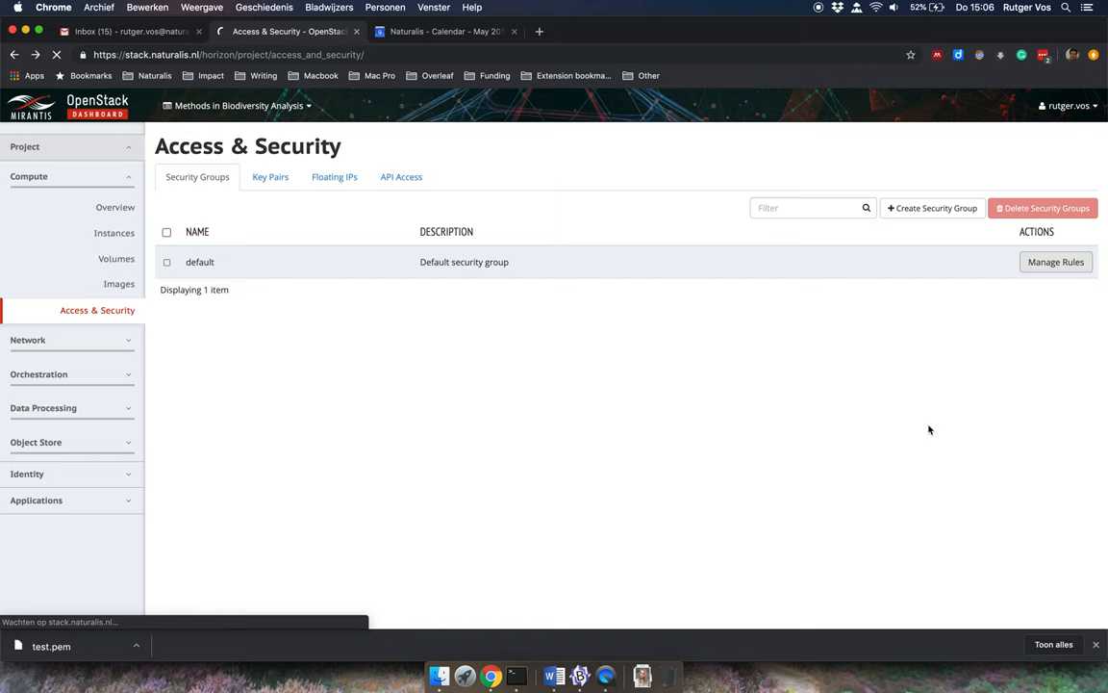
# - View the default security group's rules again
pyautogui.click(1055, 262)
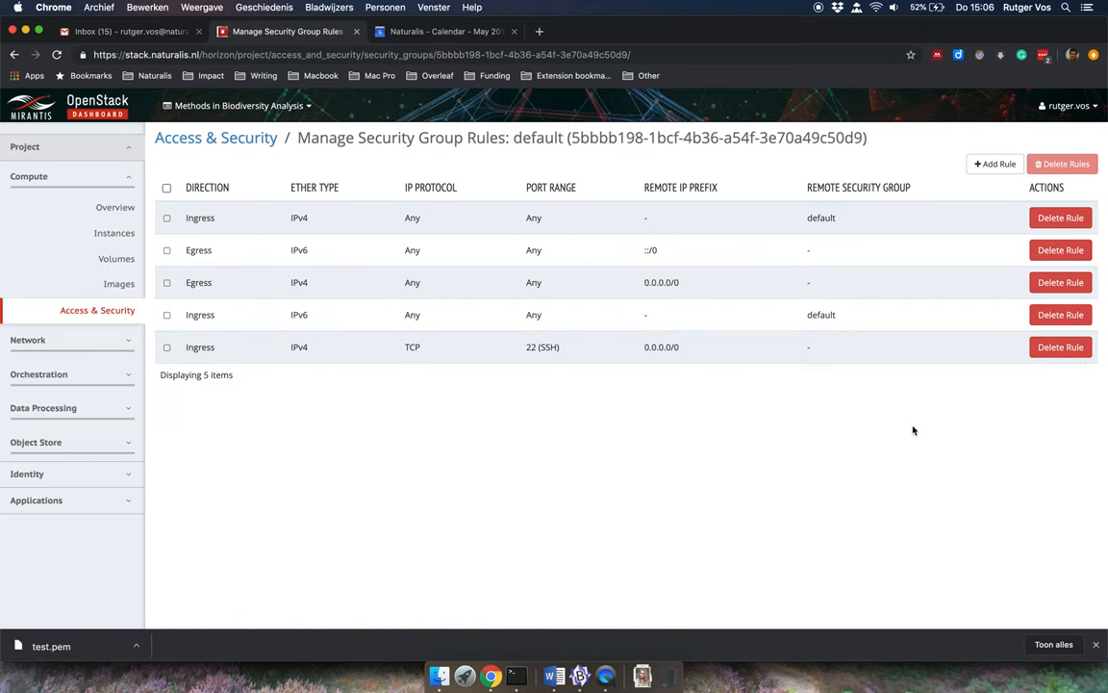
pyautogui.moveTo(574, 446)
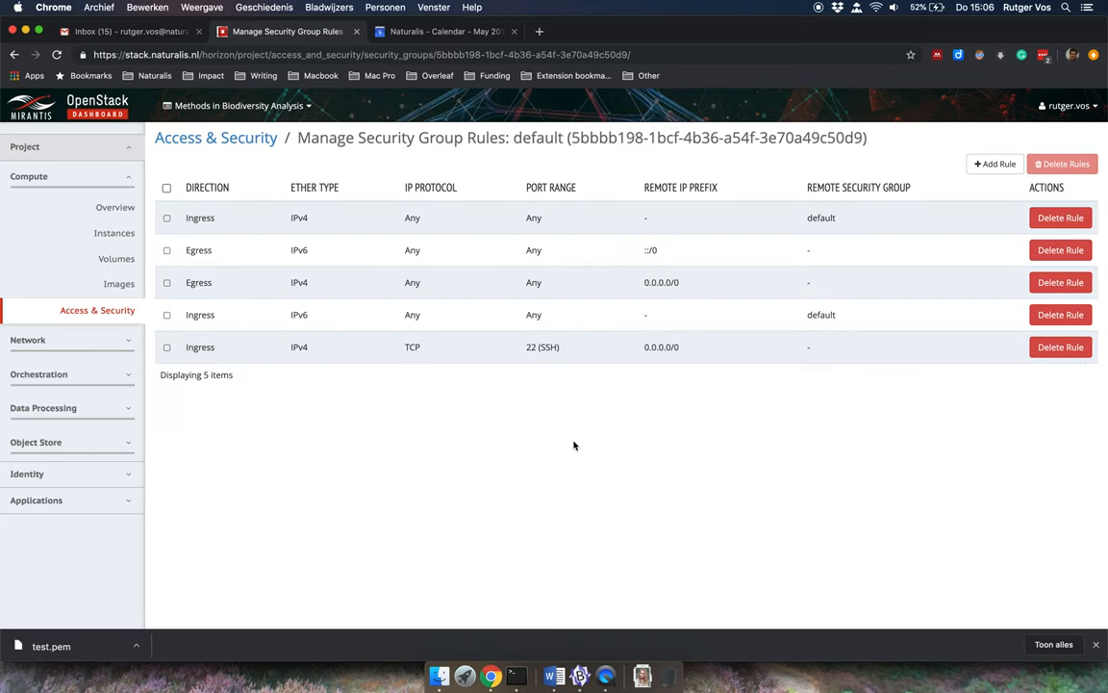
pyautogui.moveTo(524, 391)
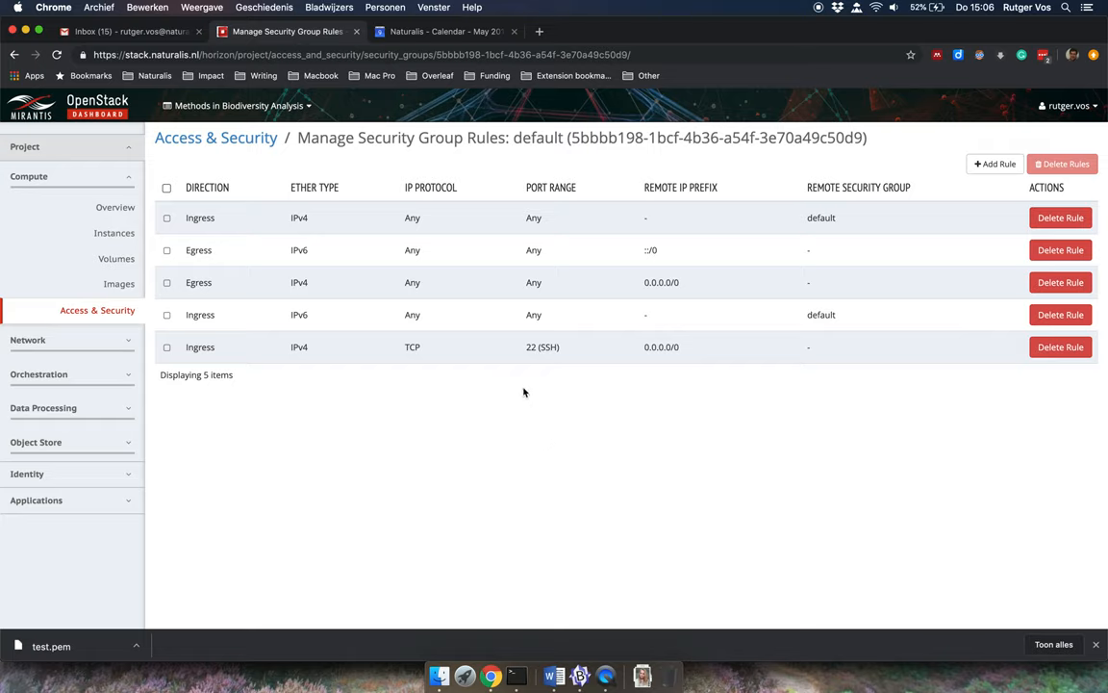
pyautogui.moveTo(527, 373)
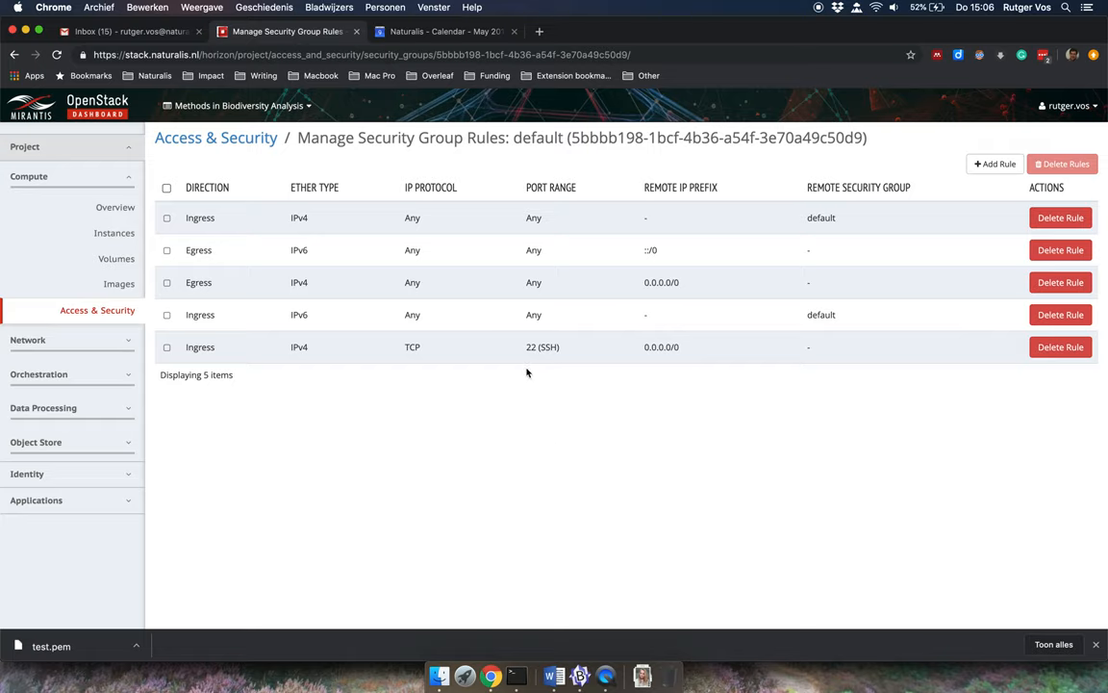
pyautogui.moveTo(537, 368)
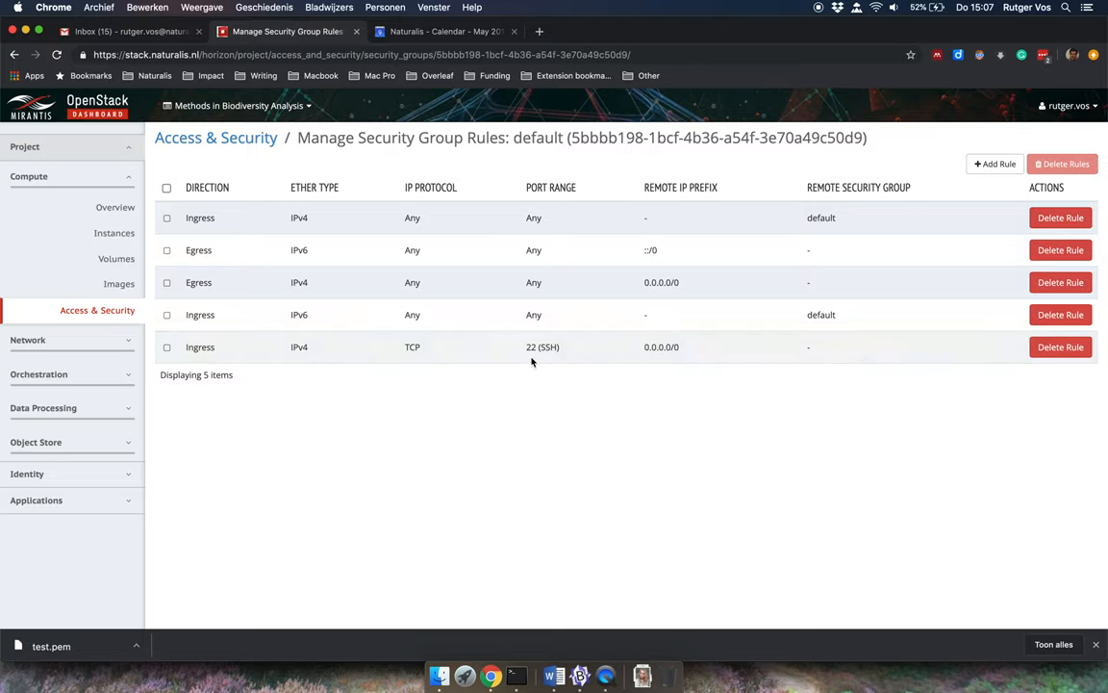
pyautogui.moveTo(541, 378)
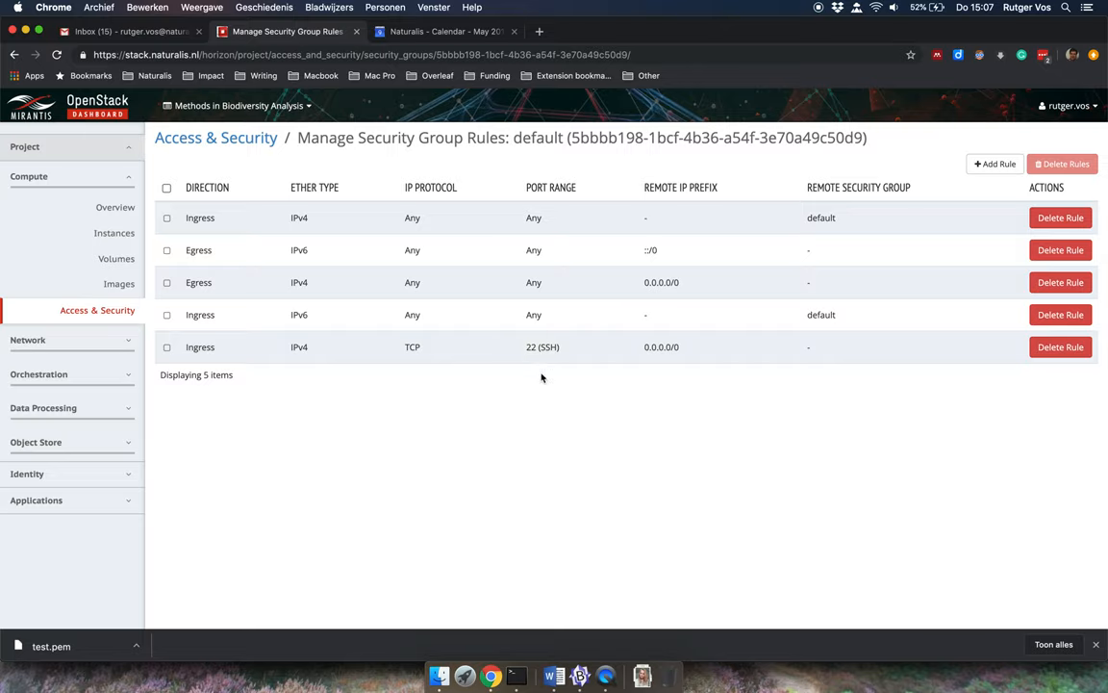
pyautogui.moveTo(413, 367)
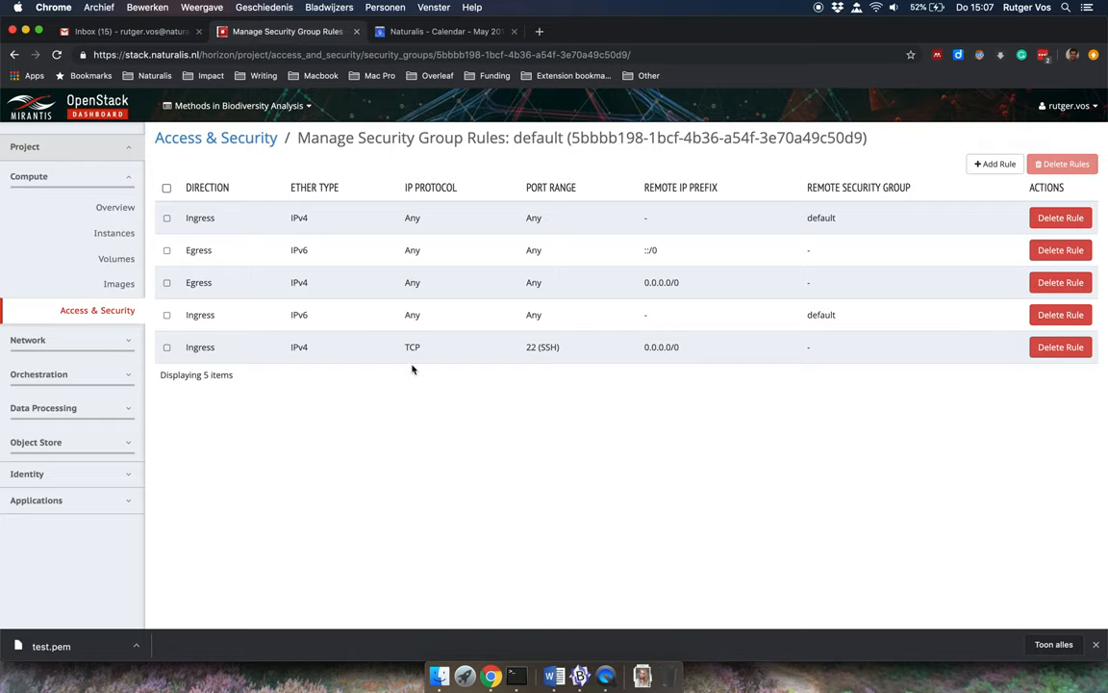
pyautogui.moveTo(413, 362)
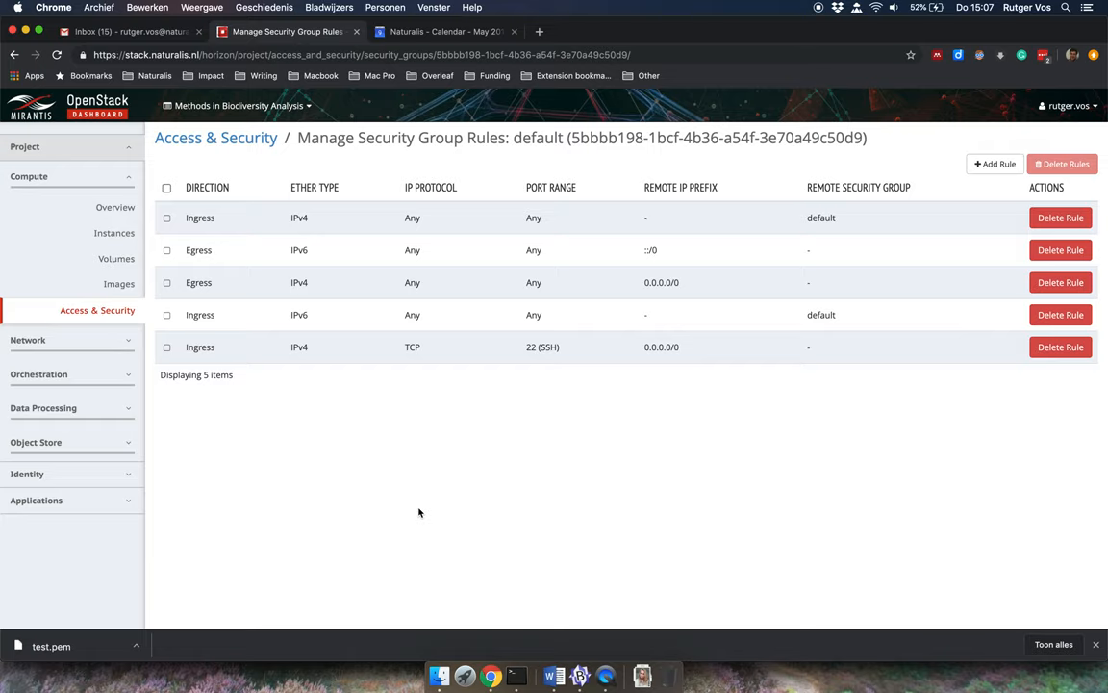
pyautogui.moveTo(536, 356)
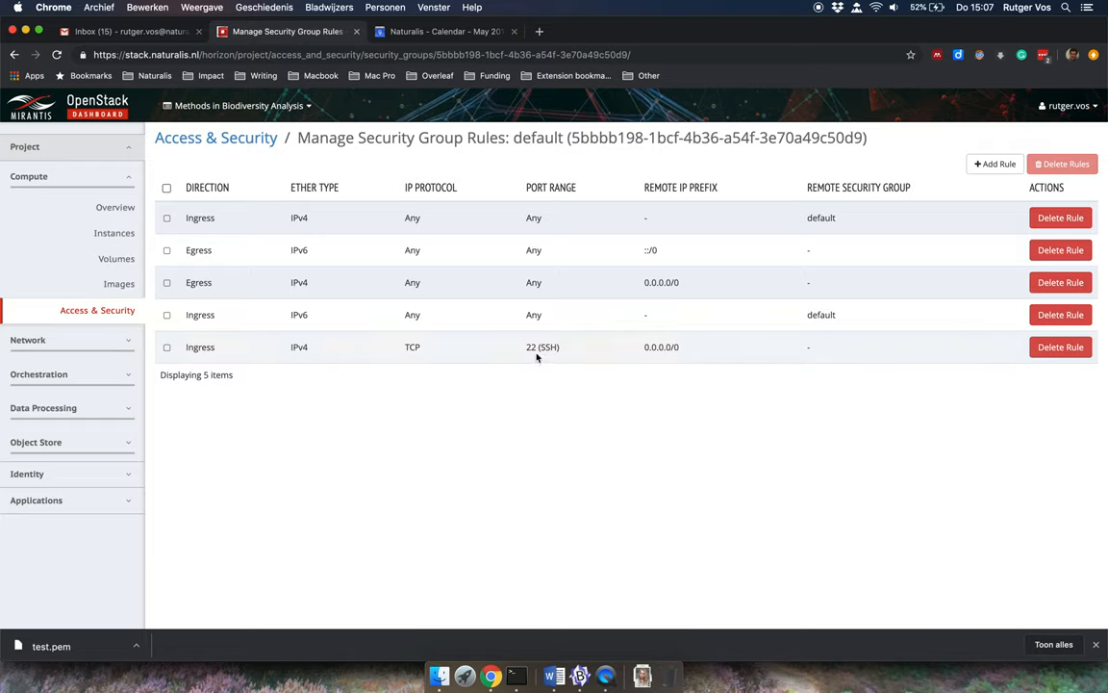
pyautogui.moveTo(520, 628)
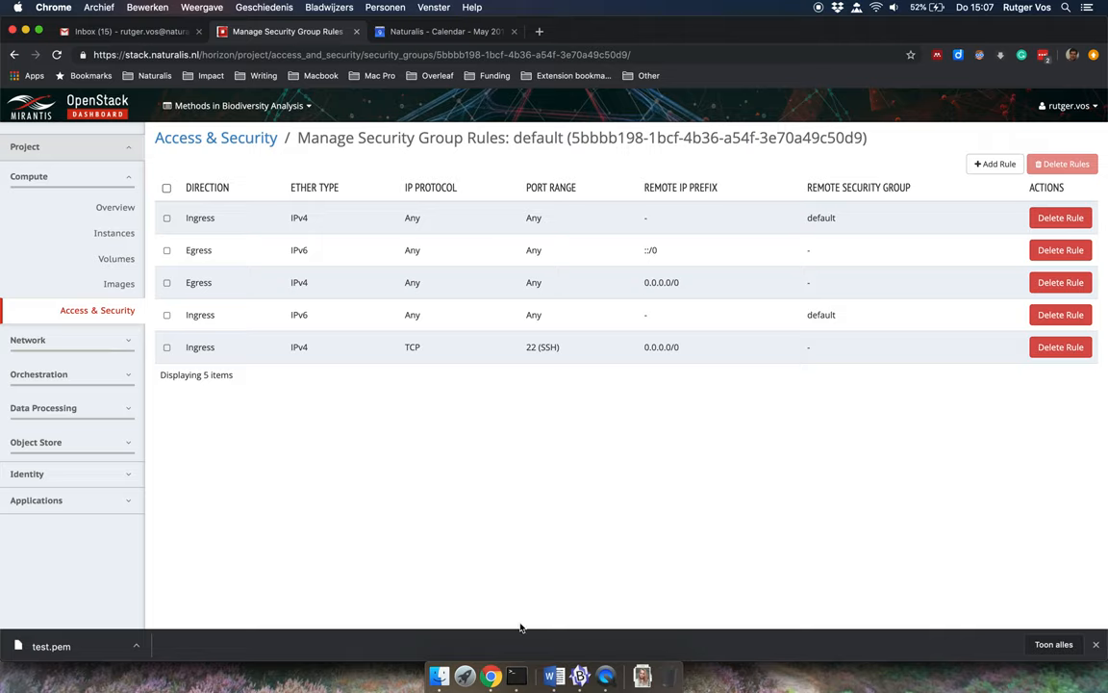
pyautogui.moveTo(114, 242)
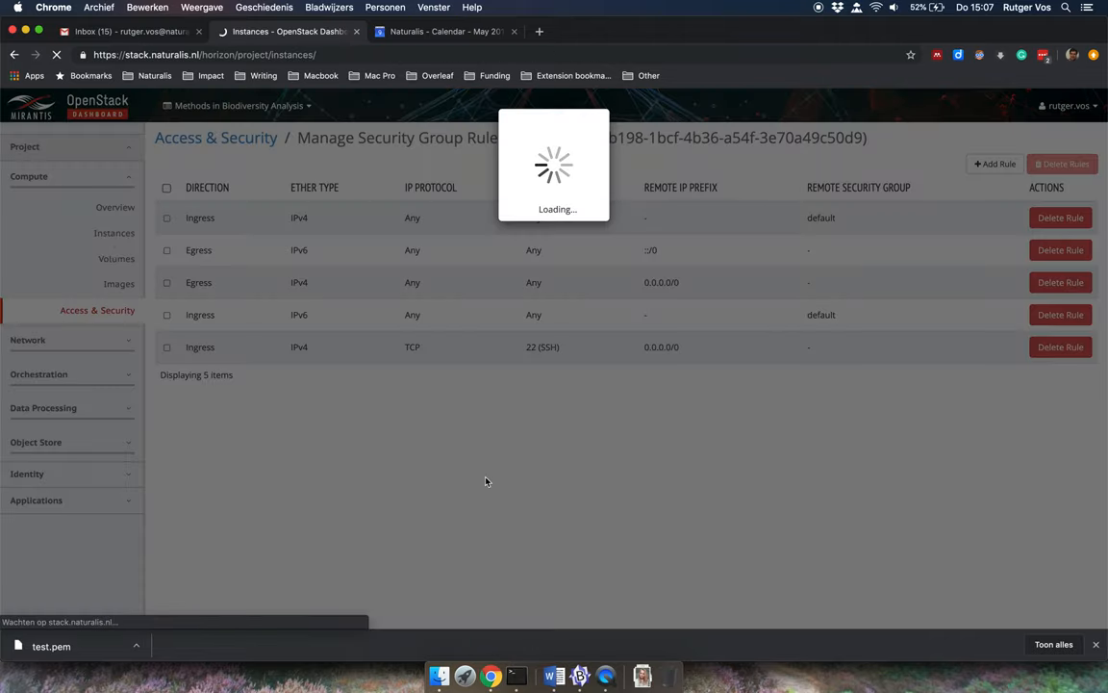
# - Bring Terminal forward, resize it, and run 'which ssh' and 'ls' to confirm ssh and test.pem
pyautogui.click(114, 233)
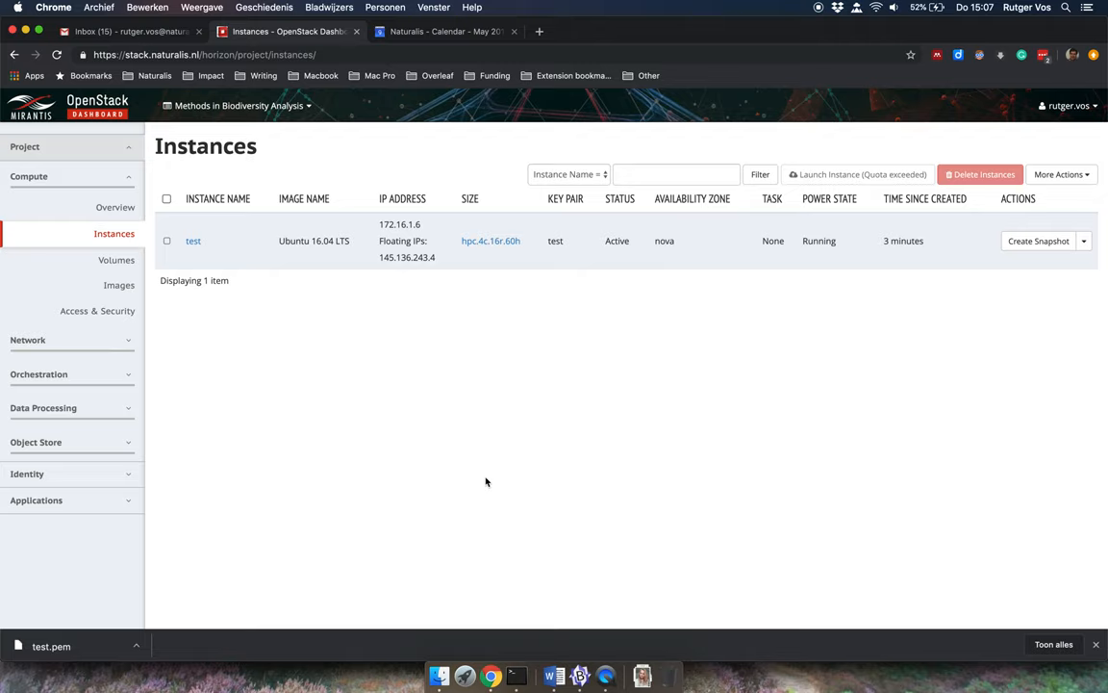
pyautogui.moveTo(485, 559)
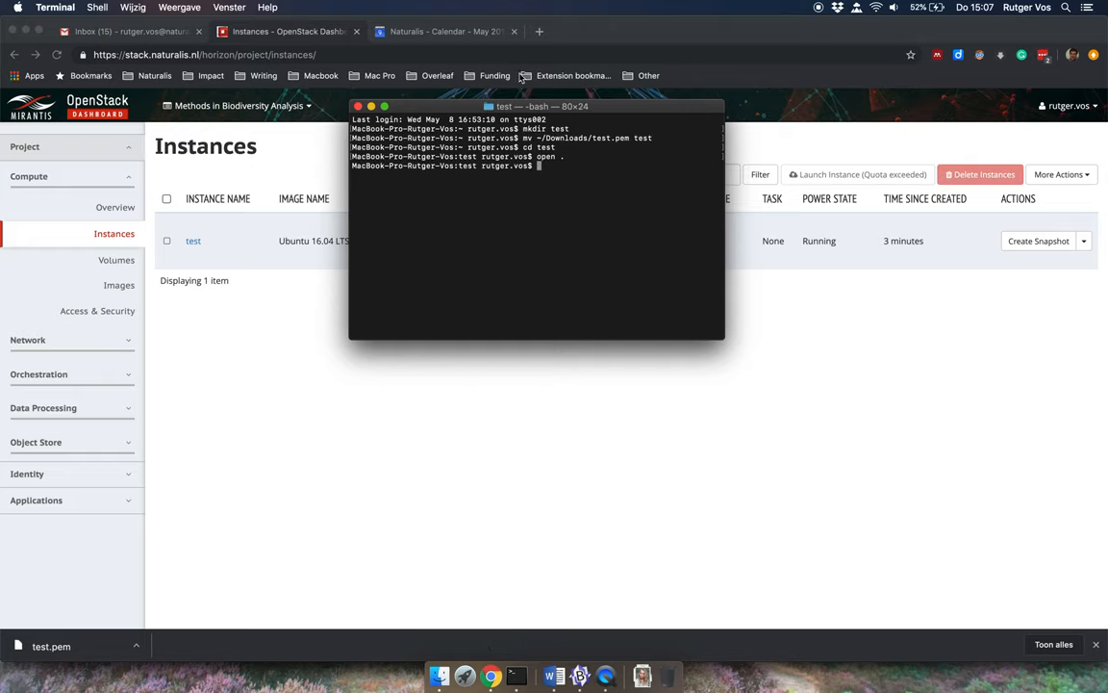
pyautogui.moveTo(537, 106); pyautogui.dragTo(508, 241)
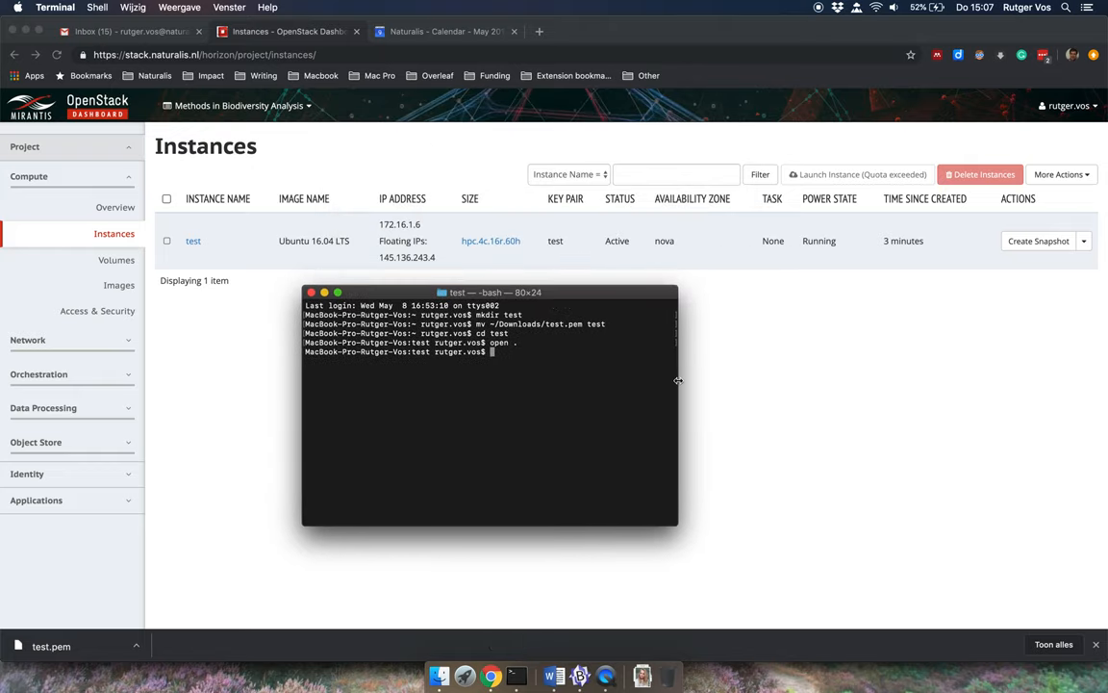
pyautogui.moveTo(679, 380); pyautogui.dragTo(848, 369)
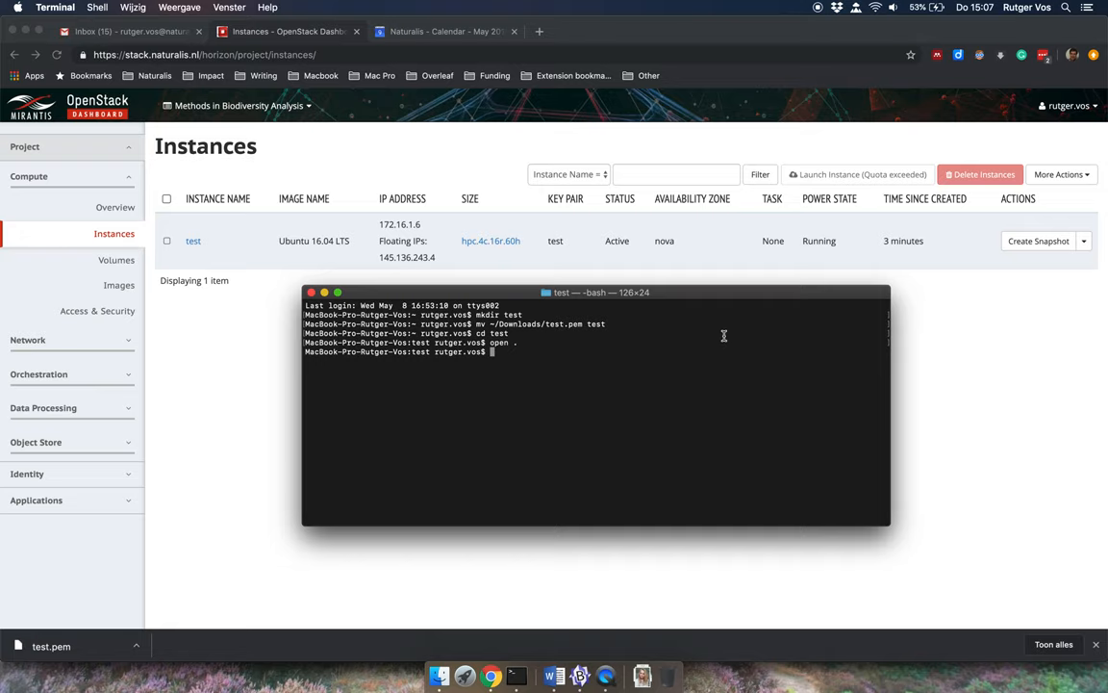
pyautogui.write('which ssh')
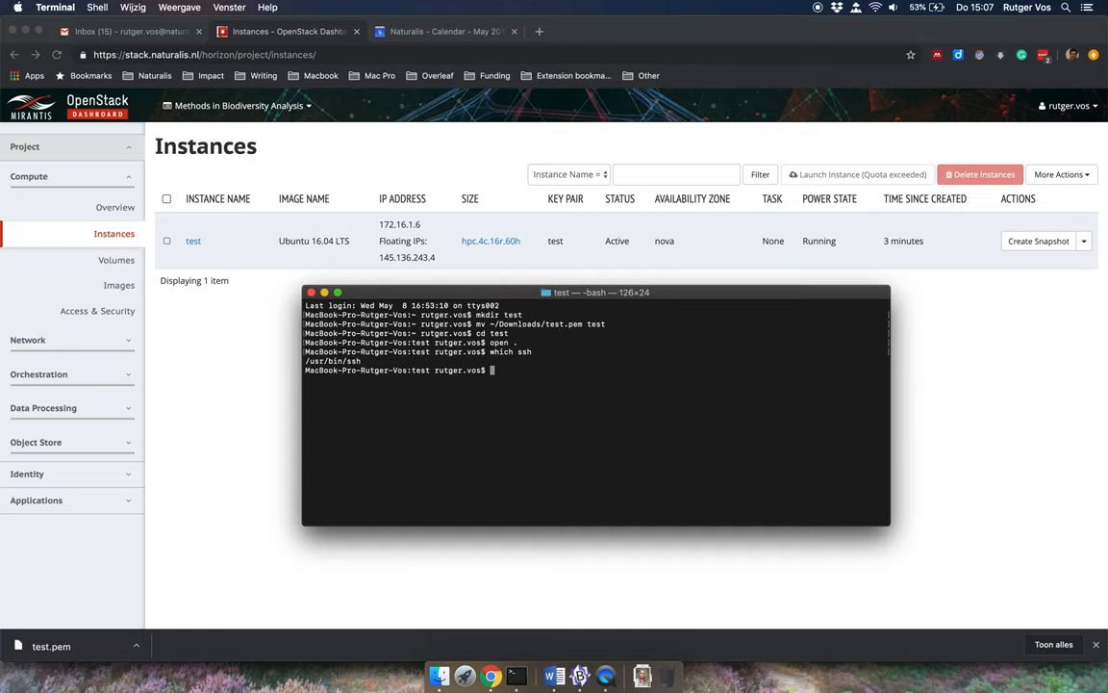
pyautogui.write('ls')
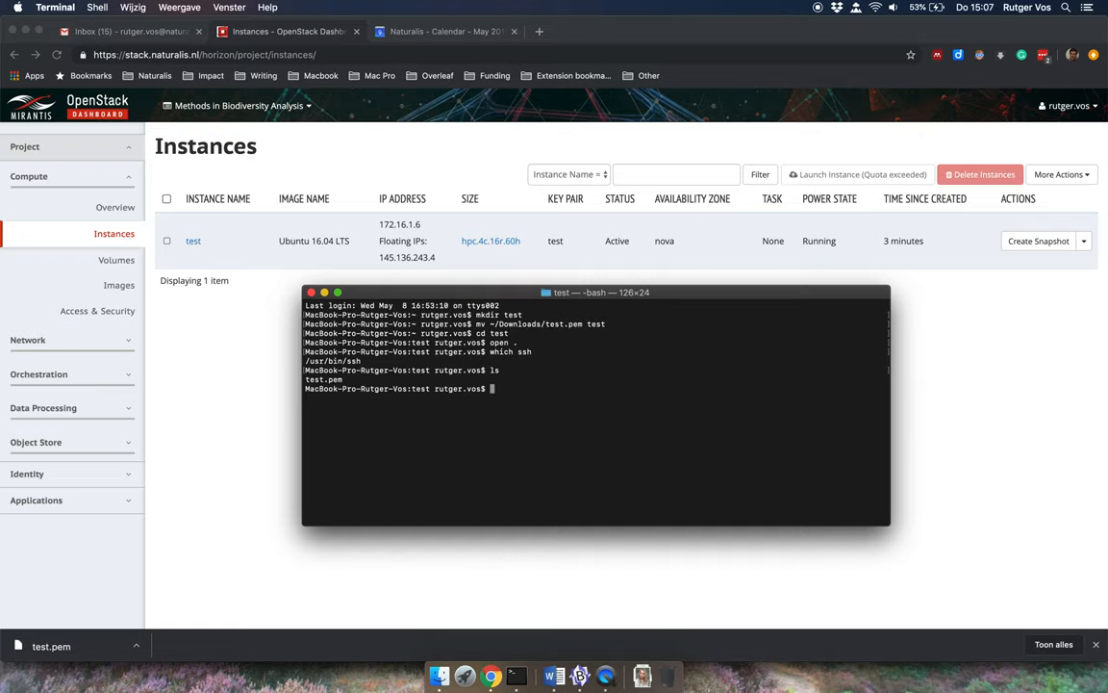
pyautogui.write('s')
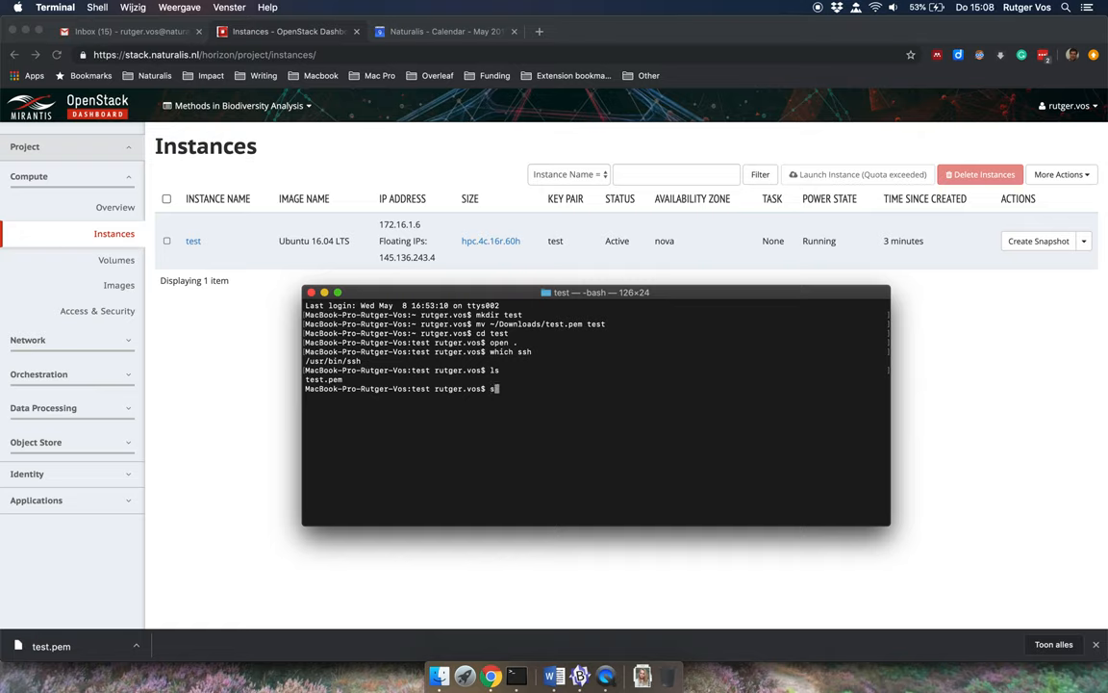
pyautogui.write('sh')
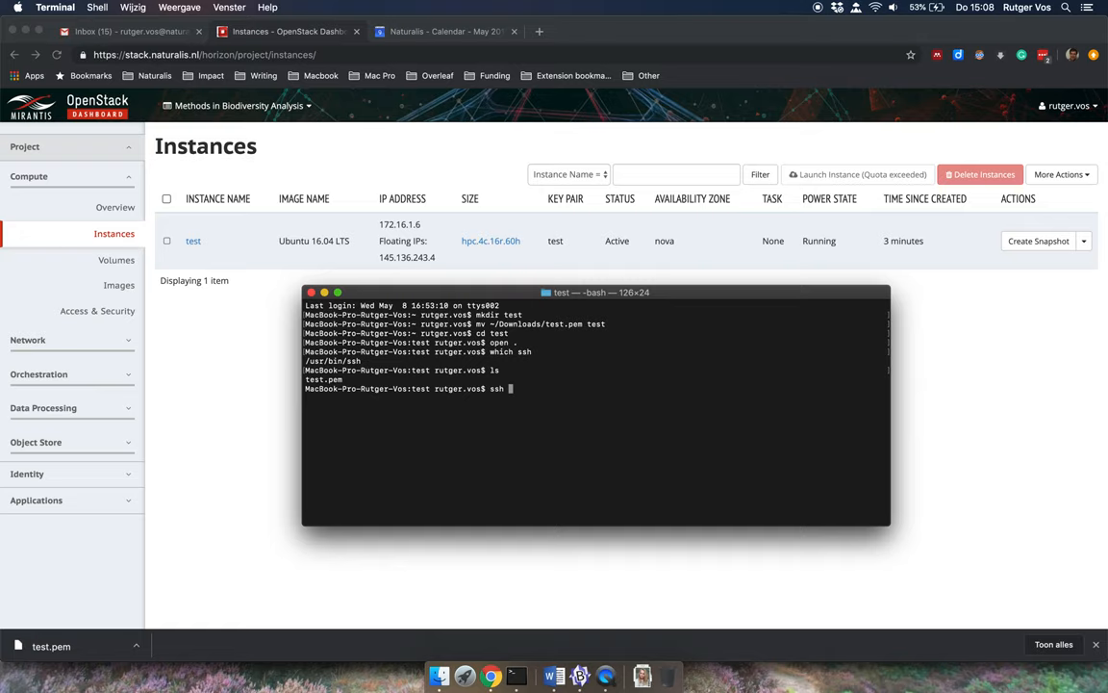
pyautogui.write('-i')
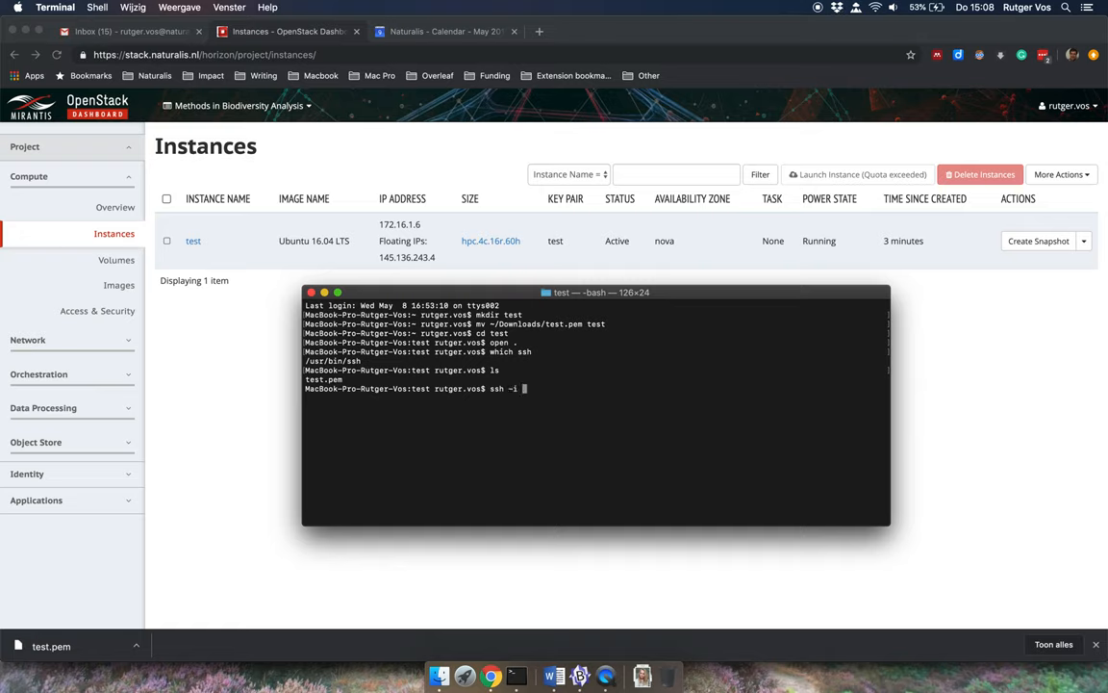
pyautogui.write('test')
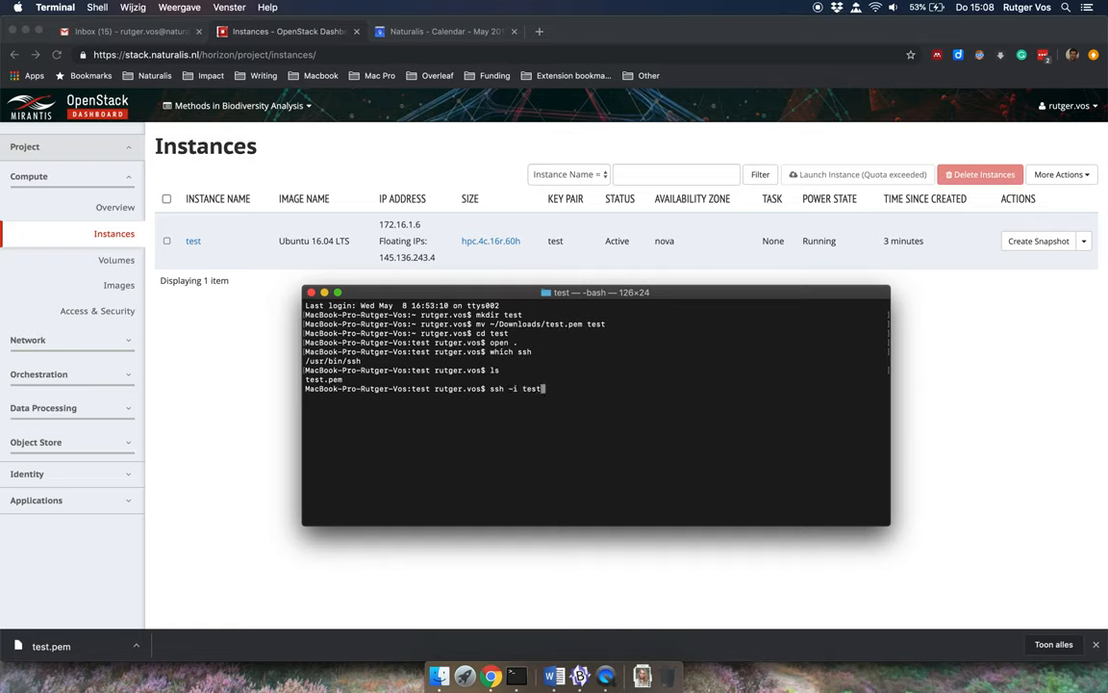
pyautogui.write('.pem')
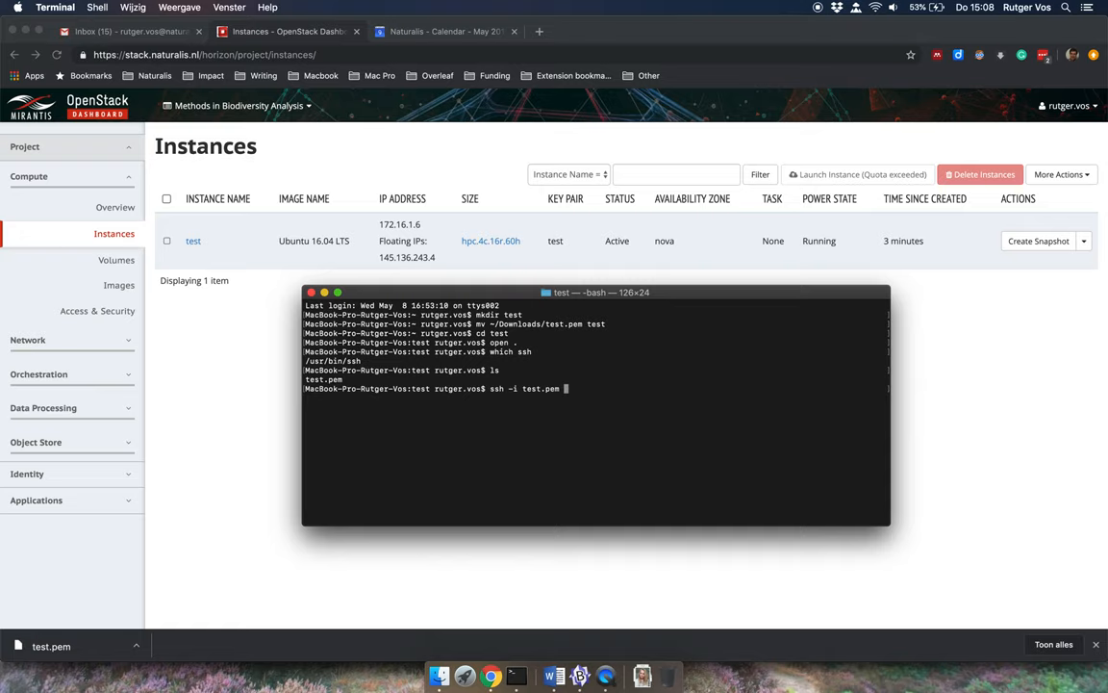
pyautogui.moveTo(701, 331)
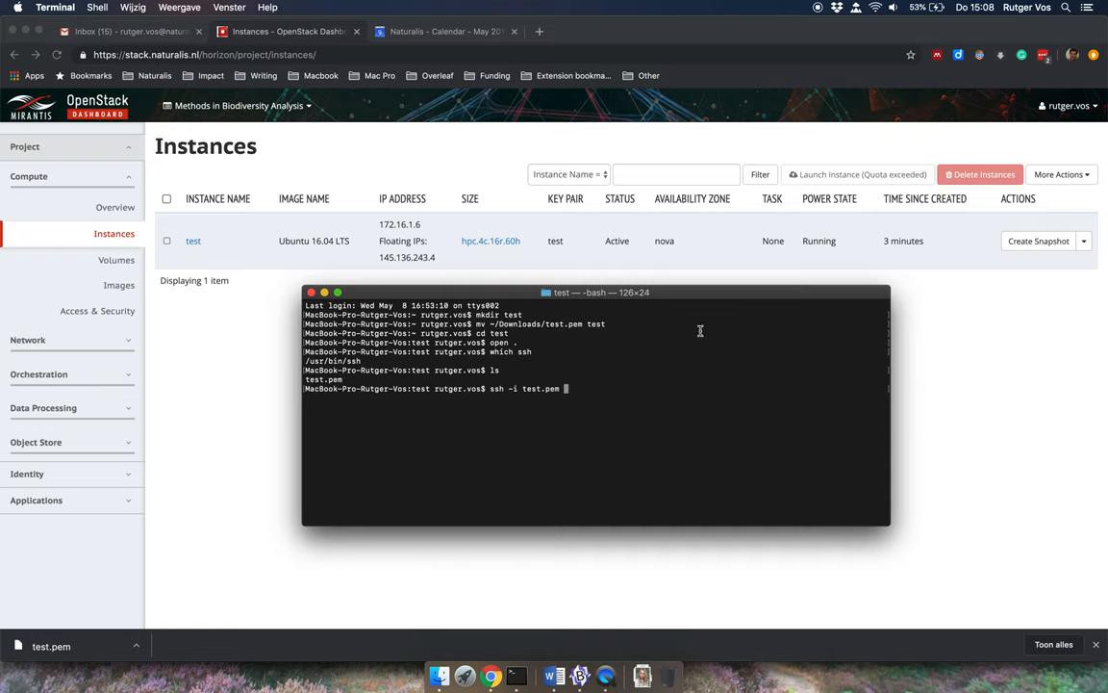
pyautogui.moveTo(701, 371)
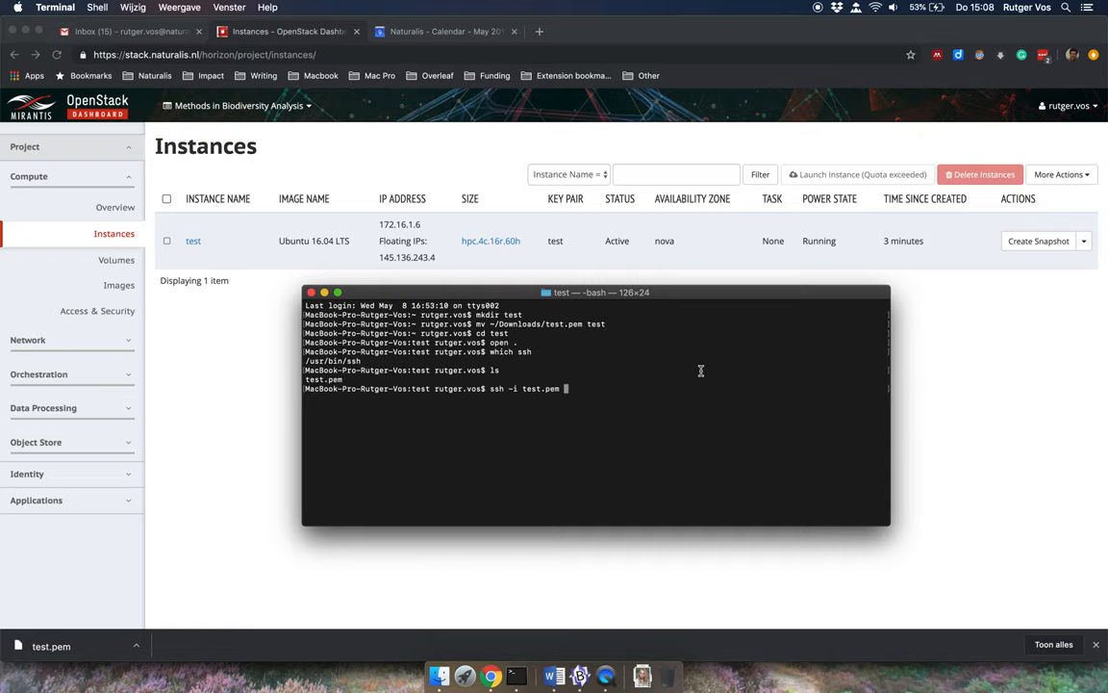
pyautogui.write('ubuntu')
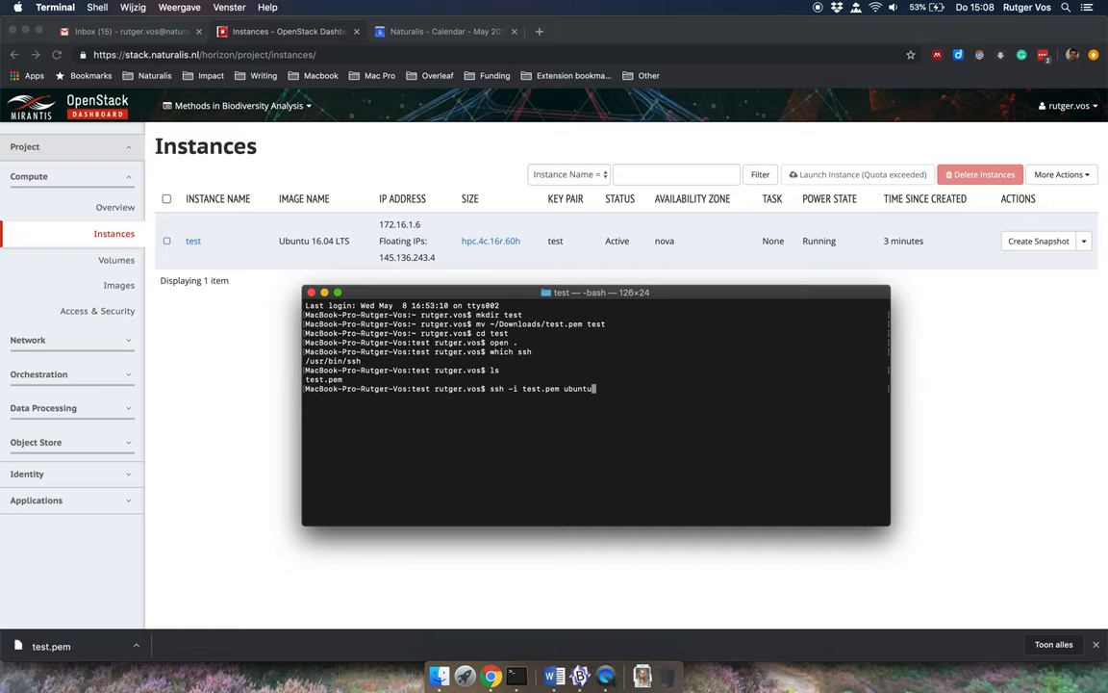
pyautogui.write('0')
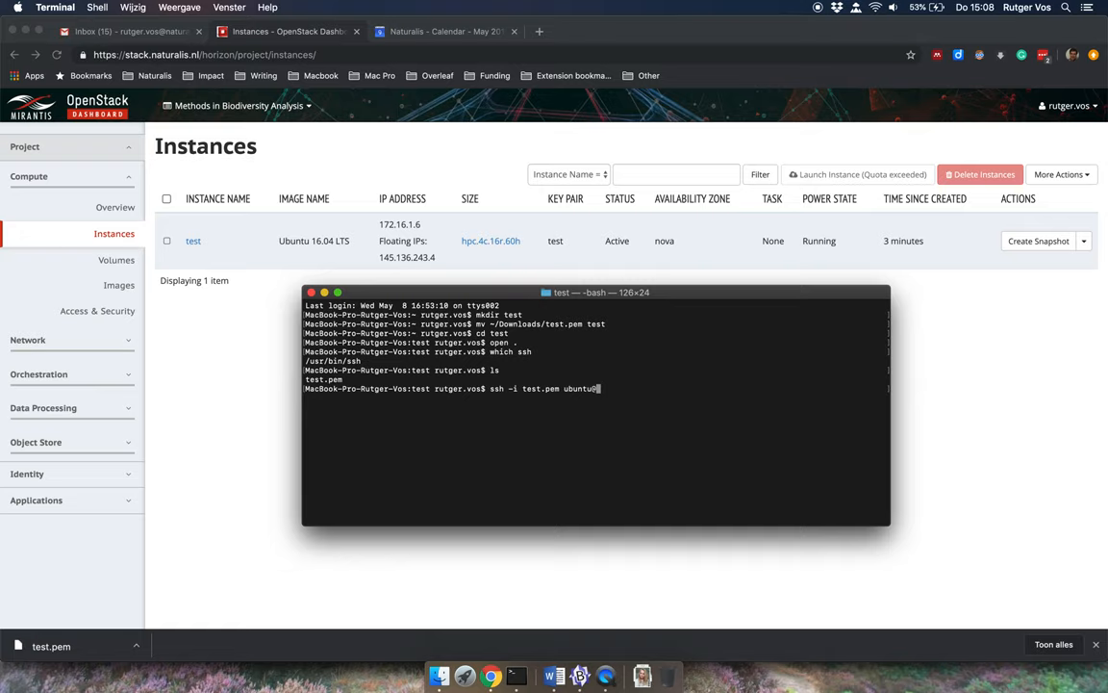
pyautogui.write('145.')
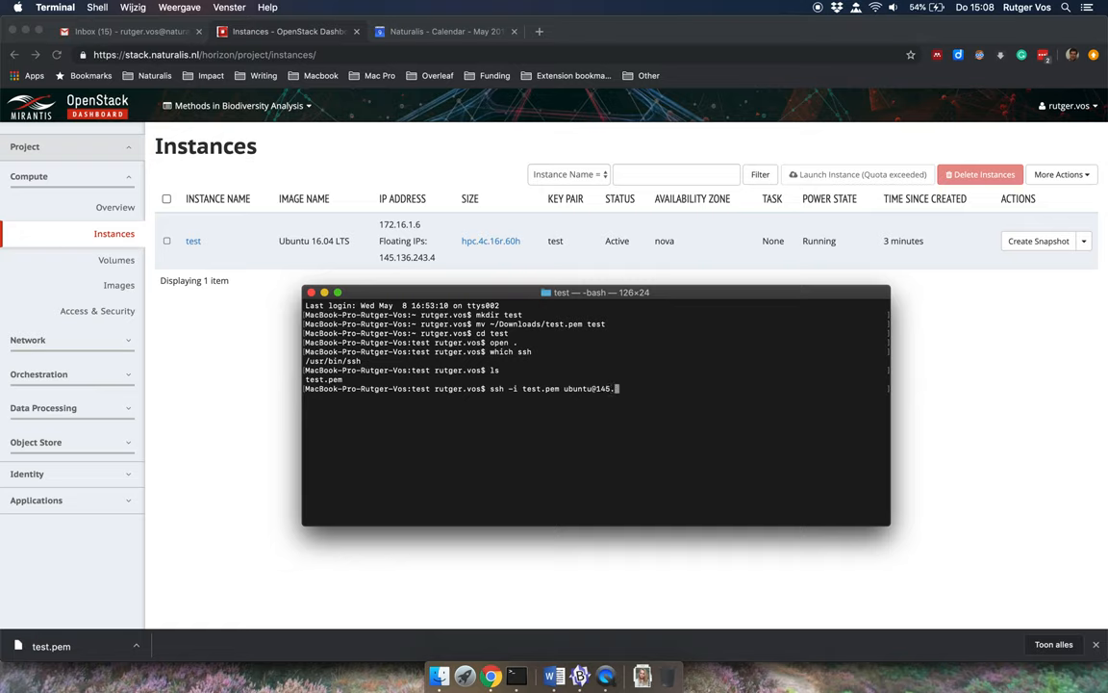
pyautogui.write('136')
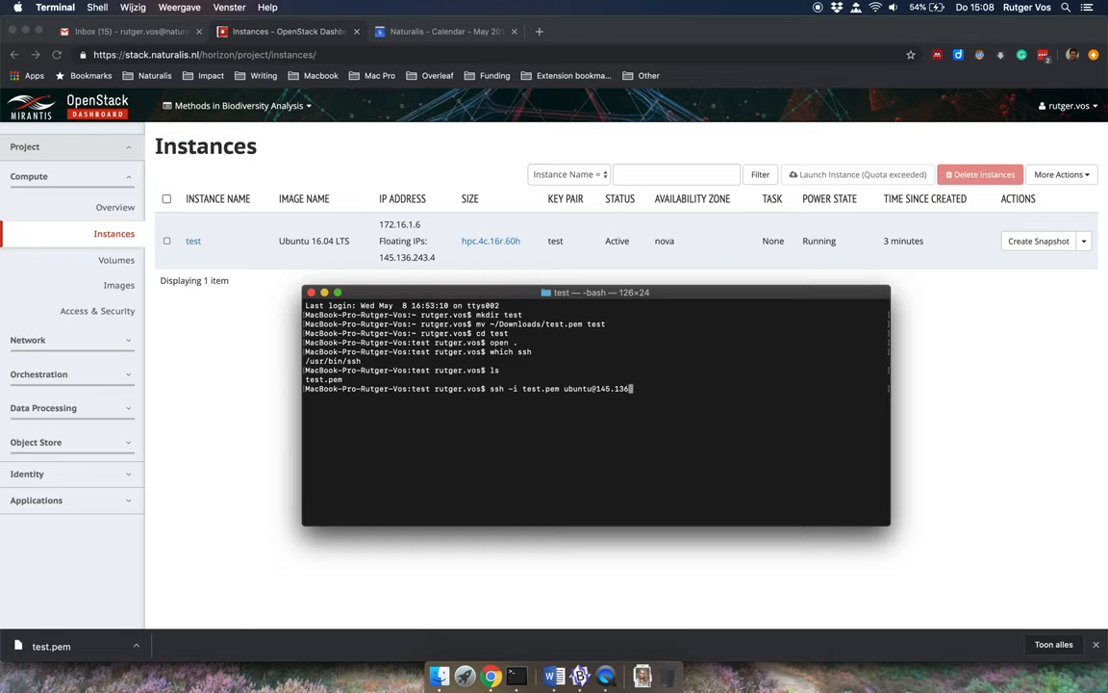
pyautogui.write('24')
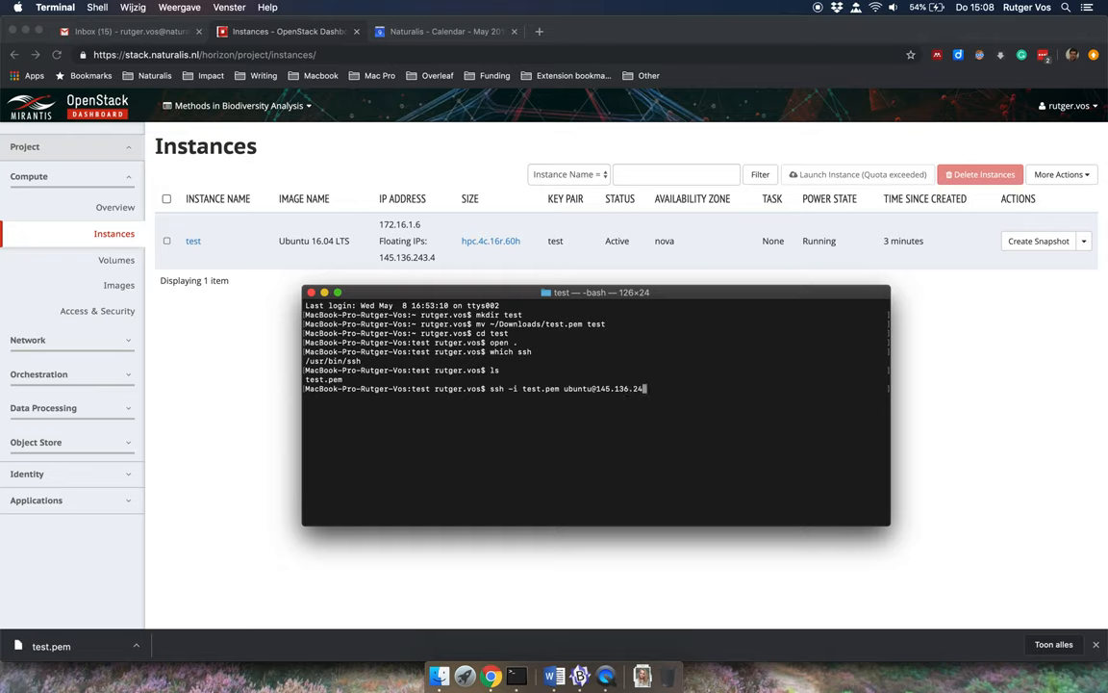
pyautogui.write('3.4')
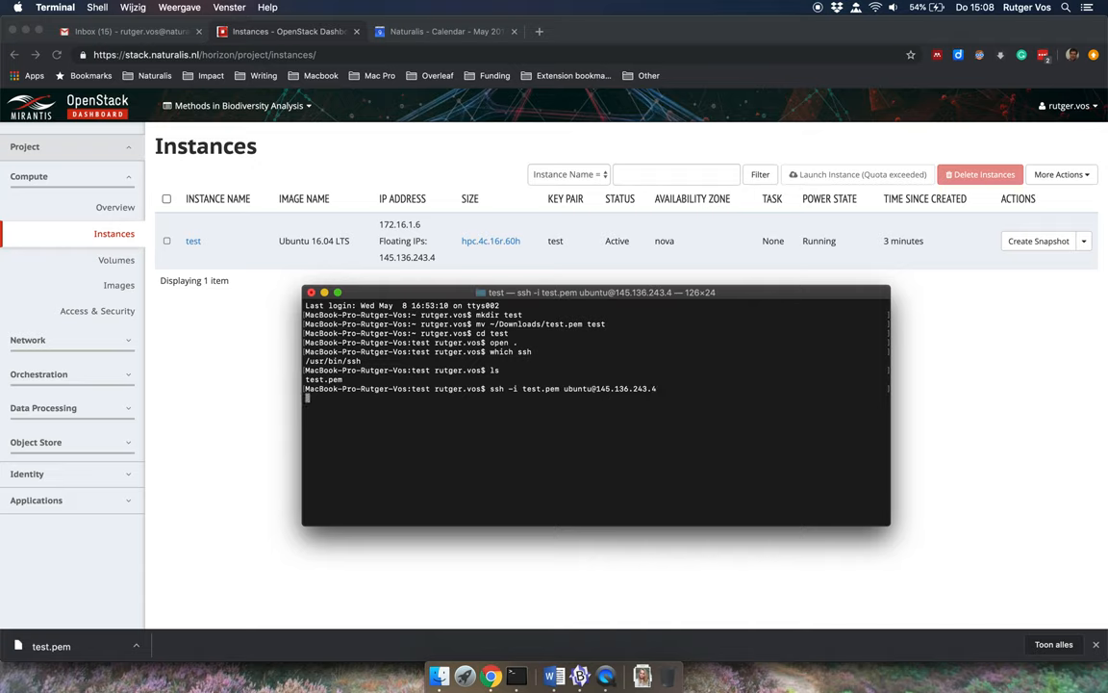
# - Run the ssh login and accept the host fingerprint; it fails on test.pem's open permissions
pyautogui.press('Return')
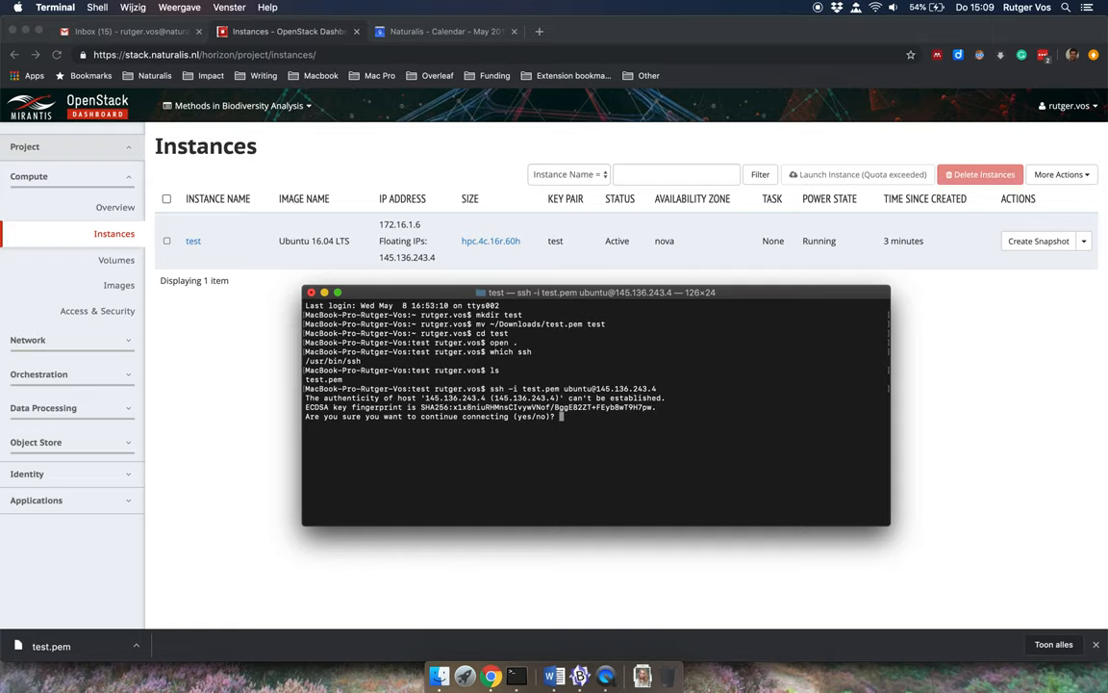
pyautogui.write('yes')
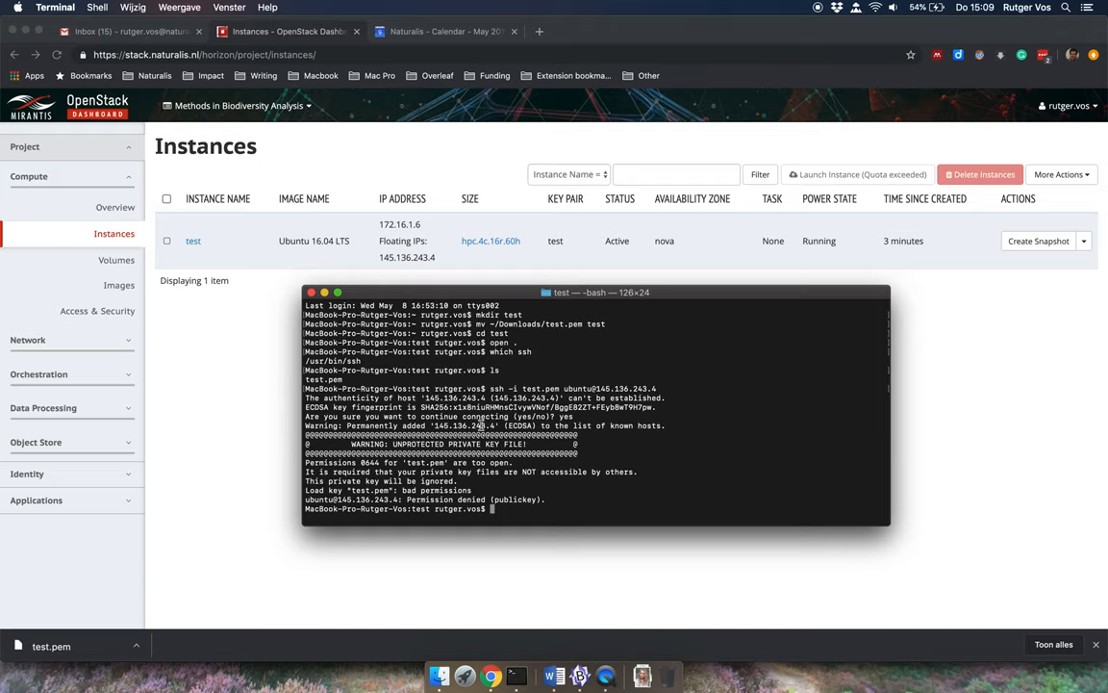
pyautogui.moveTo(670, 431)
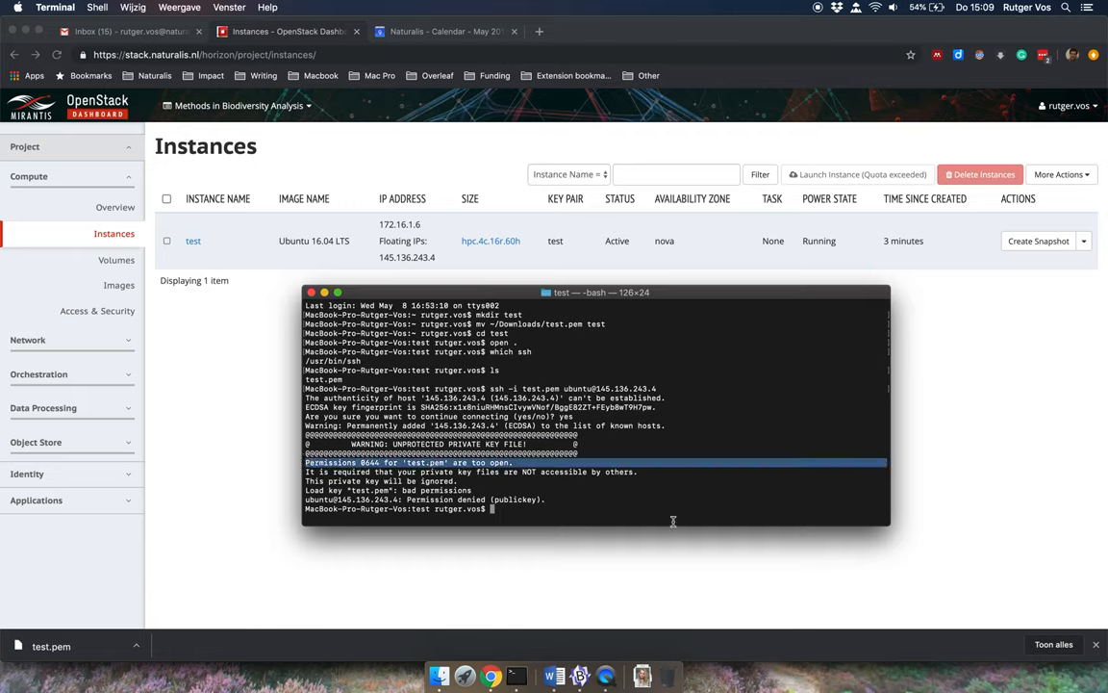
pyautogui.moveTo(683, 506)
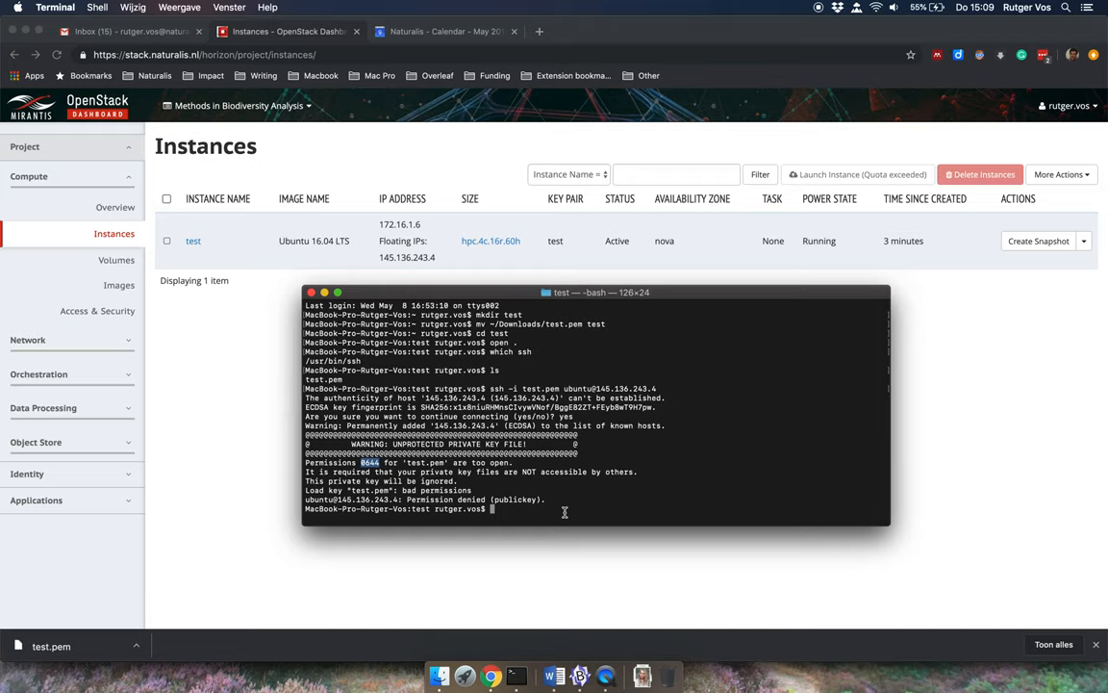
# - List test.pem with 'ls -la', showing permissions -rw-r--r--
pyautogui.write('ls -la')
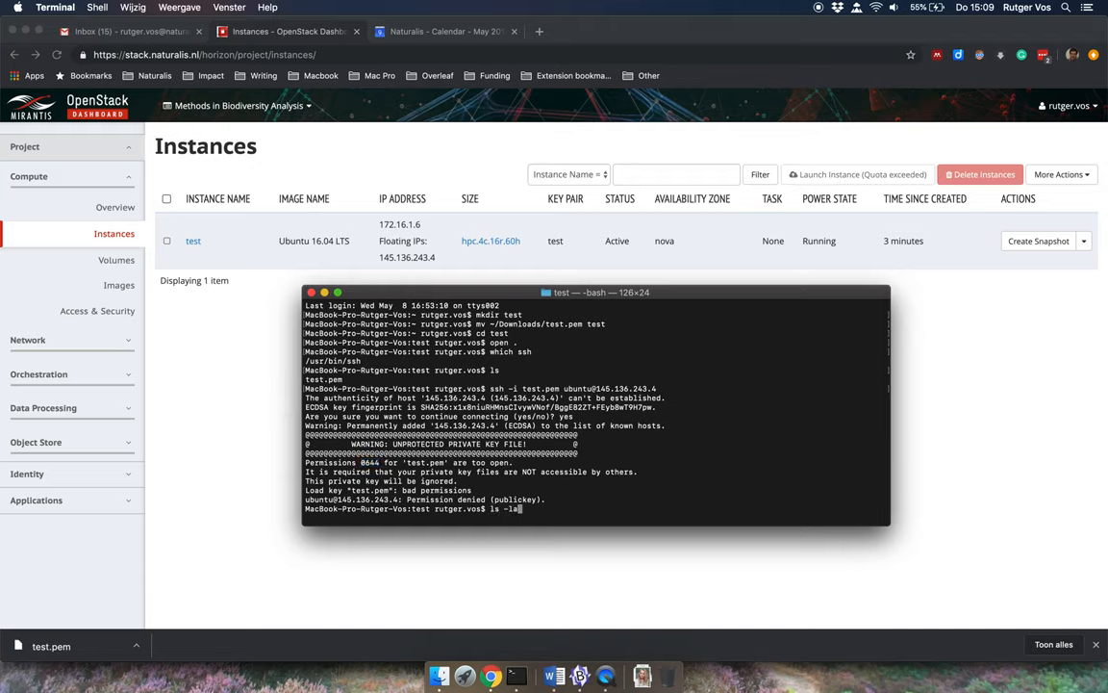
pyautogui.write('test.p')
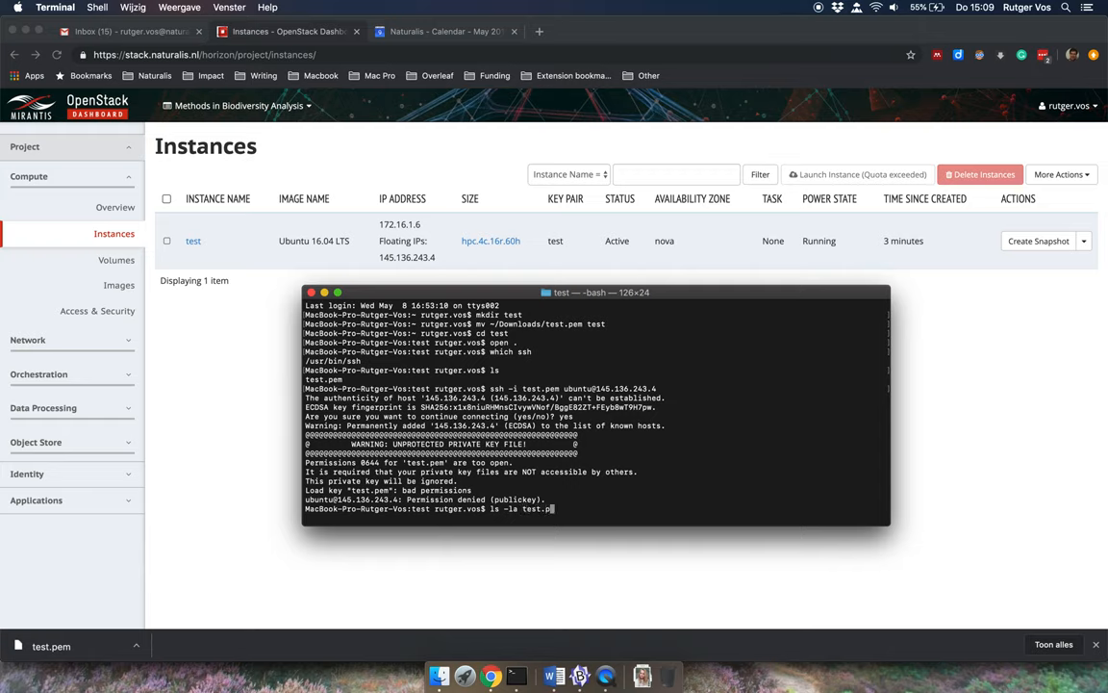
pyautogui.press('Return')
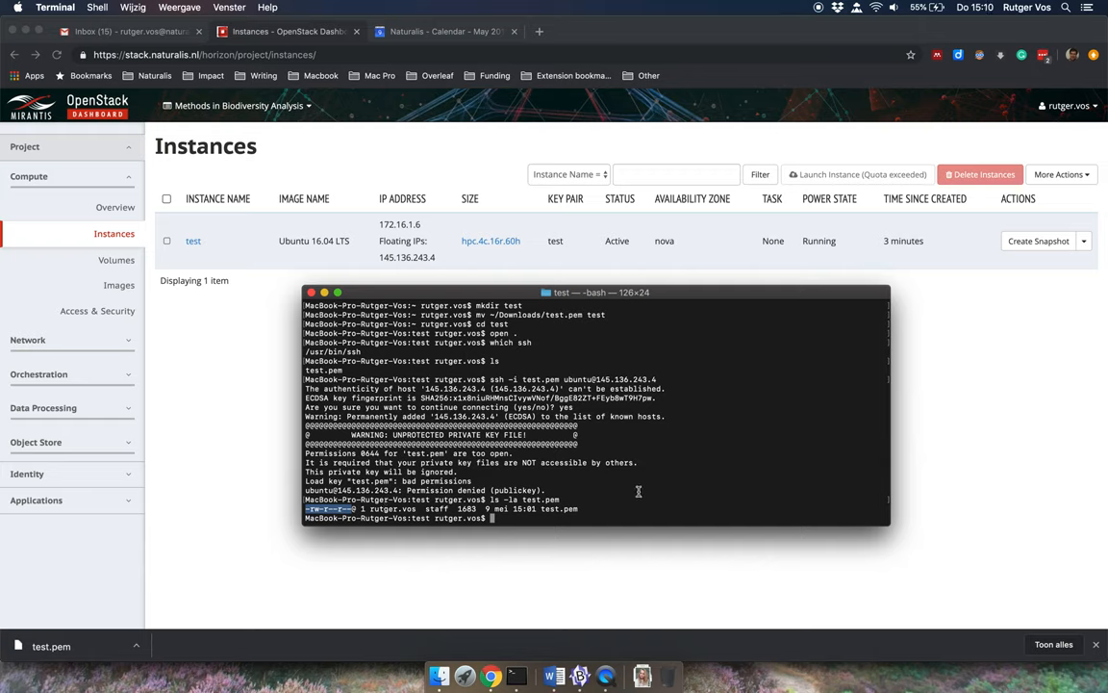
pyautogui.moveTo(668, 505)
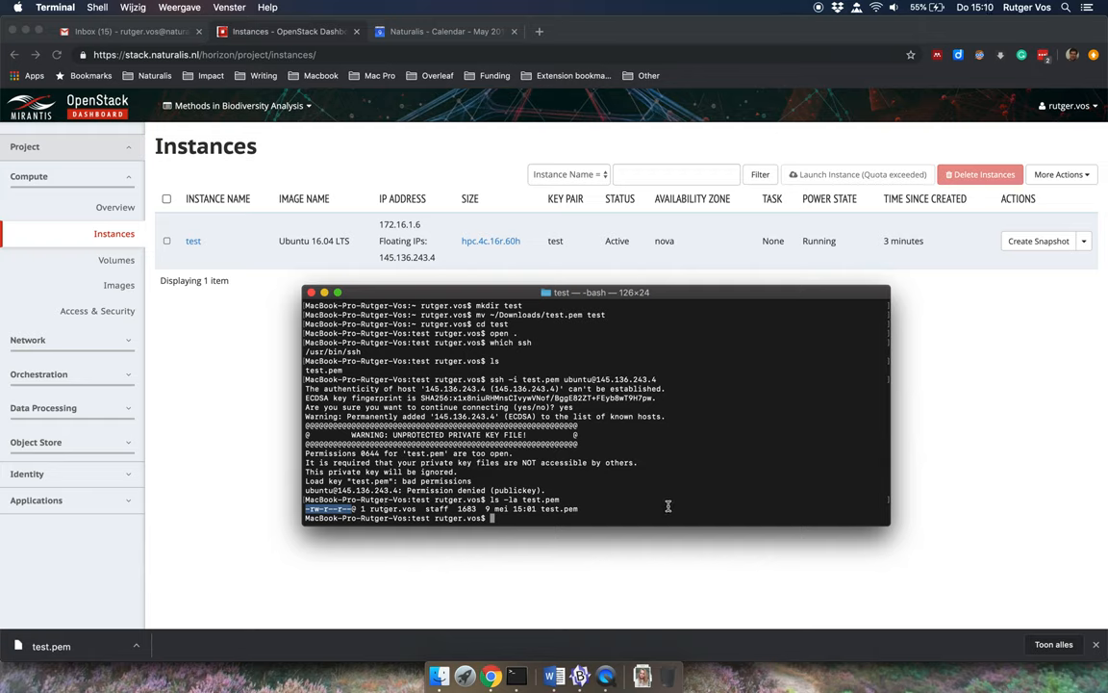
pyautogui.moveTo(508, 537)
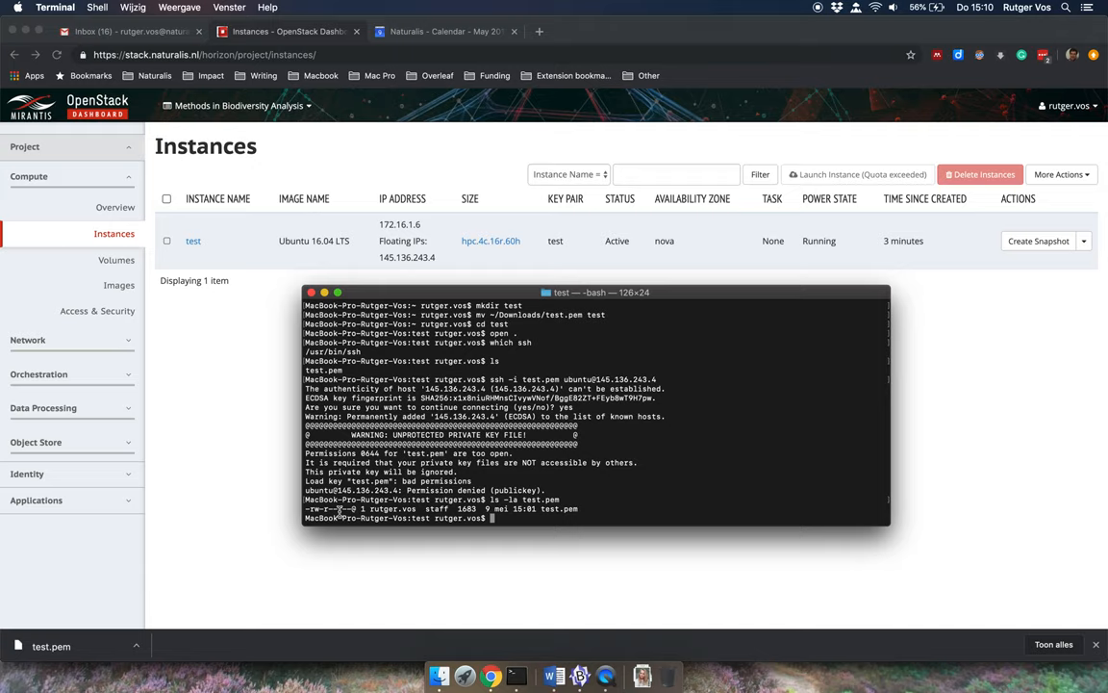
# - Run chmod u=r and chmod g= on test.pem, checking with ls -la
pyautogui.write('chmod')
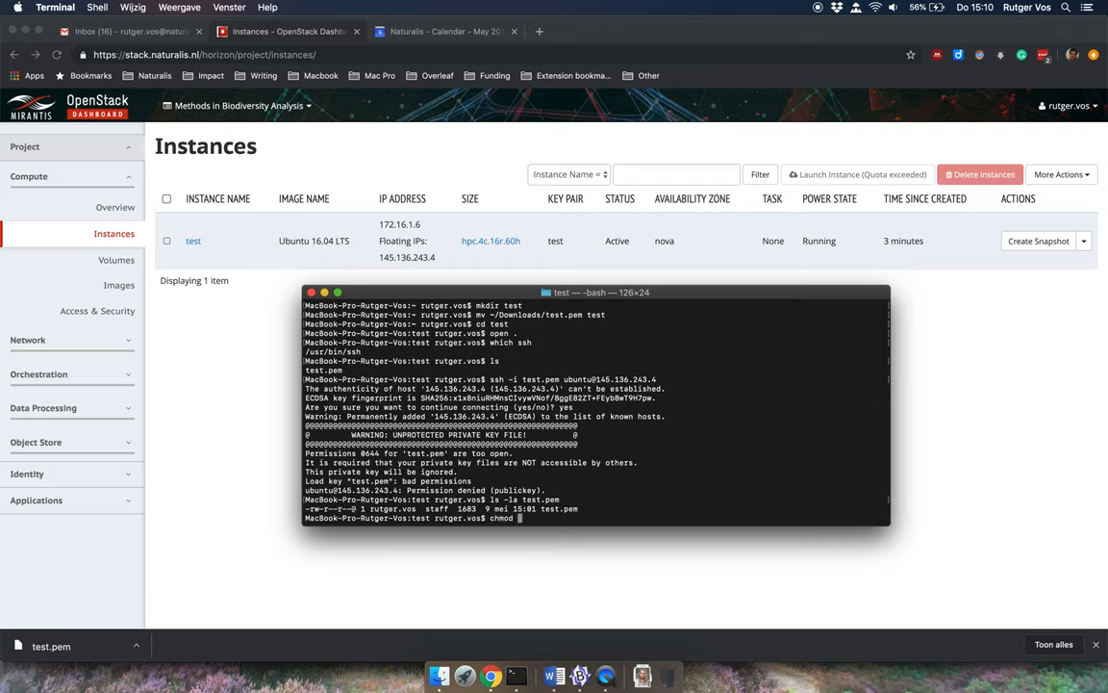
pyautogui.write('u=')
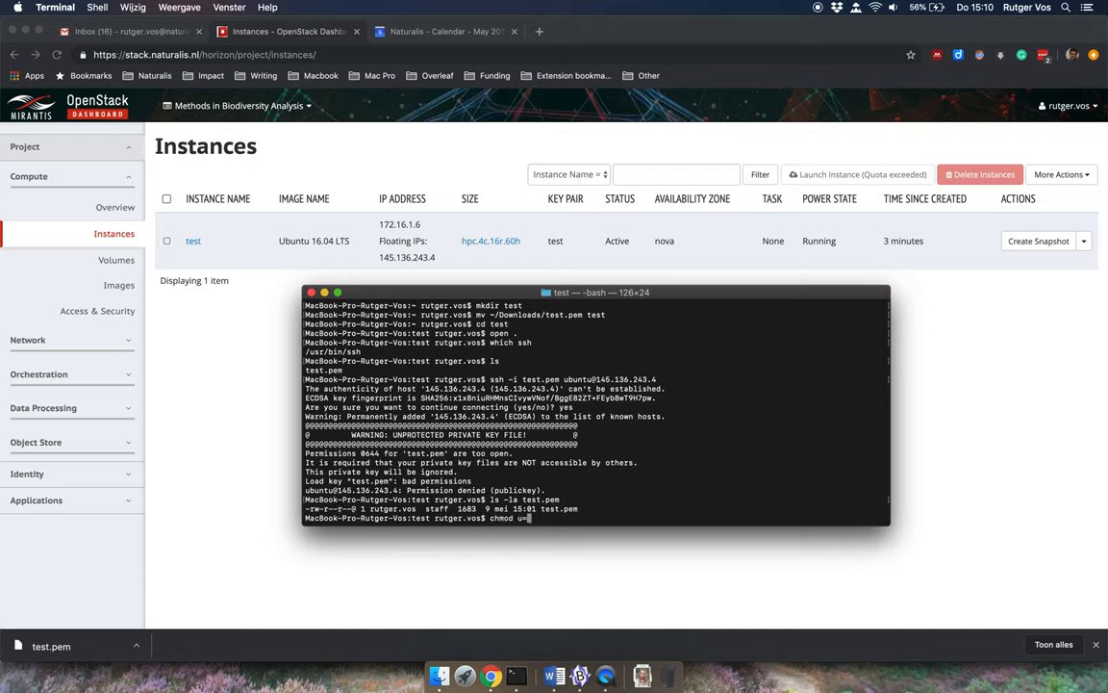
pyautogui.write('r test.pem')
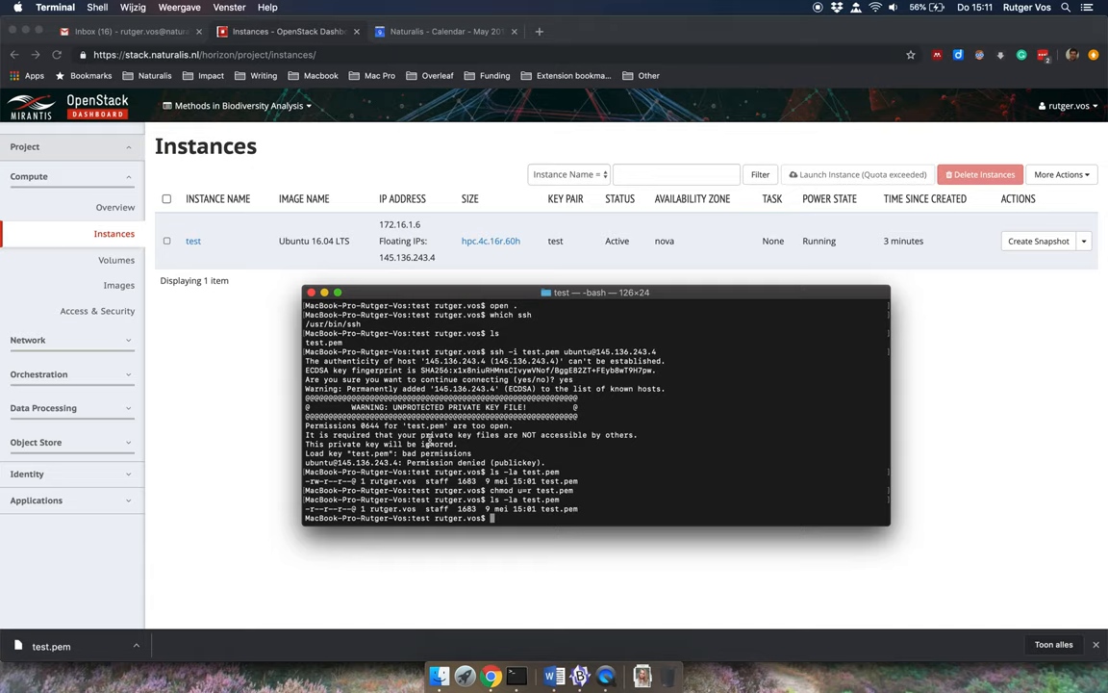
pyautogui.write('chmod g=')
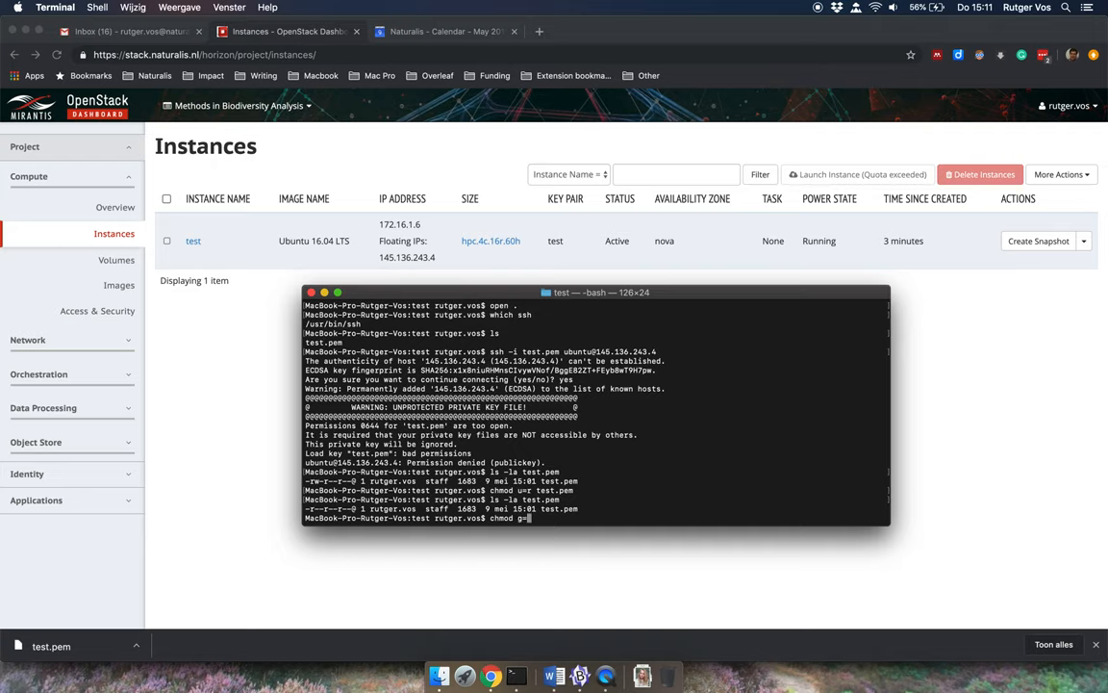
pyautogui.write('test.pem')
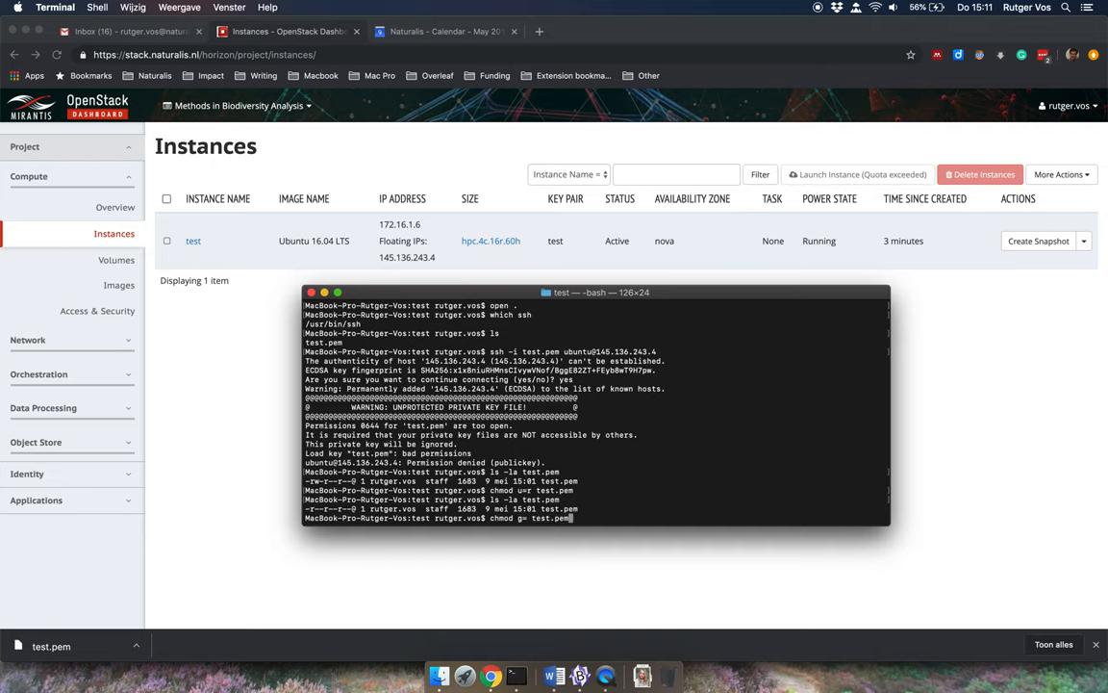
pyautogui.write('ls -la test.pem')
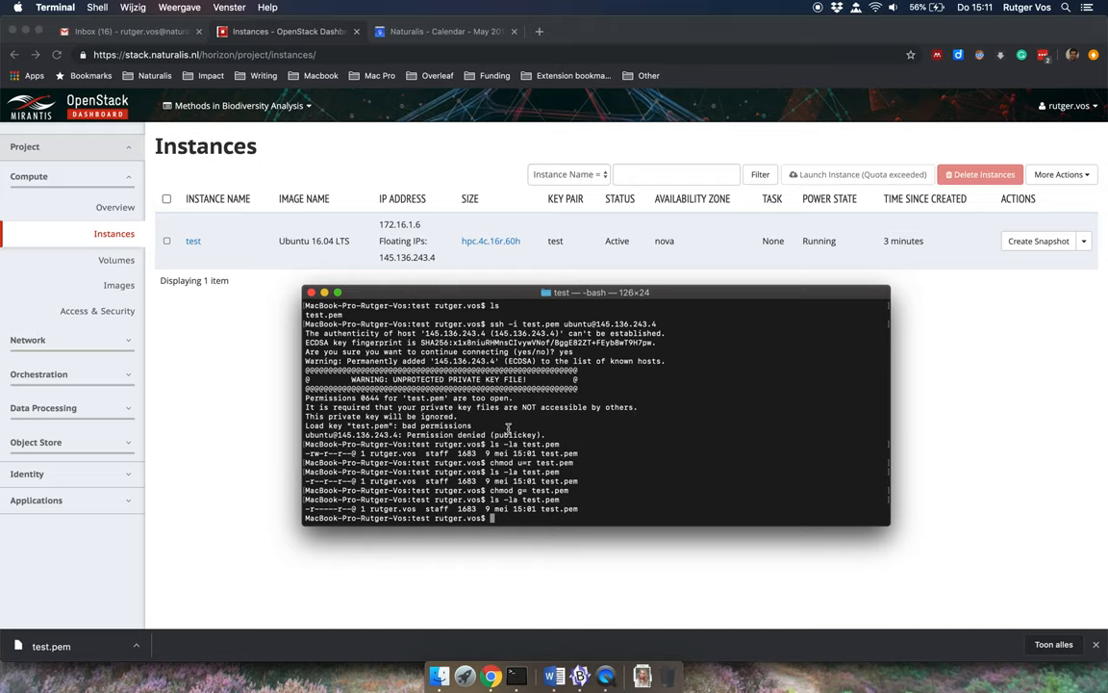
# - Remove other-user access with chmod o= test.pem, leaving permissions -r--------
pyautogui.write('ls -')
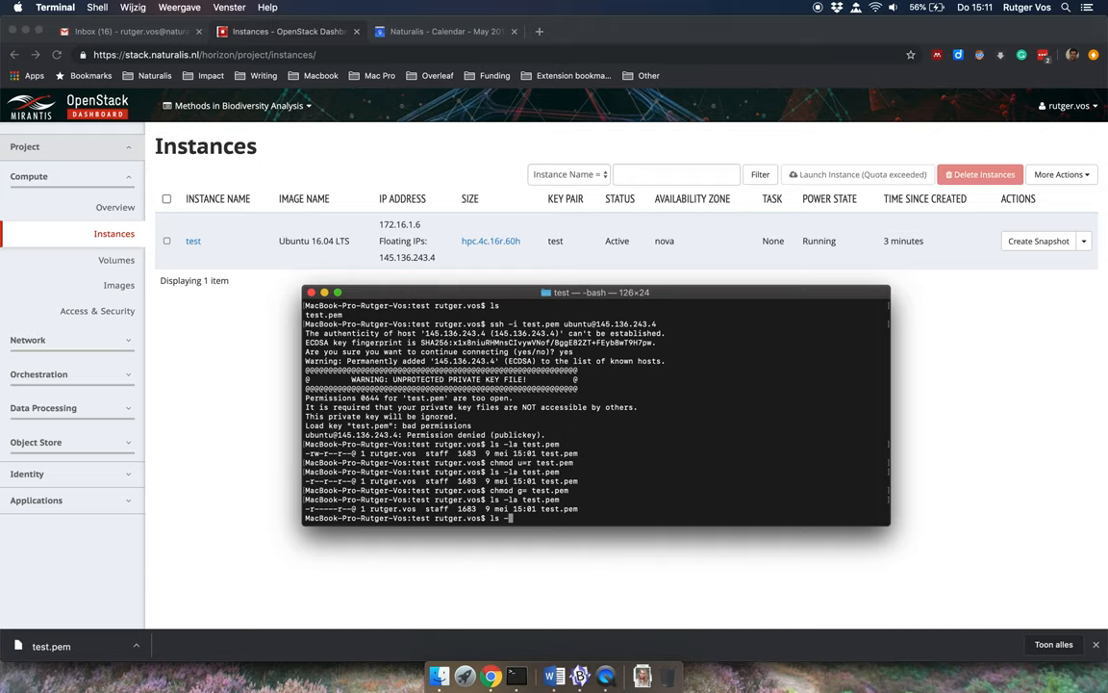
pyautogui.write('chmod')
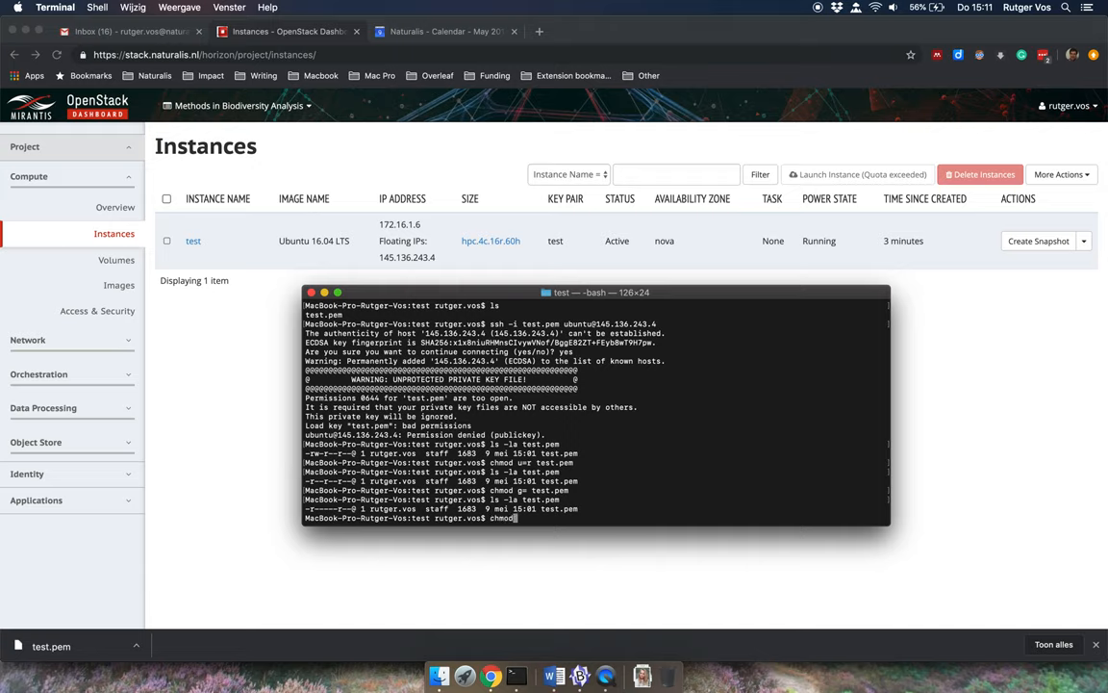
pyautogui.write('o=')
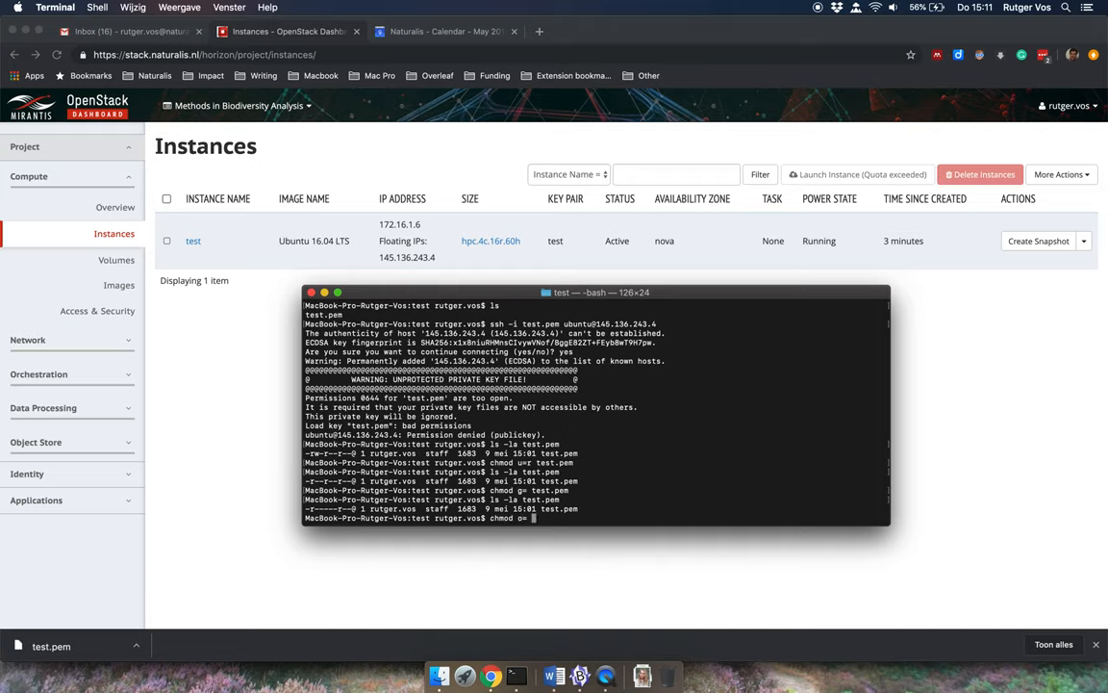
pyautogui.write('test')
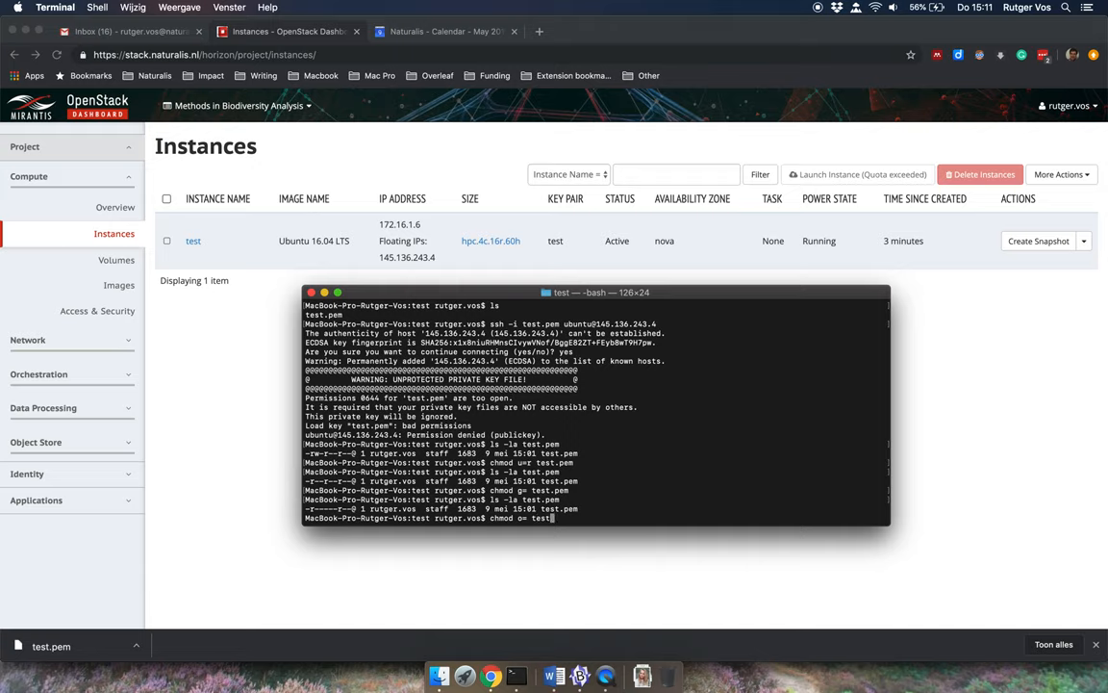
pyautogui.write('.pem')
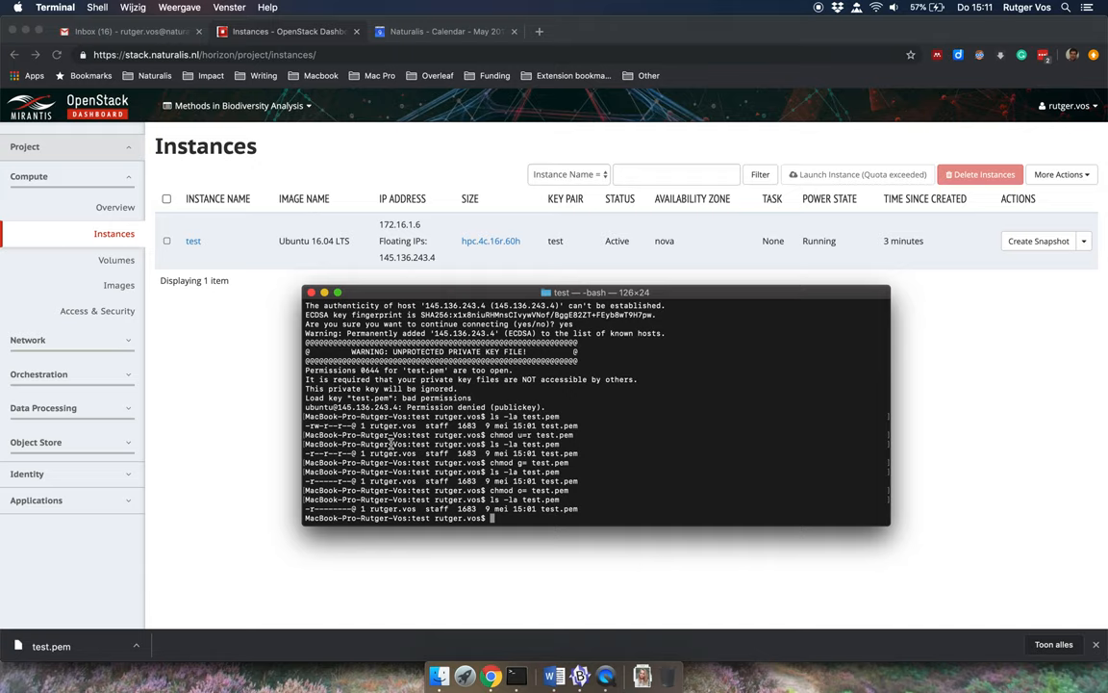
pyautogui.write('chmod u=r test.pem')
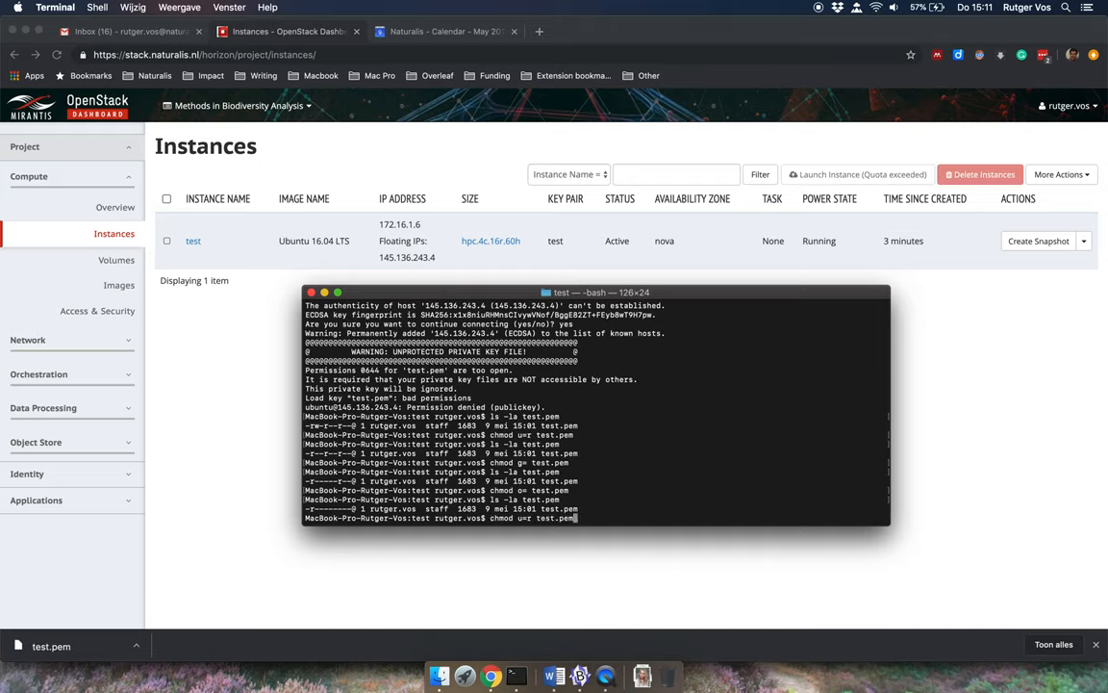
pyautogui.write('ssh -i test.pem ubuntu@145.136.243.4')
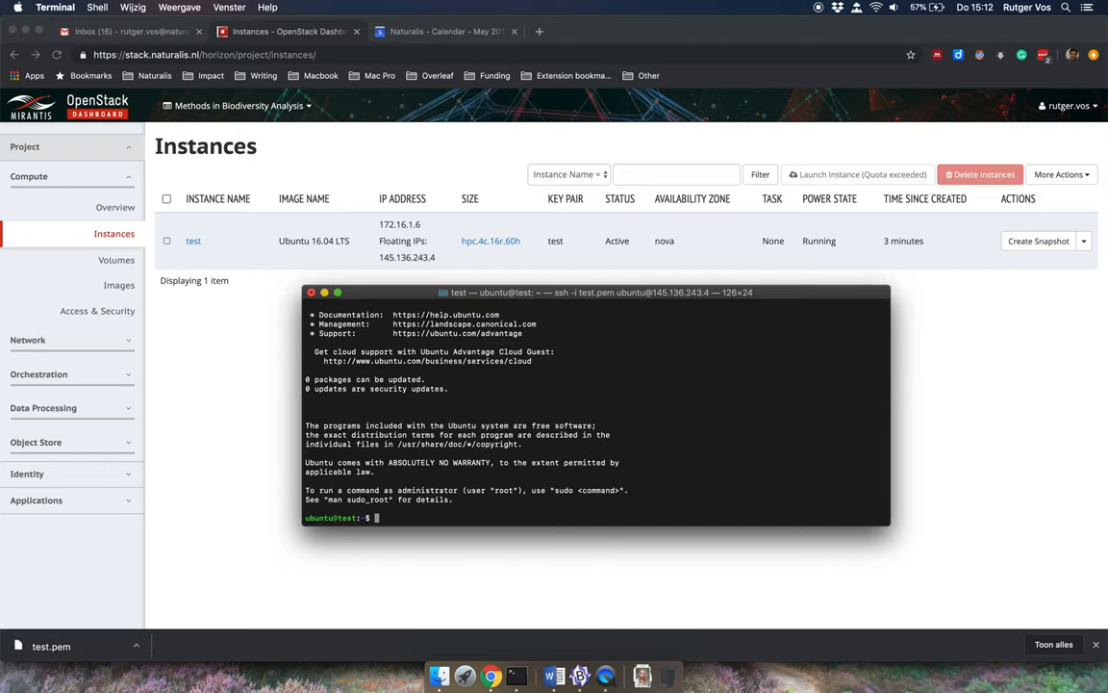
# - List the home and root directories on the instance, then exit to close the connection
pyautogui.write('ls')
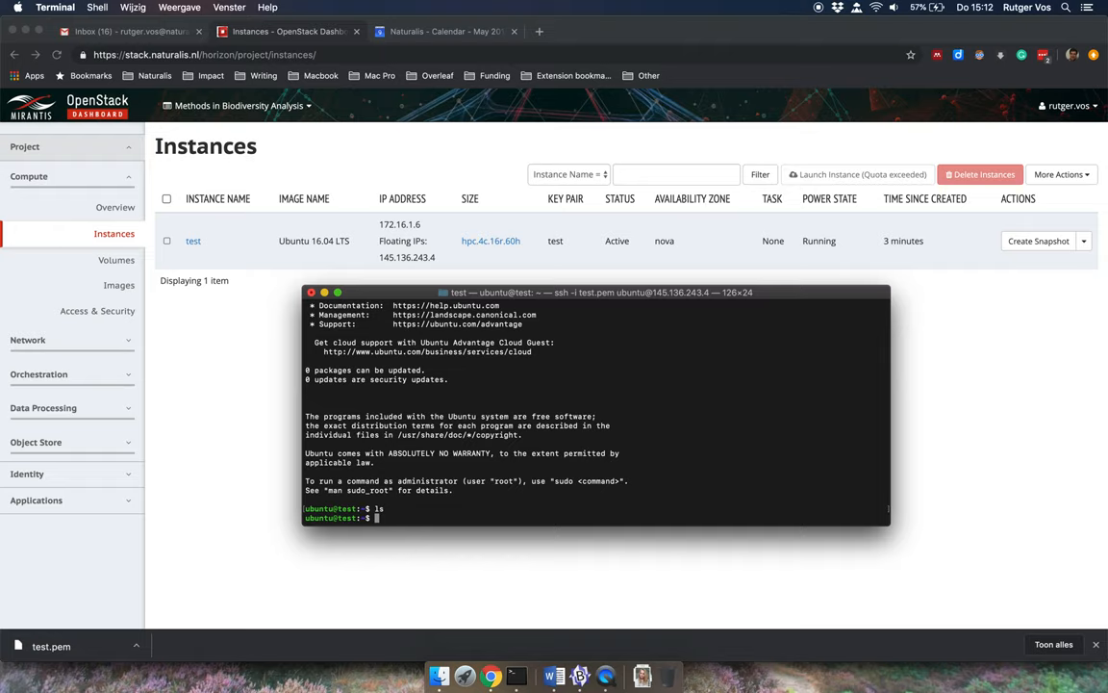
pyautogui.write('ls /')
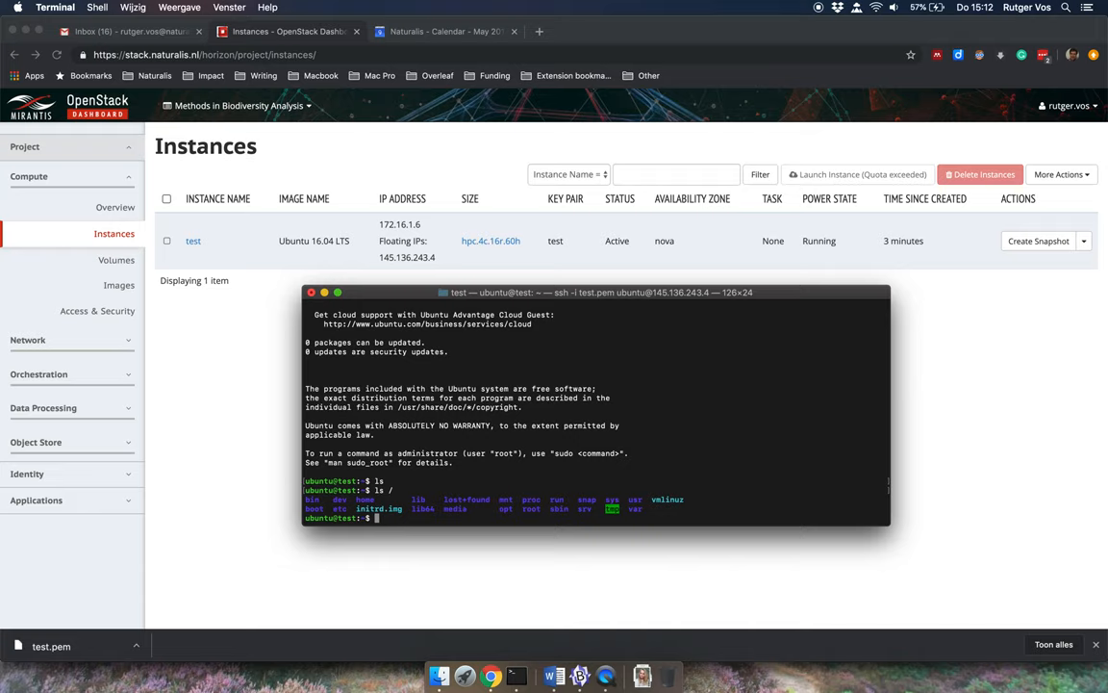
pyautogui.write('exit')
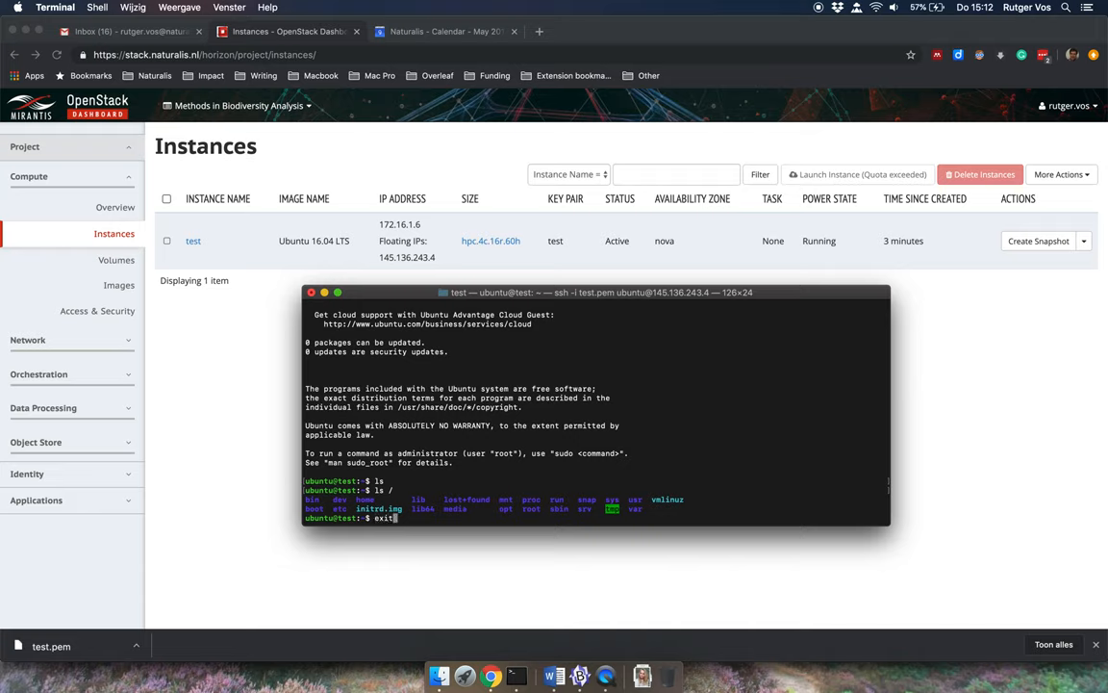
pyautogui.press('Return')
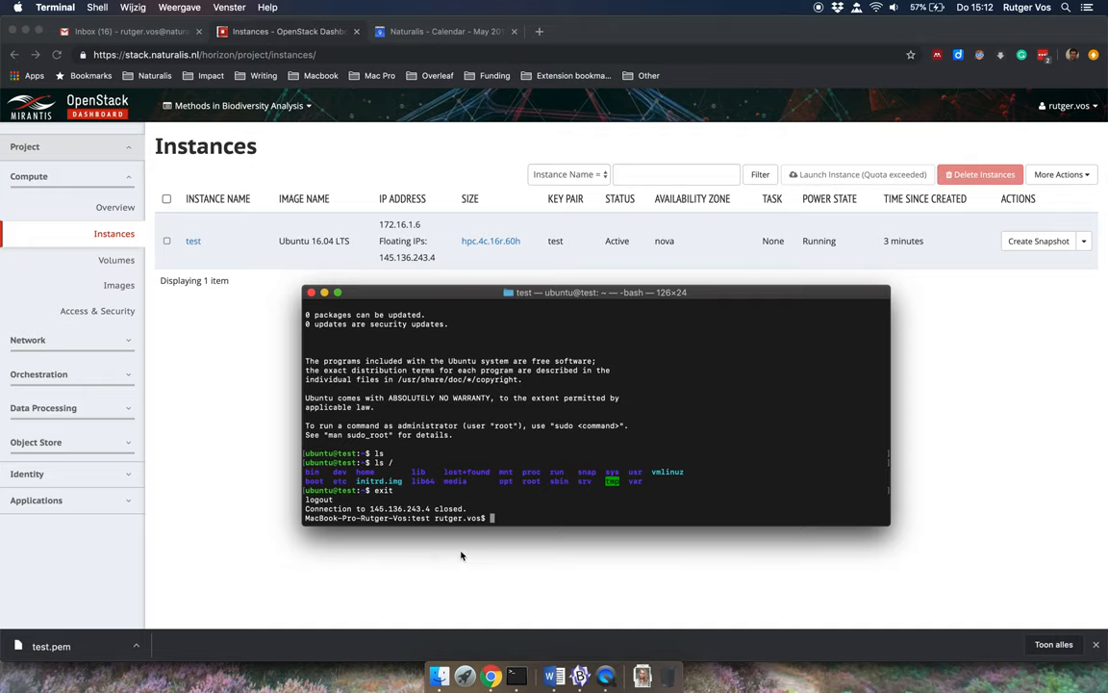
pyautogui.moveTo(452, 581)
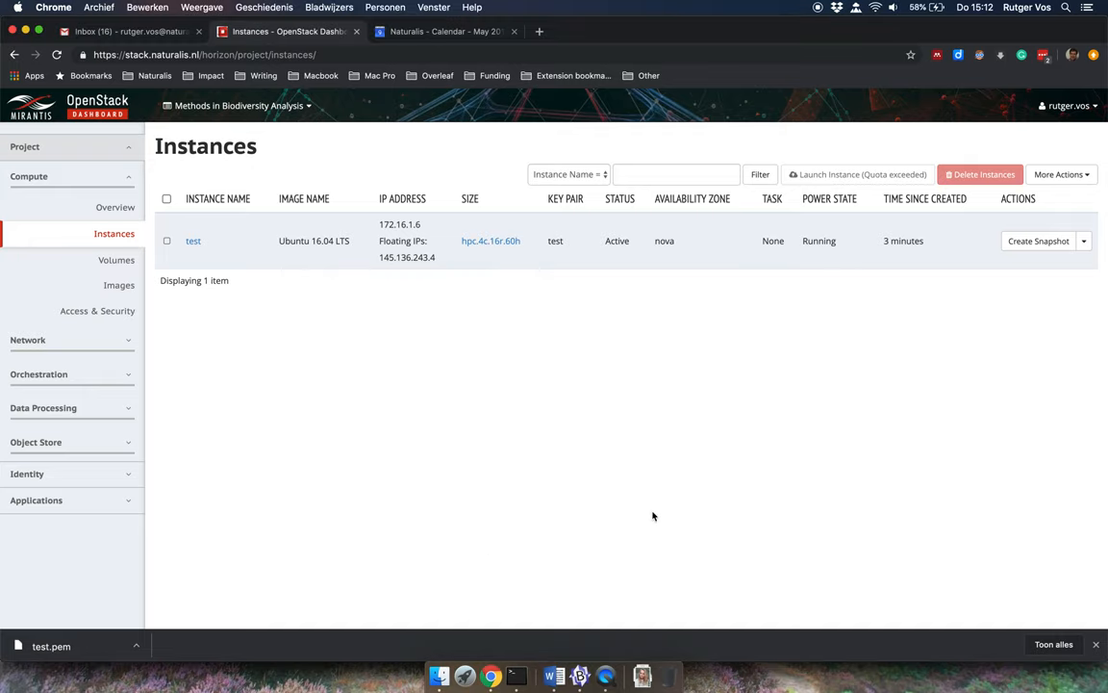
pyautogui.moveTo(655, 516)
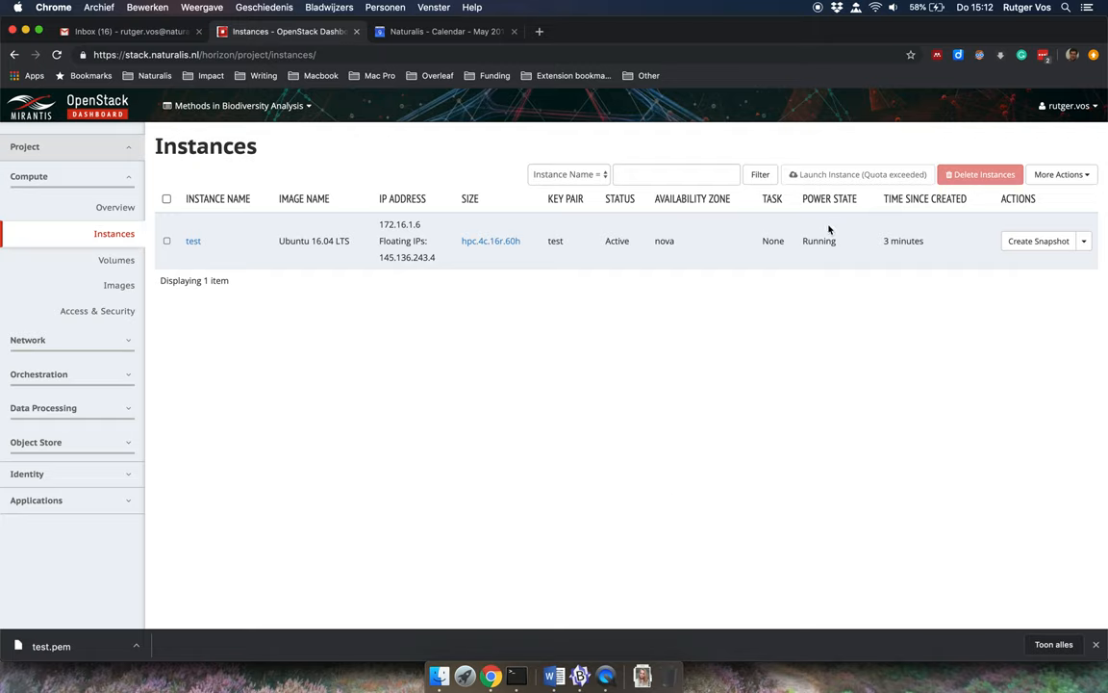
pyautogui.moveTo(822, 281)
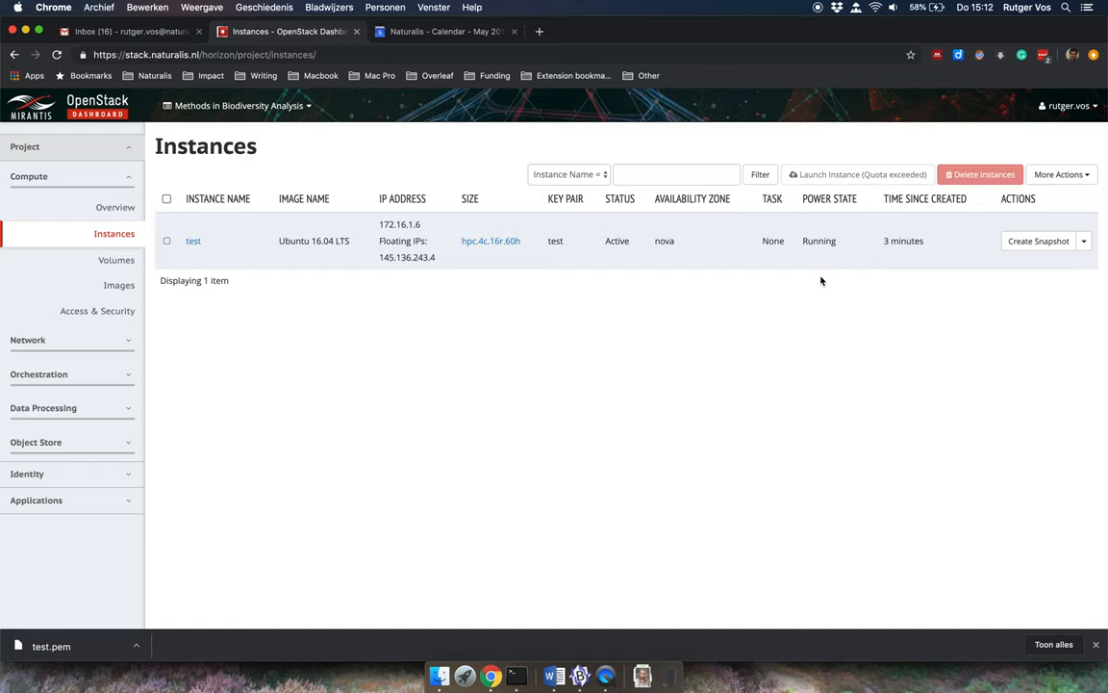
# - Suspend the test instance from its Actions dropdown
pyautogui.click(1088, 240)
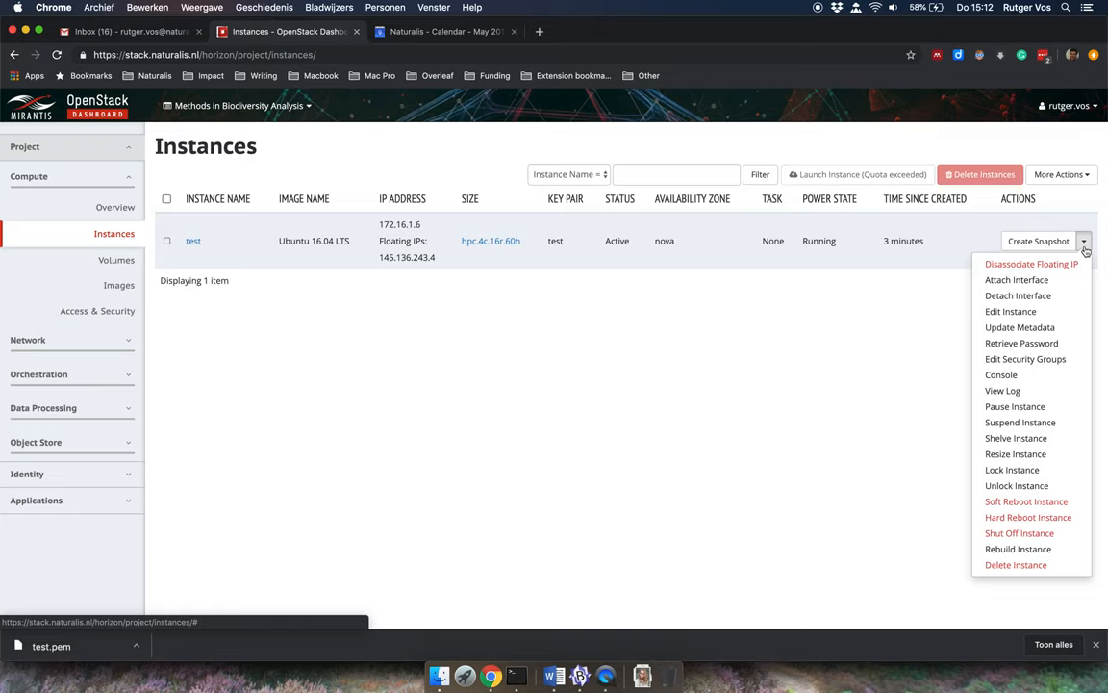
pyautogui.moveTo(1012, 422)
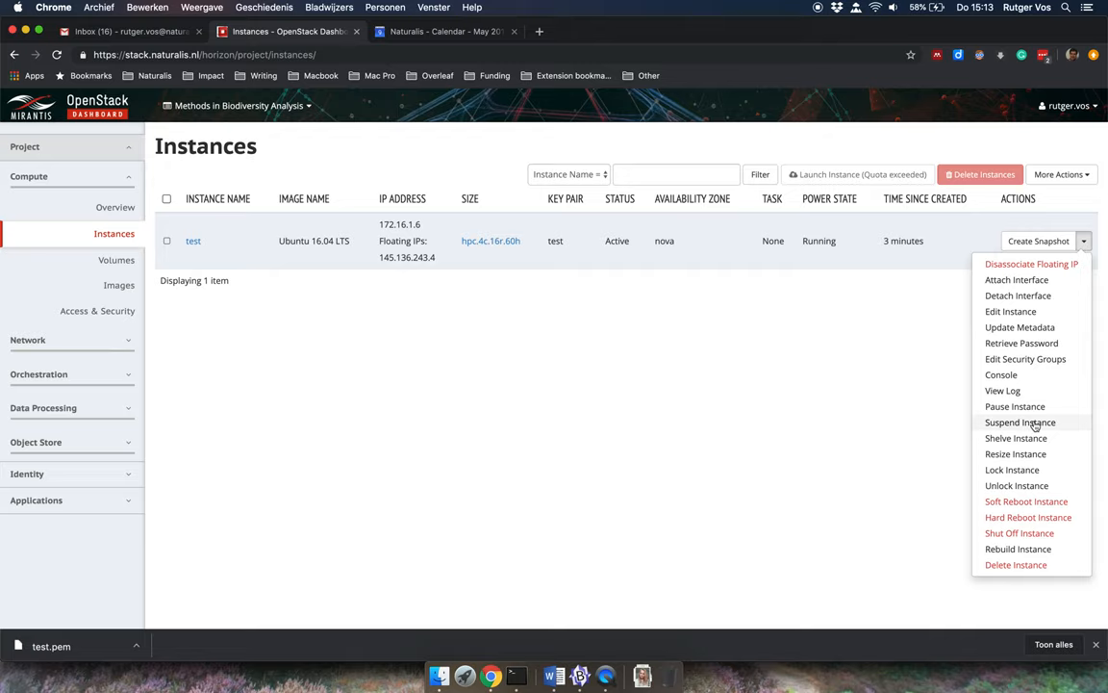
pyautogui.click(1017, 422)
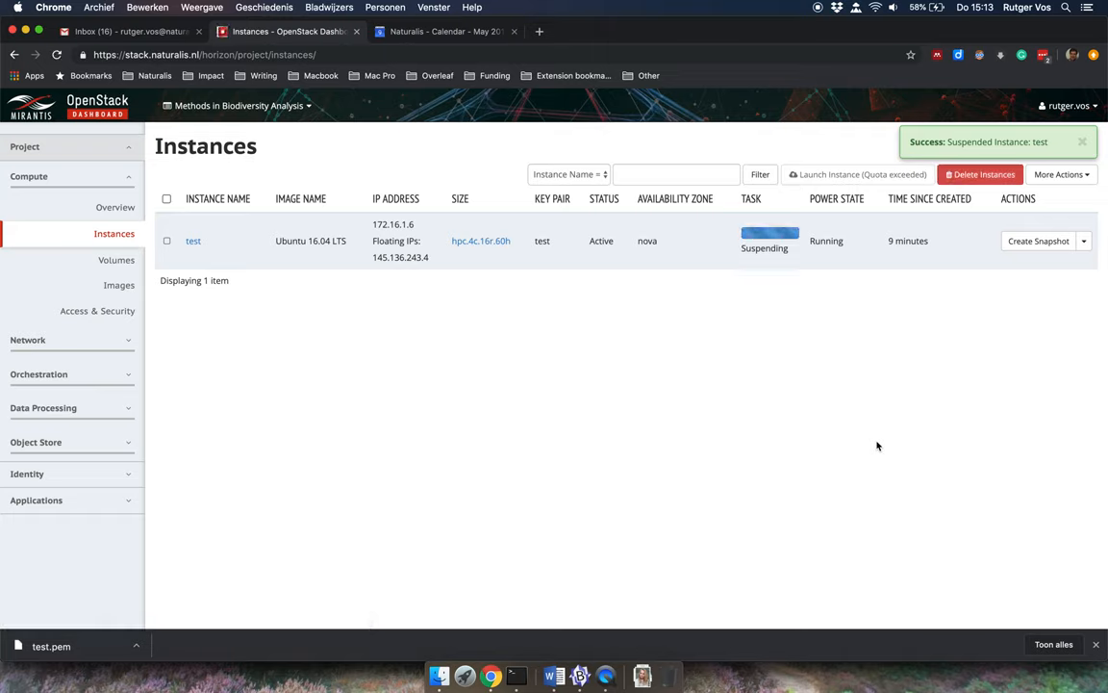
pyautogui.moveTo(781, 324)
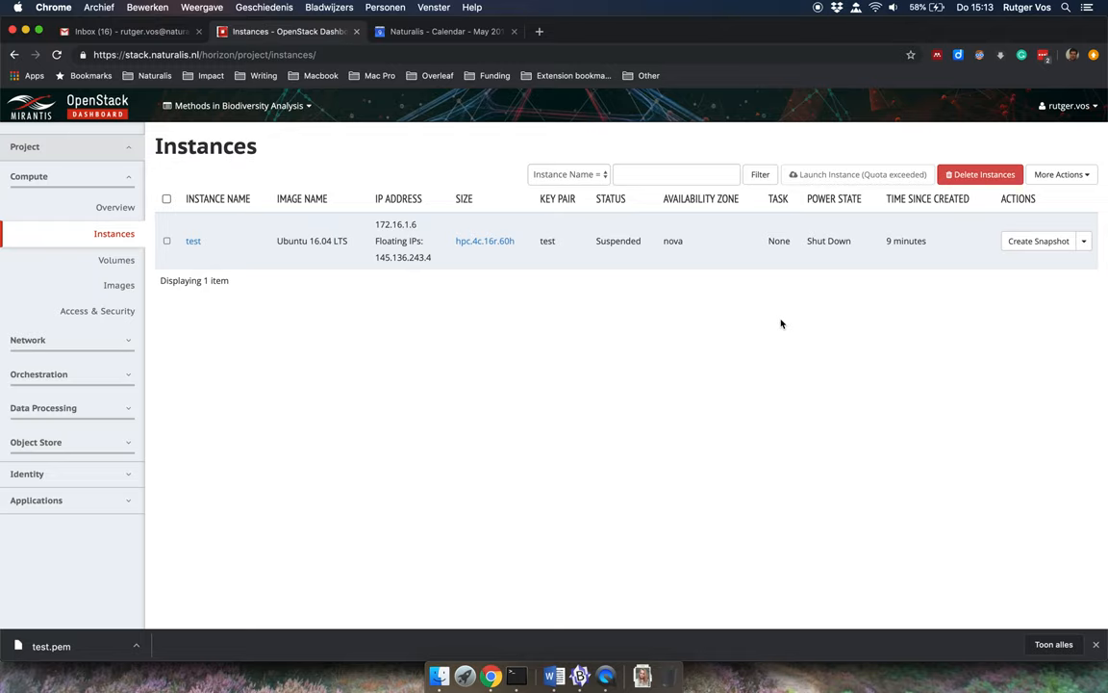
pyautogui.moveTo(808, 288)
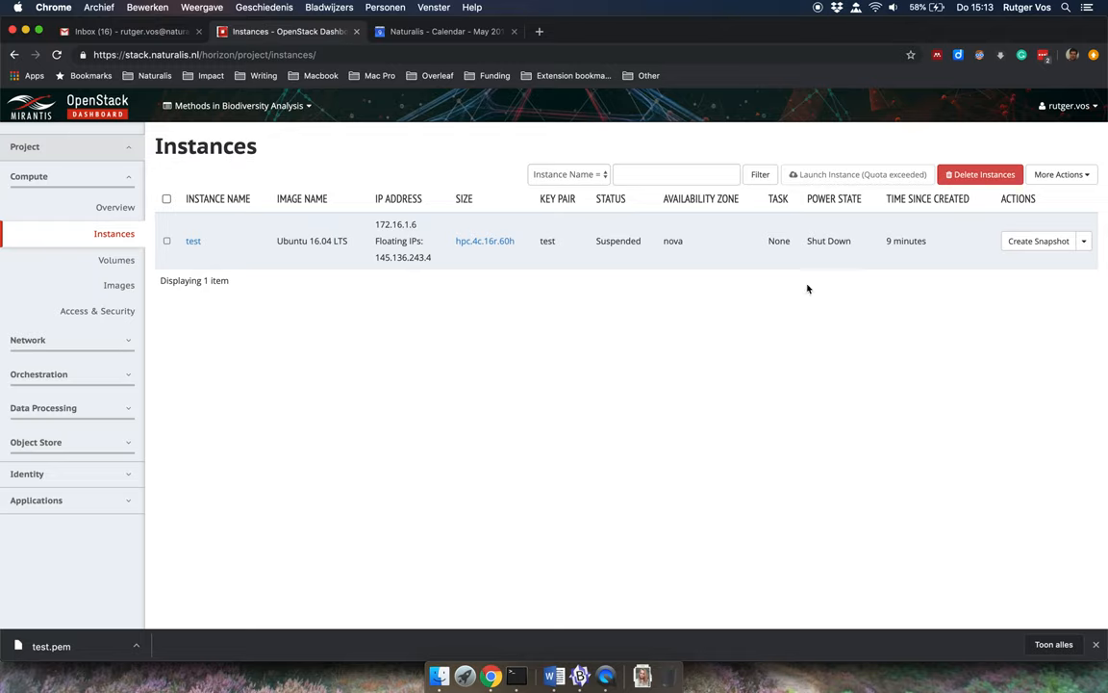